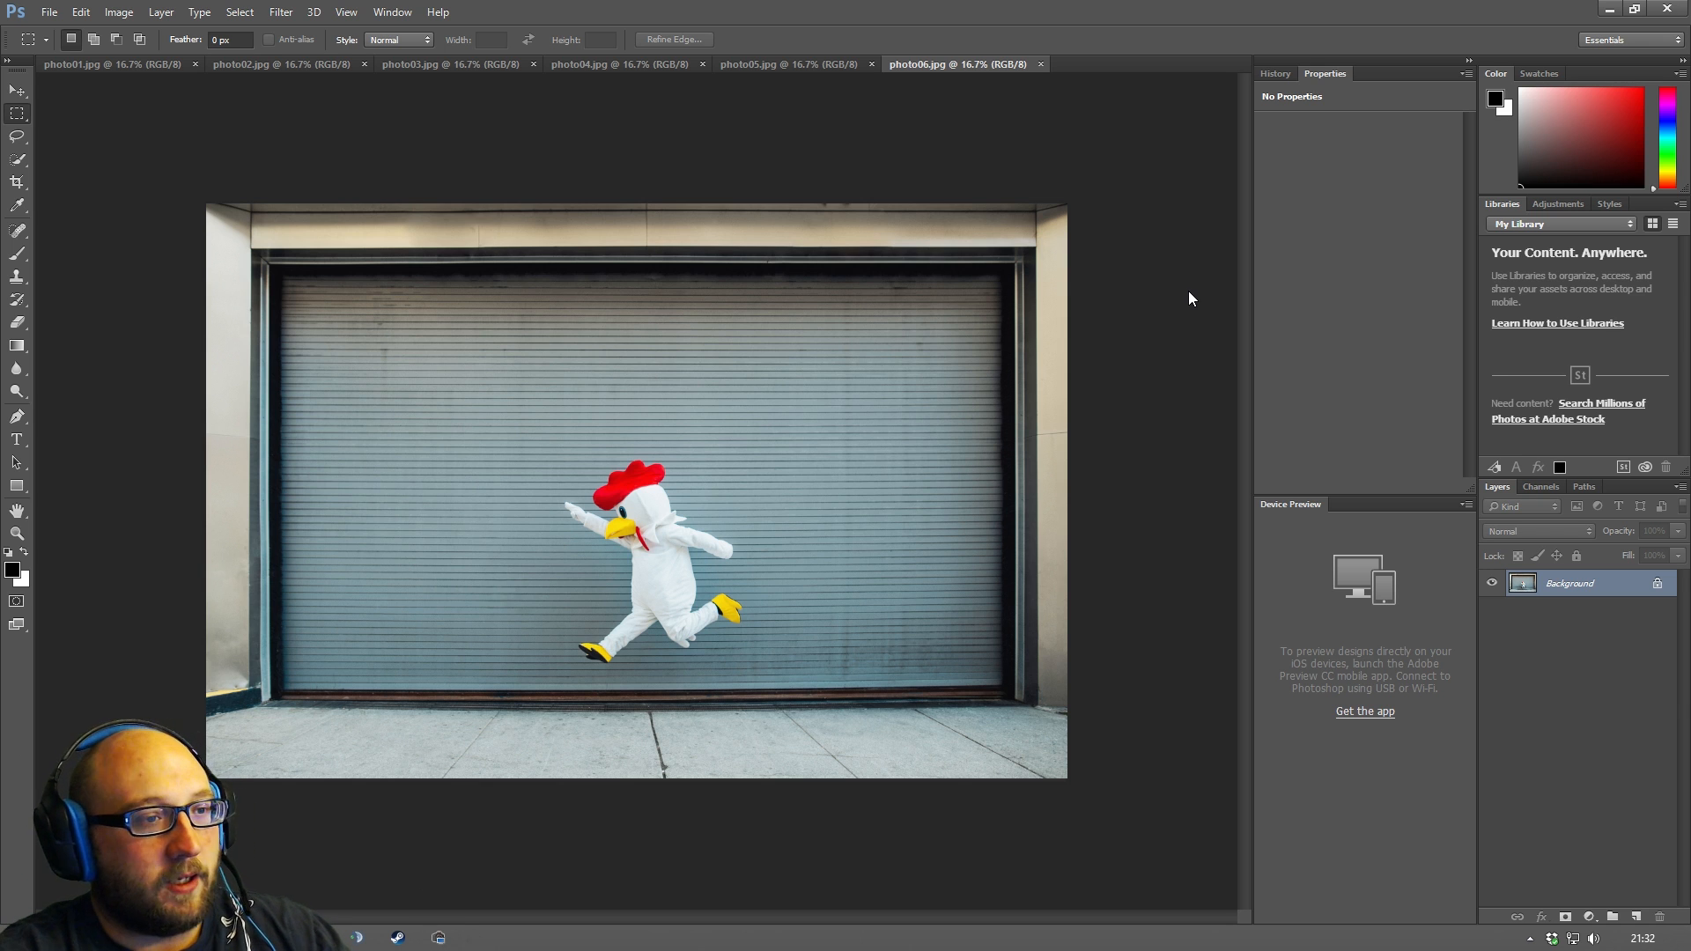
pyautogui.moveTo(1035, 527)
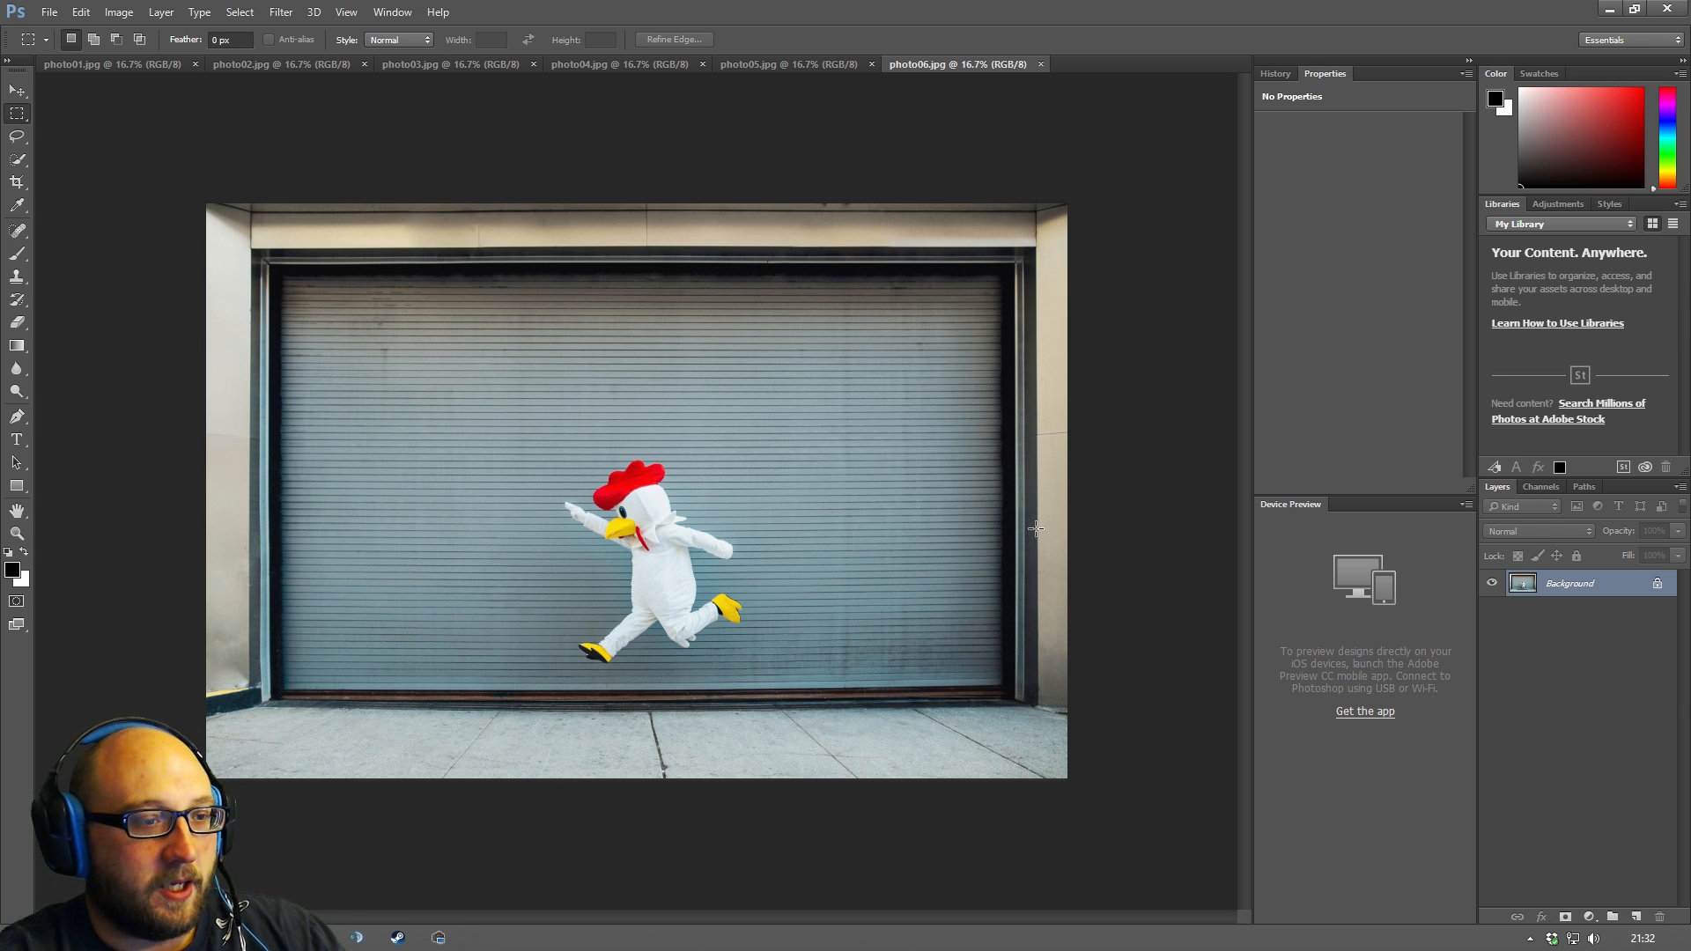
pyautogui.moveTo(701, 460)
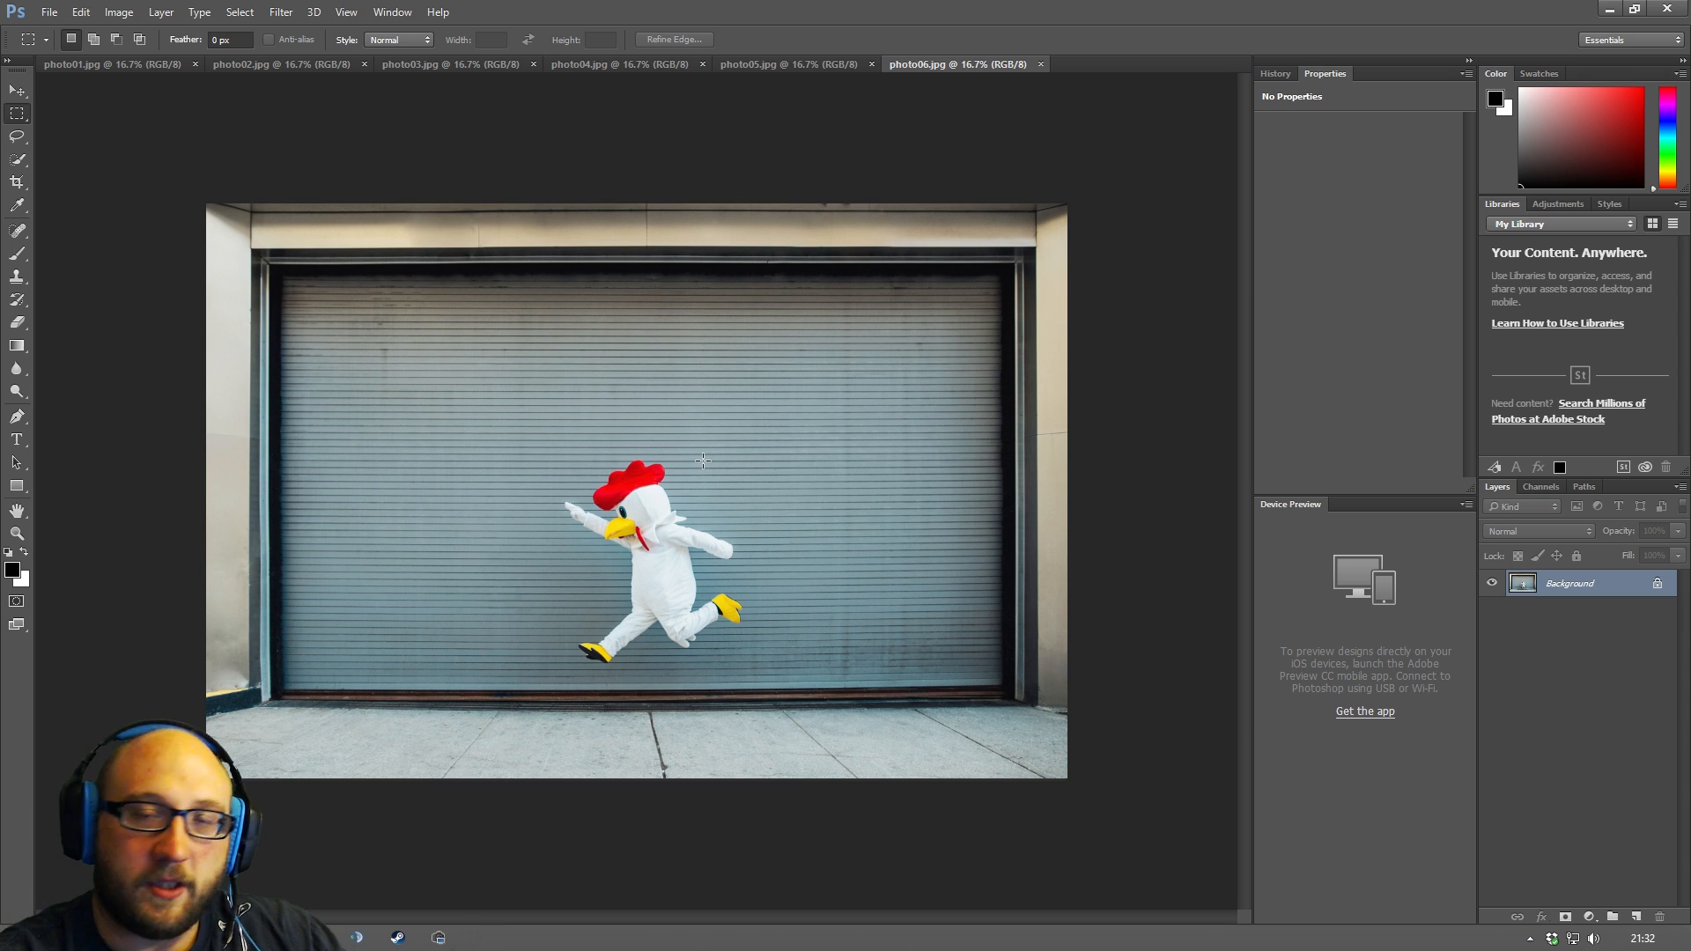
pyautogui.moveTo(185, 169)
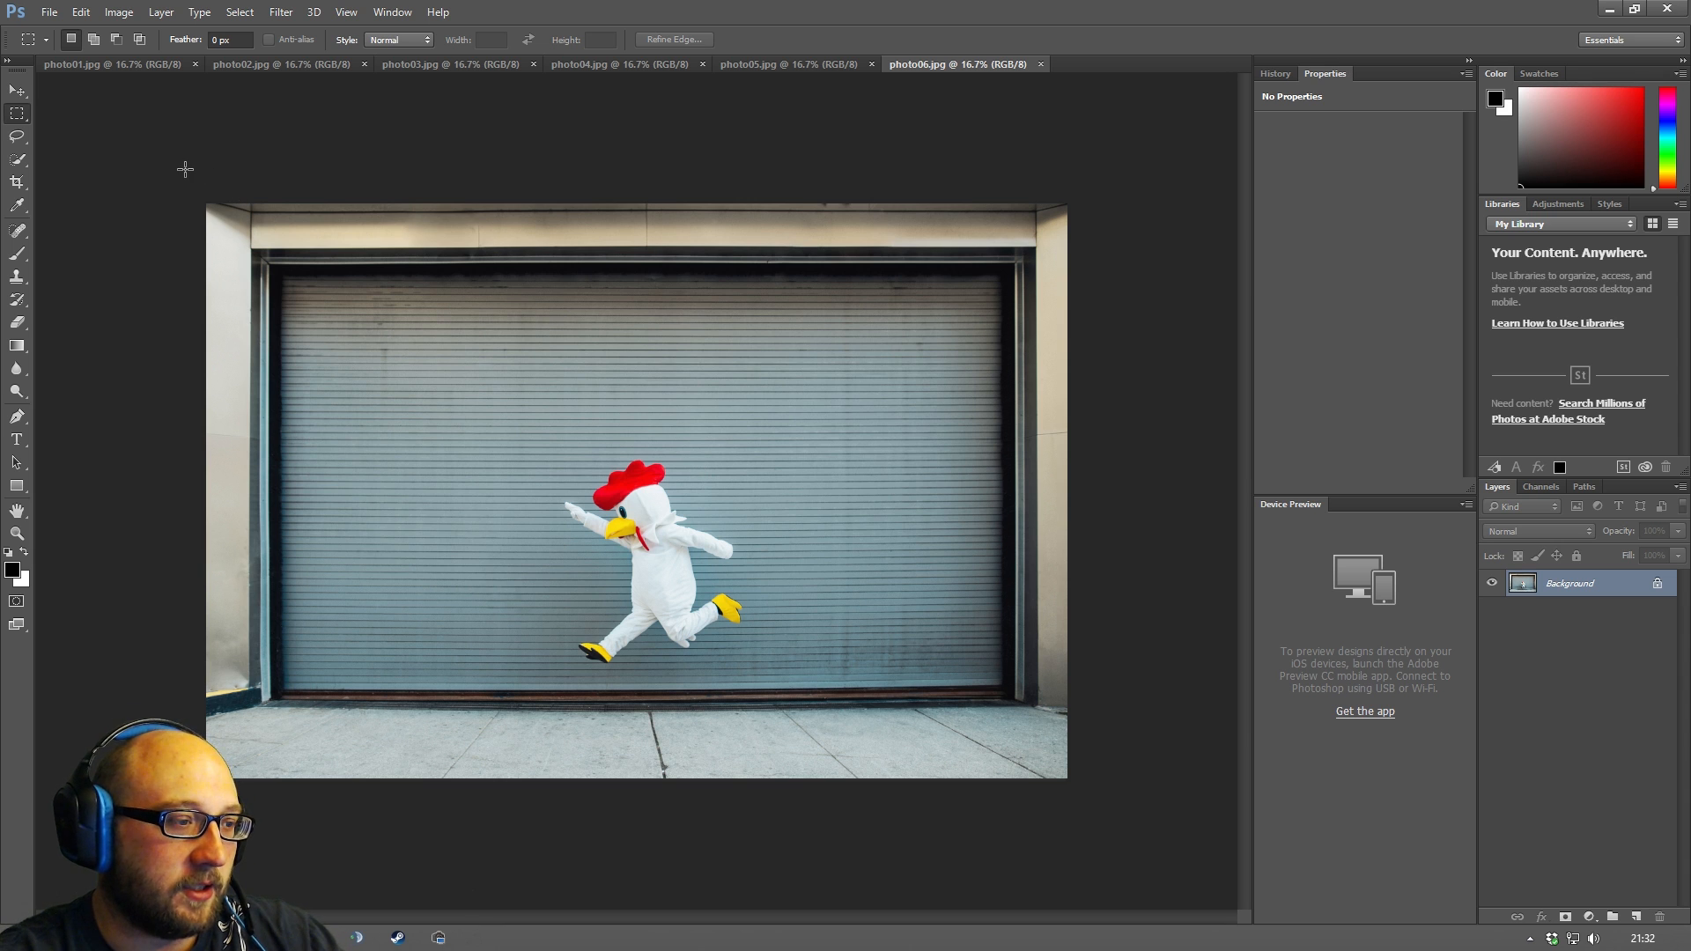
pyautogui.moveTo(18, 203)
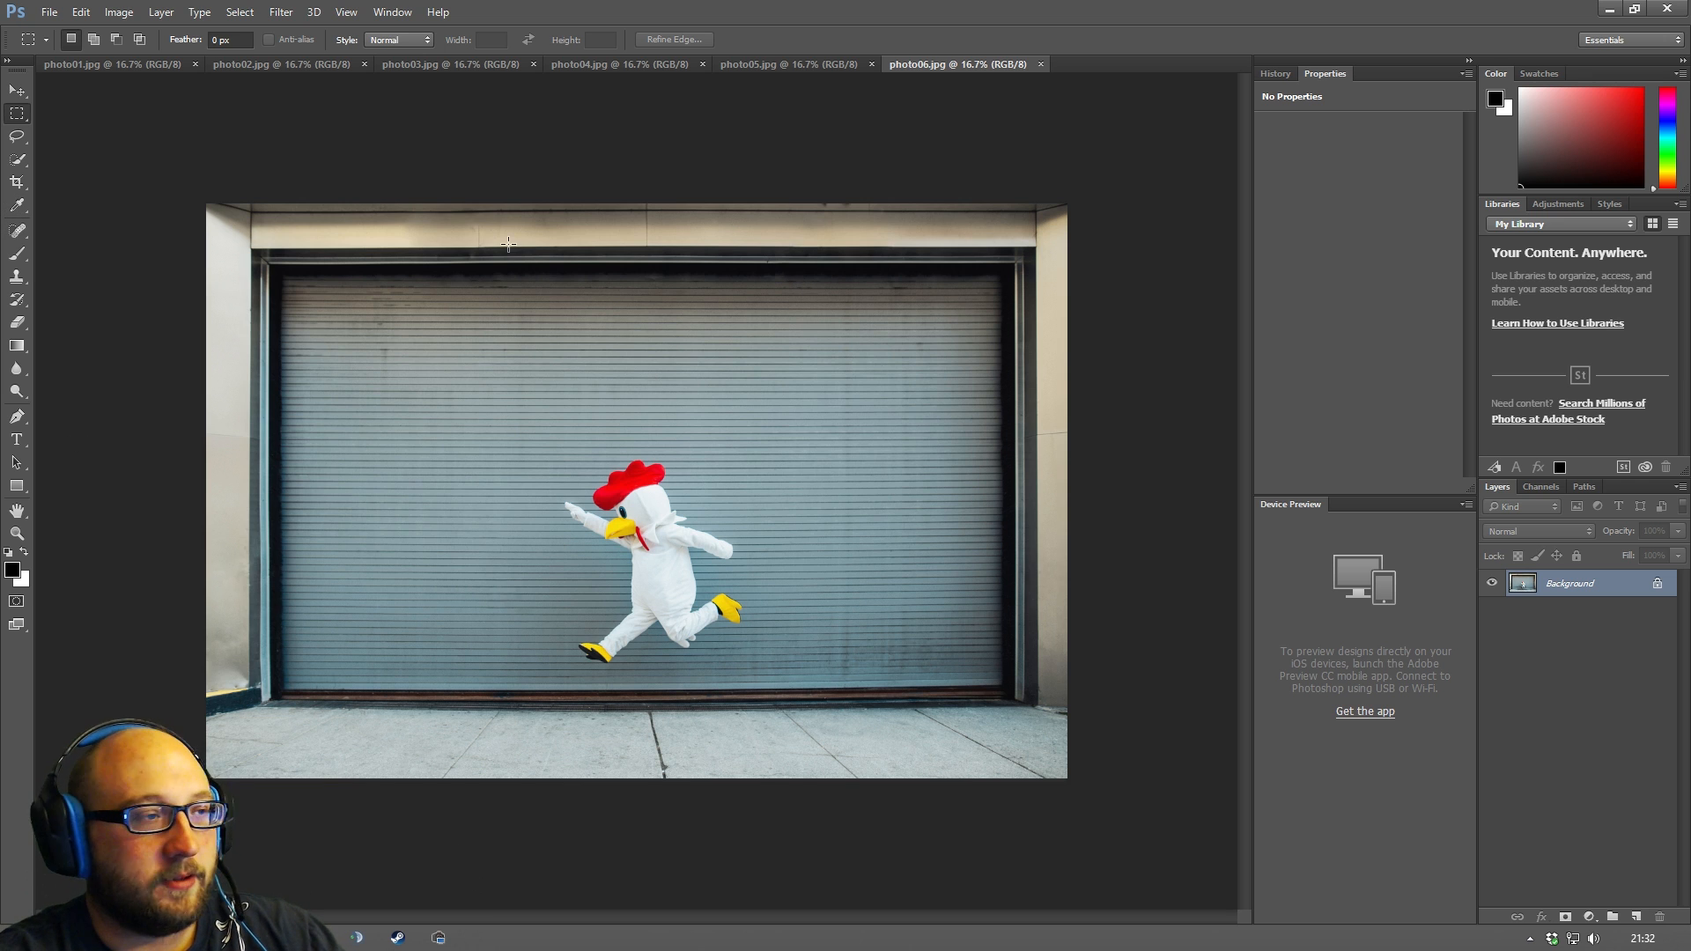
pyautogui.moveTo(224, 185)
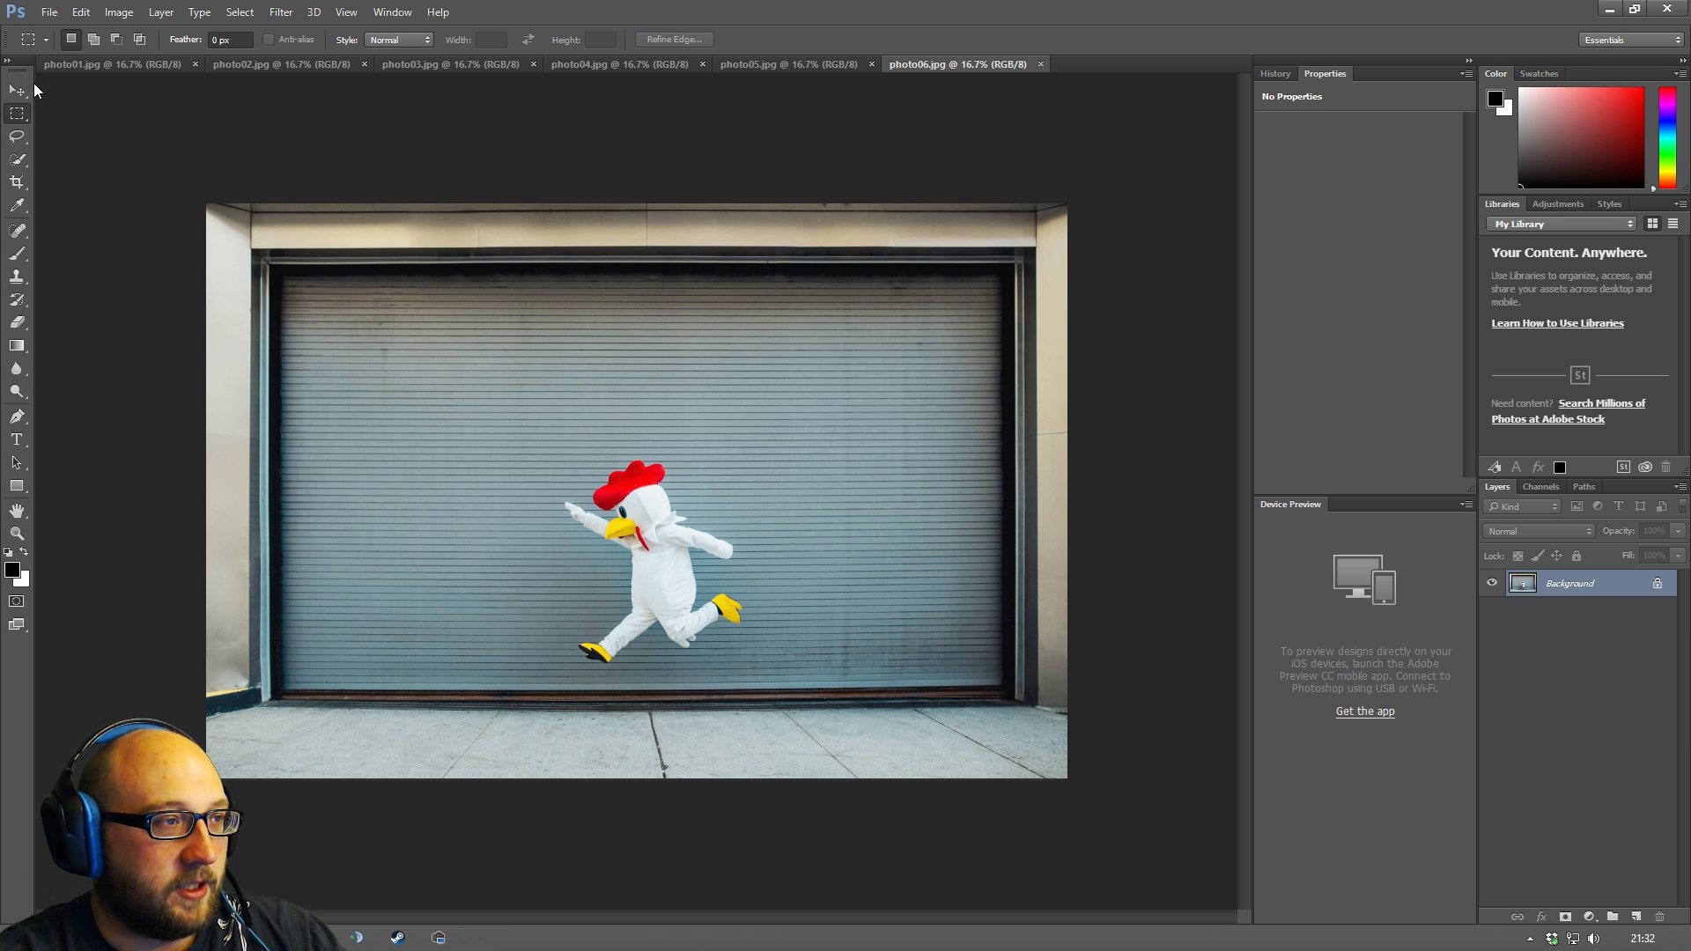
pyautogui.moveTo(31, 208)
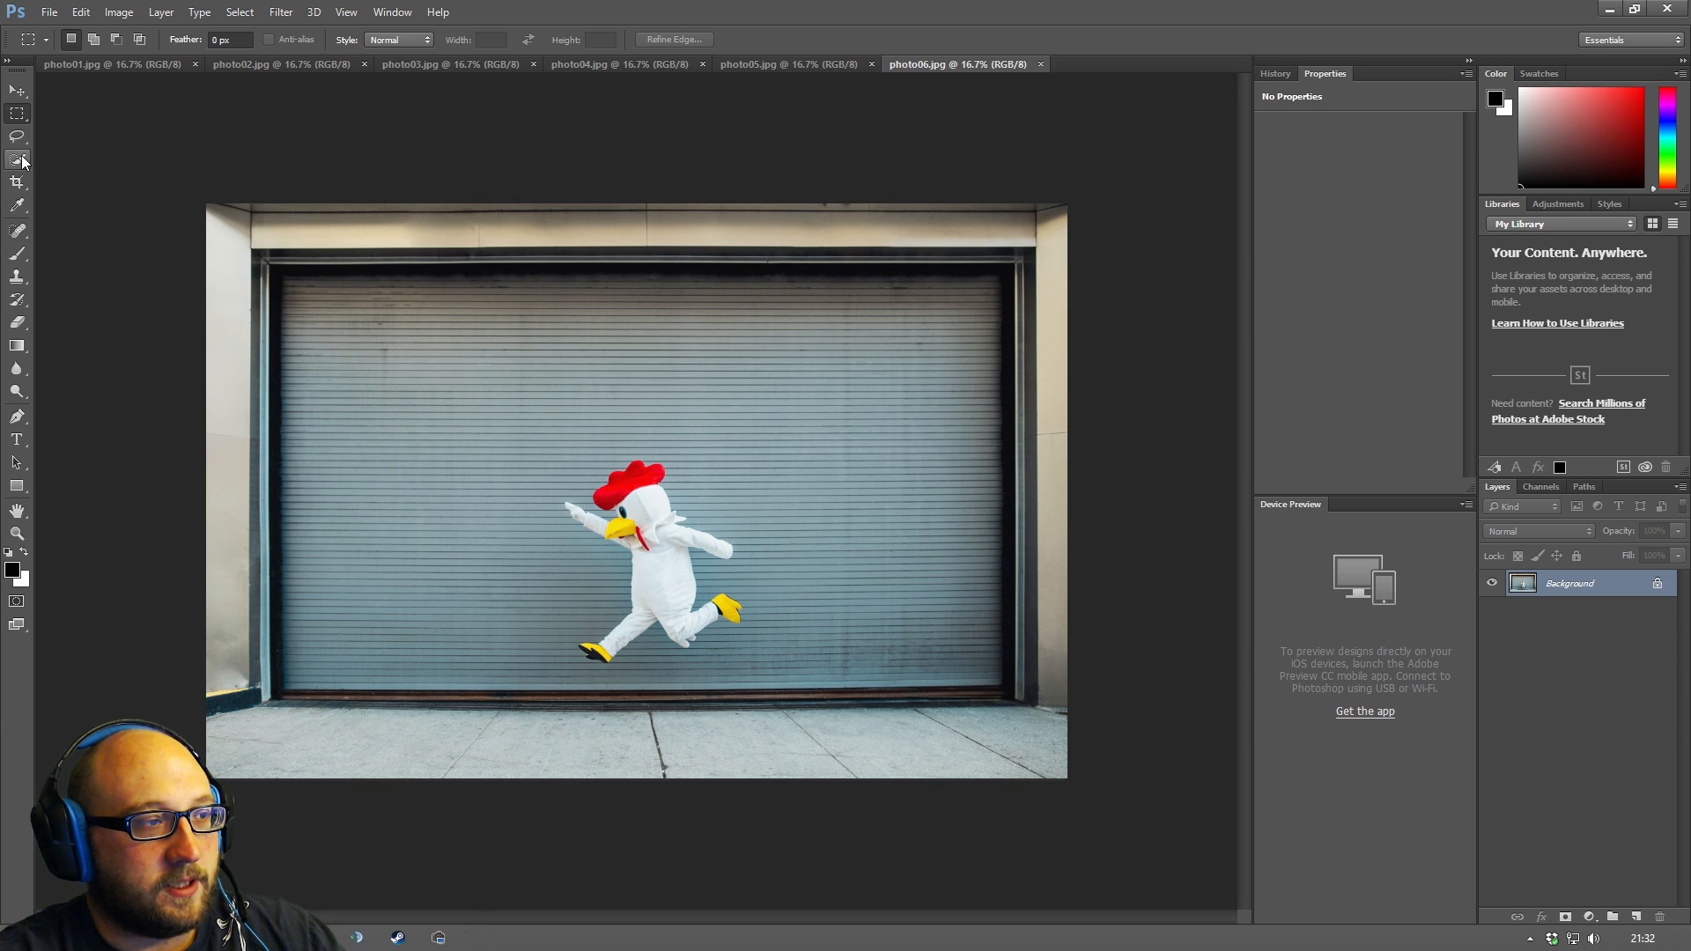
pyautogui.moveTo(17, 181)
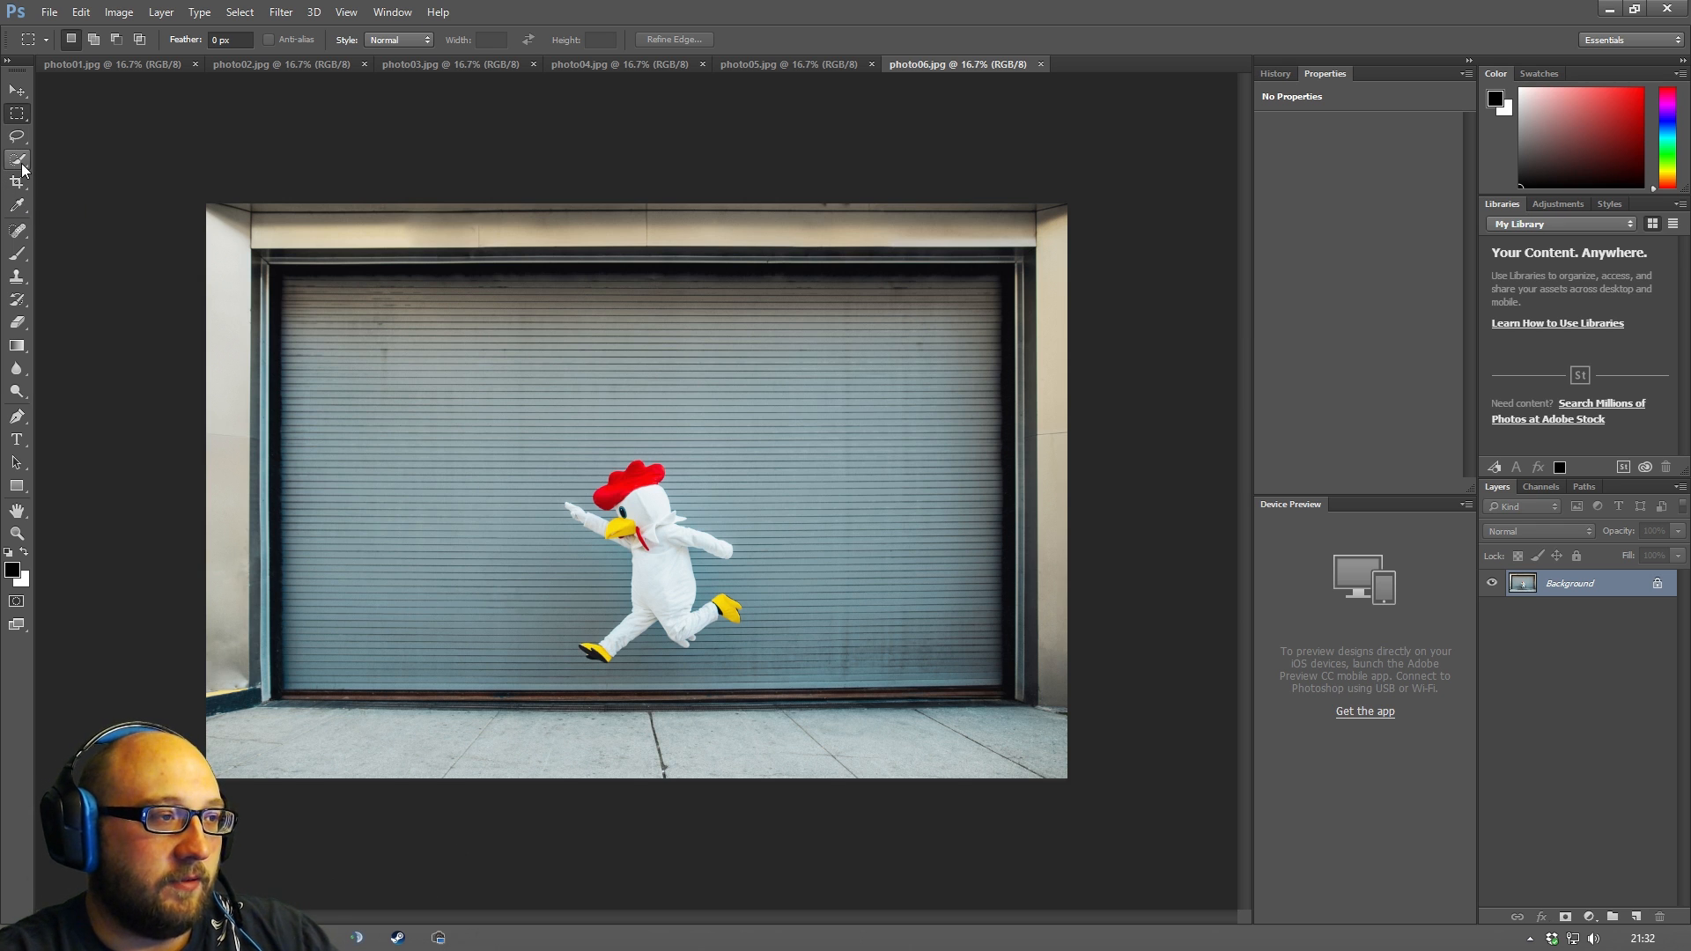
pyautogui.moveTo(19, 162)
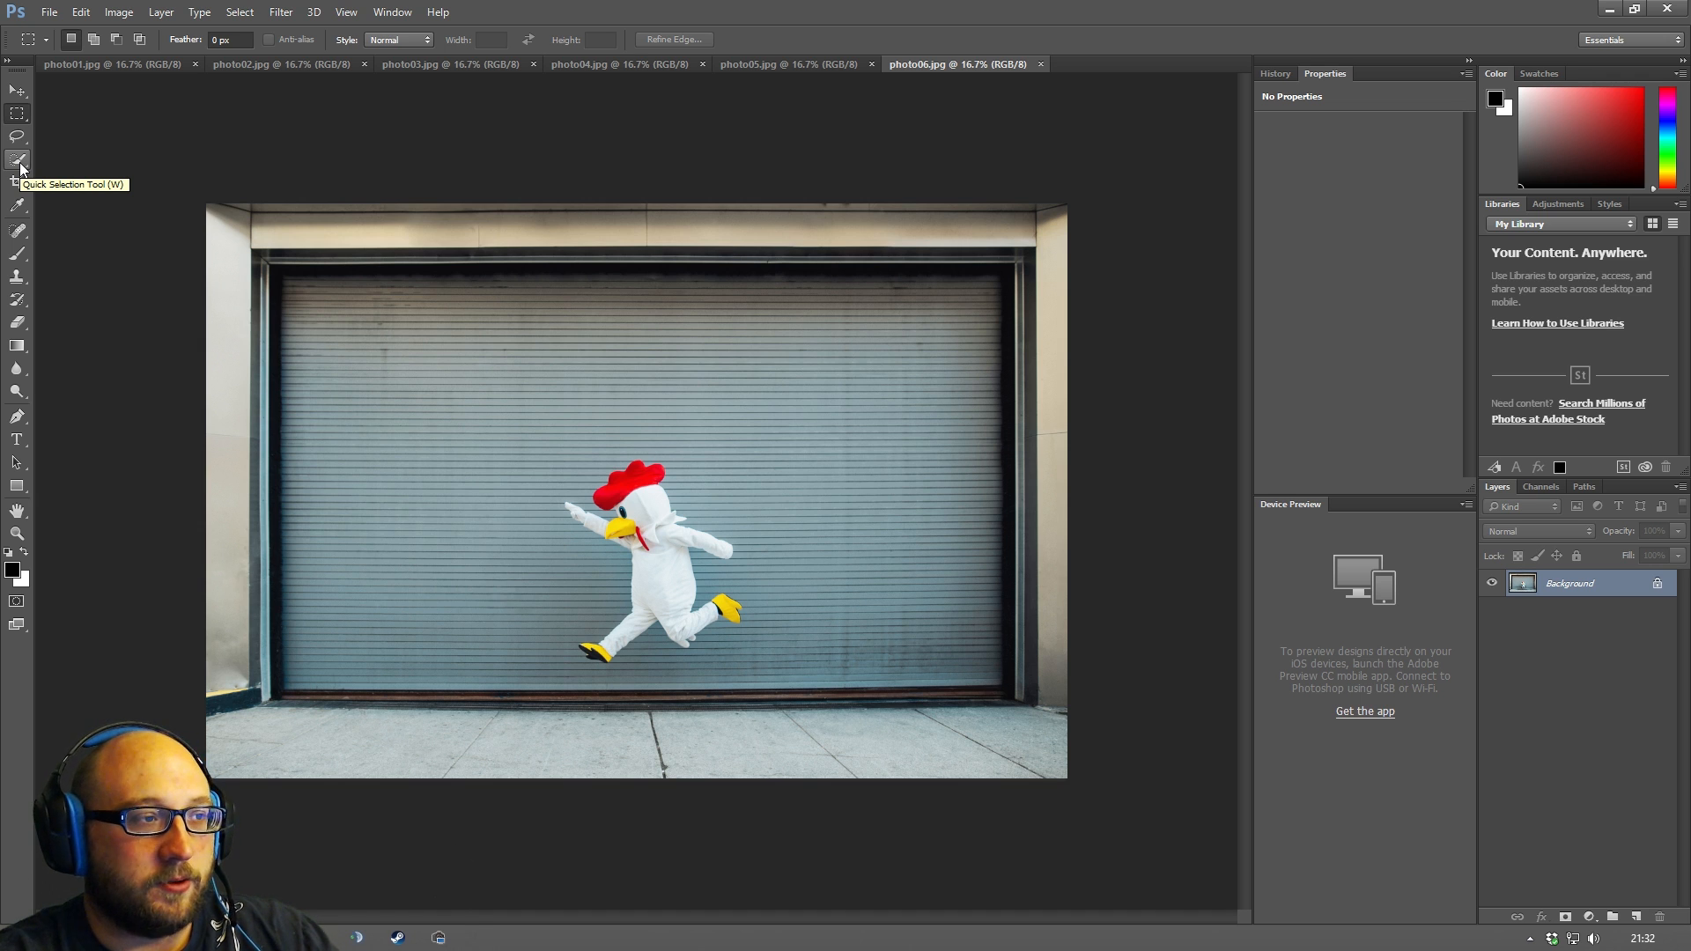
pyautogui.moveTo(18, 254)
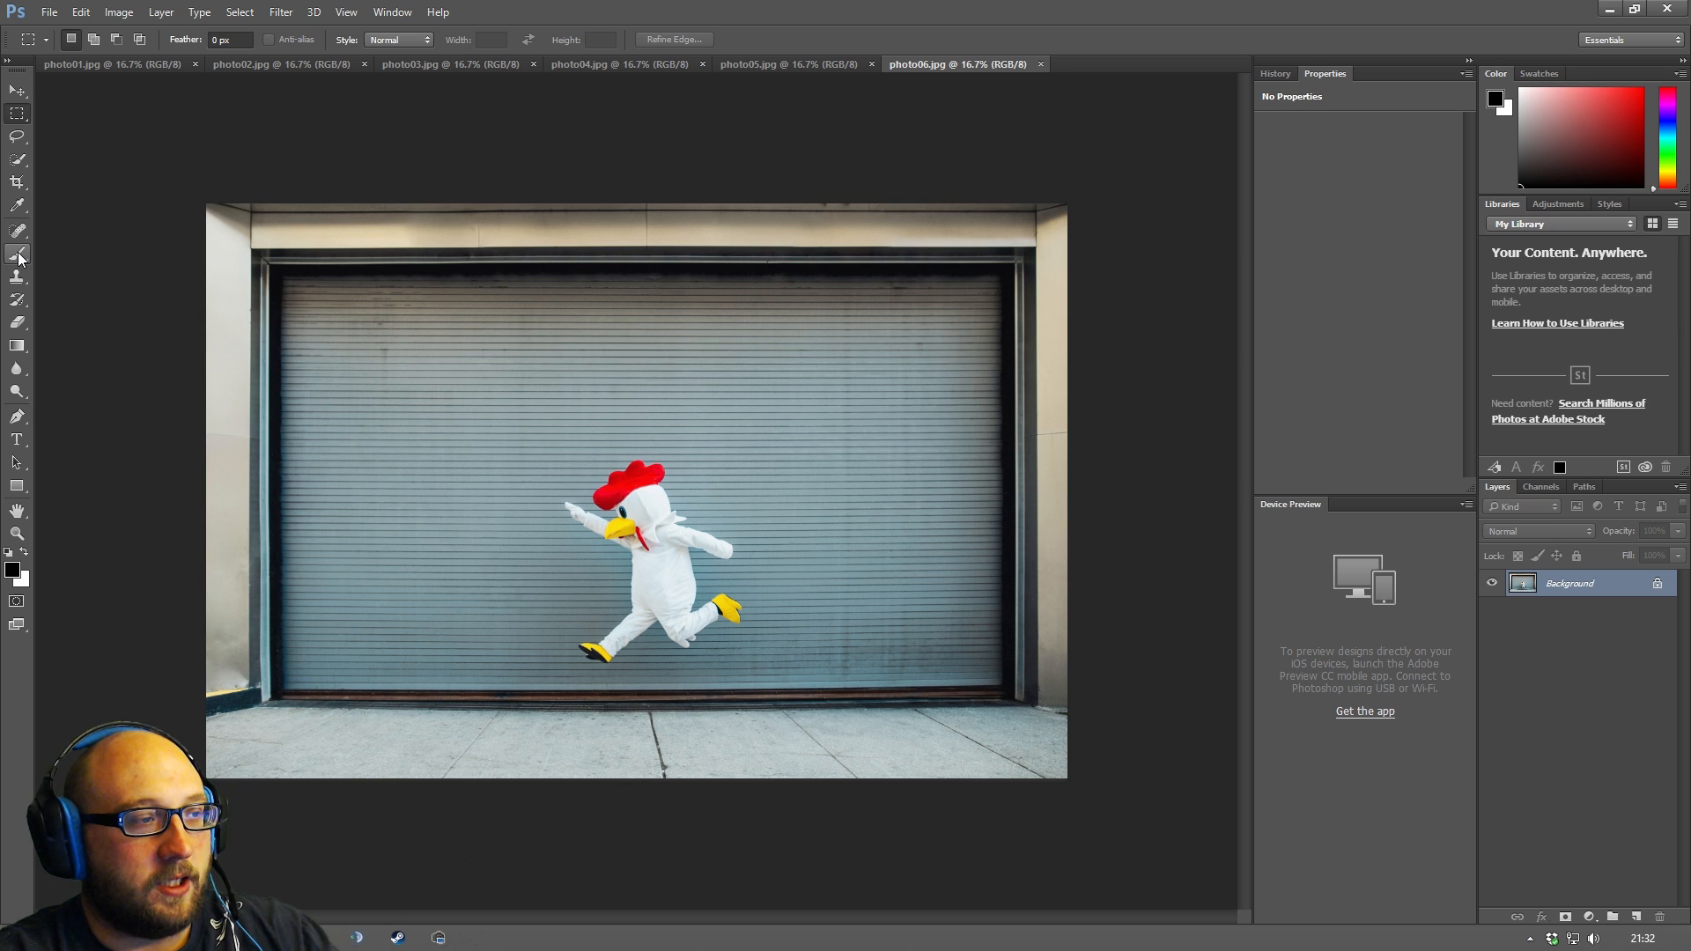
pyautogui.moveTo(17, 255)
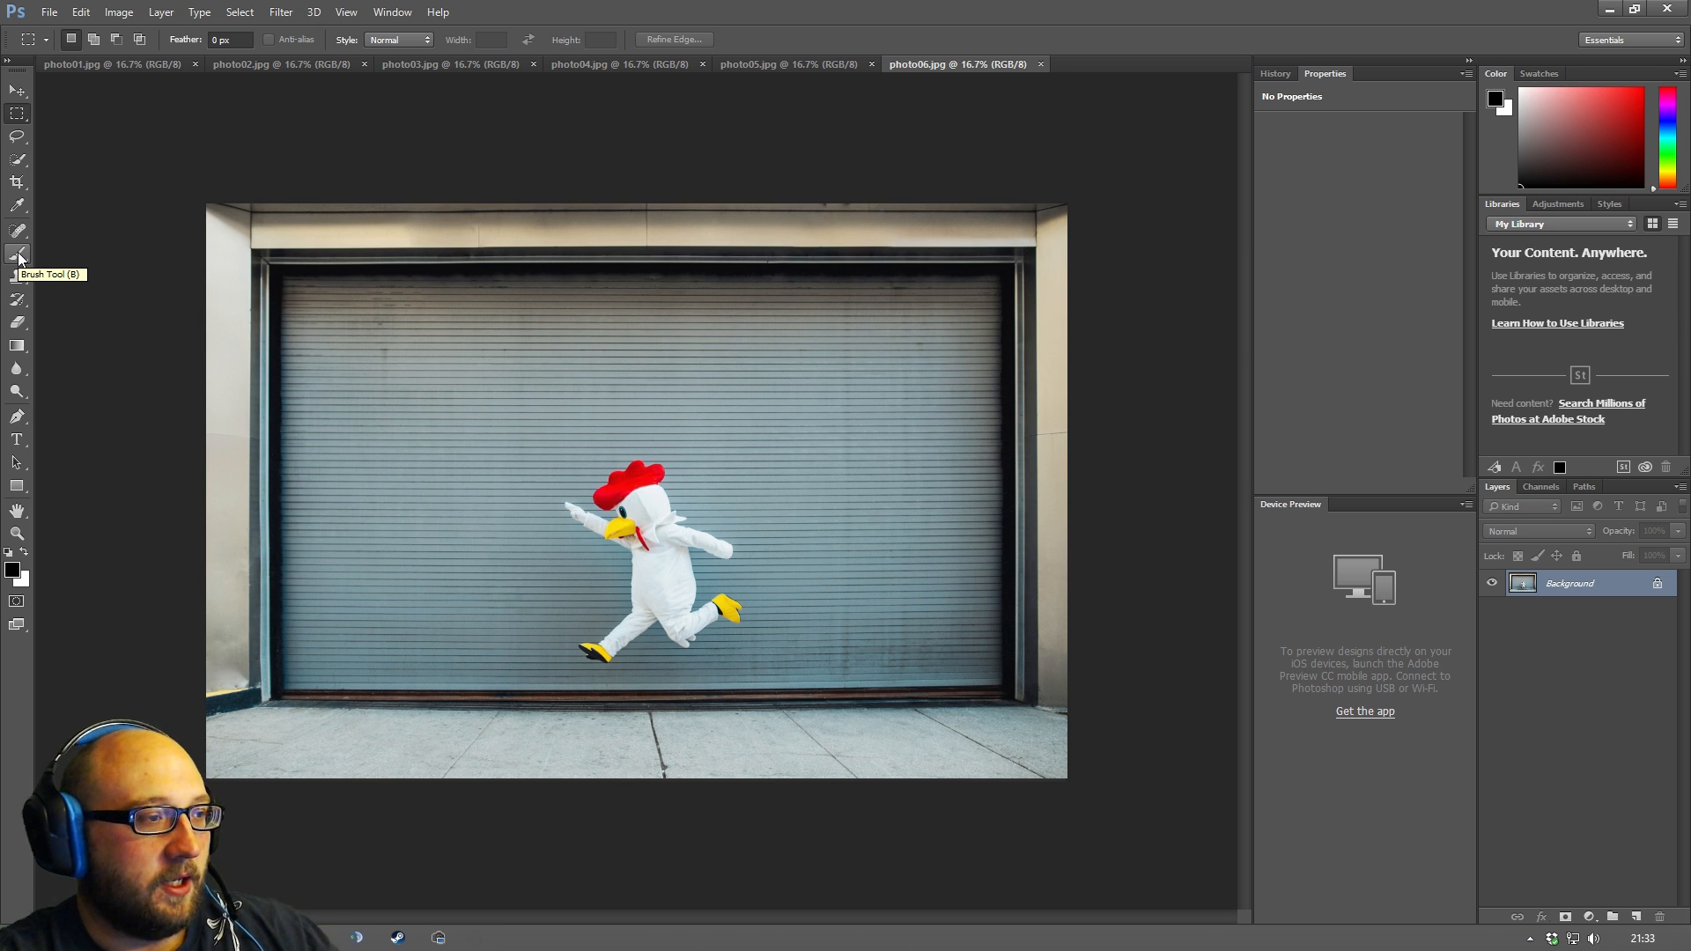
# Select the Brush Tool, then reveal the Clone Stamp tool's flyout choices.
pyautogui.click(17, 253)
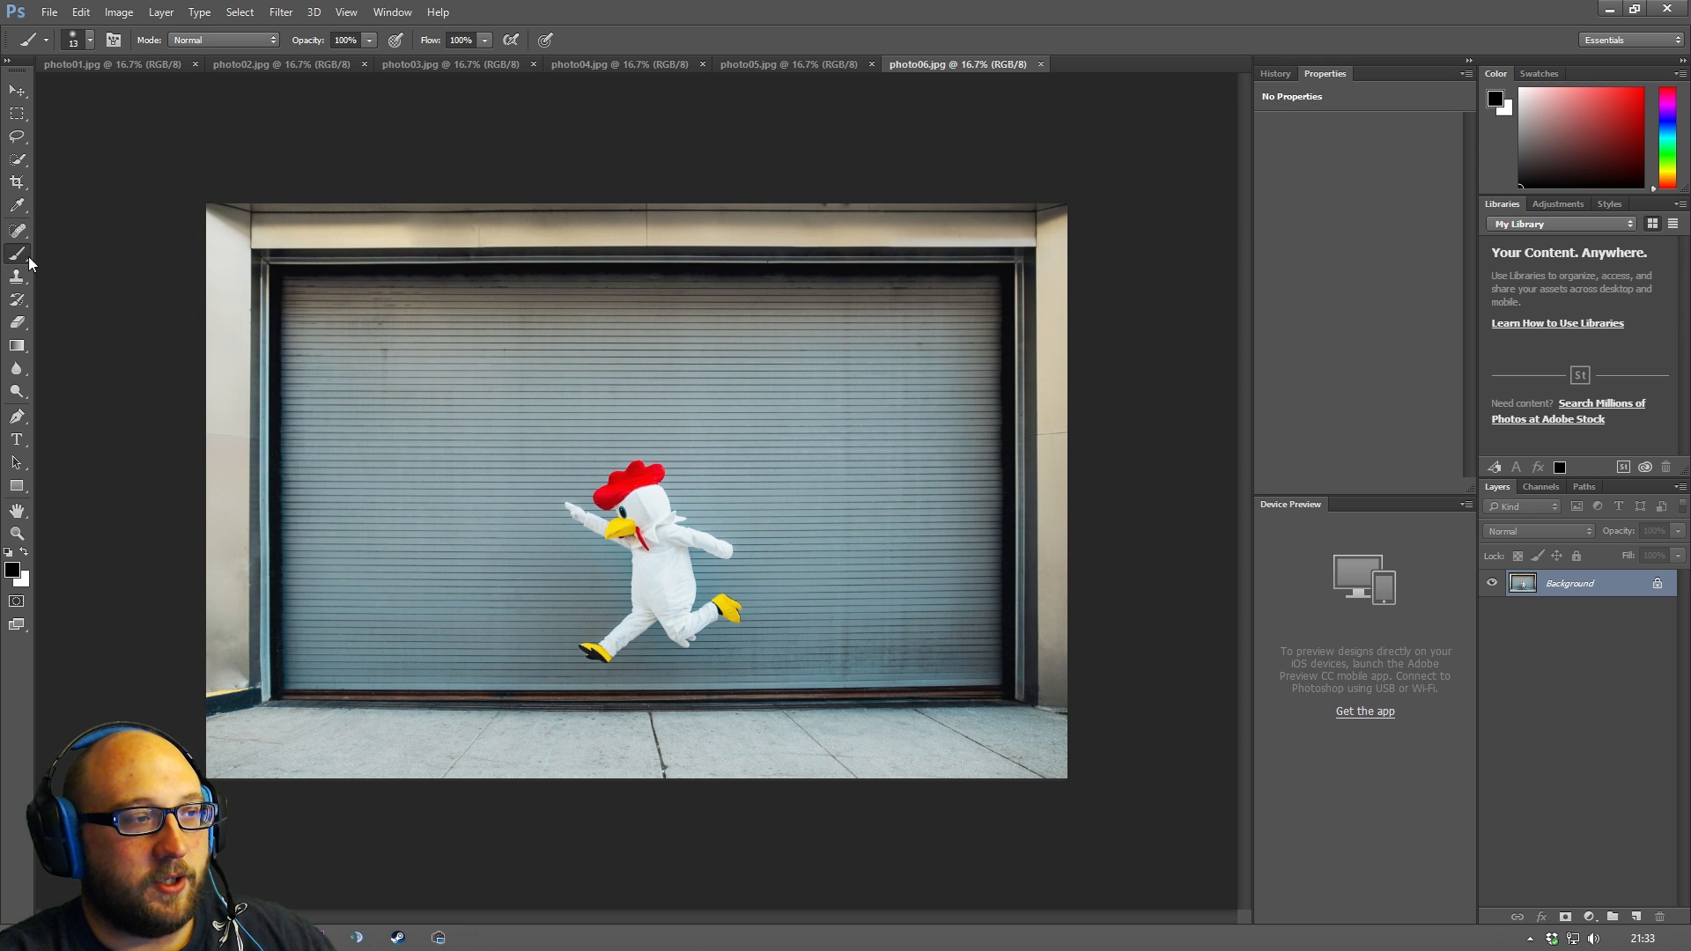
pyautogui.moveTo(36, 326)
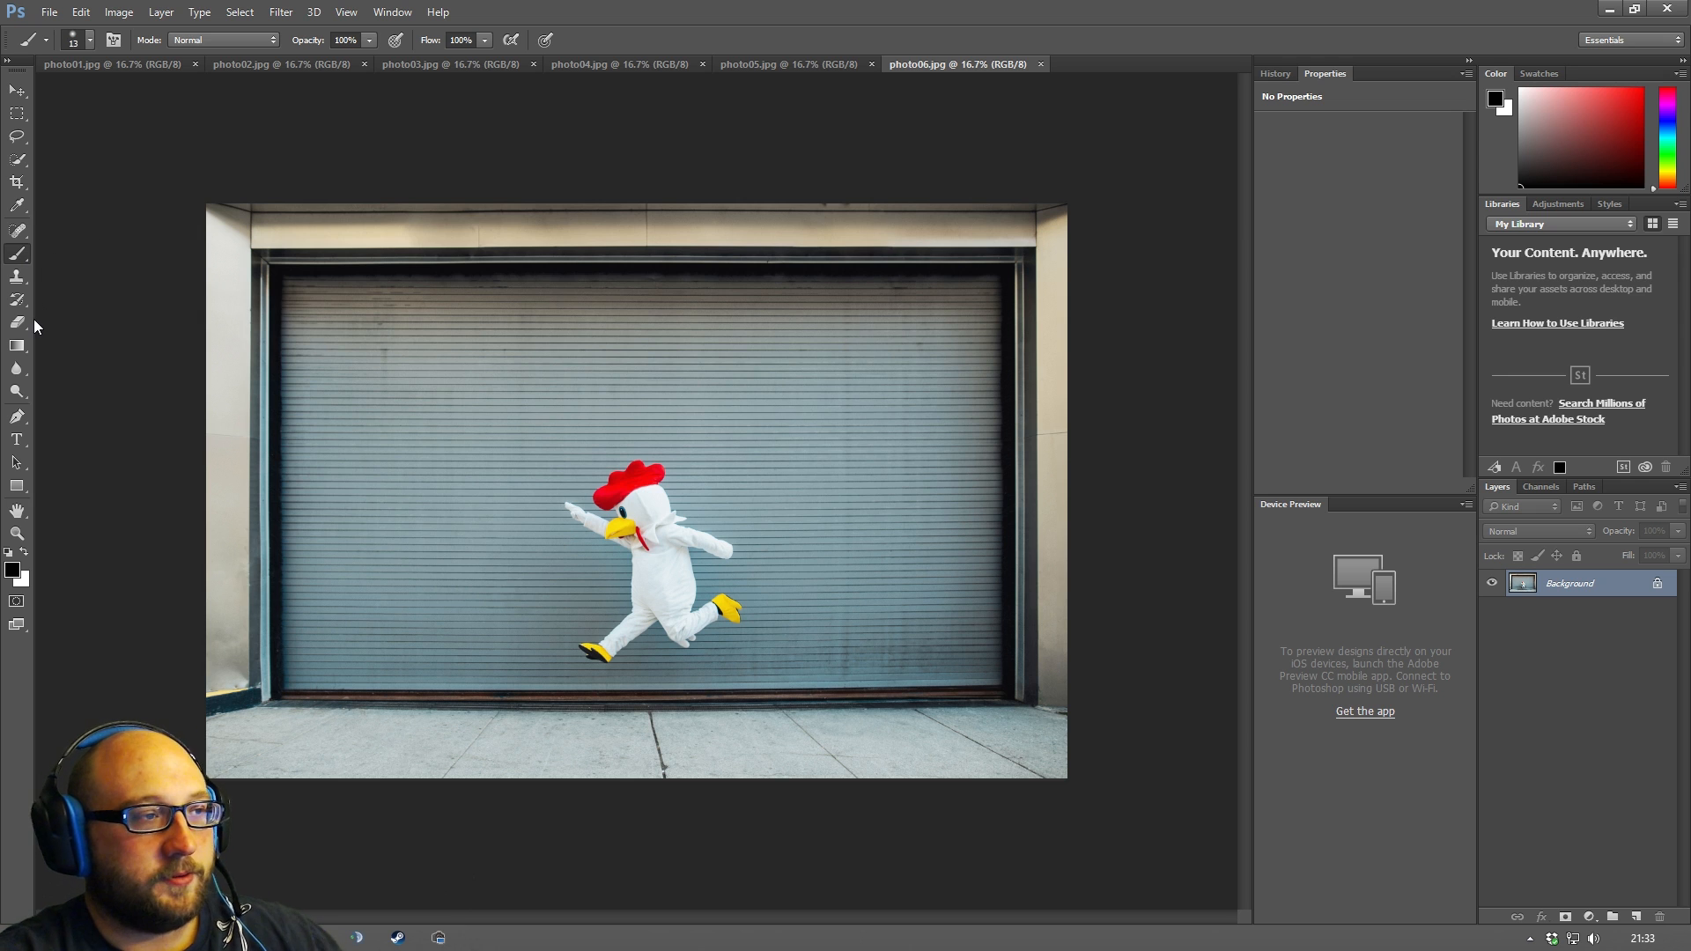
pyautogui.moveTo(16, 280)
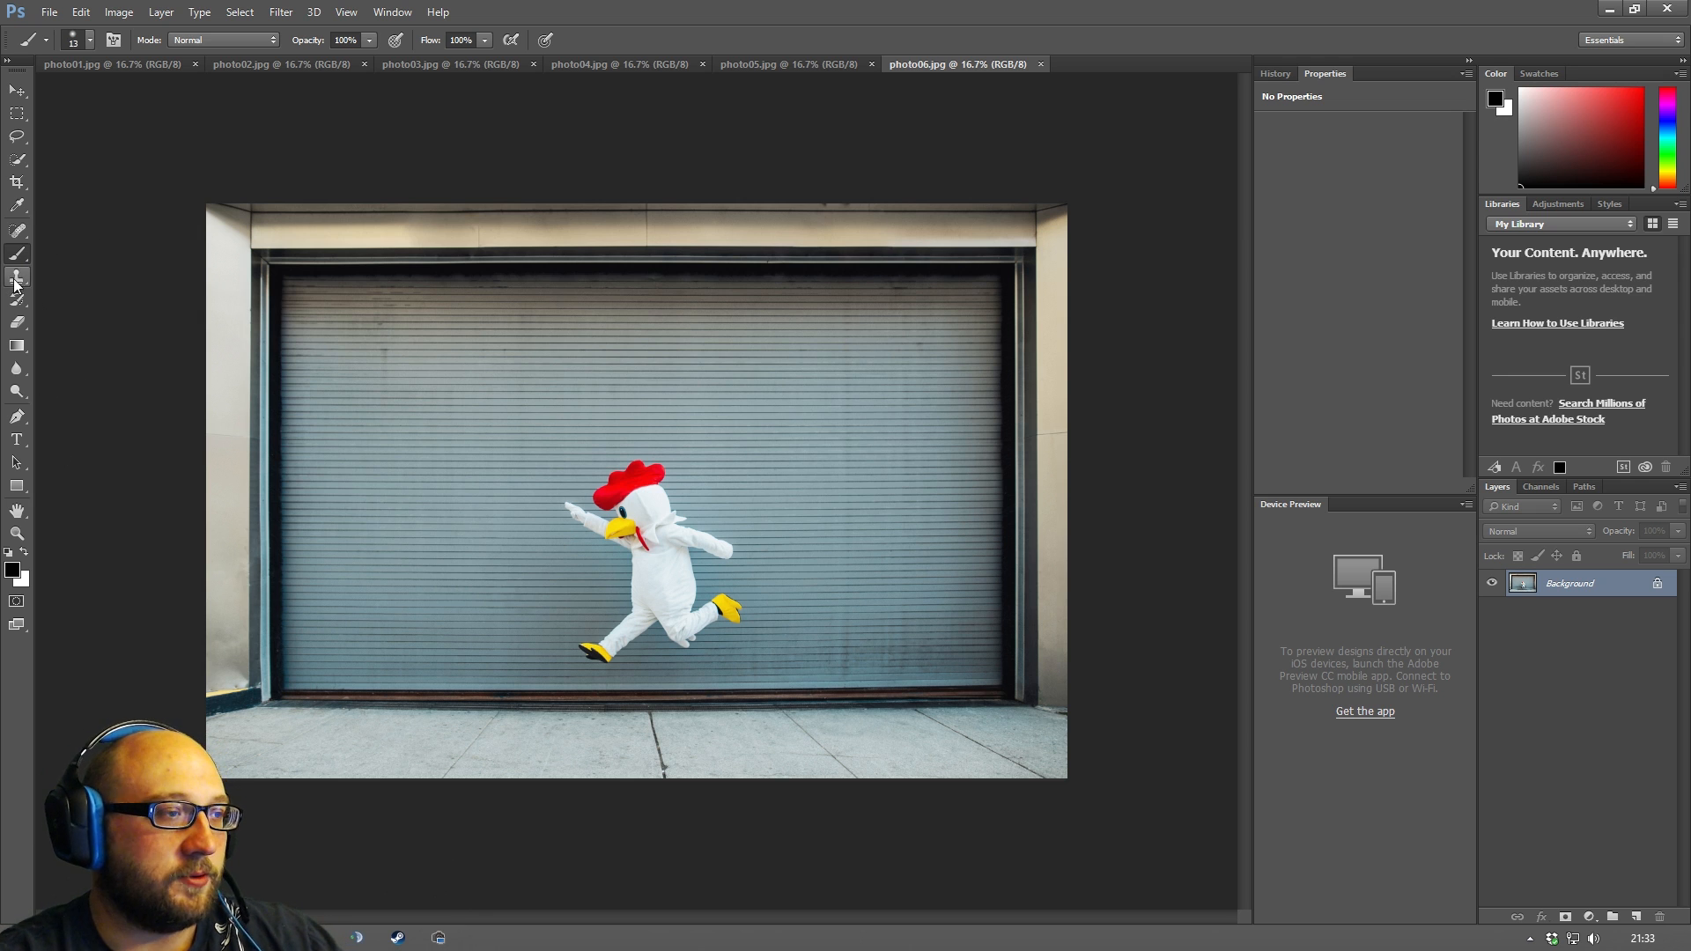
pyautogui.click(18, 278)
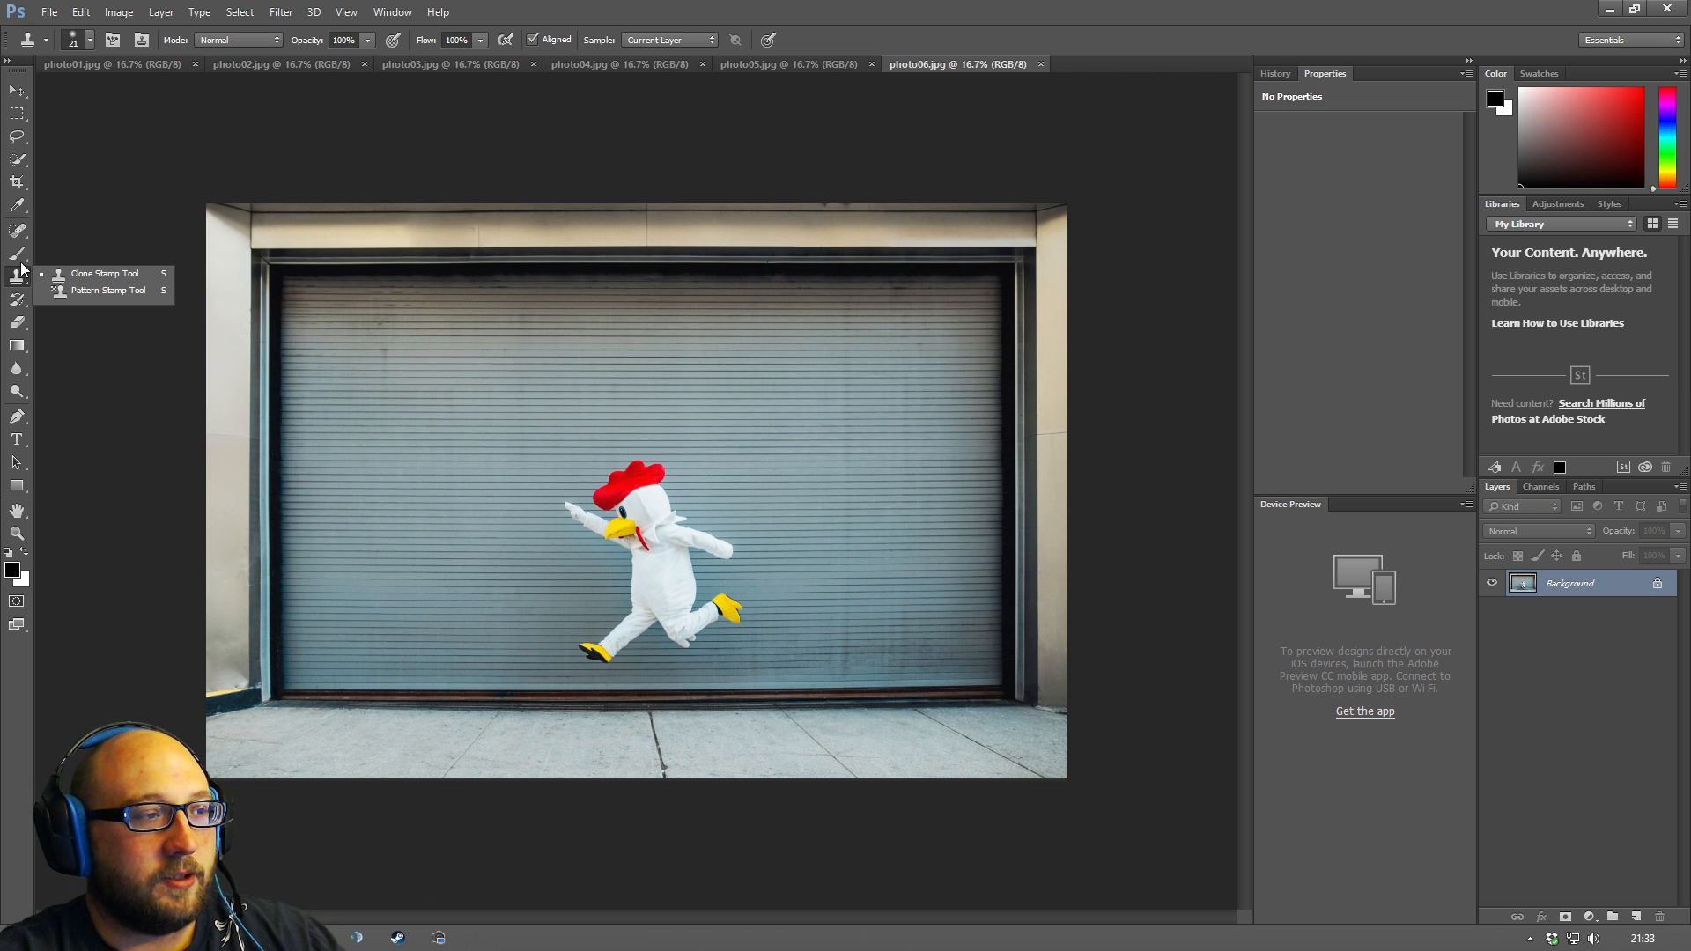
# Try the Crop Tool, then return to the Rectangular Marquee Tool.
pyautogui.click(17, 229)
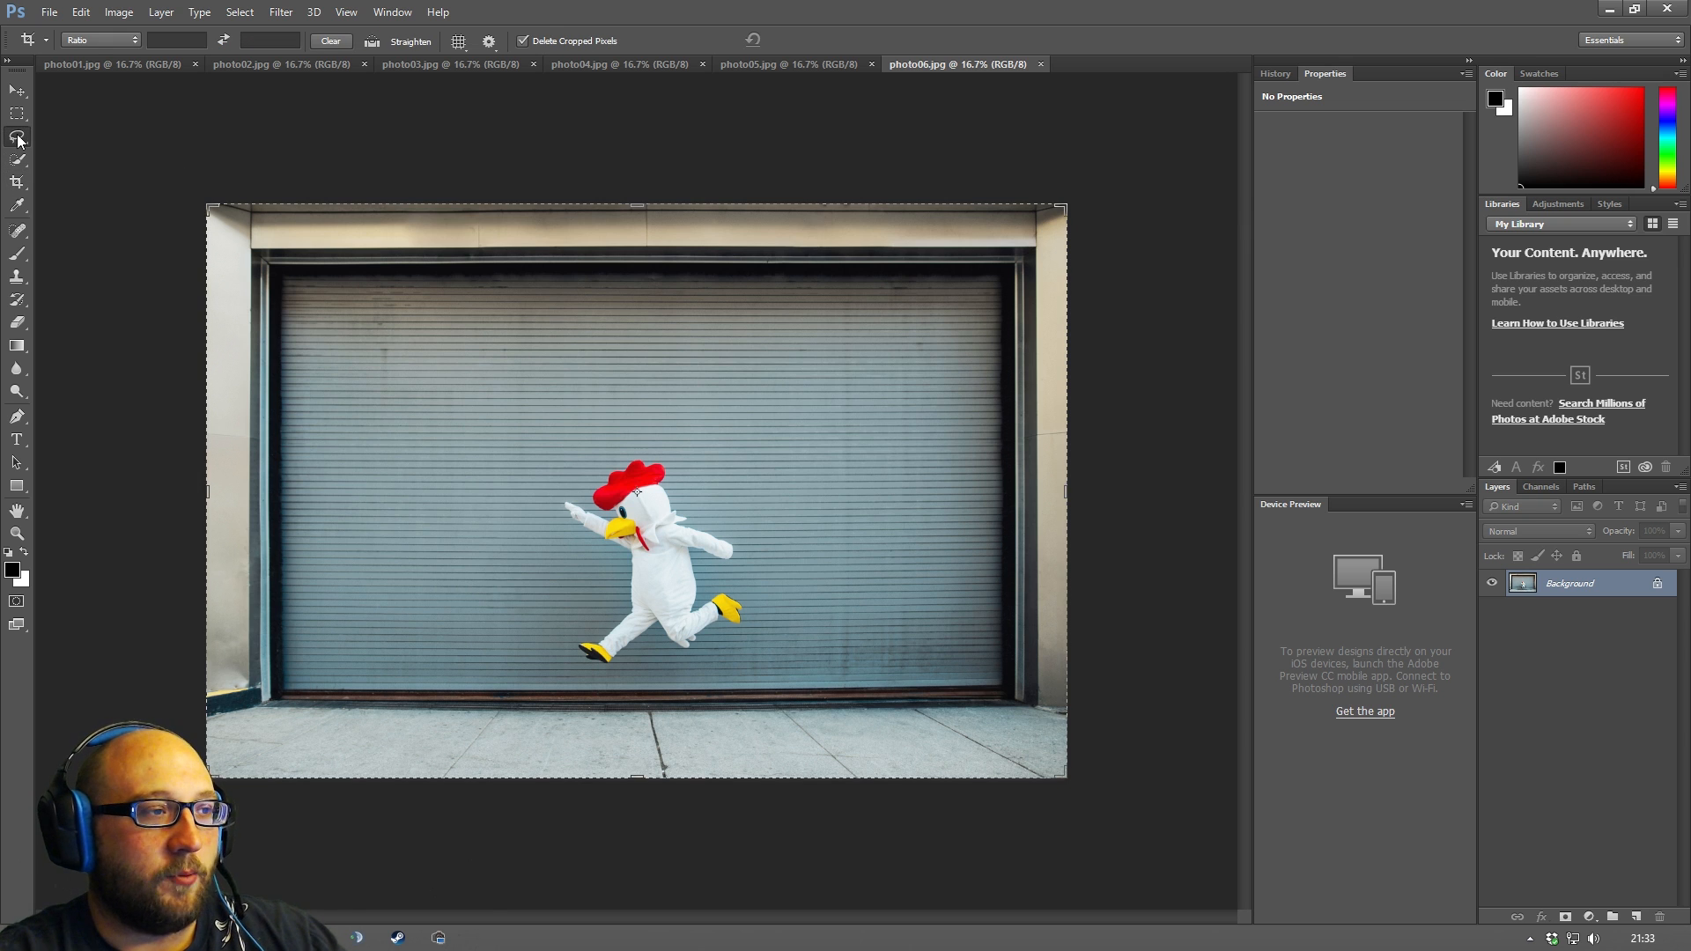
pyautogui.click(17, 88)
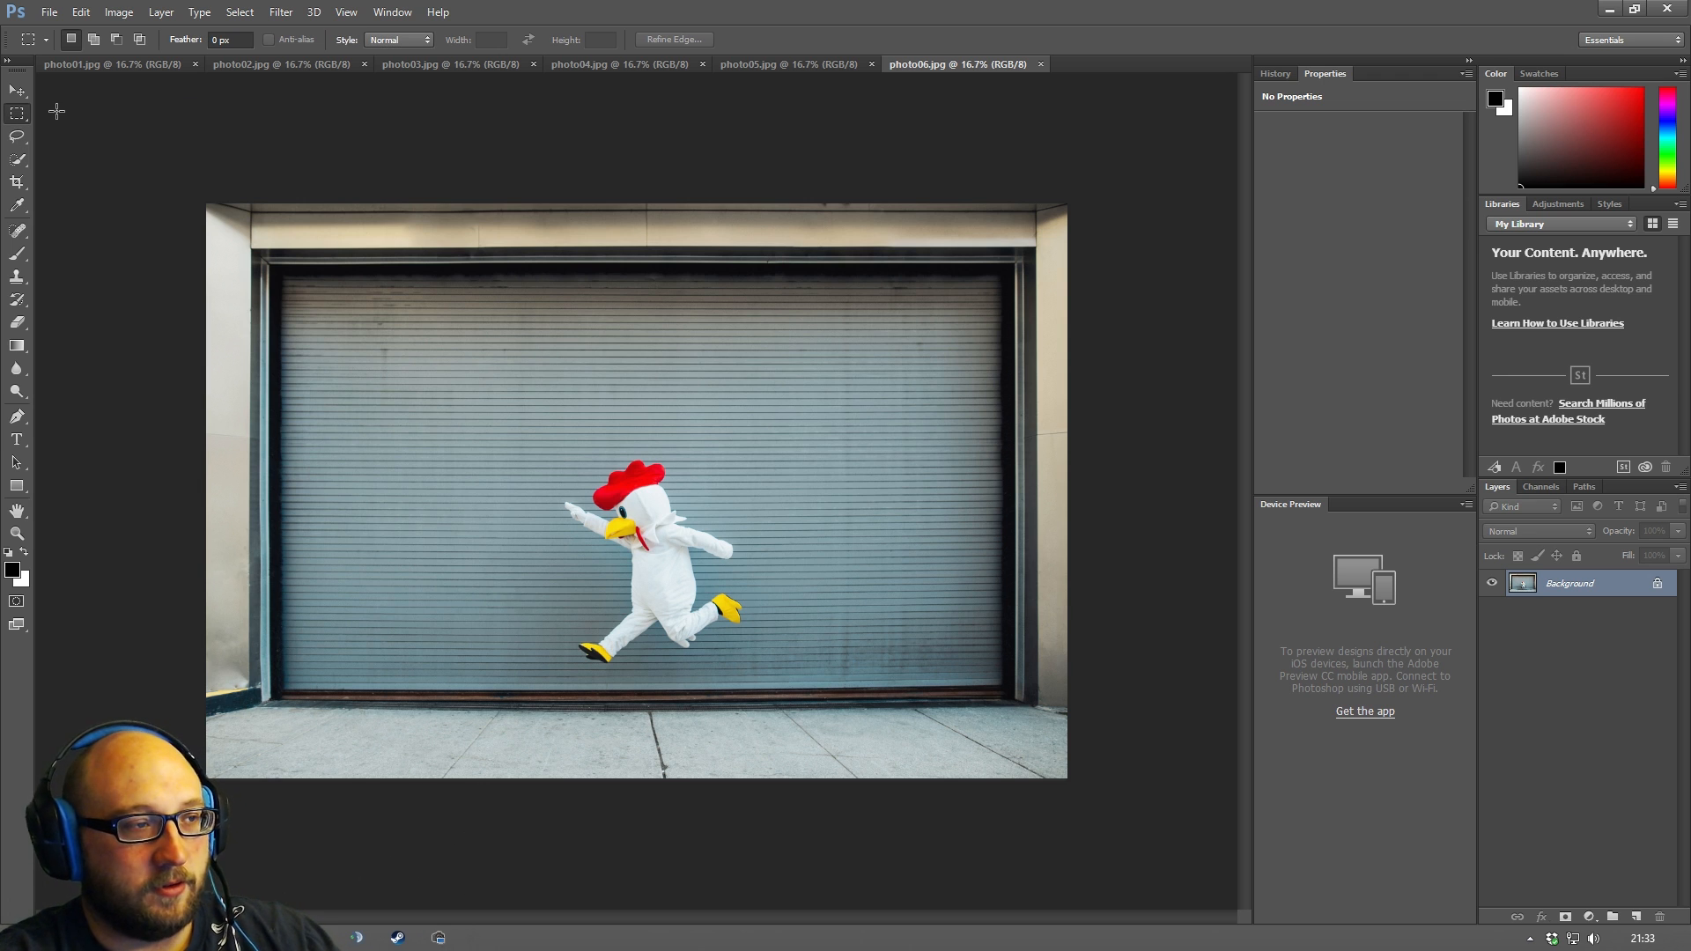
pyautogui.moveTo(41, 138)
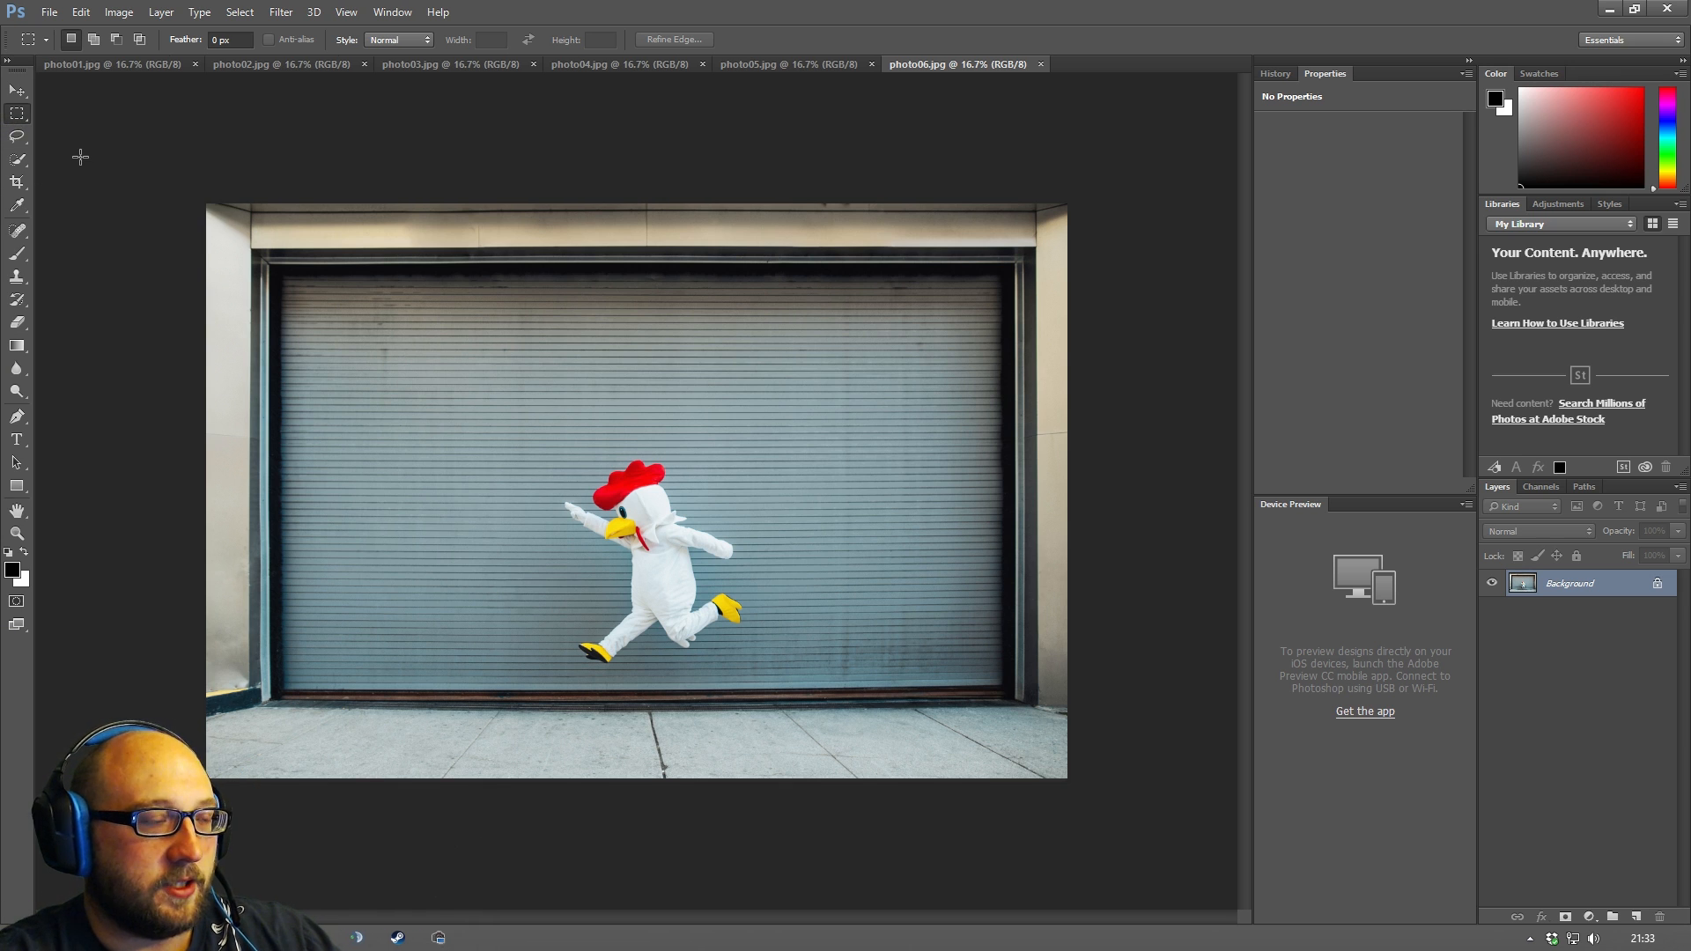
pyautogui.moveTo(69, 116)
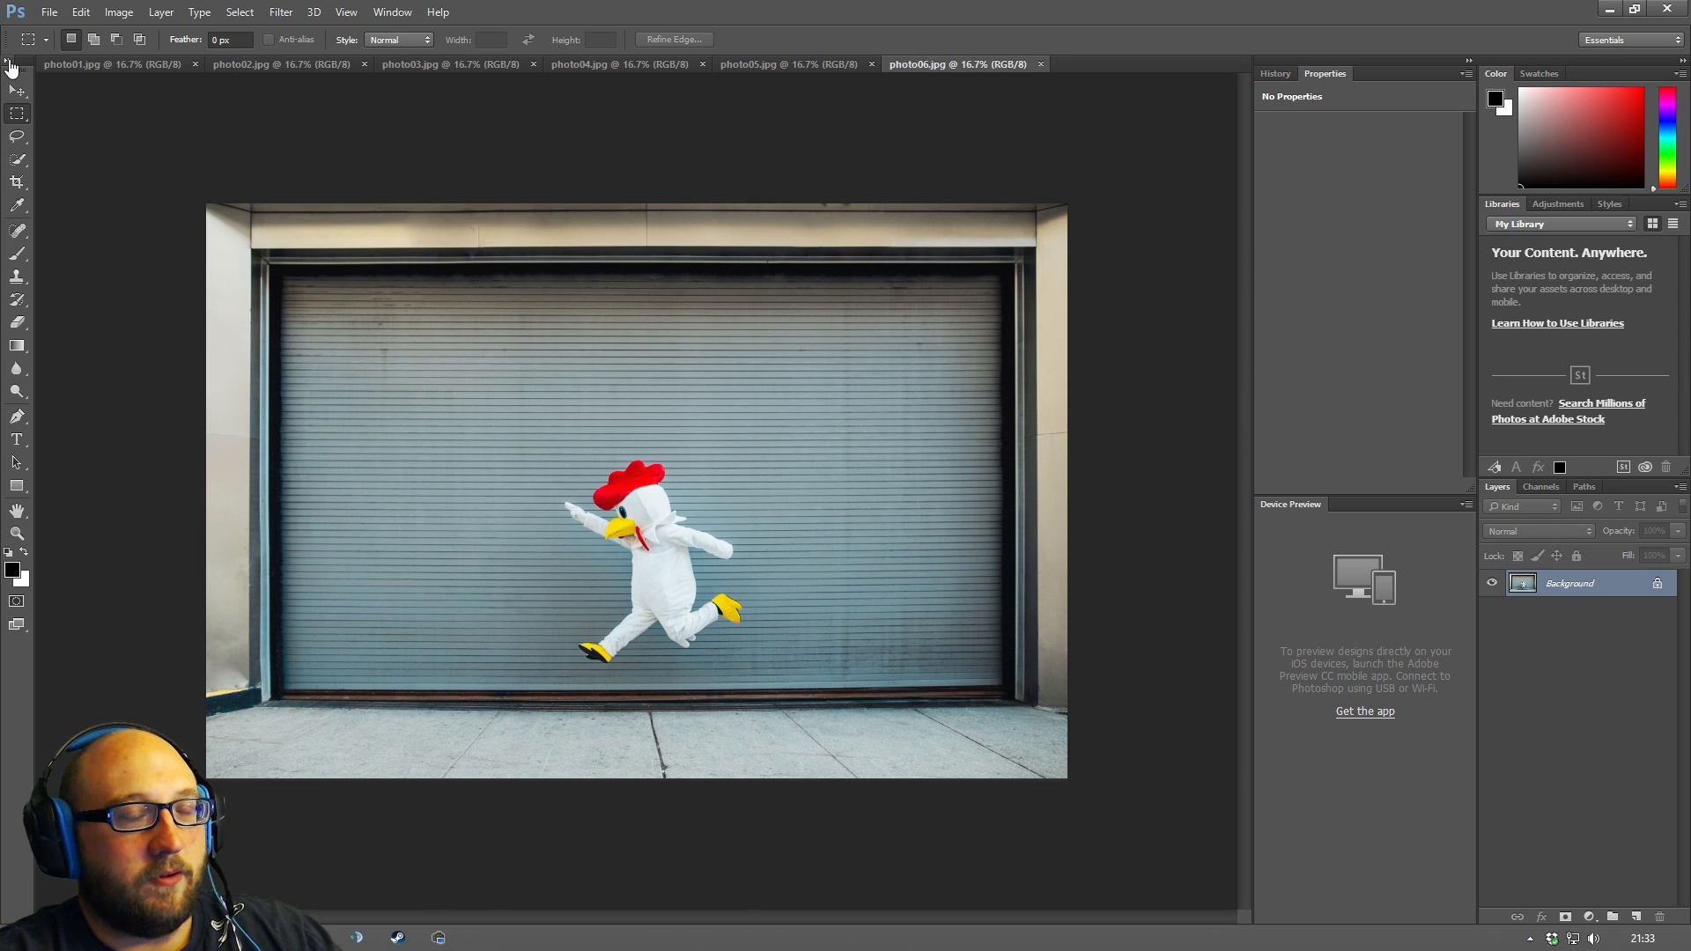
pyautogui.click(30, 39)
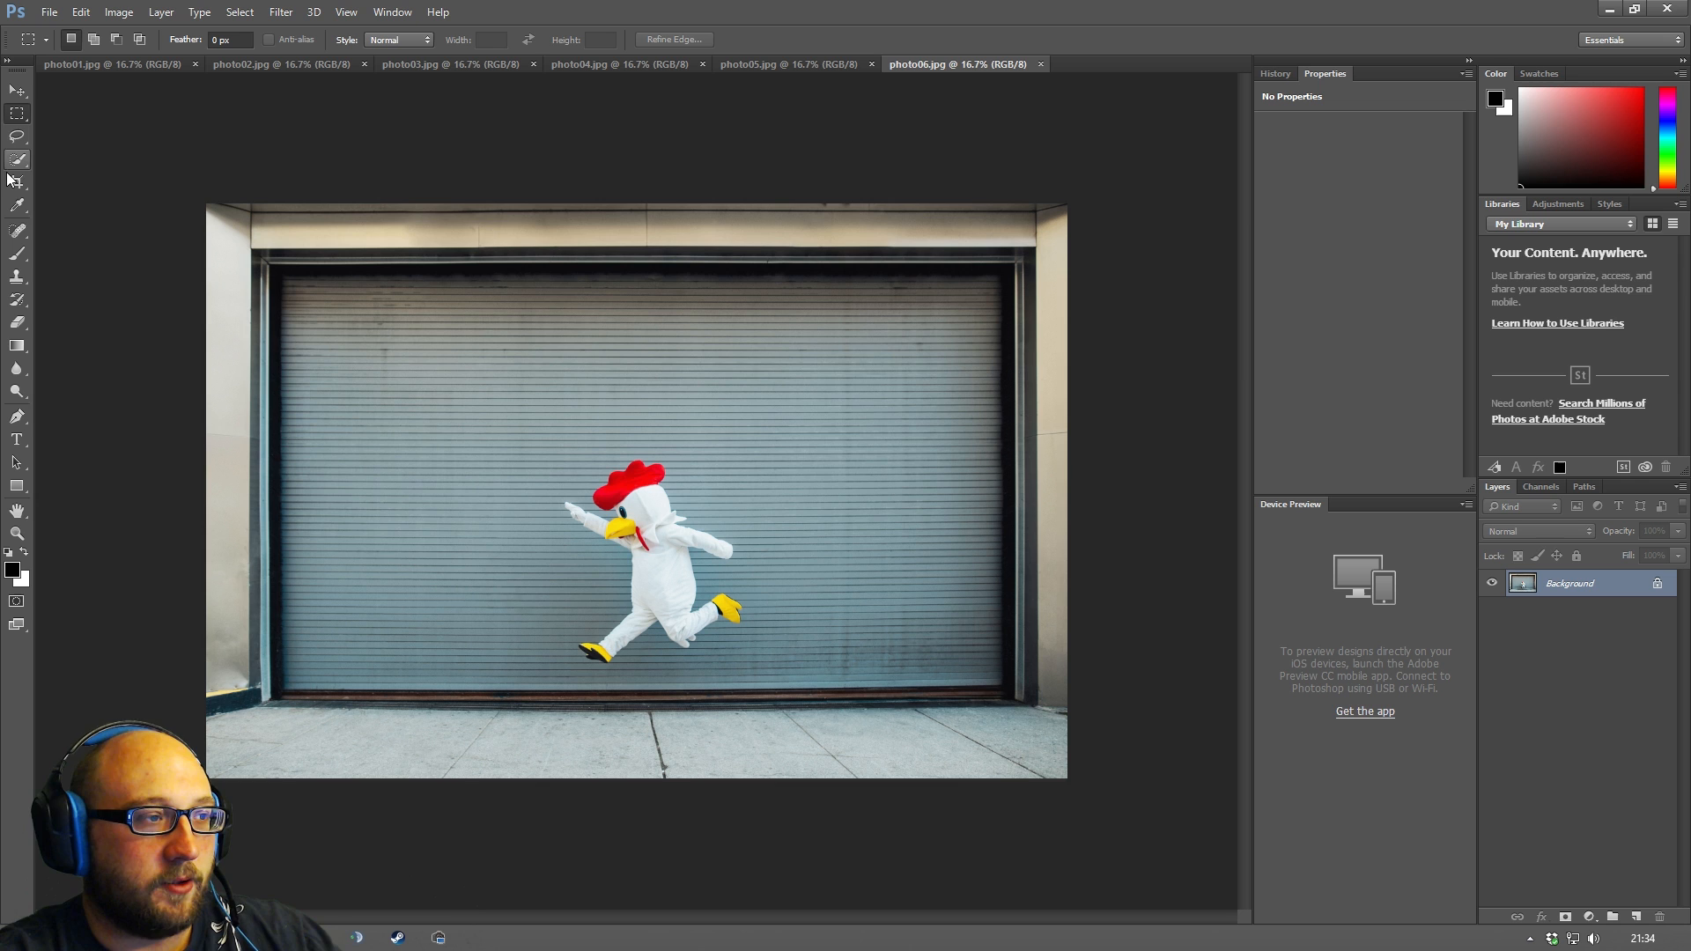
# Try Quick Selection, Brush, Crop, Move and Marquee tools, ending on the Horizontal Type tool.
pyautogui.click(18, 204)
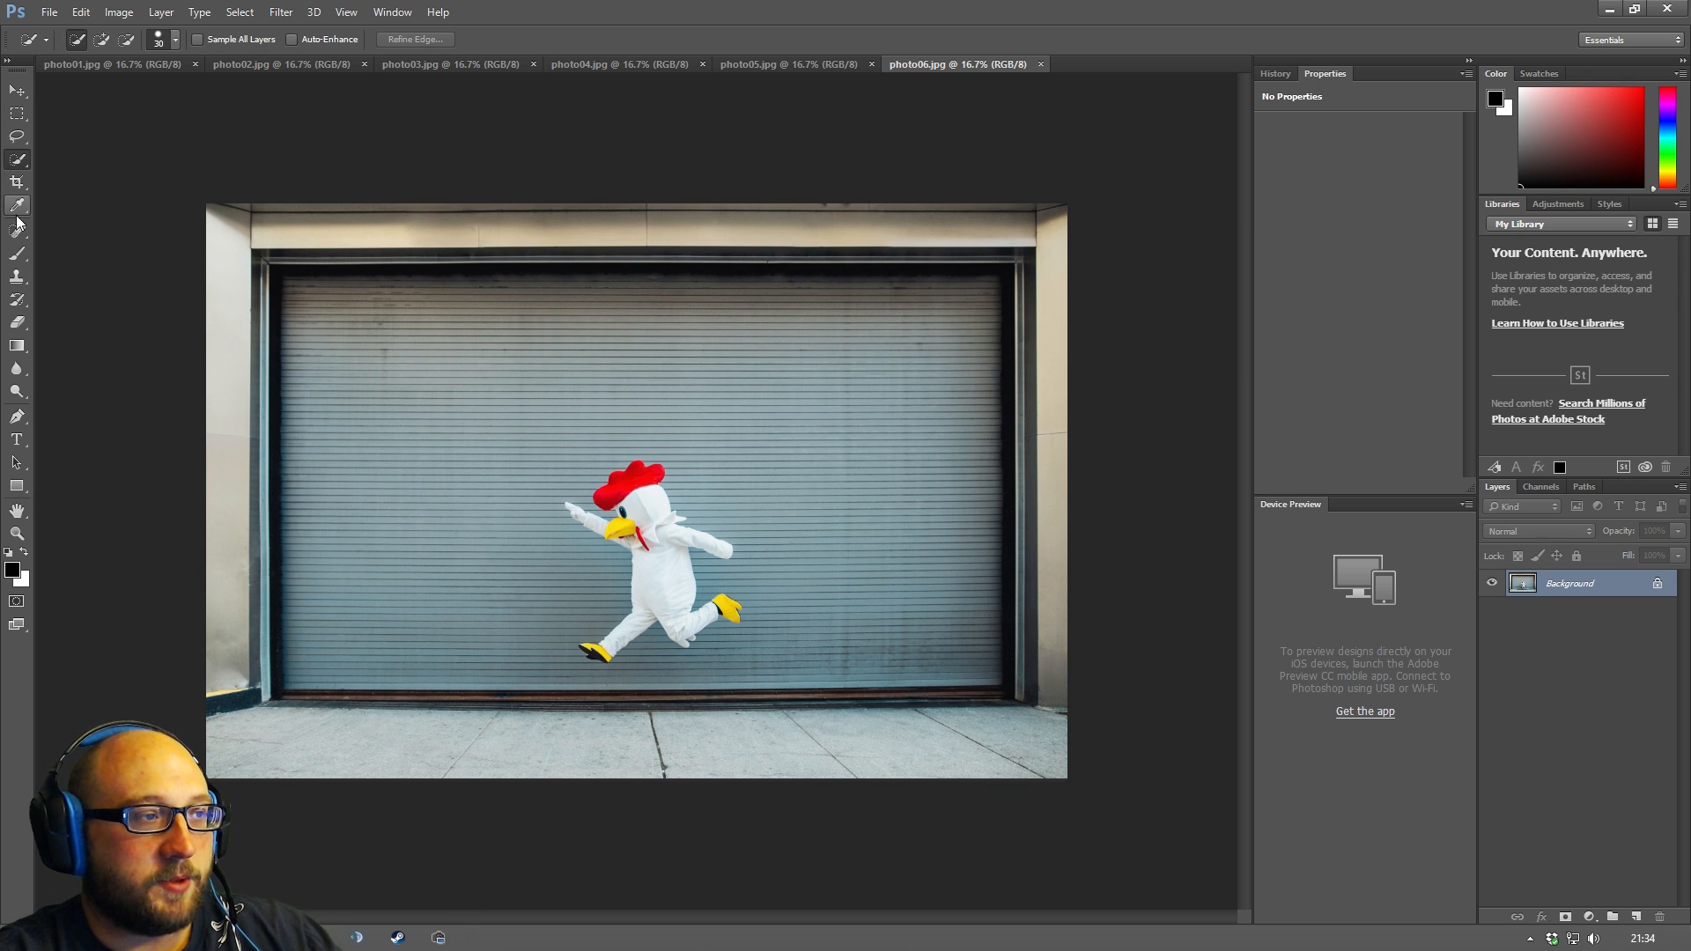
pyautogui.click(18, 252)
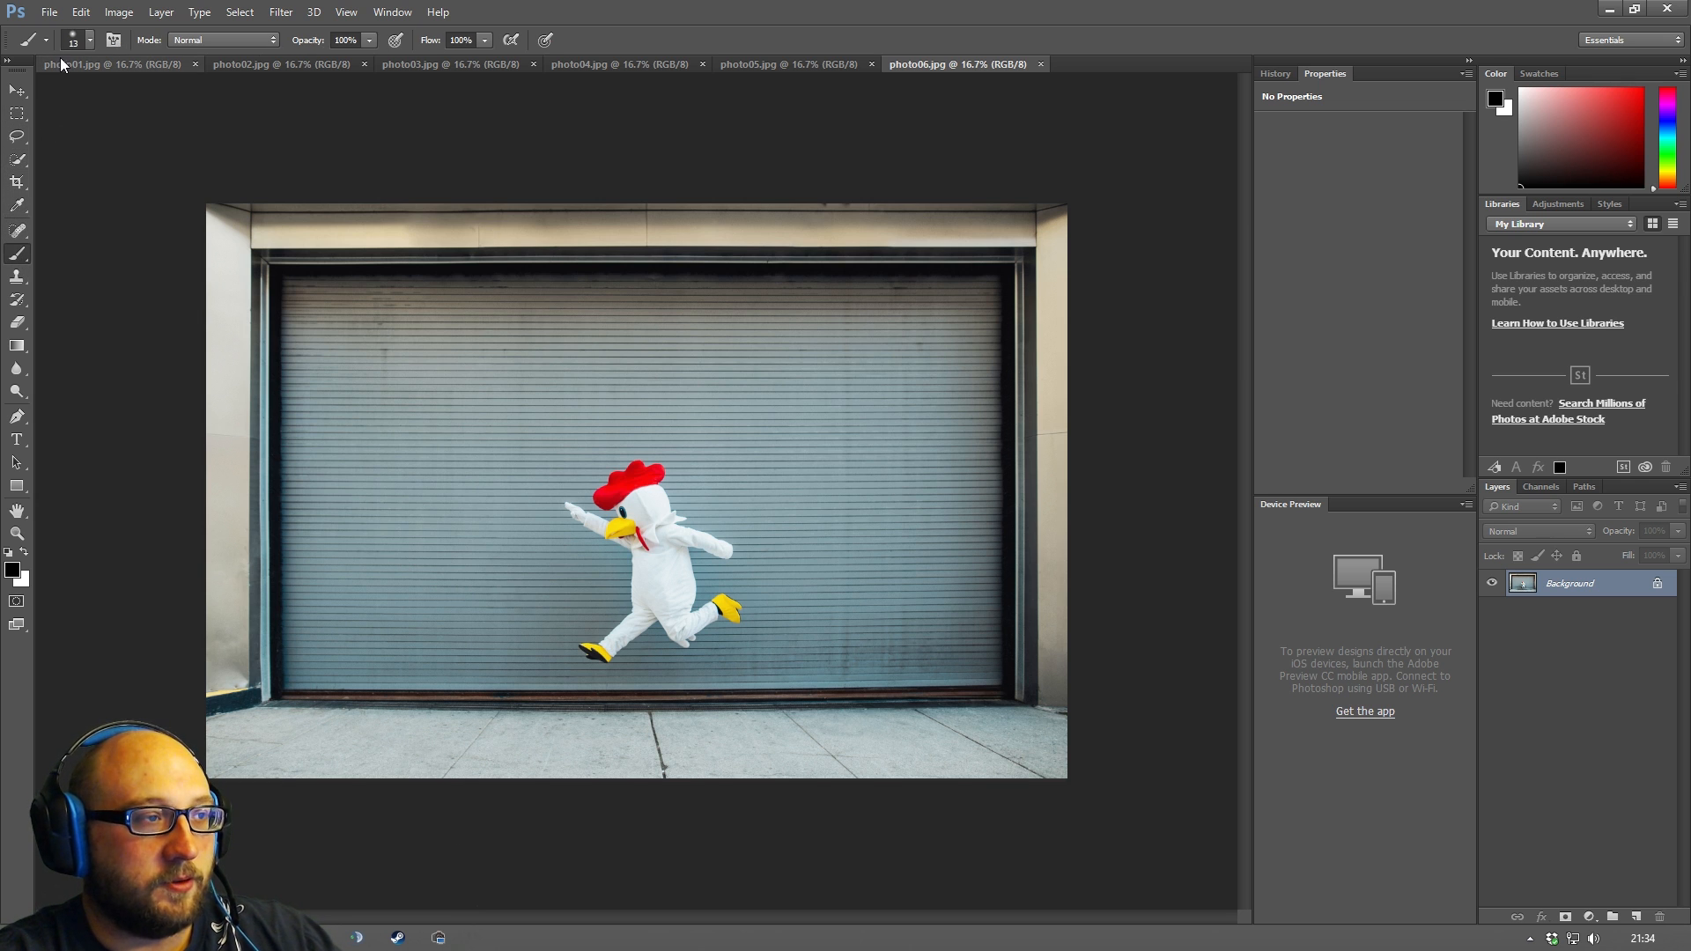
pyautogui.moveTo(35, 238)
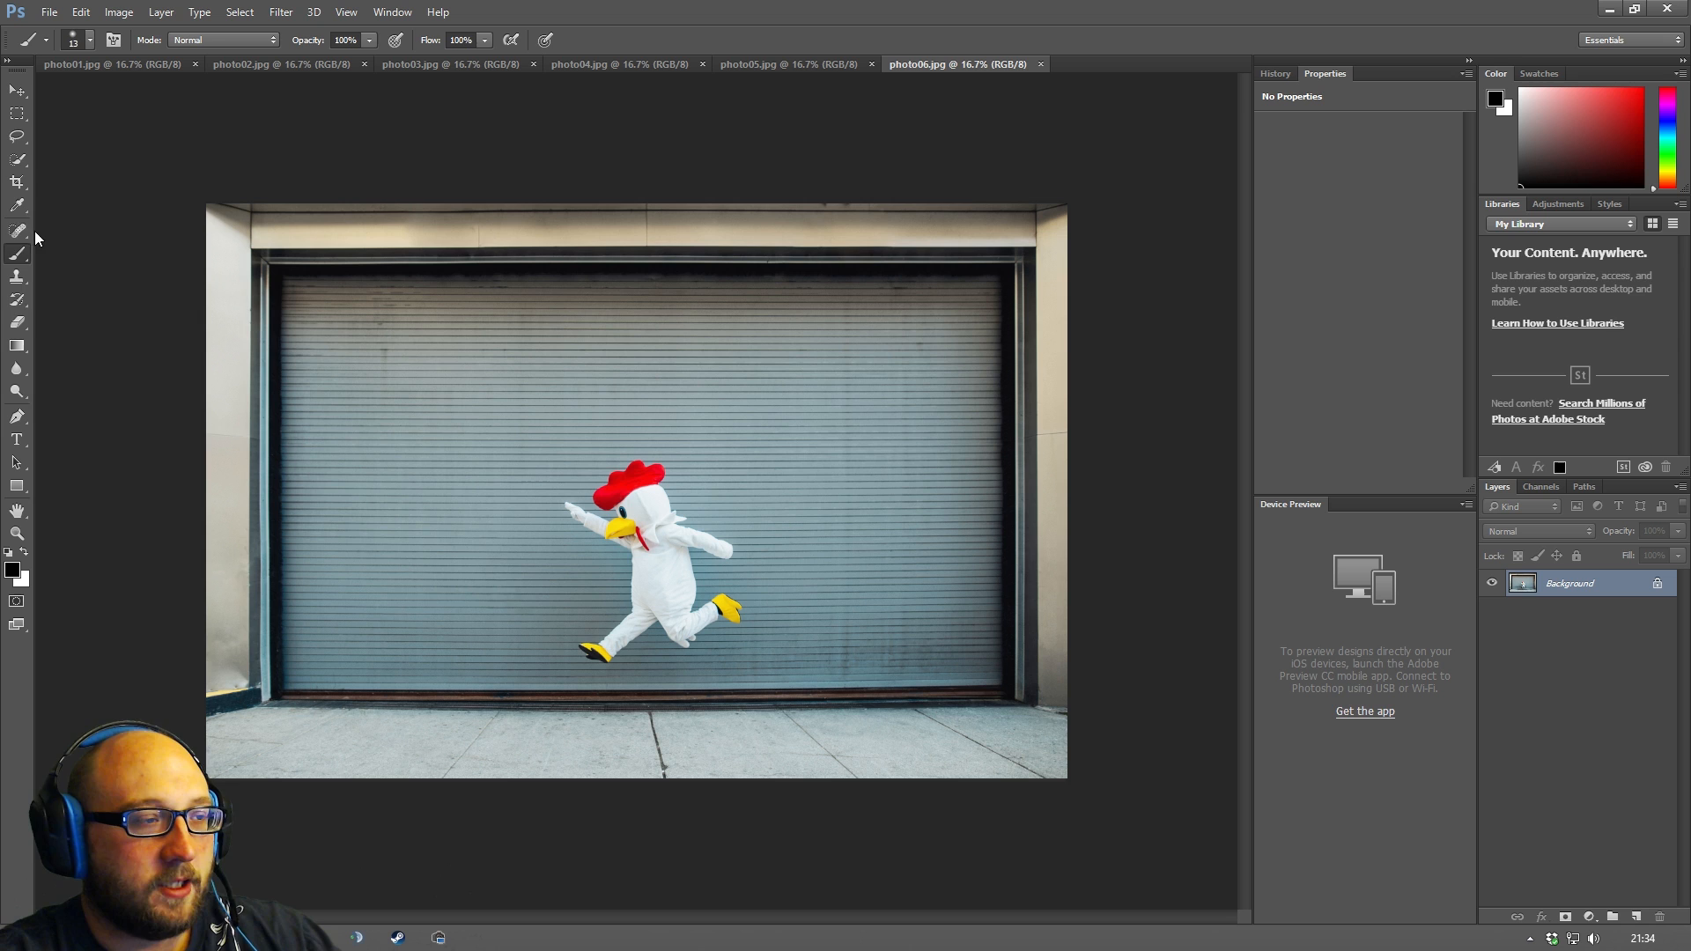
pyautogui.click(17, 183)
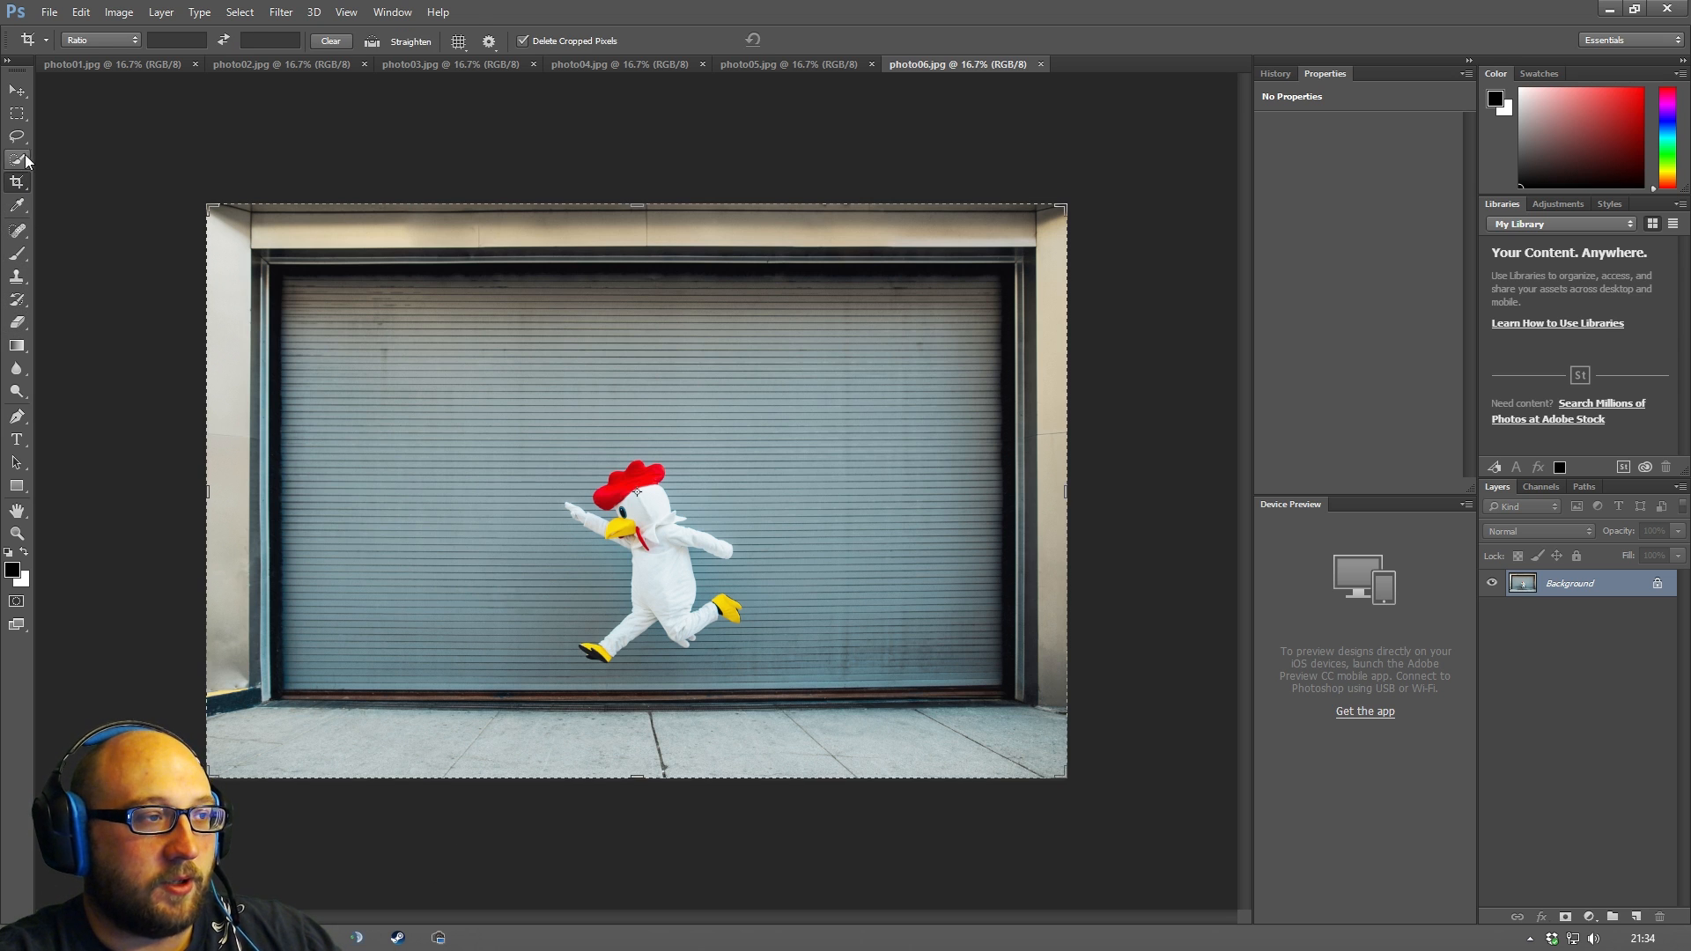
pyautogui.click(16, 89)
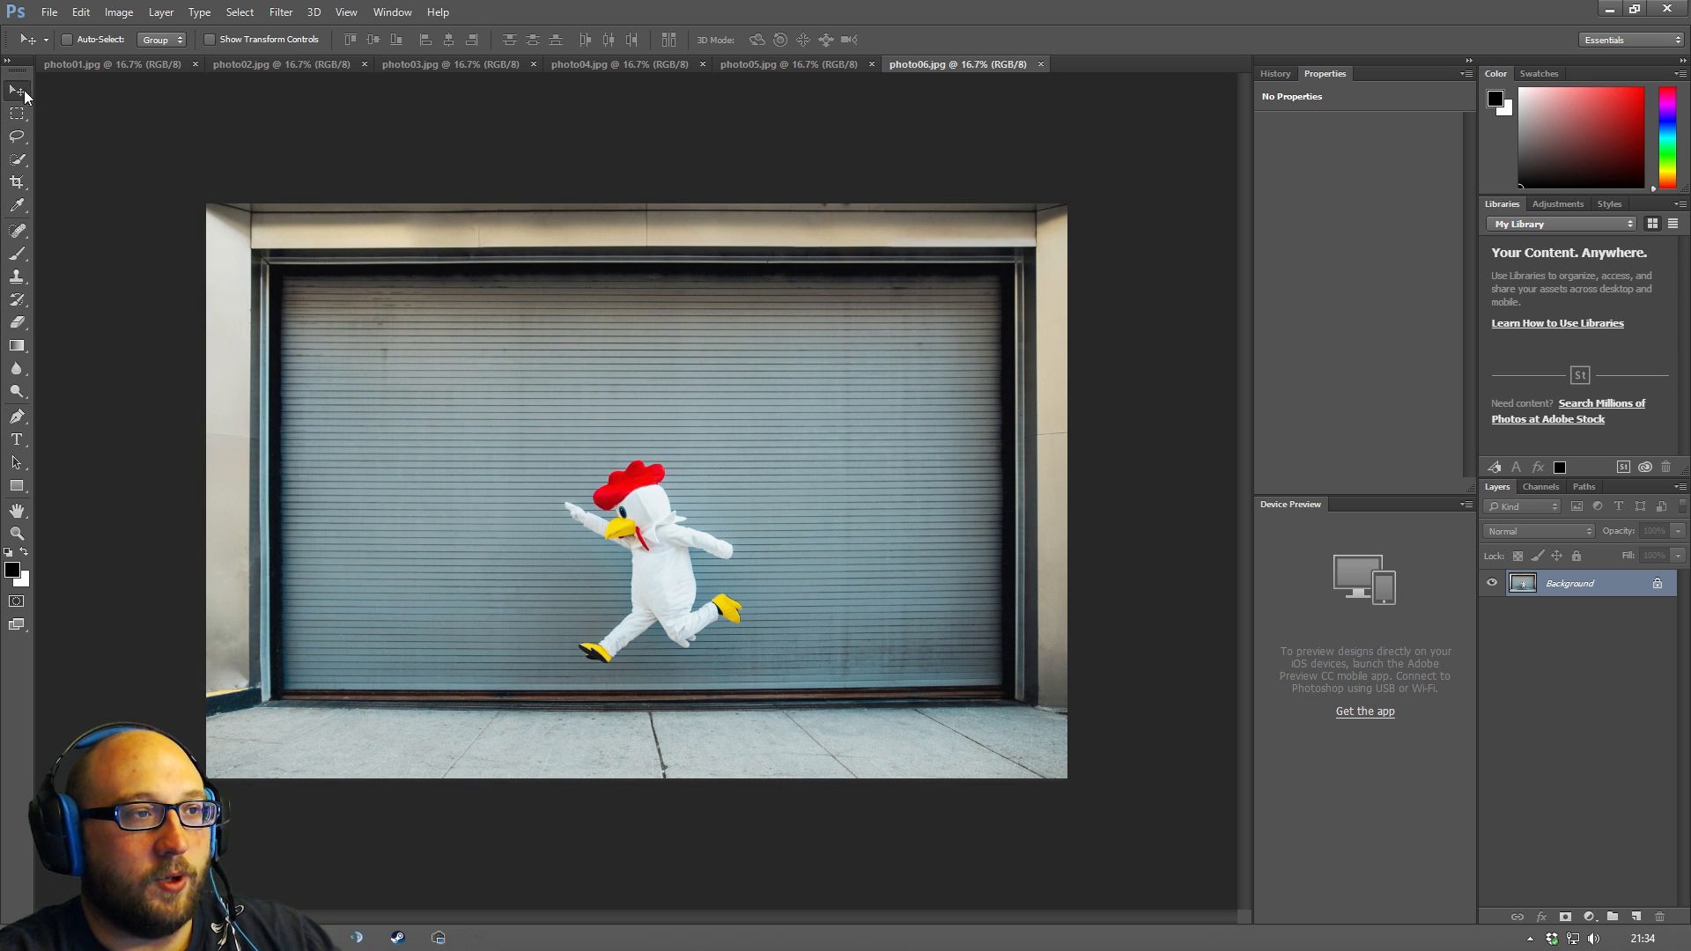
pyautogui.click(18, 252)
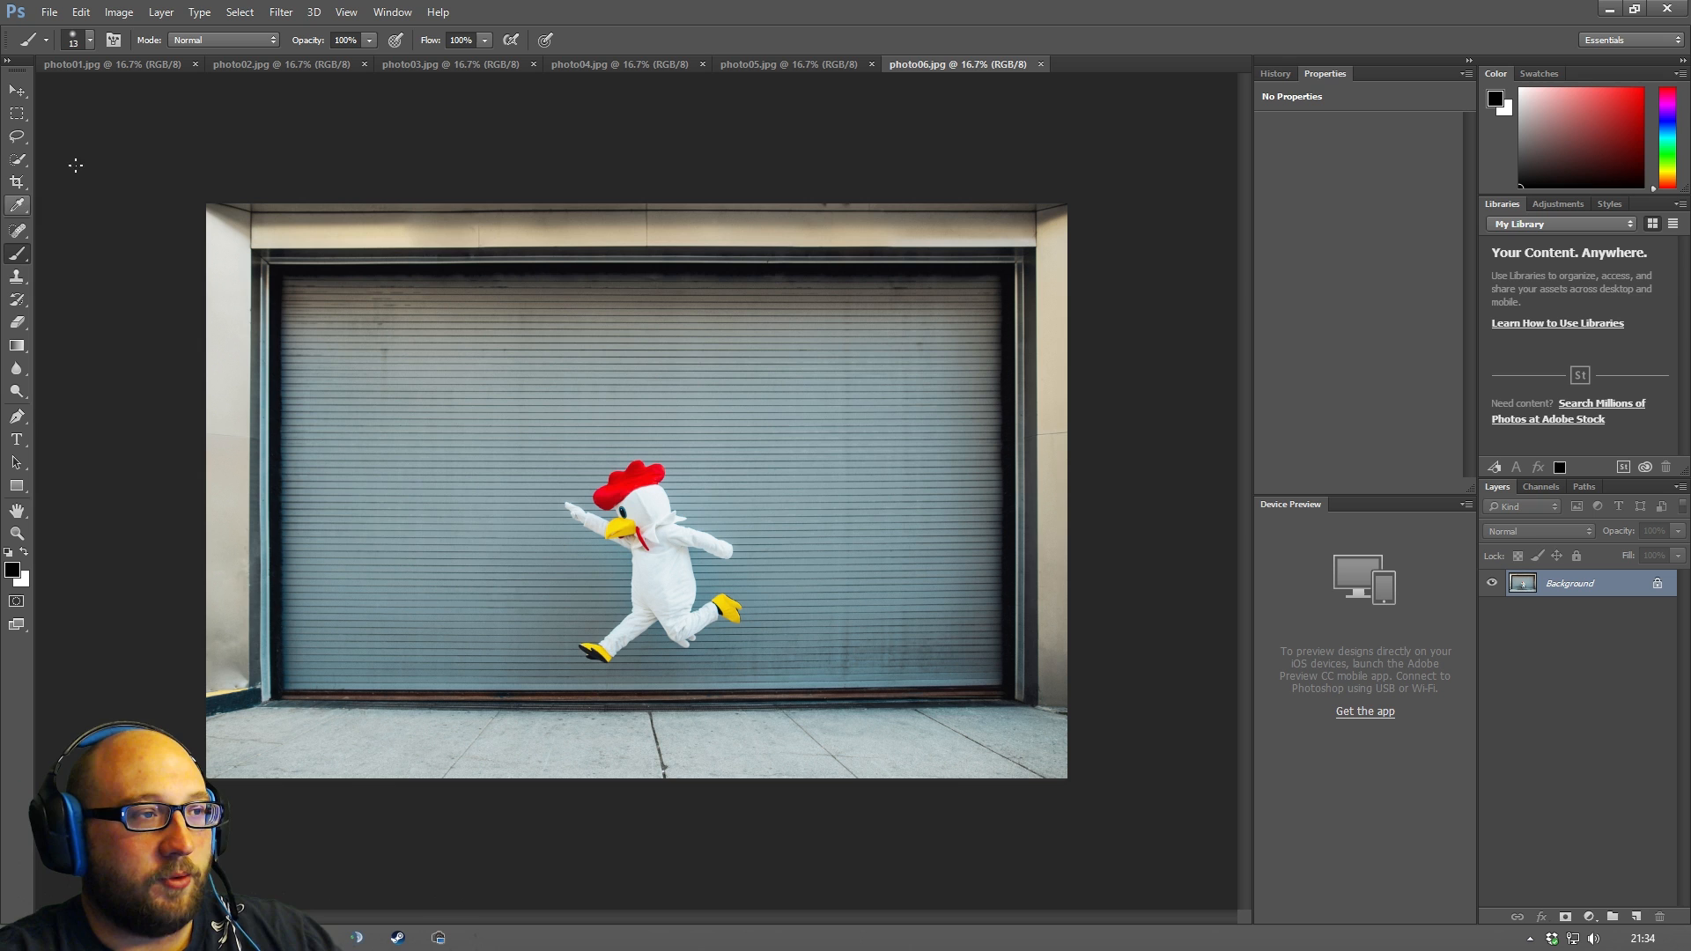
pyautogui.click(17, 183)
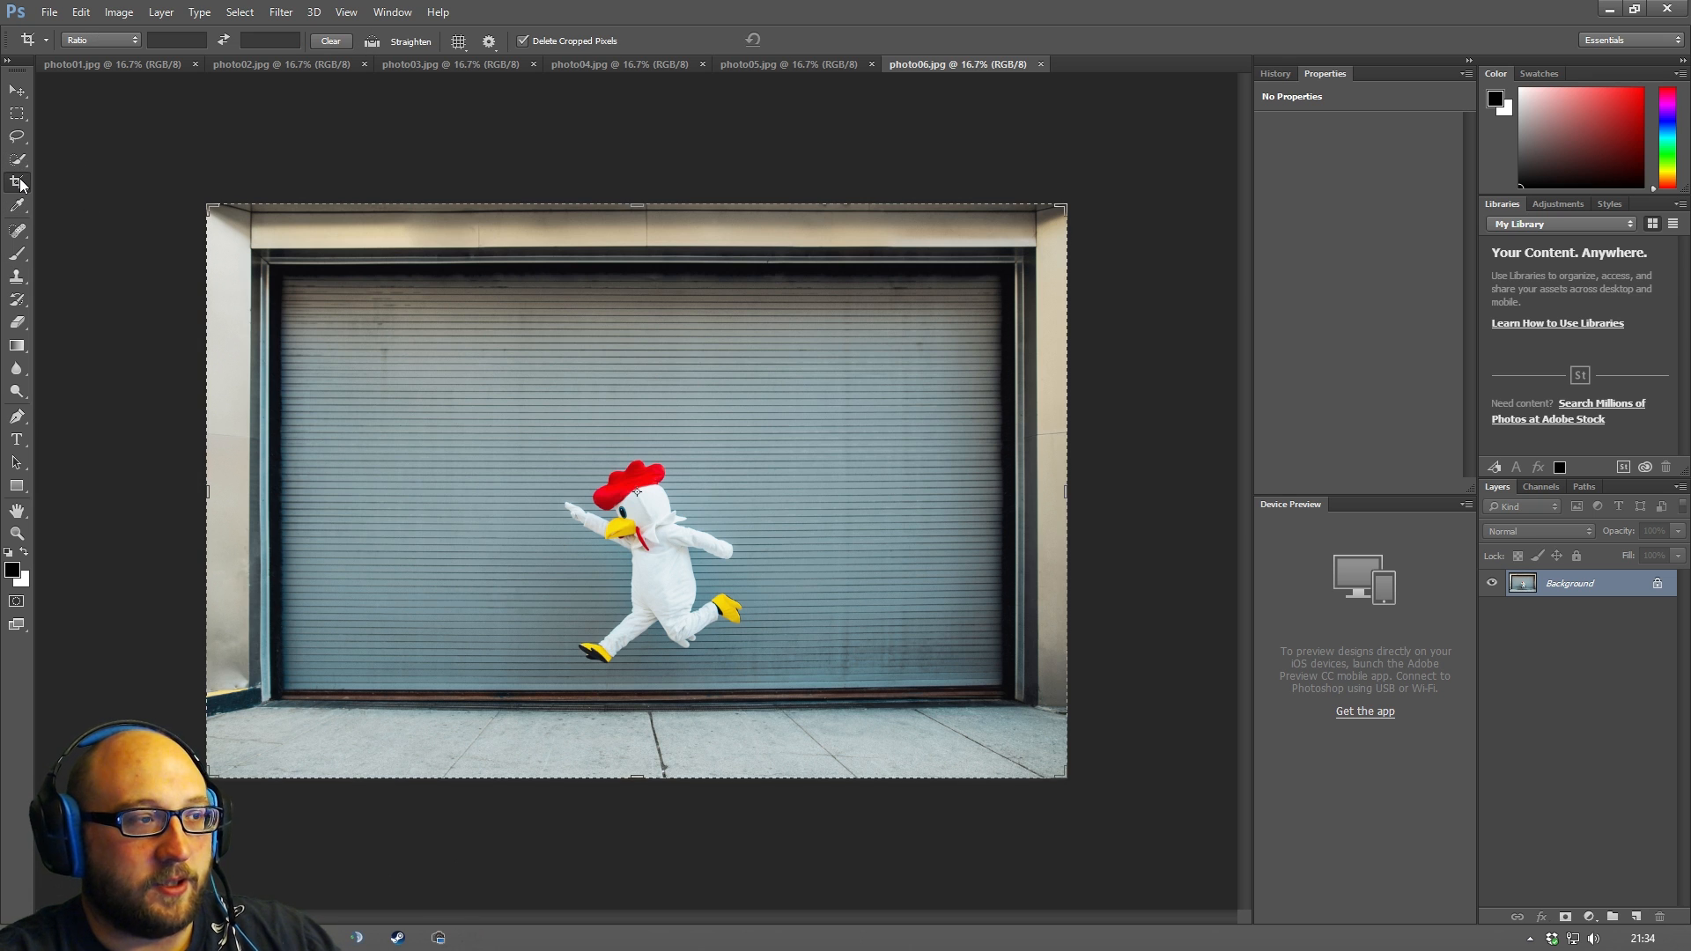
pyautogui.click(17, 112)
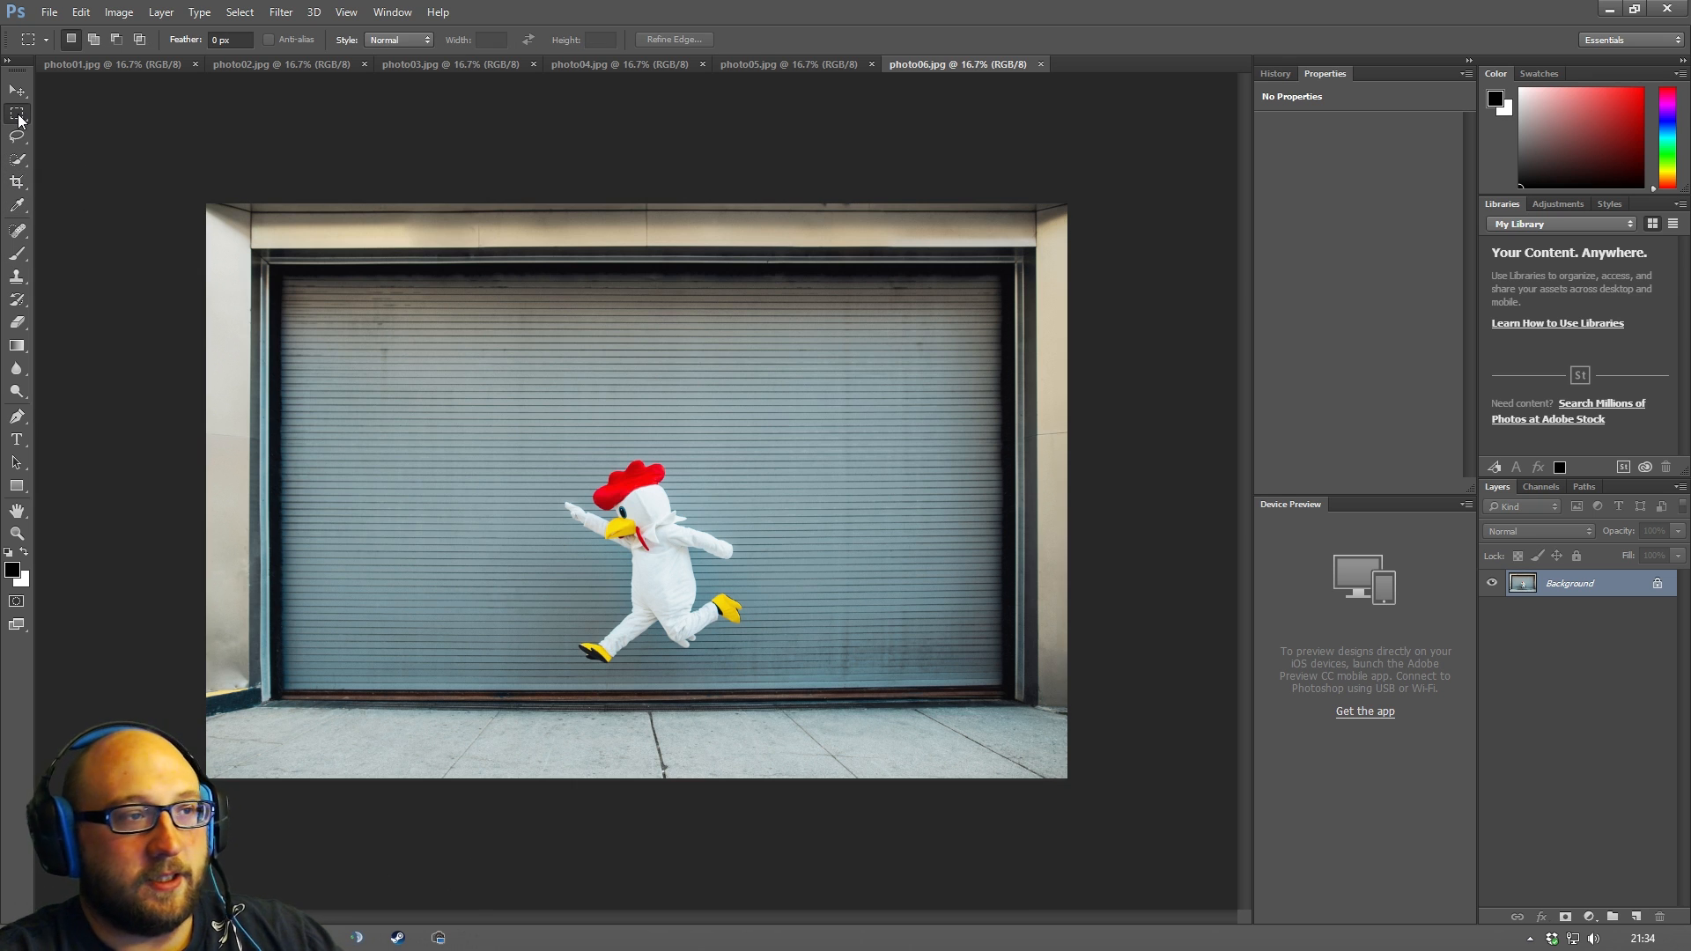
pyautogui.moveTo(17, 440)
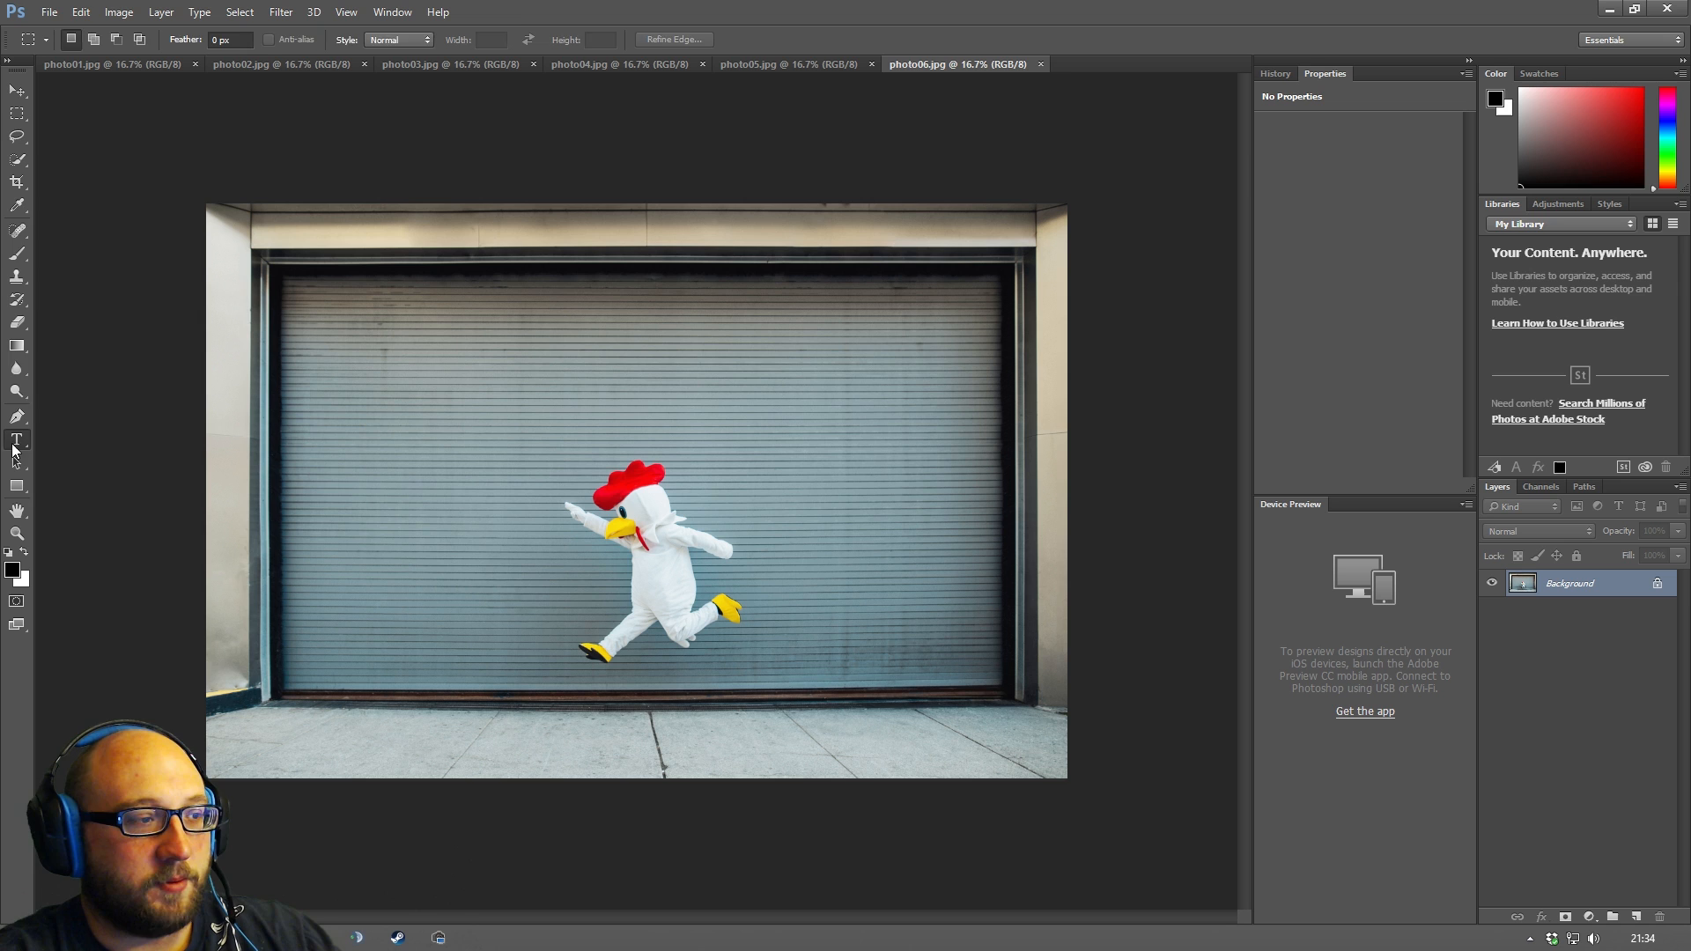
pyautogui.click(17, 440)
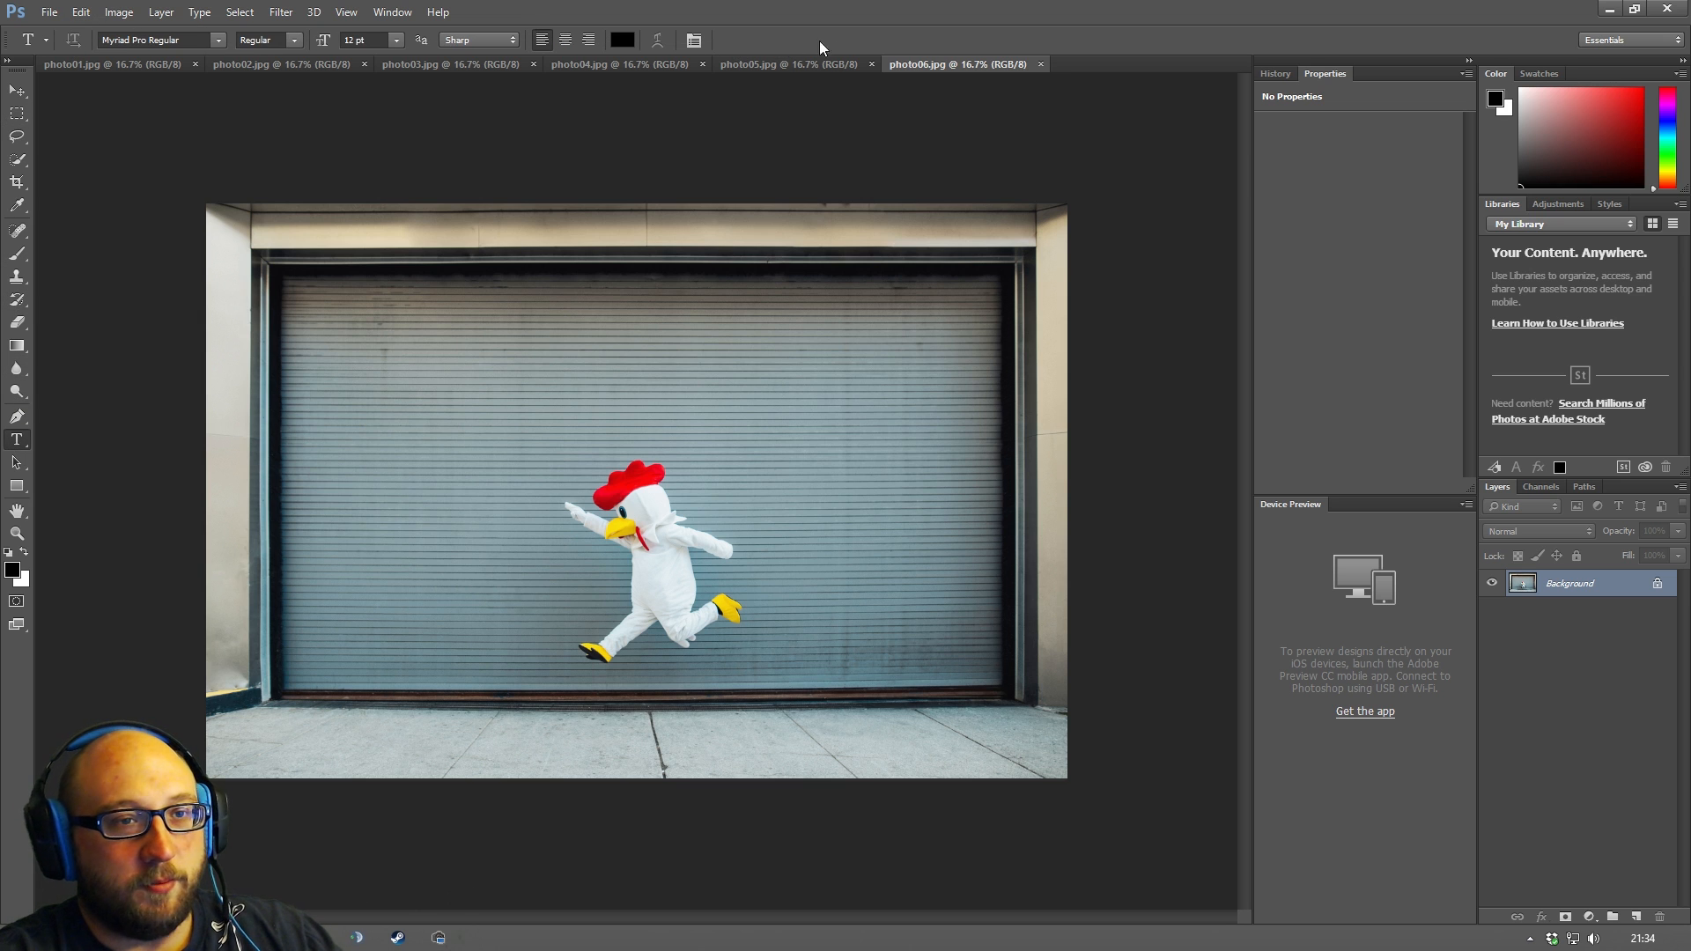
pyautogui.moveTo(911, 49)
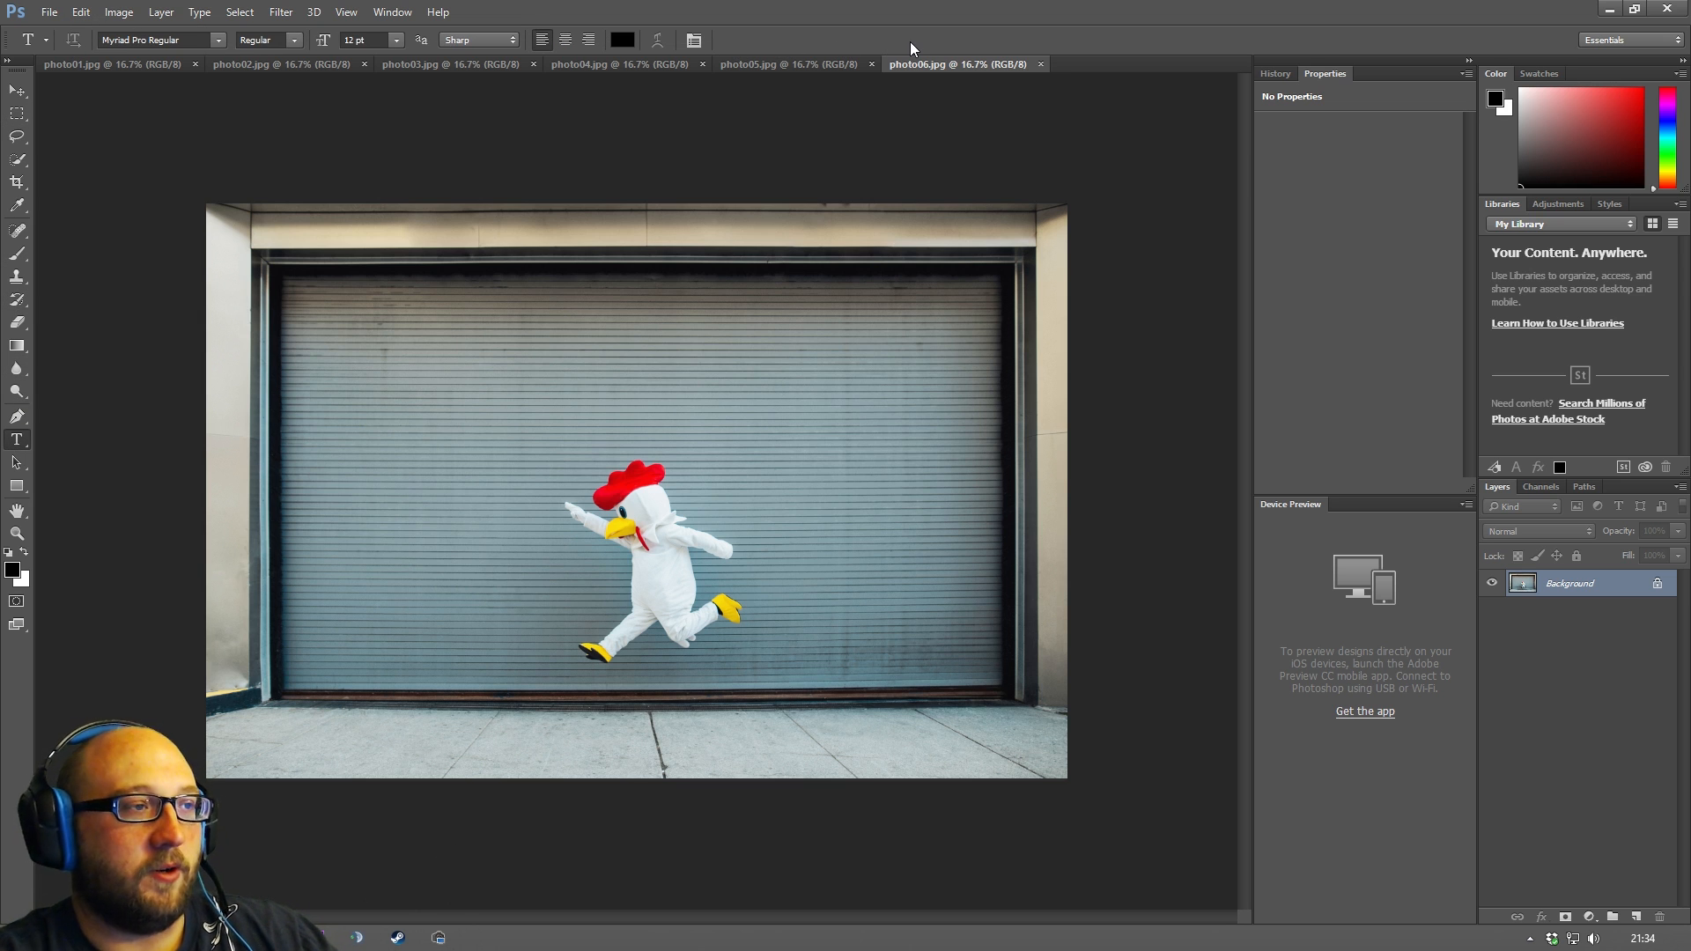
pyautogui.moveTo(891, 123)
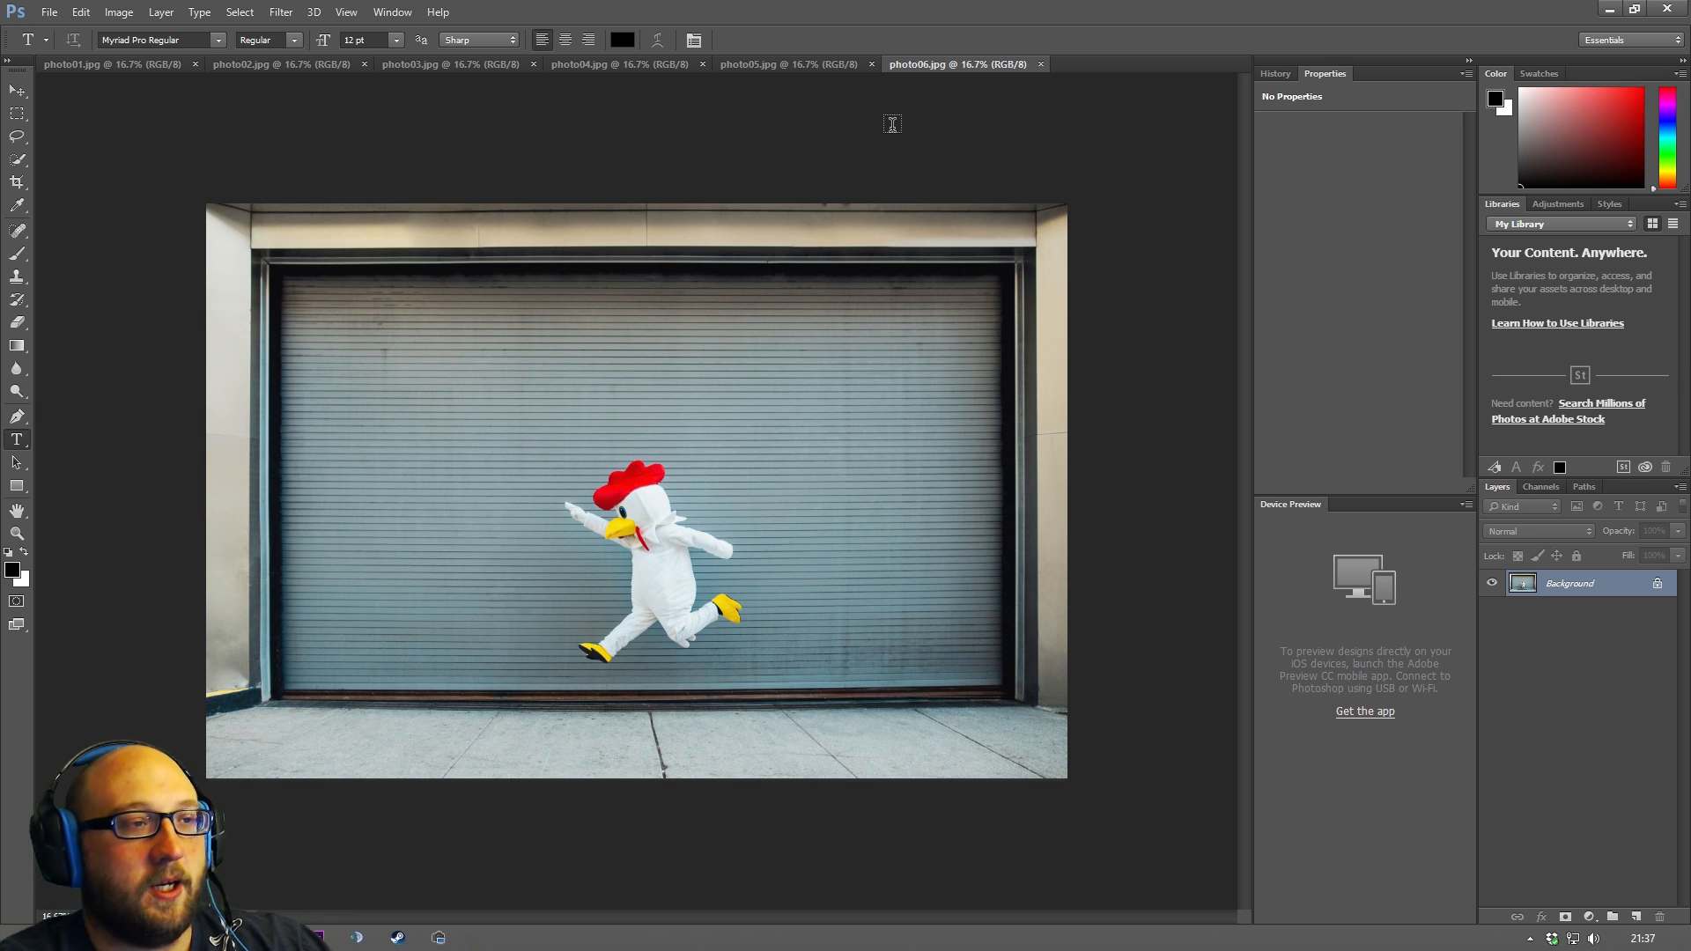
pyautogui.moveTo(909, 882)
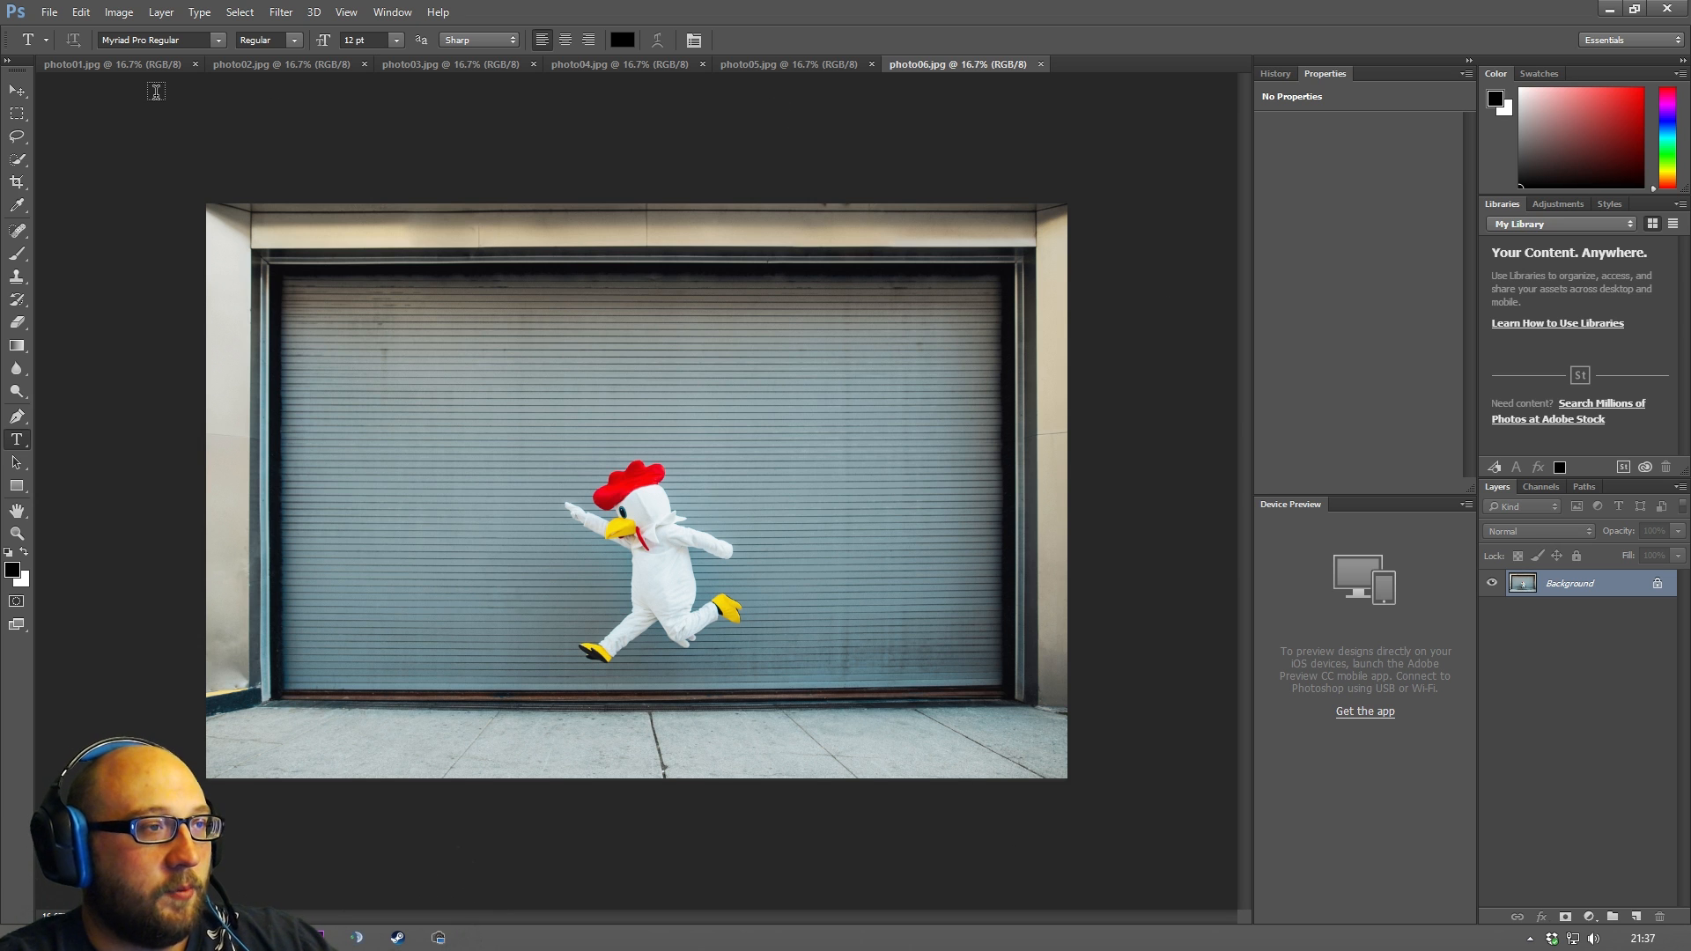
# View photo01, photo02, photo04, photo06 and photo05 in turn, then float photo06 in its own window.
pyautogui.click(113, 63)
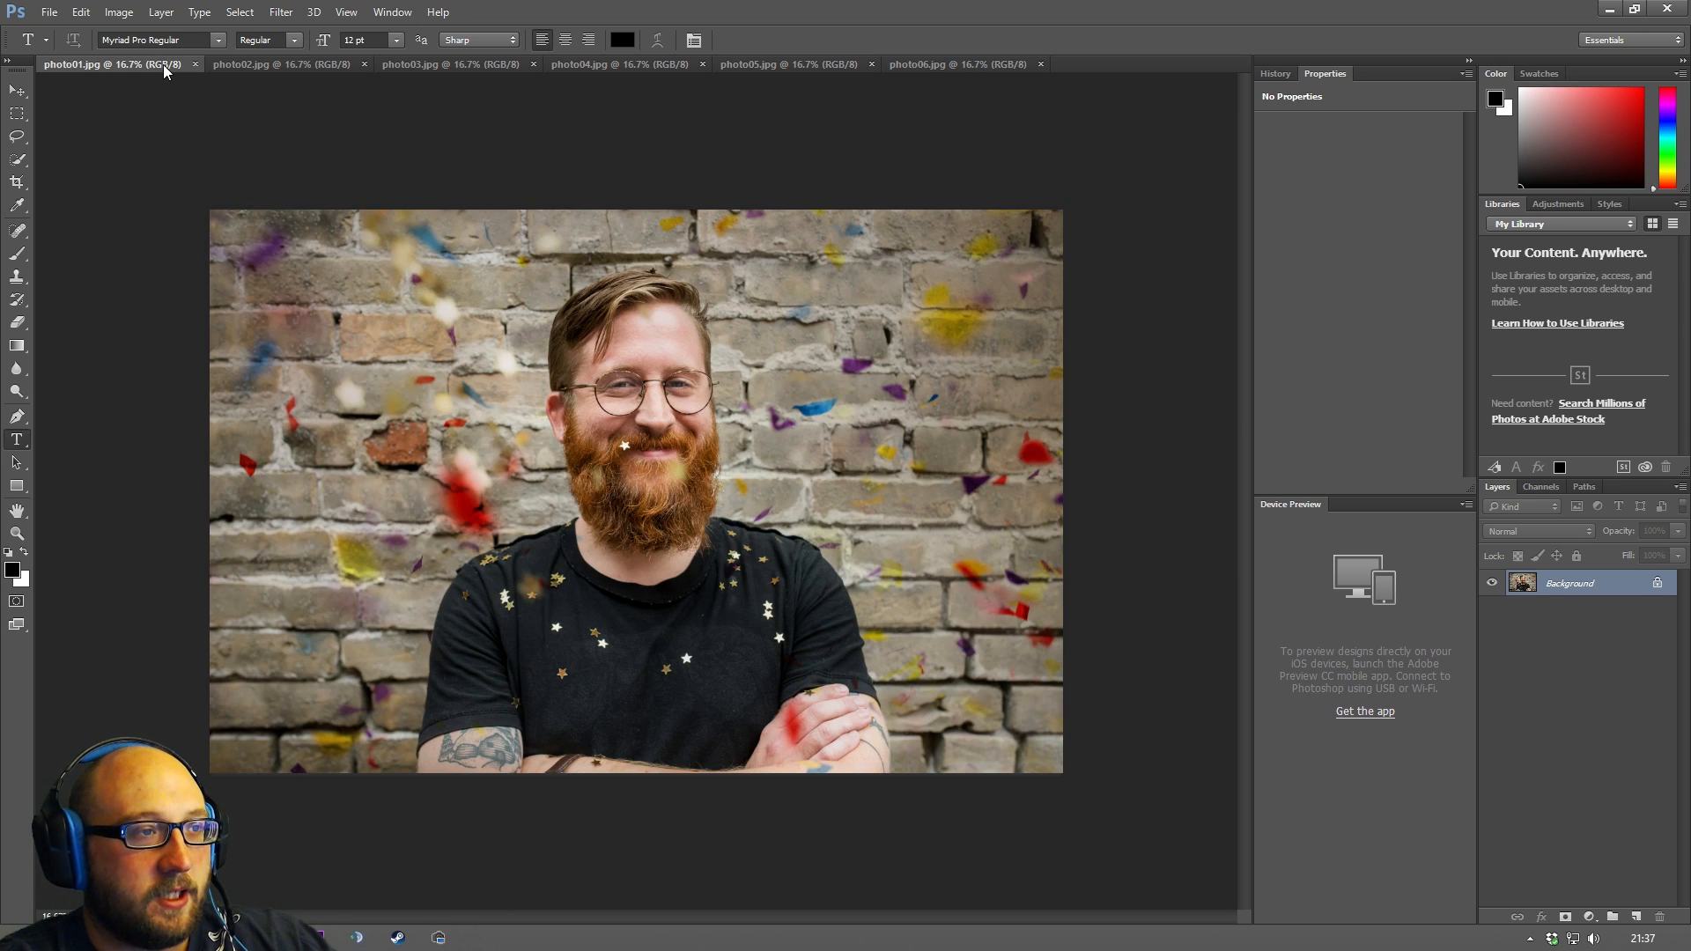
pyautogui.click(278, 64)
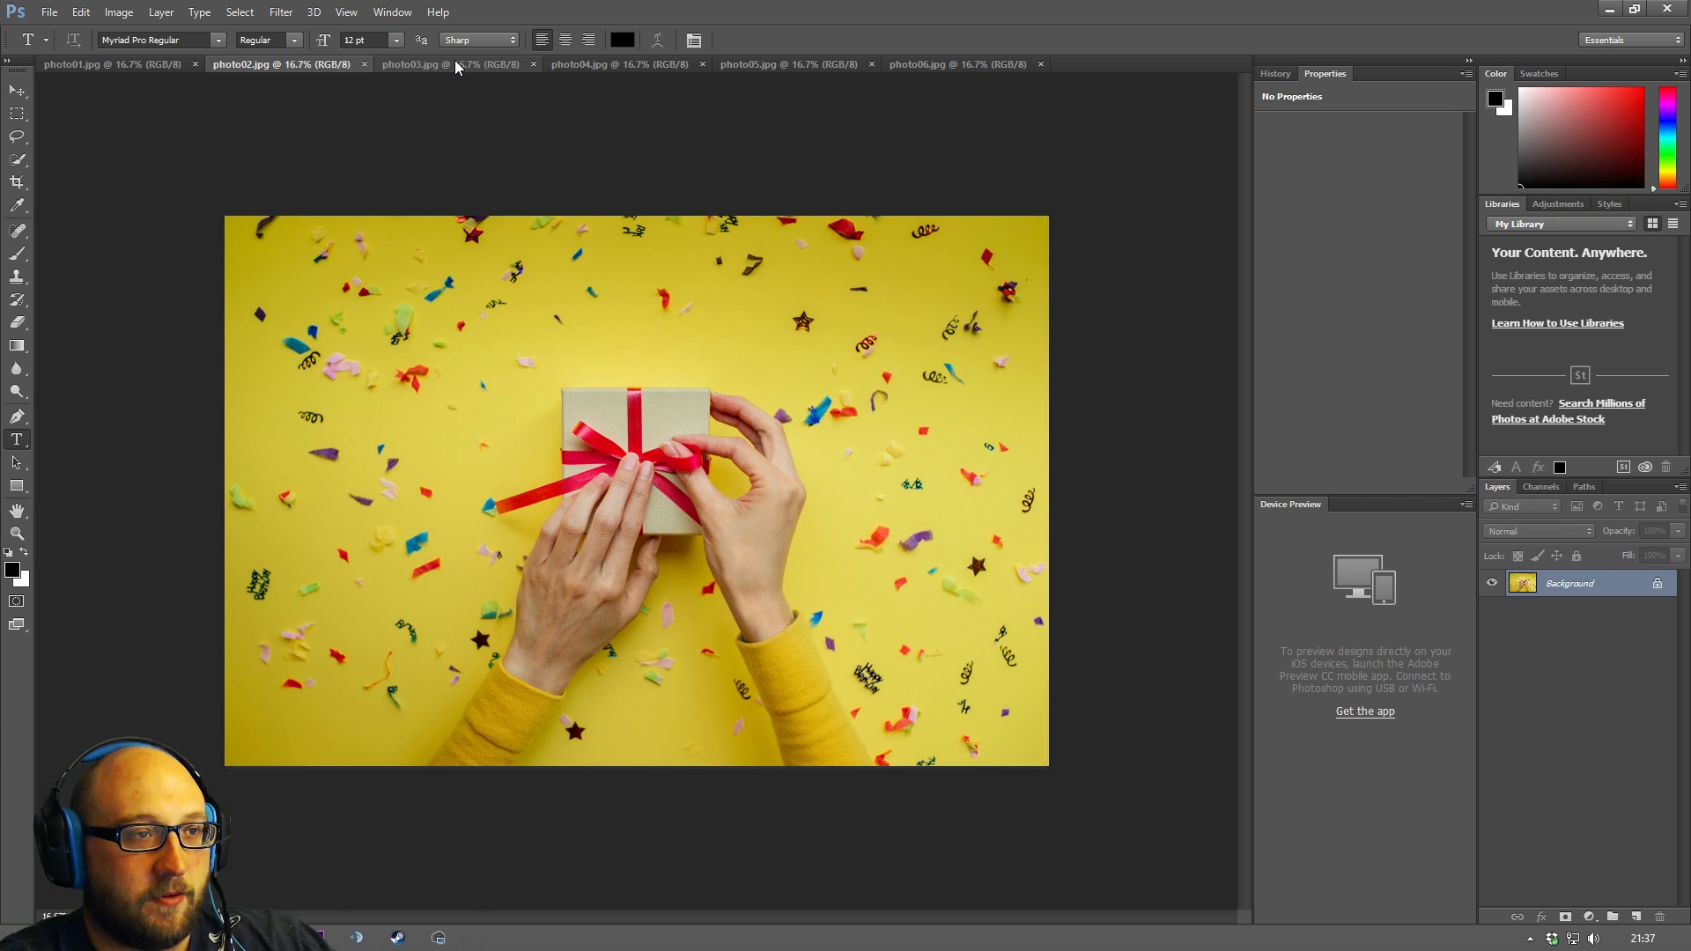
pyautogui.click(620, 63)
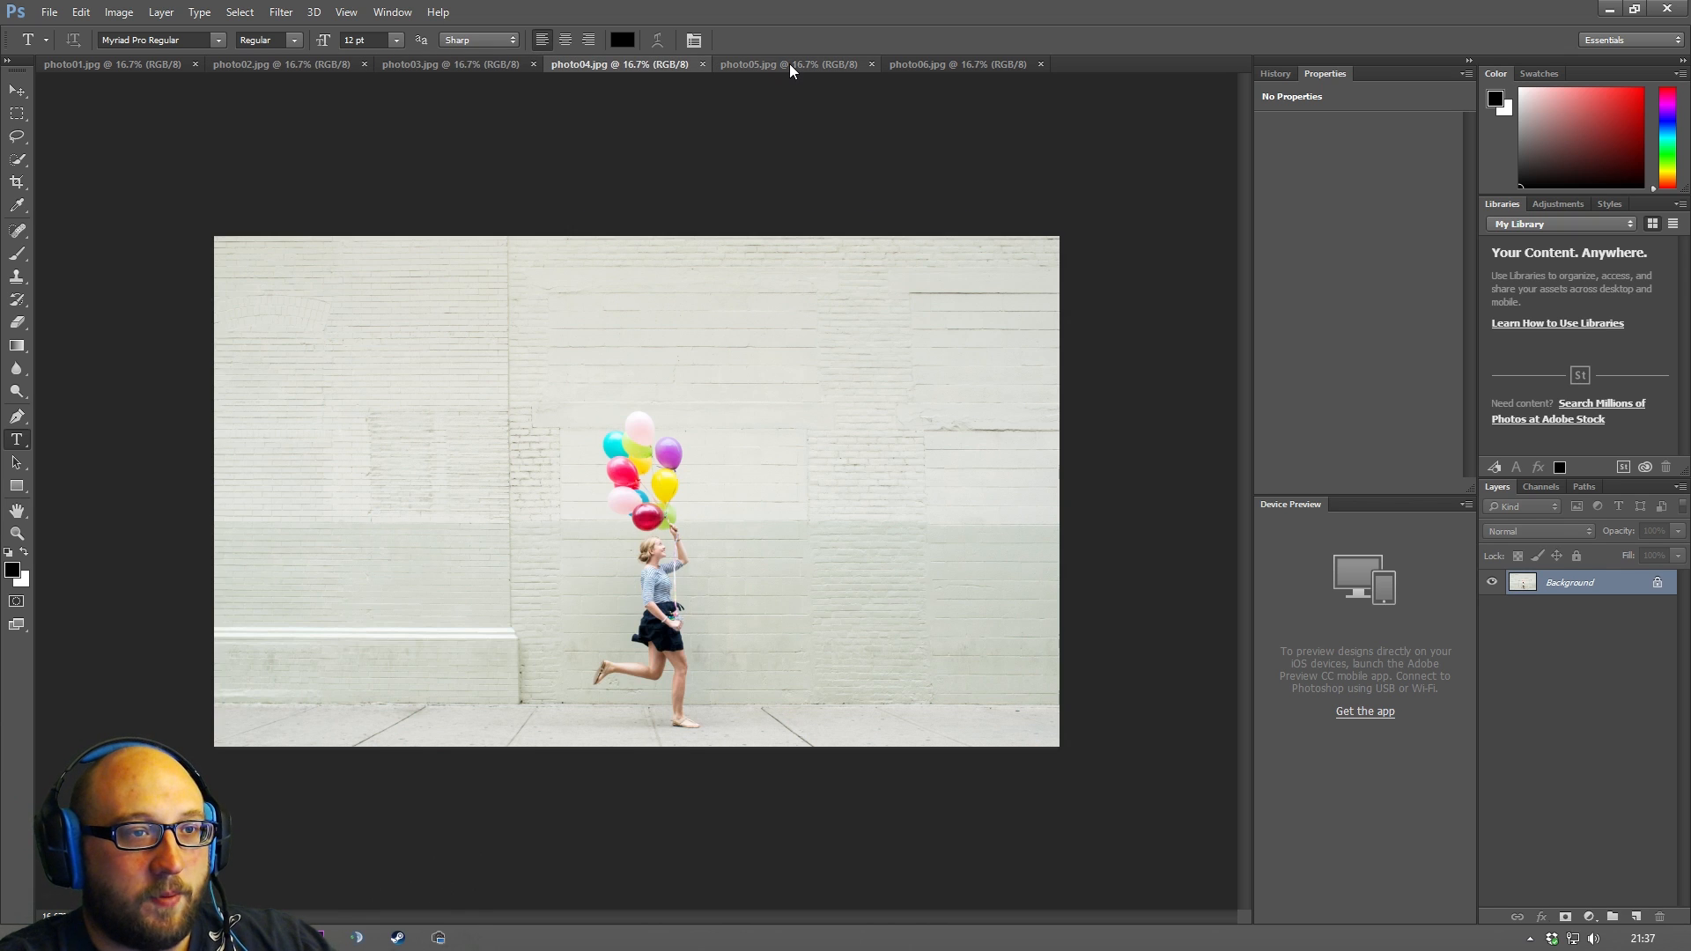
pyautogui.click(956, 63)
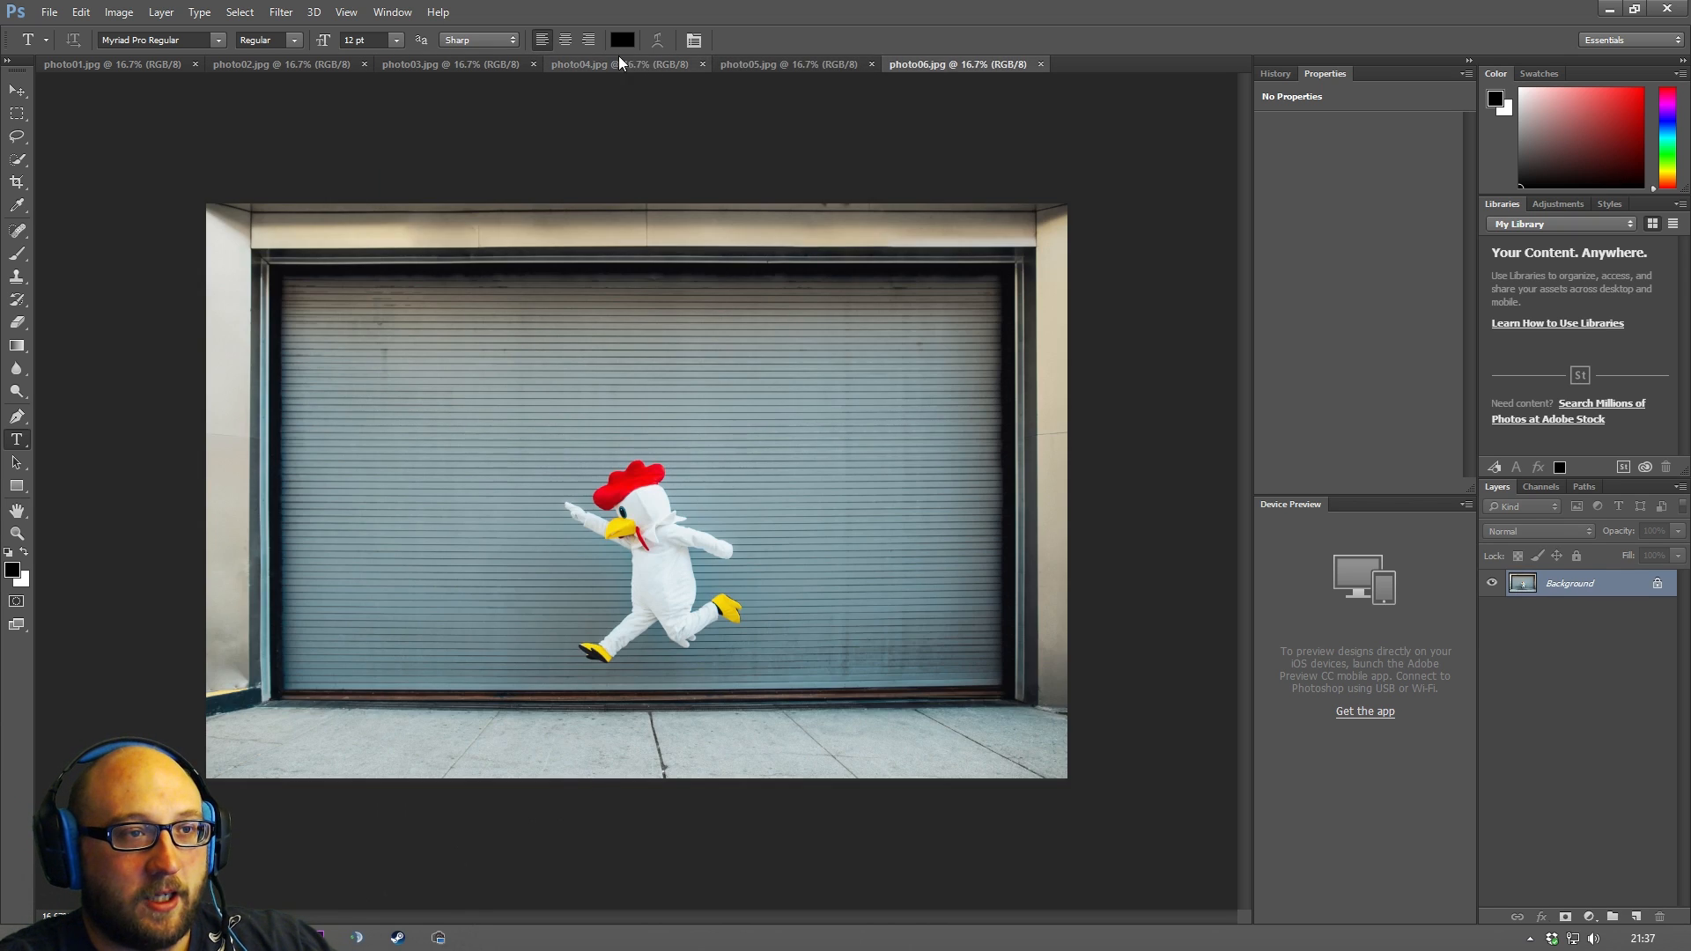
pyautogui.click(789, 63)
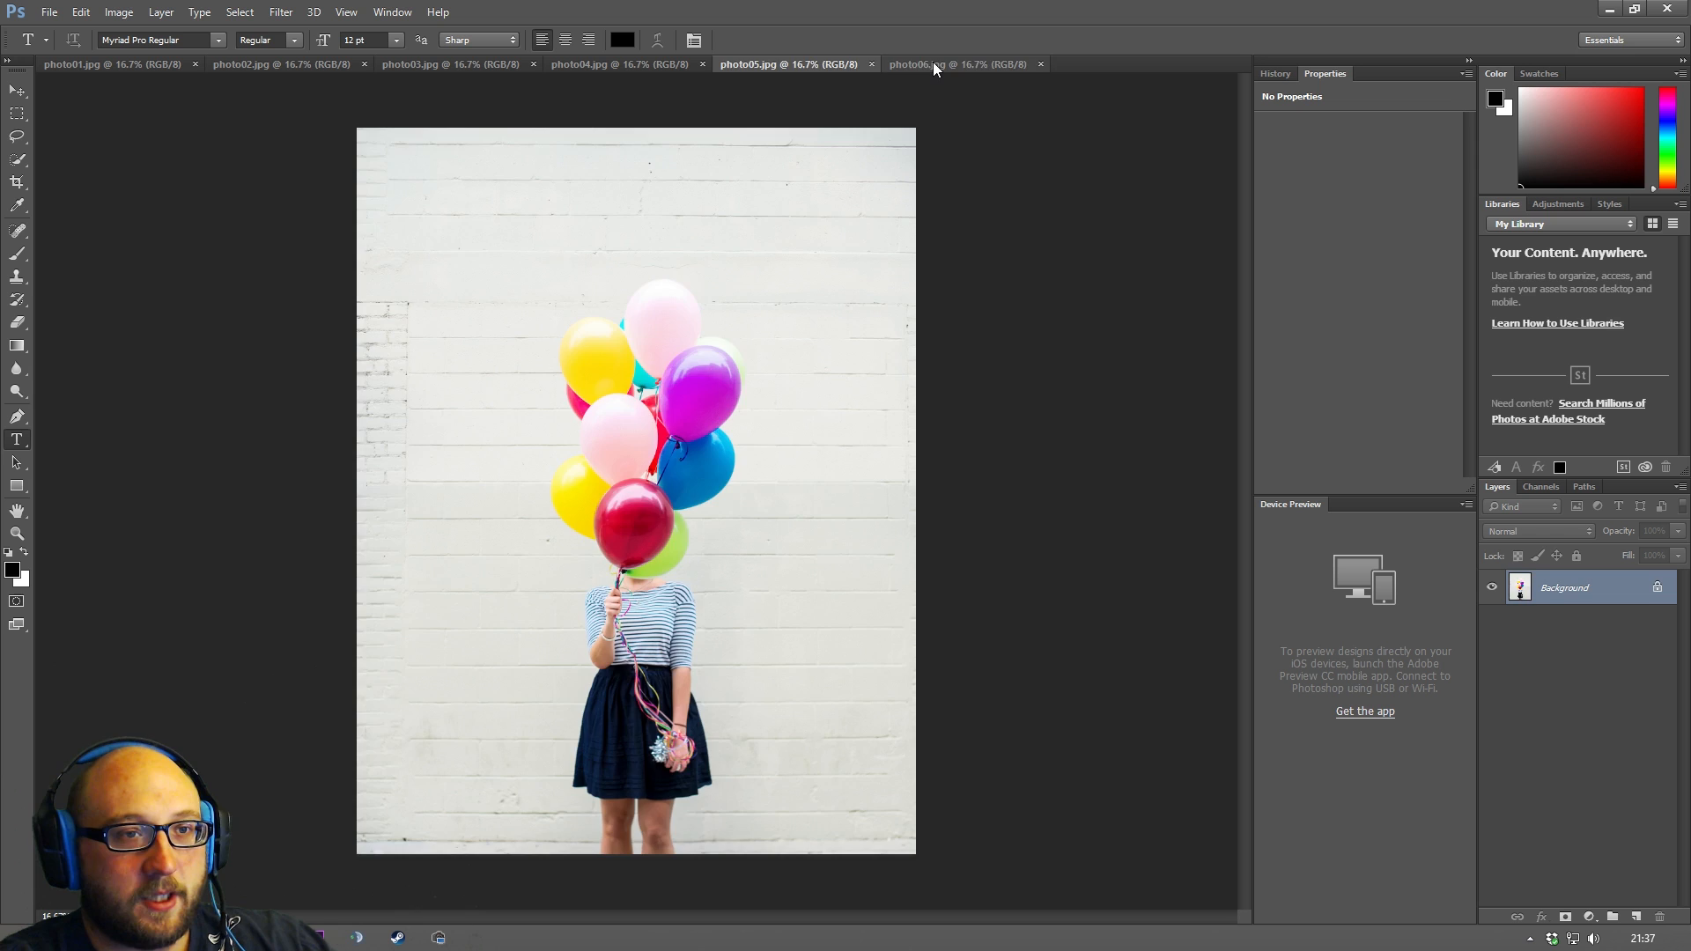
pyautogui.click(956, 63)
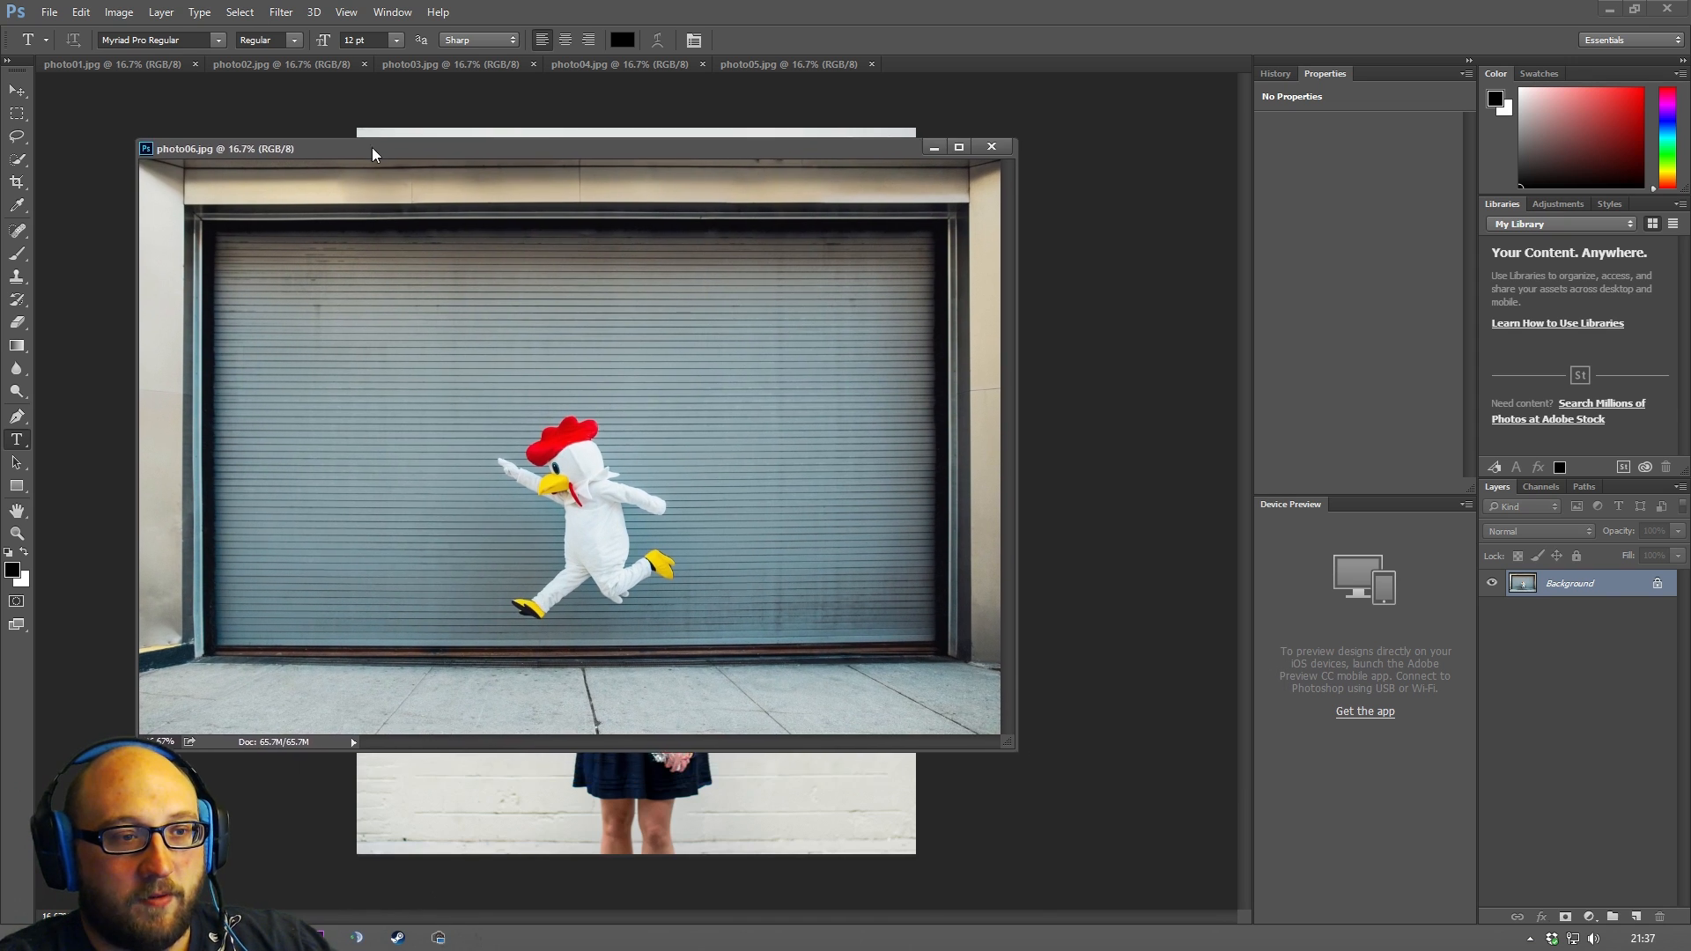
# Move the floating photo06 window and give photo04 its own tab group.
pyautogui.moveTo(371, 148); pyautogui.dragTo(435, 196)
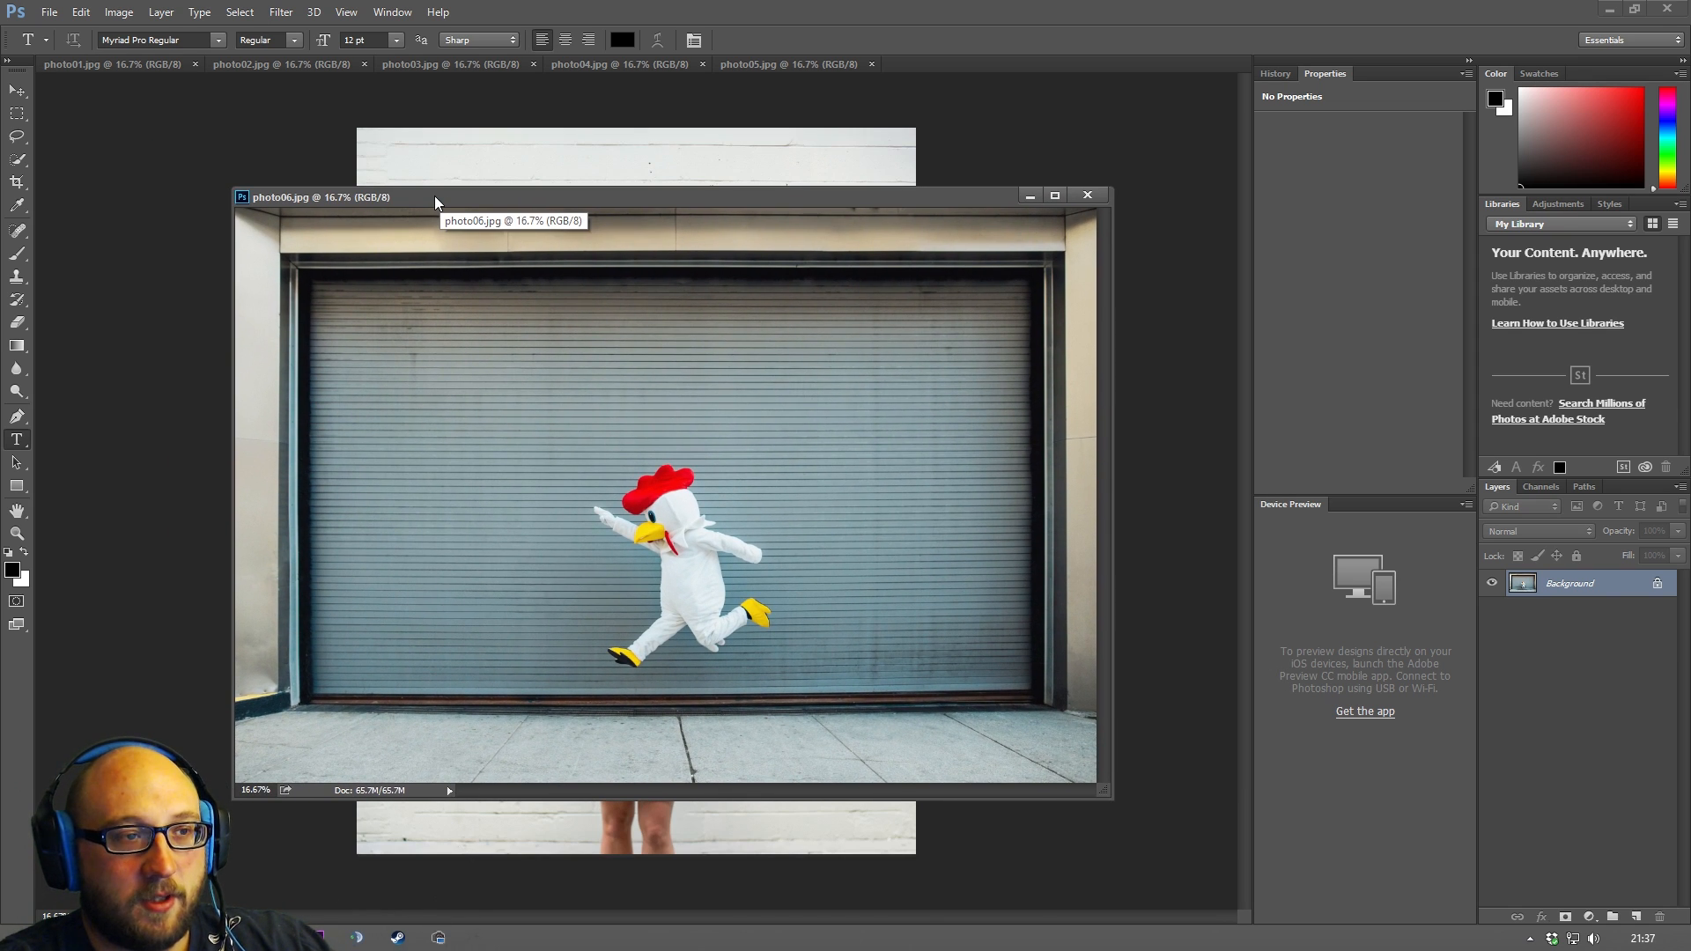
pyautogui.moveTo(462, 202)
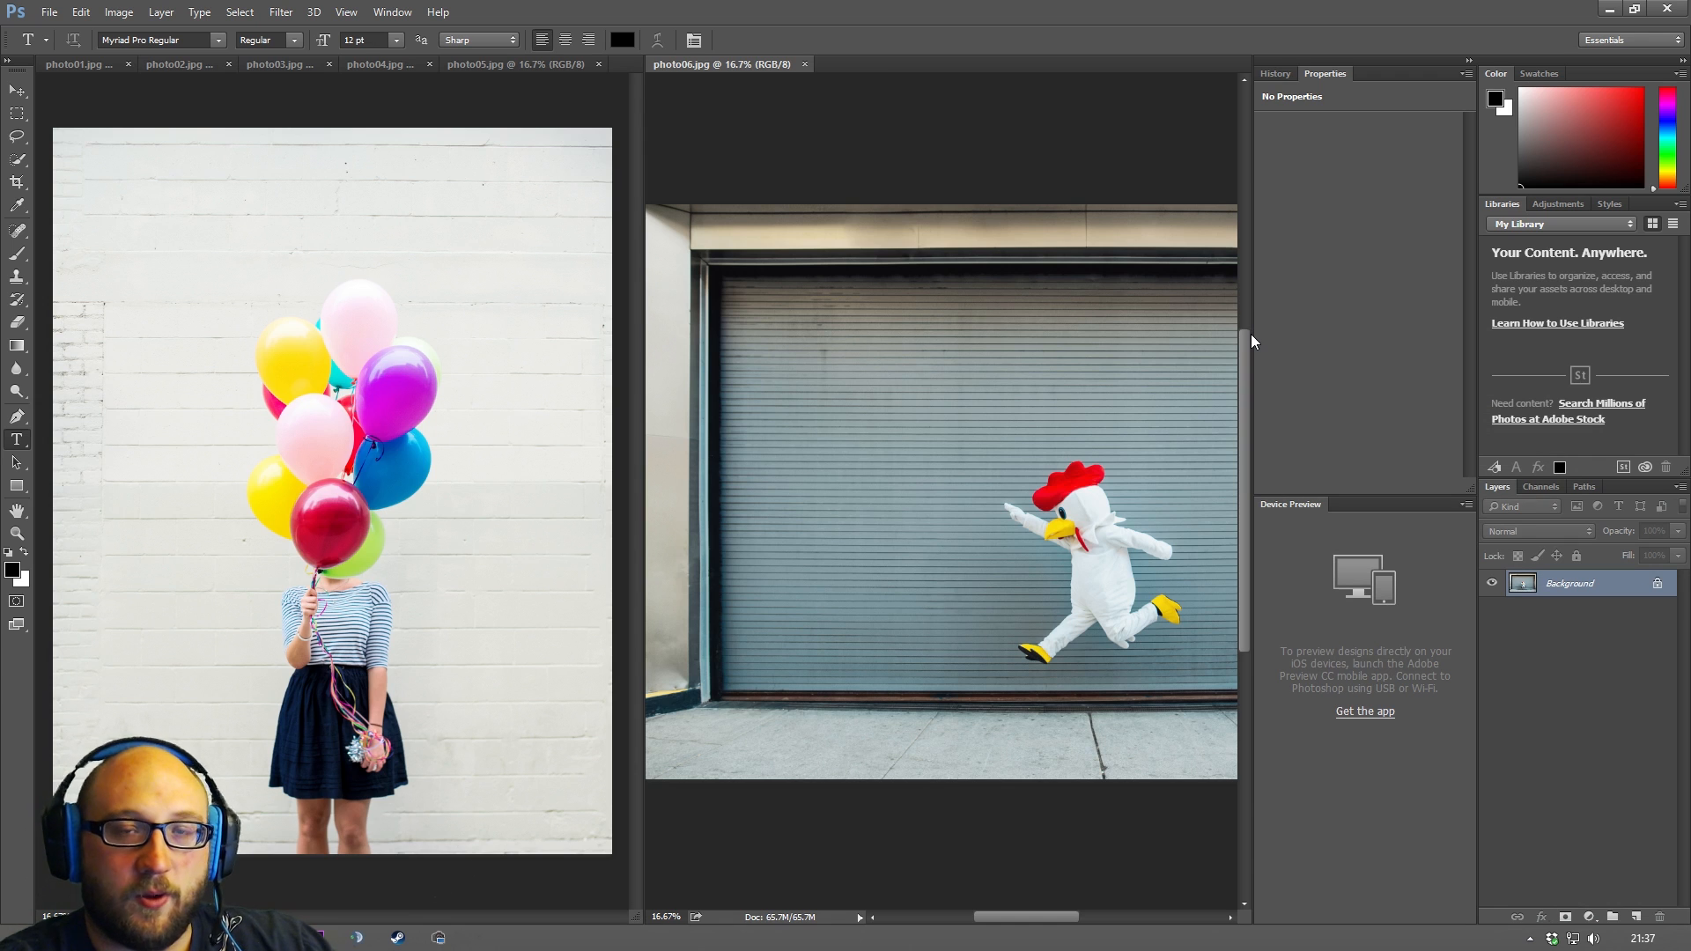
pyautogui.moveTo(493, 148)
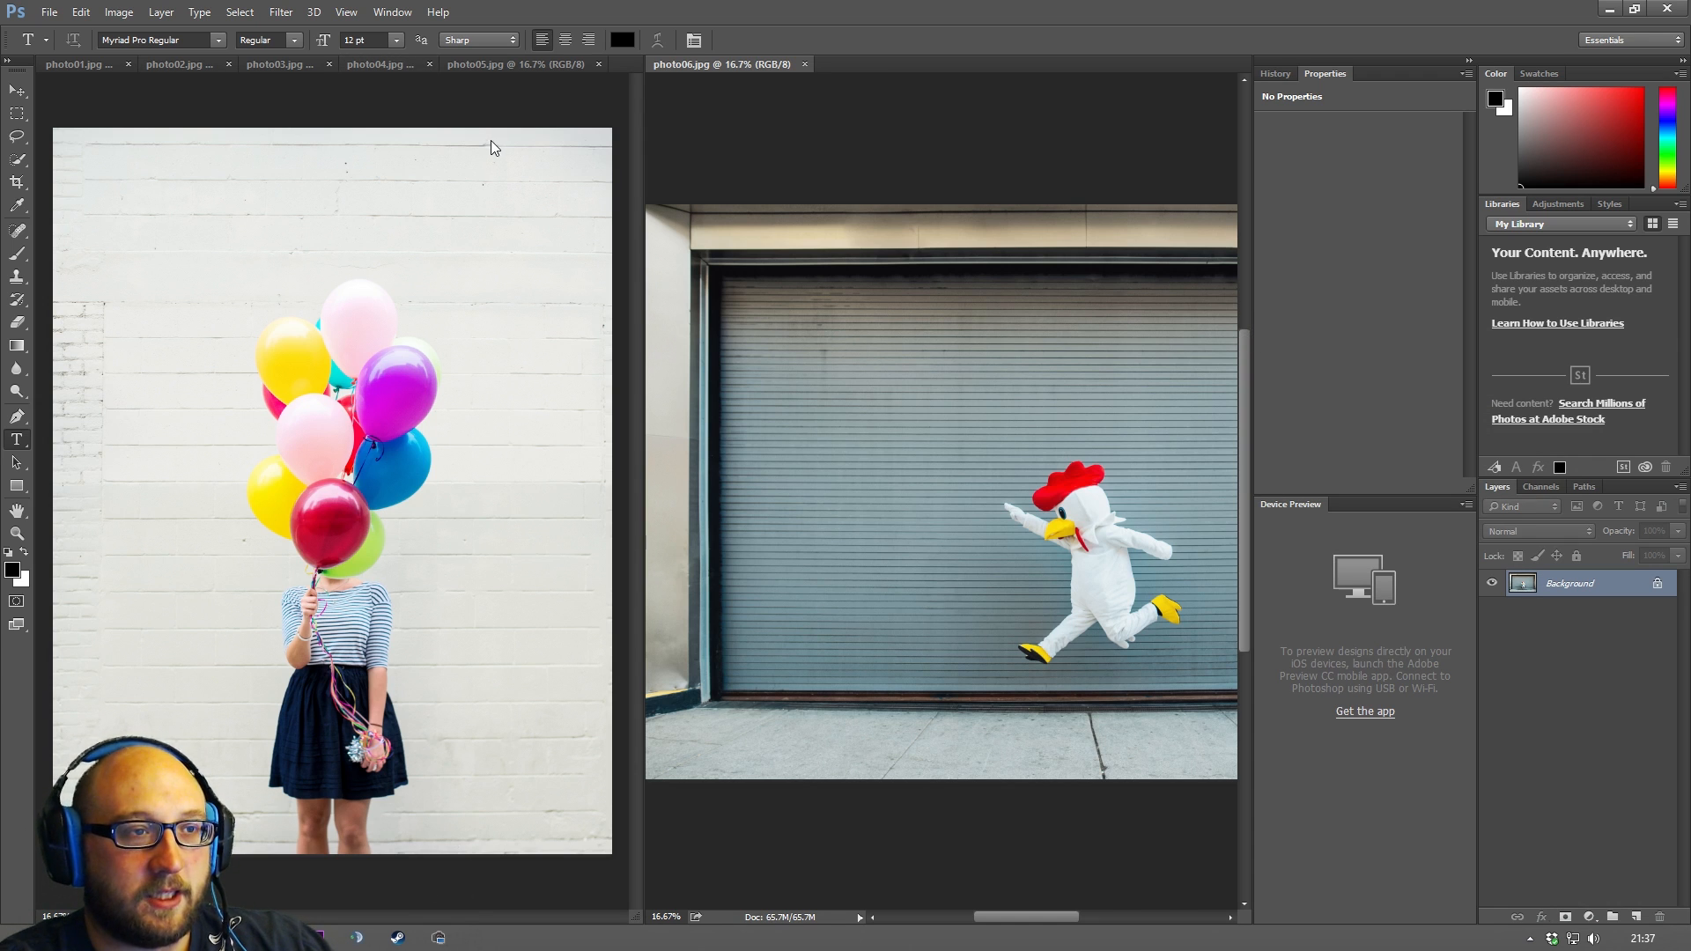
pyautogui.moveTo(523, 138)
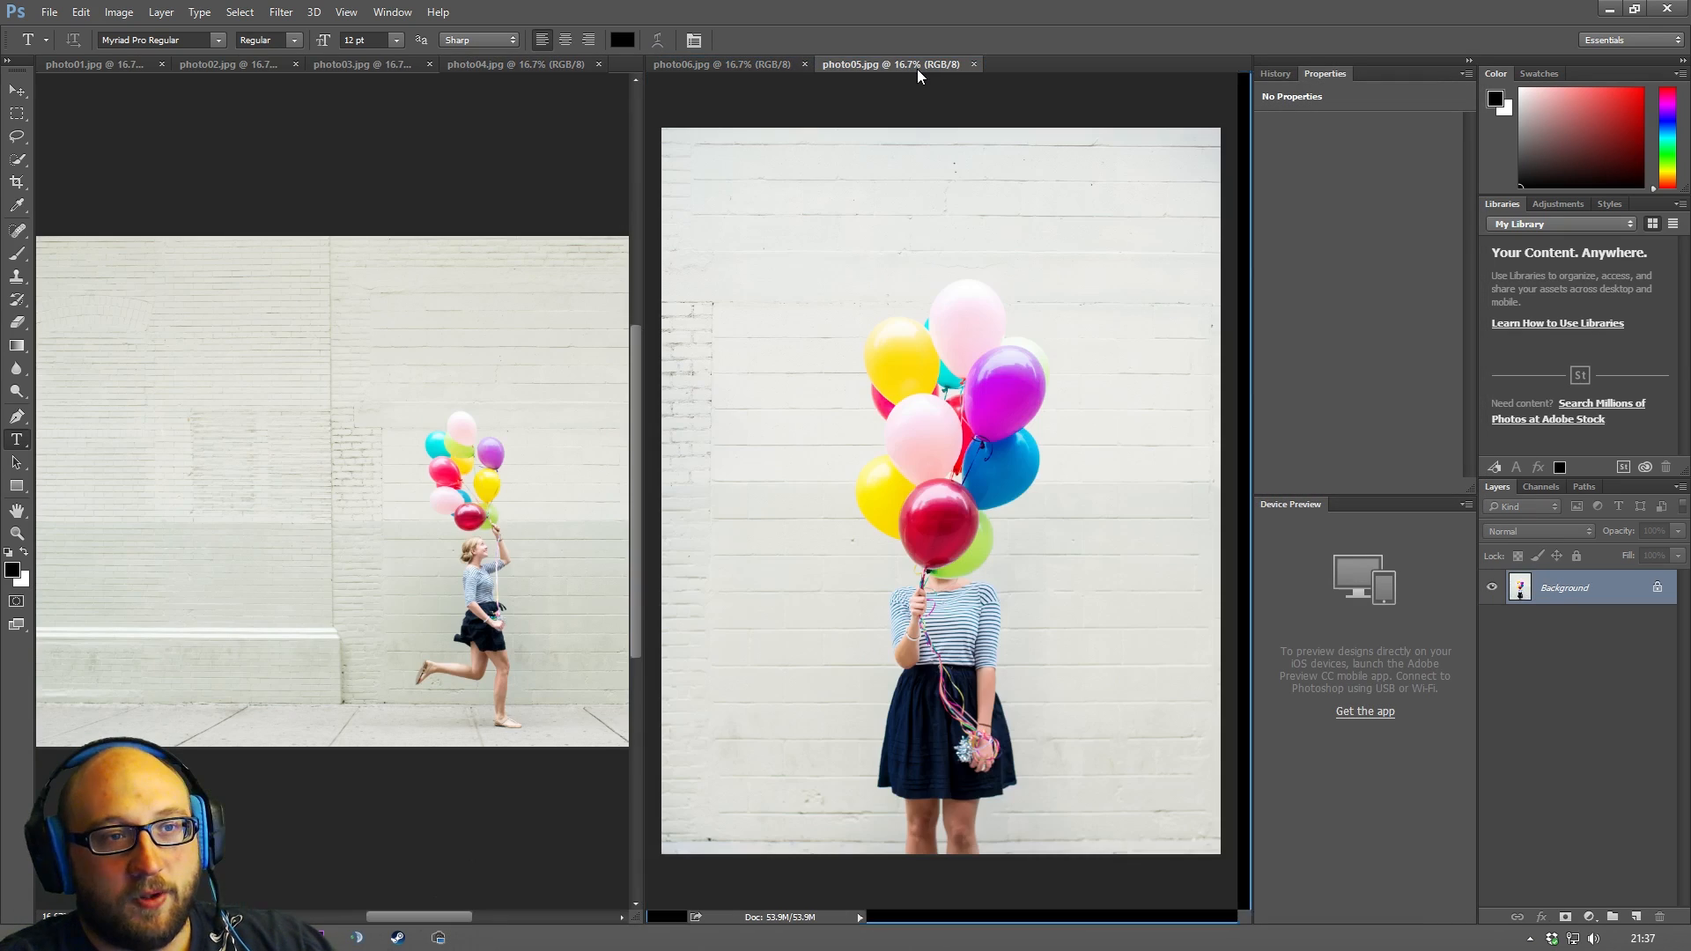
pyautogui.click(507, 63)
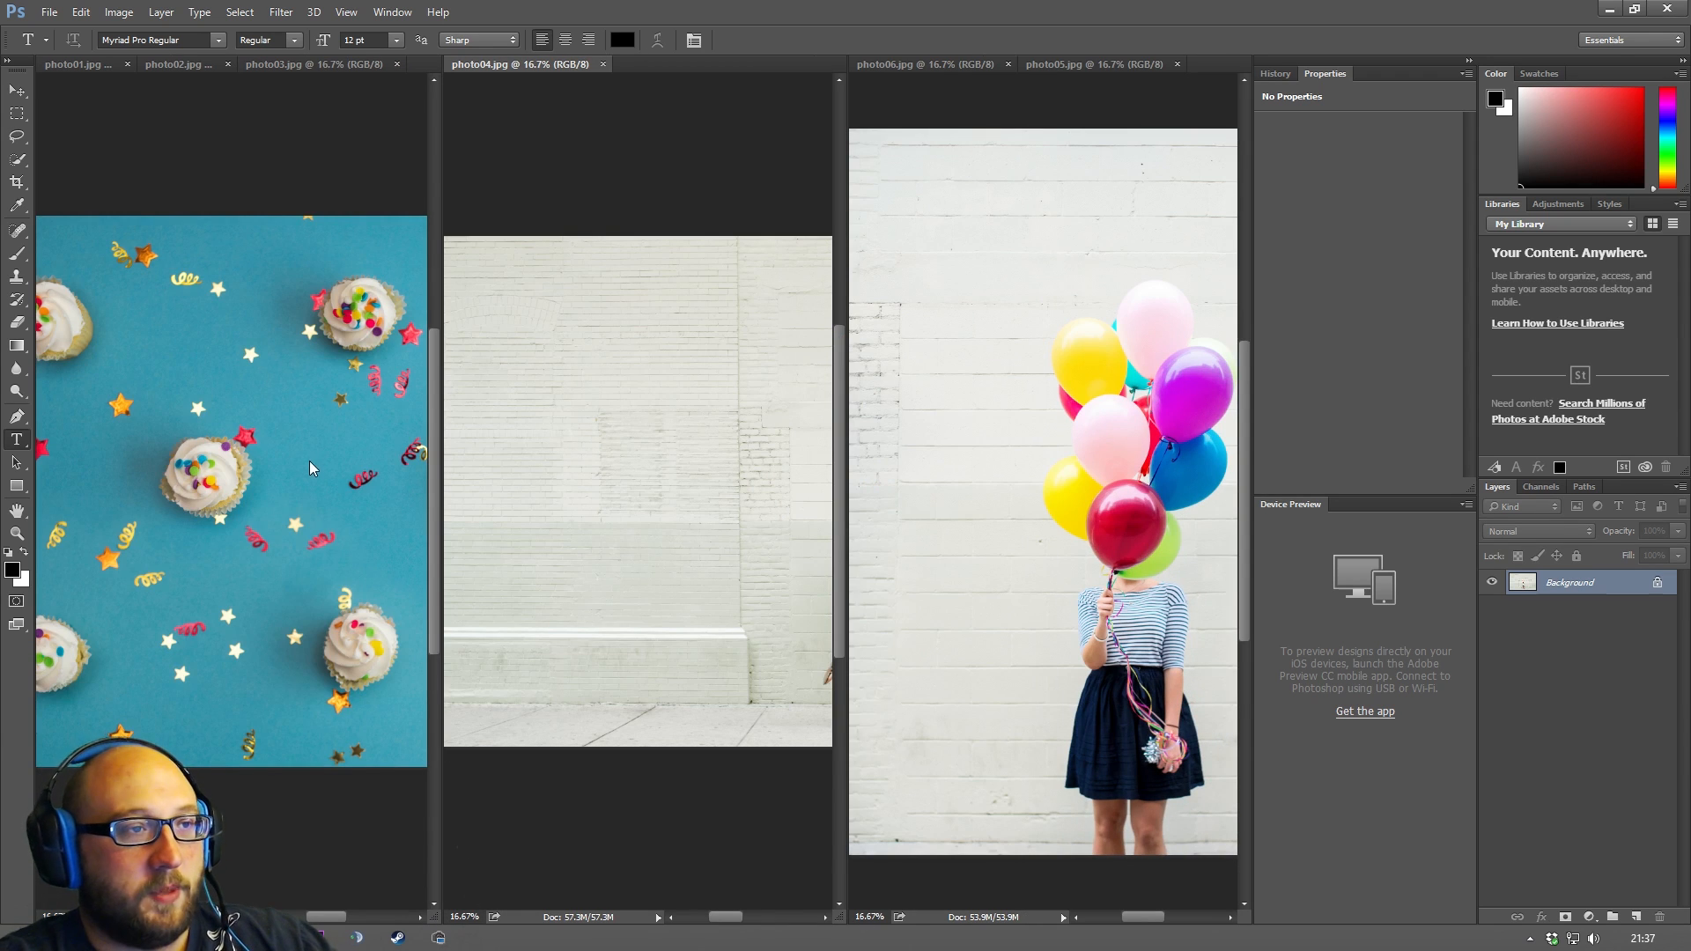
# Tile all six photos in a grid with Window > Arrange > 6-up.
pyautogui.click(391, 12)
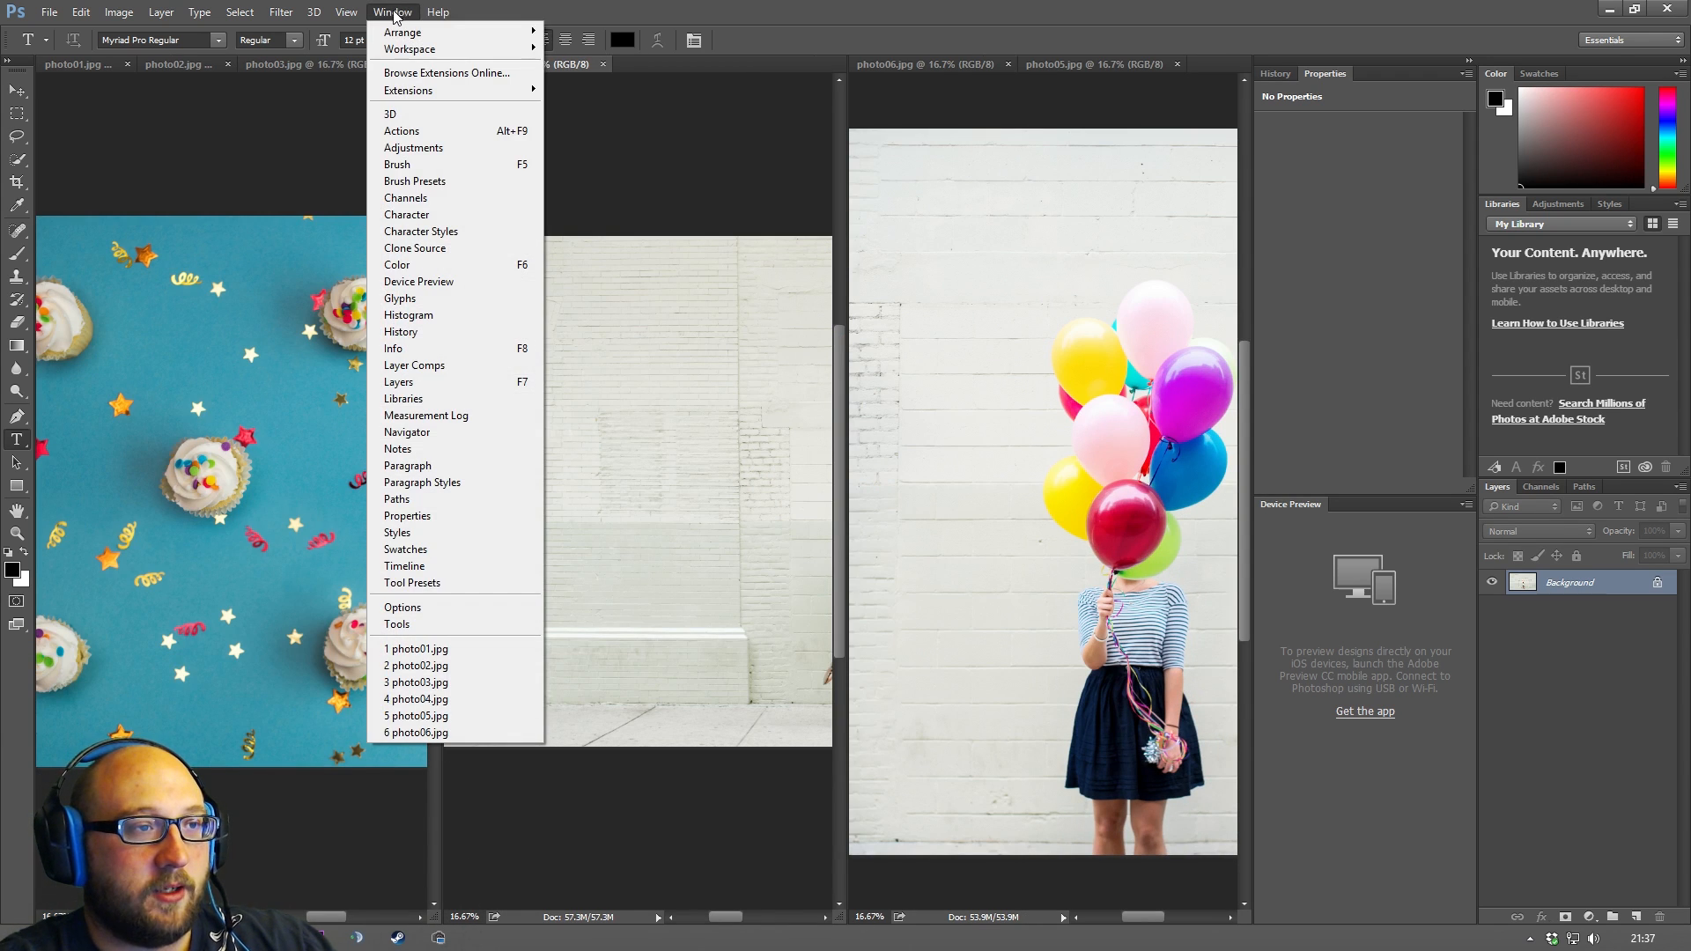
pyautogui.click(404, 32)
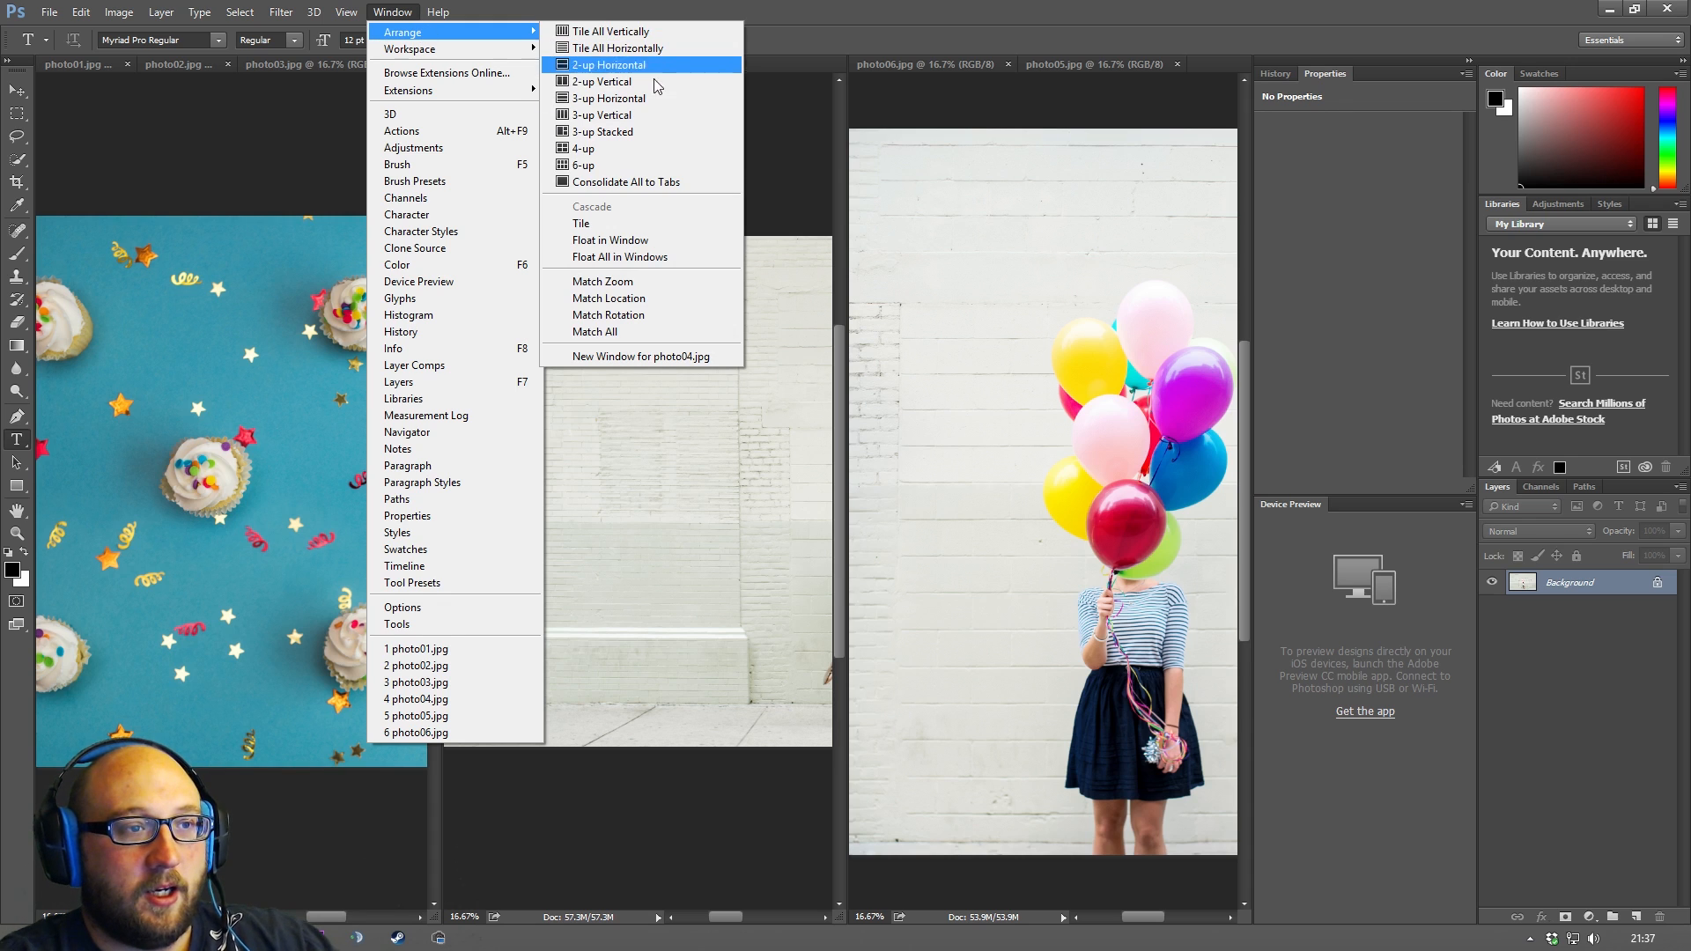
pyautogui.moveTo(579, 166)
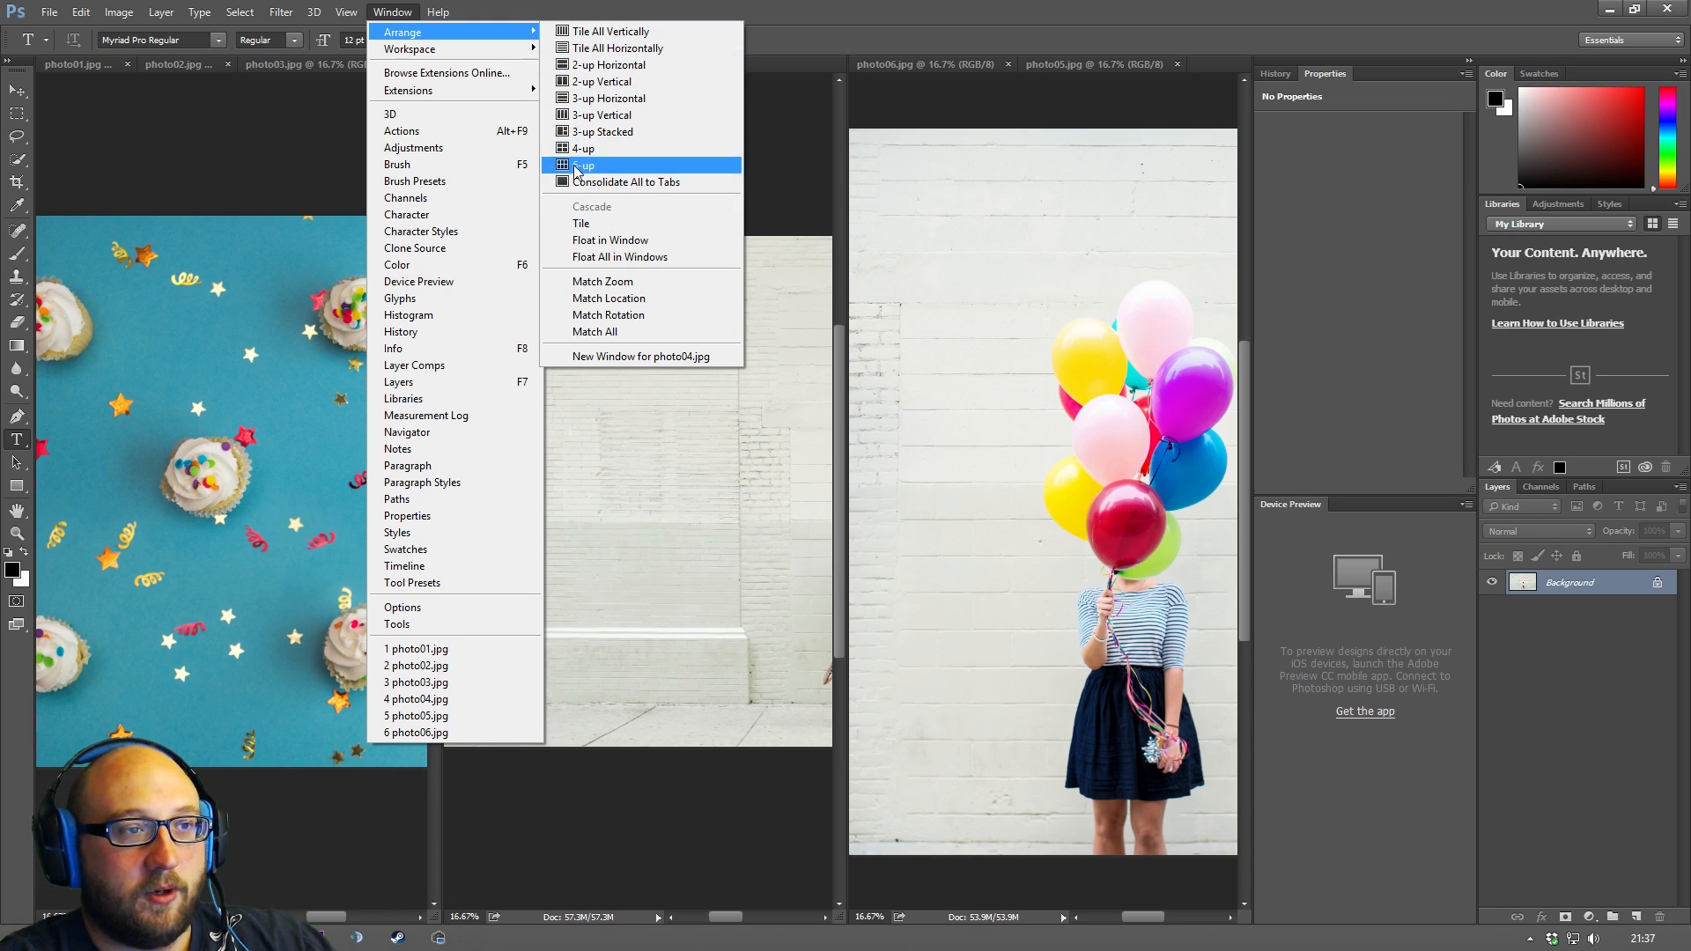
pyautogui.moveTo(599, 30)
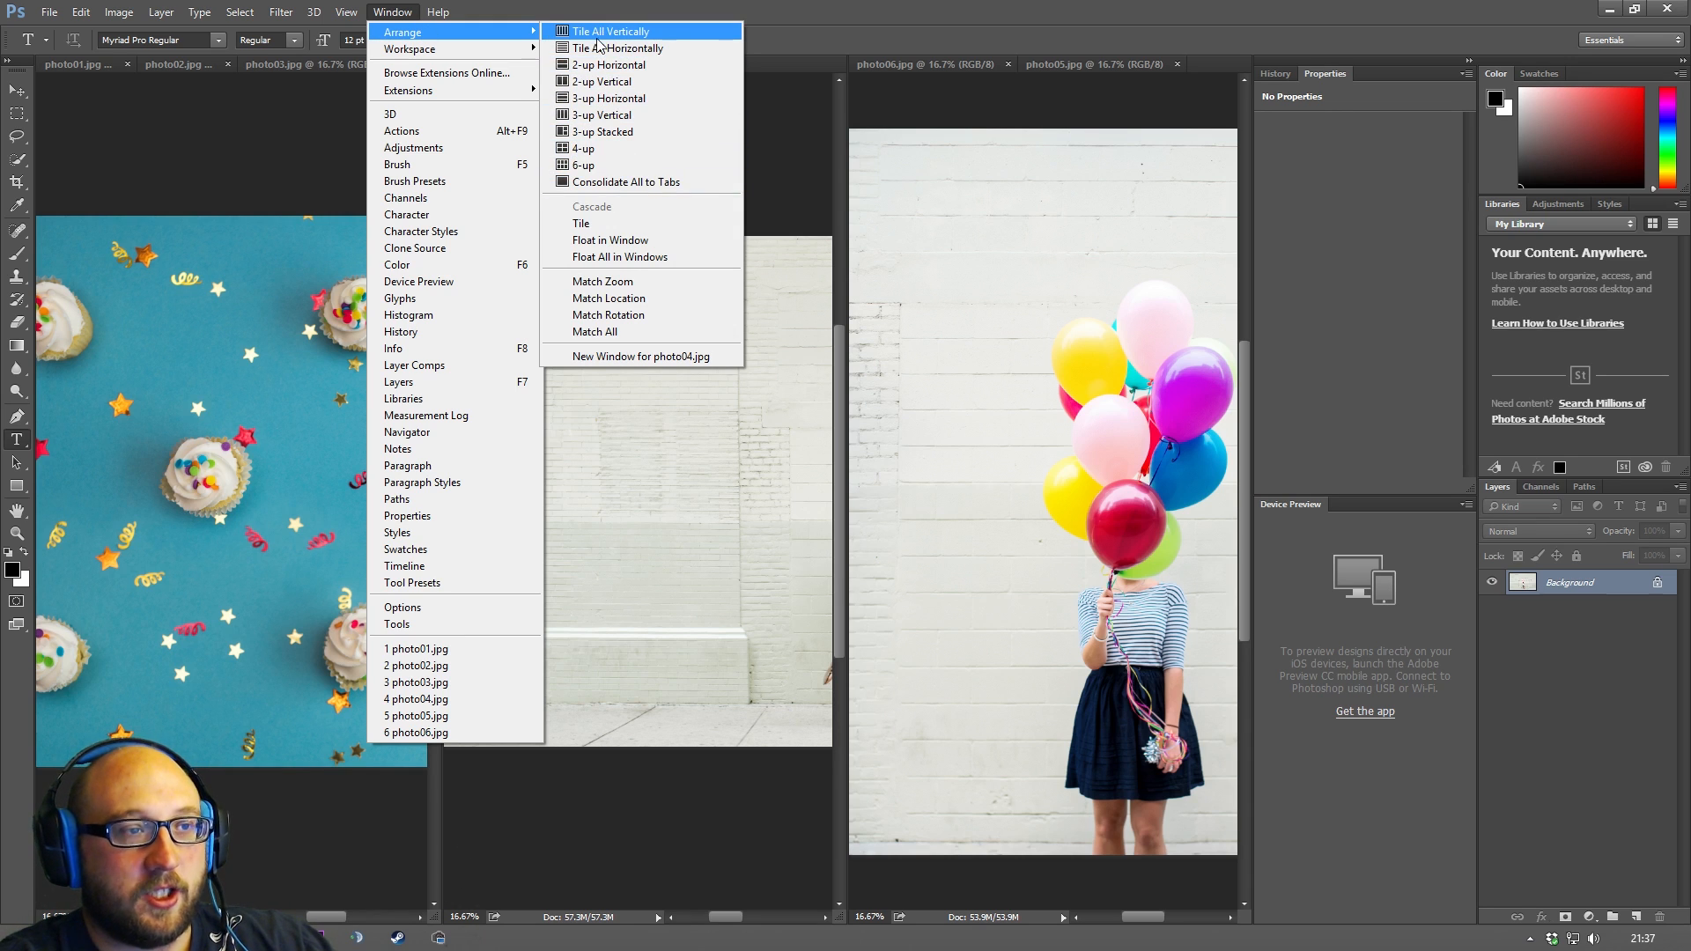
pyautogui.moveTo(583, 164)
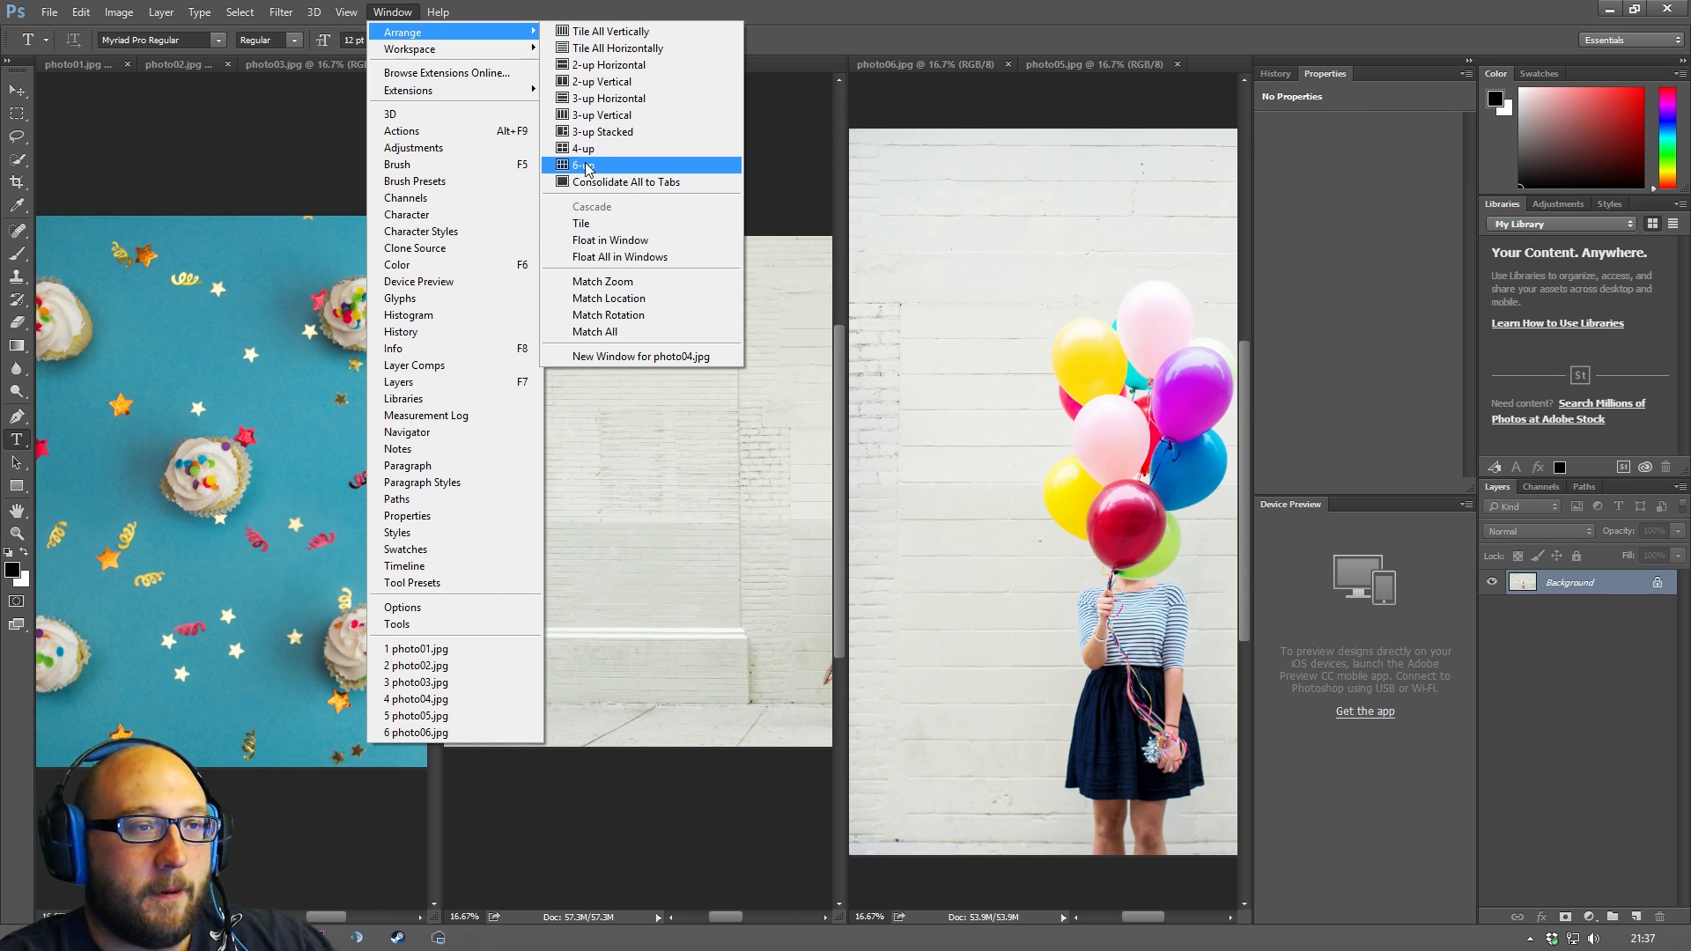
pyautogui.click(583, 165)
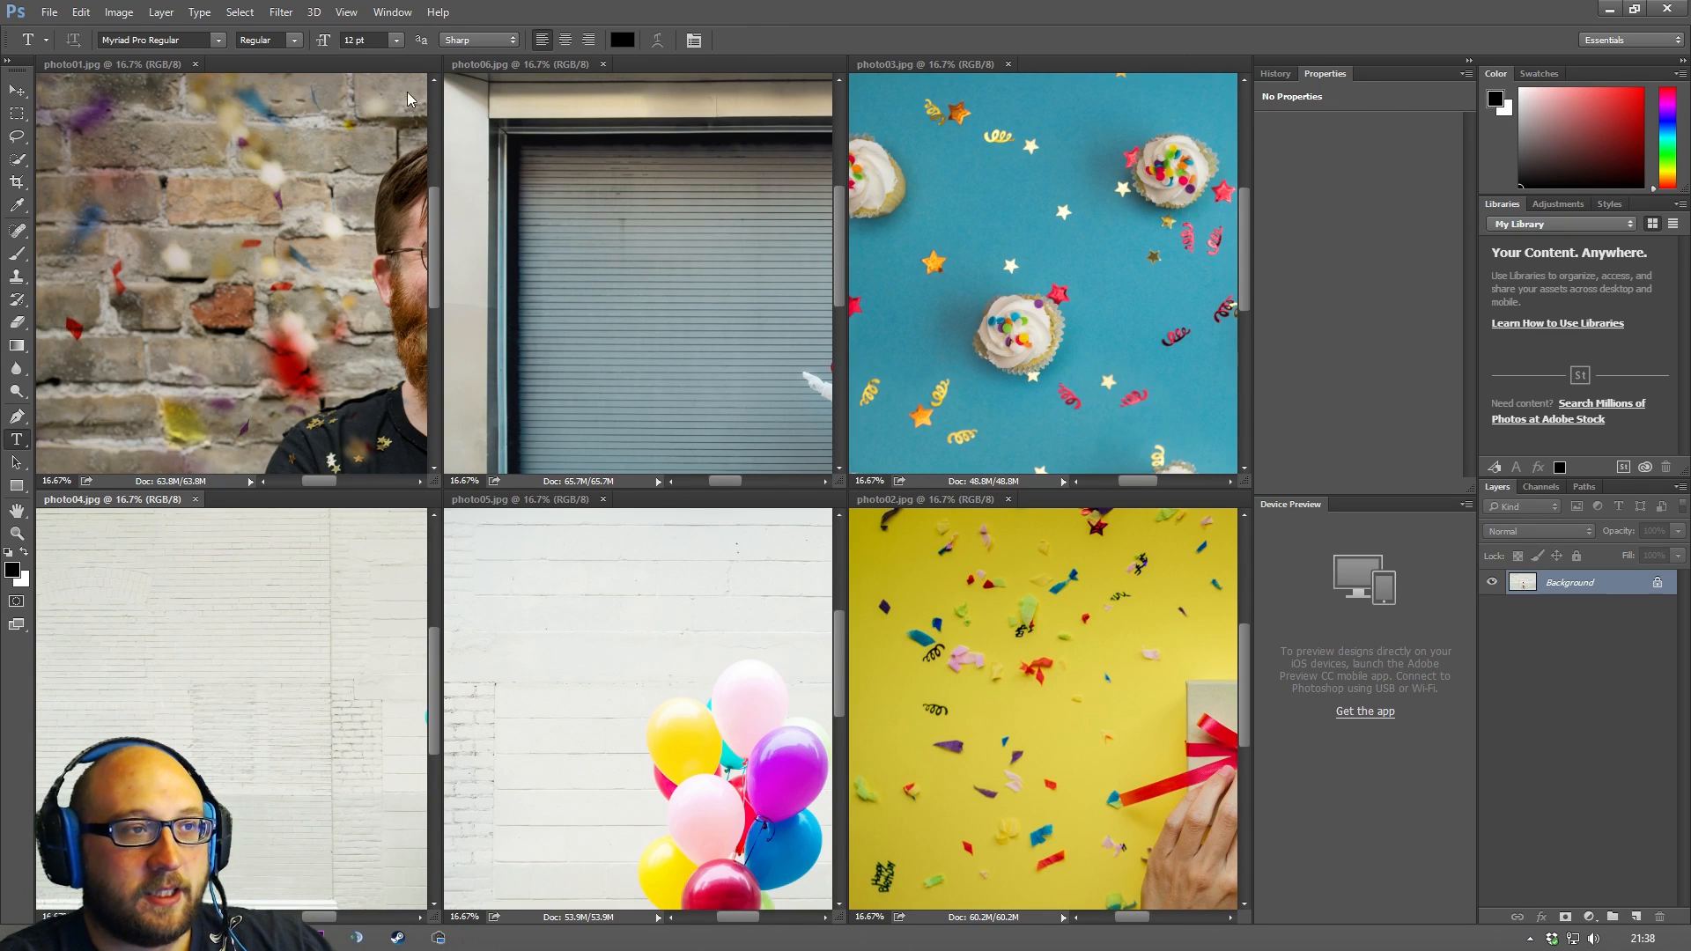
# Consolidate all six photos back into a single tabbed window.
pyautogui.click(391, 12)
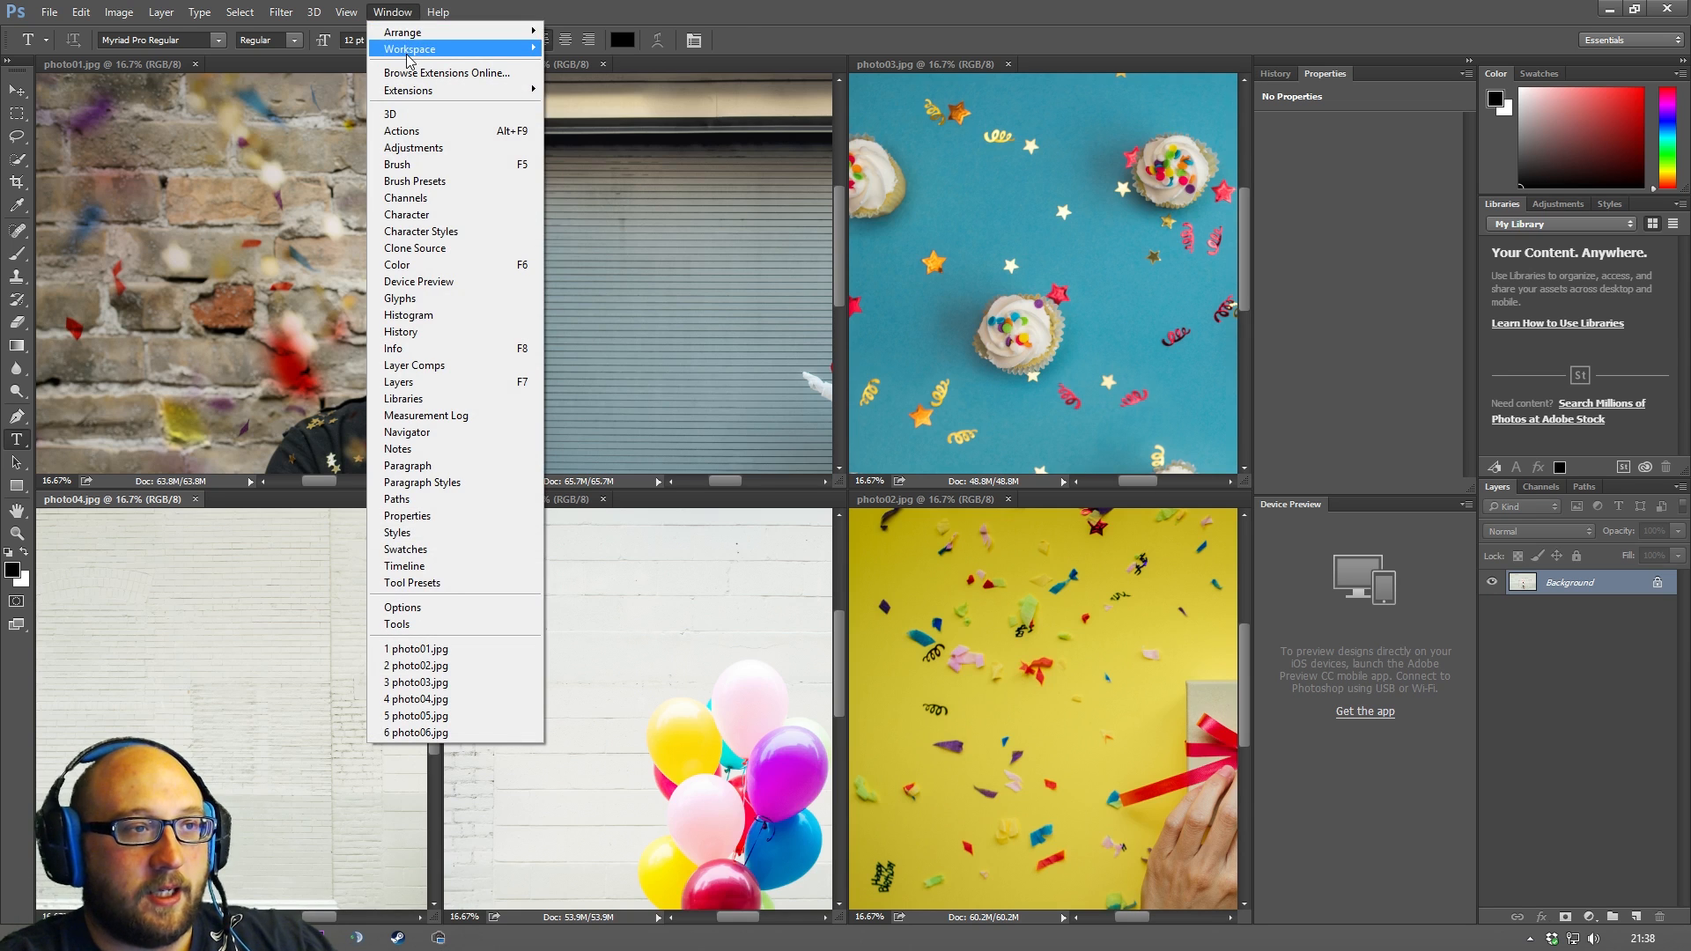
pyautogui.click(401, 31)
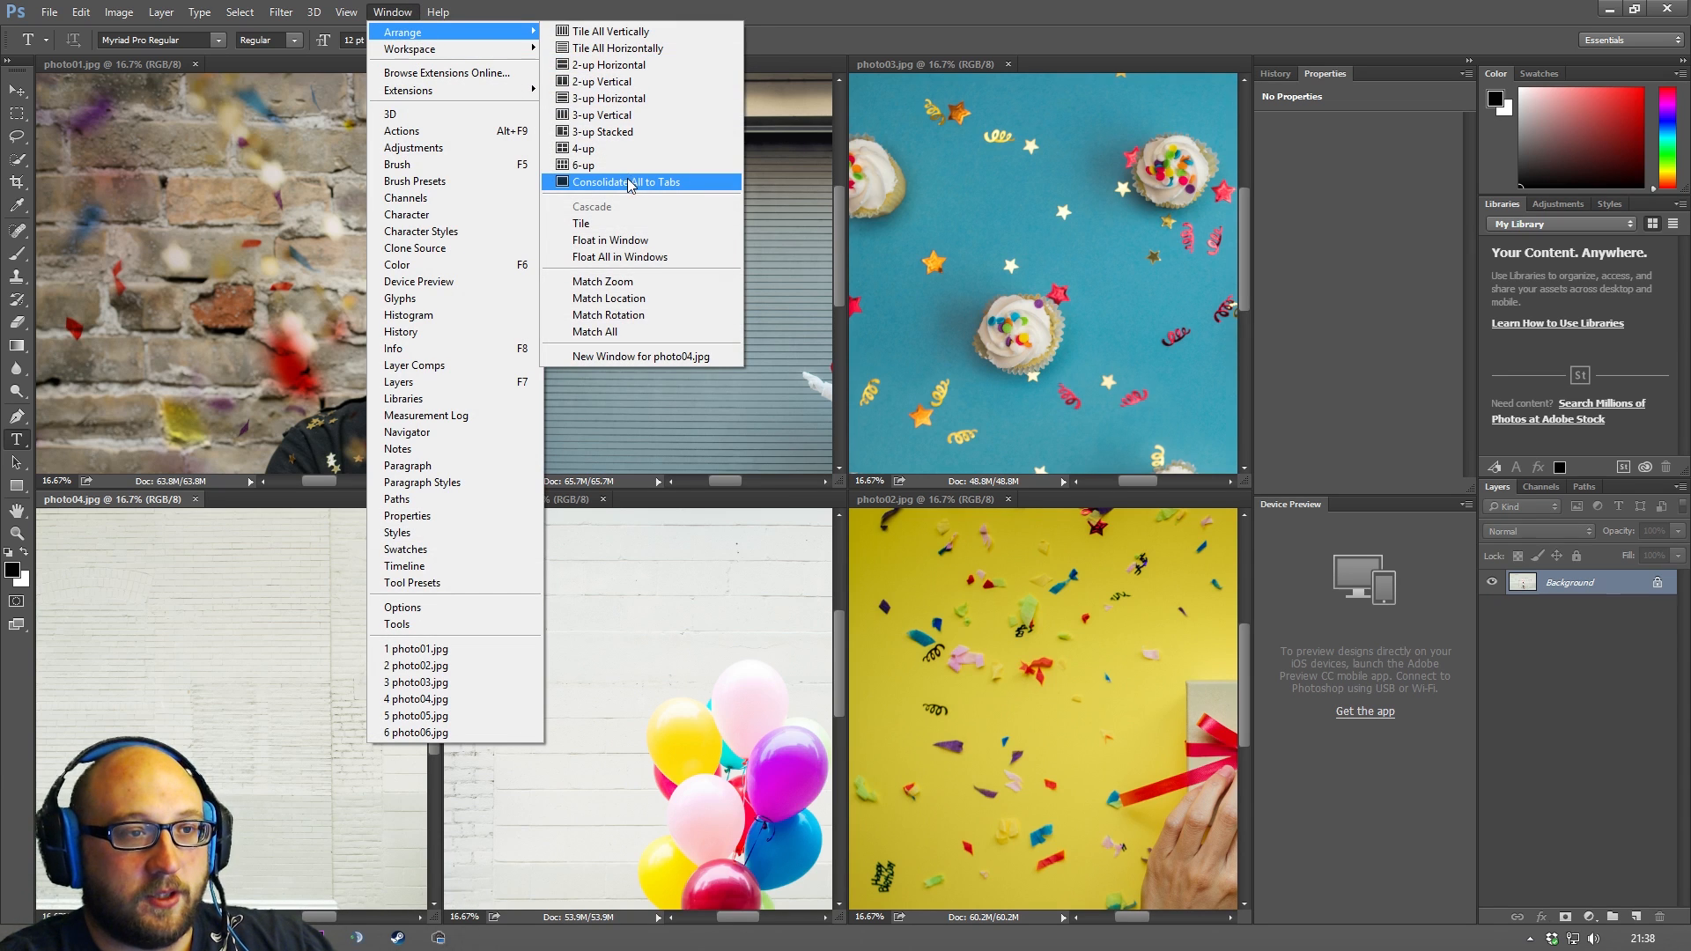
pyautogui.click(627, 182)
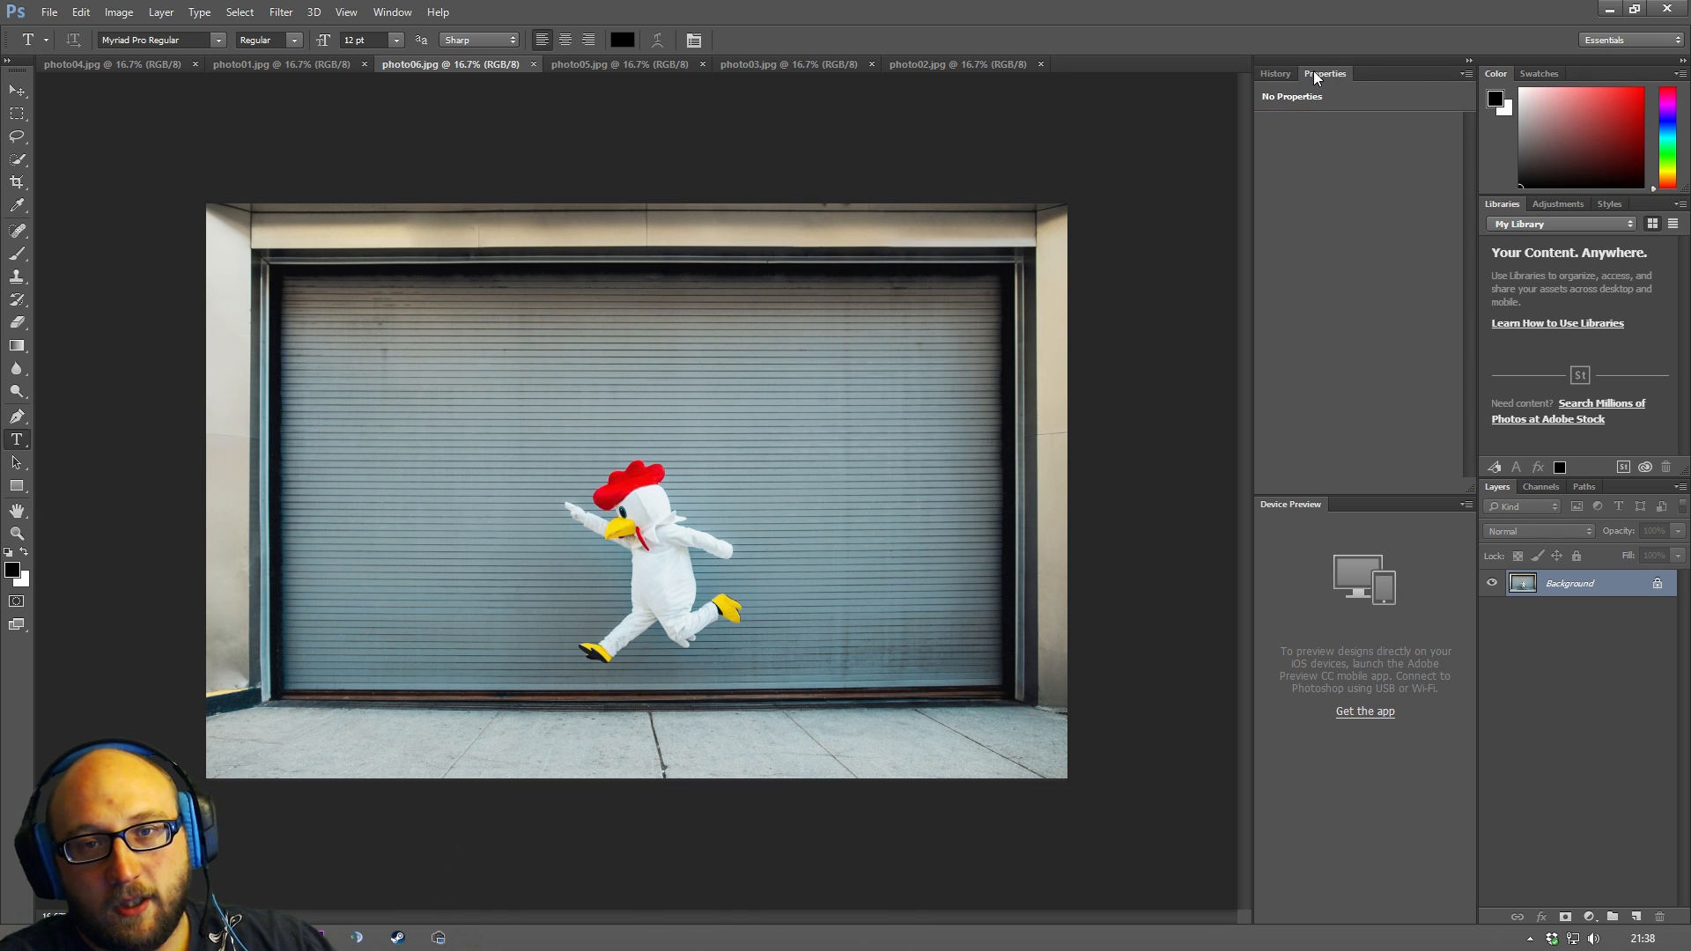
# Show Swatches, Styles, Libraries and Paths panels in their groups, then bring Color back.
pyautogui.click(1540, 74)
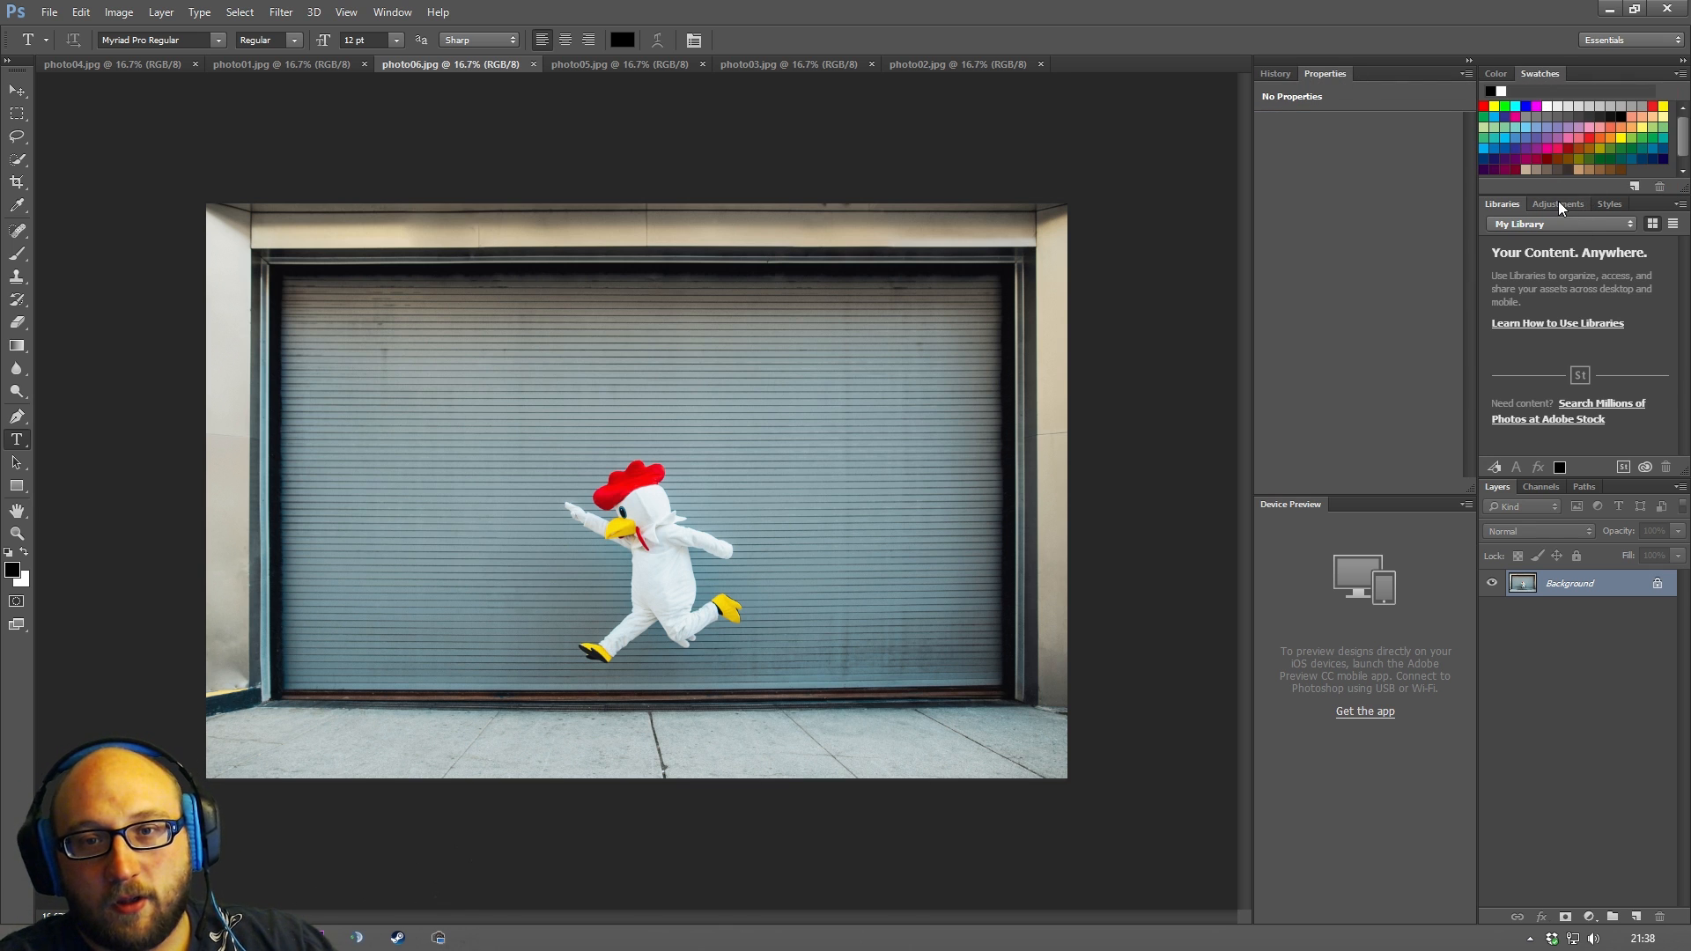
pyautogui.click(1608, 205)
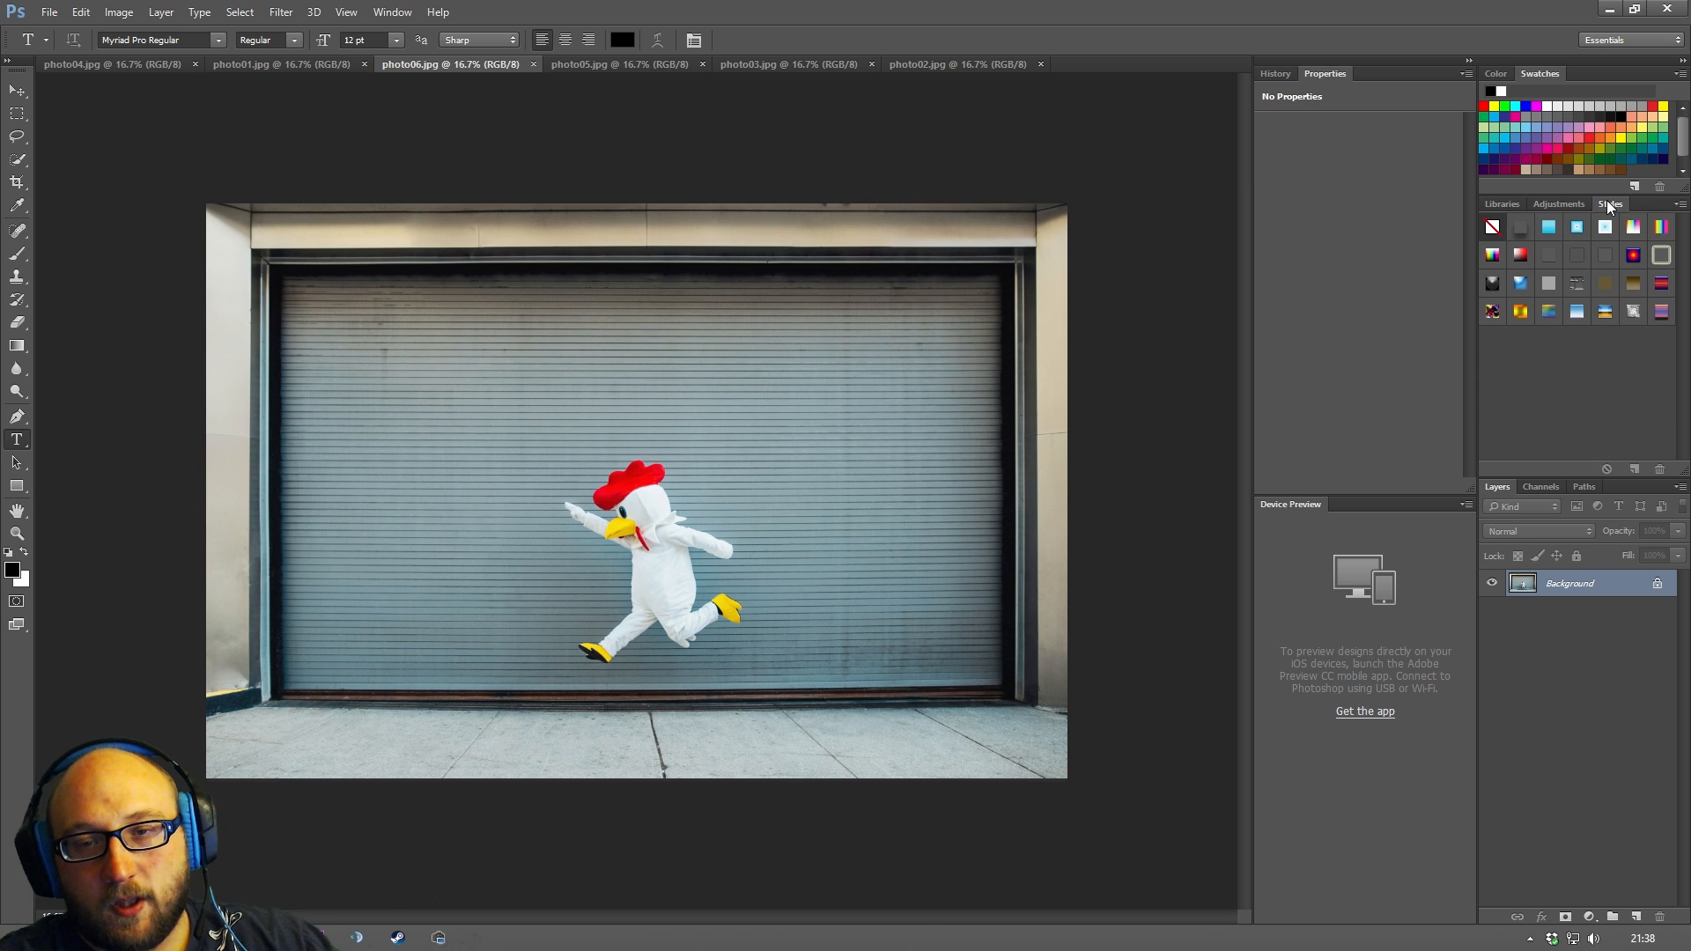
pyautogui.click(1501, 204)
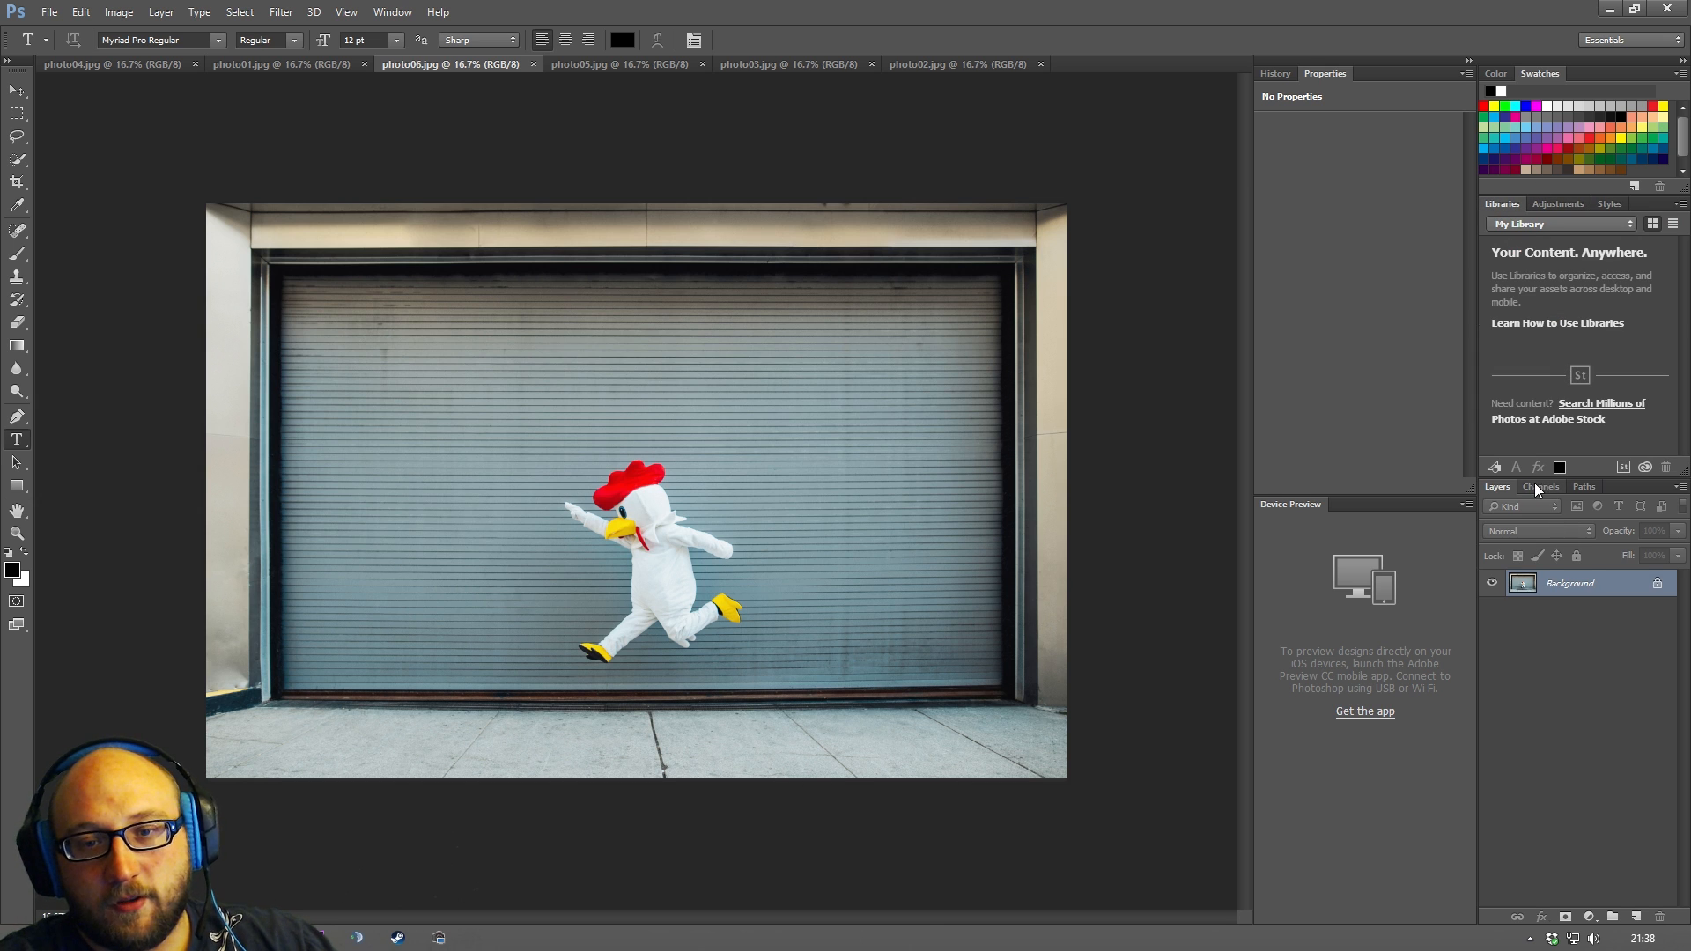
pyautogui.click(1583, 486)
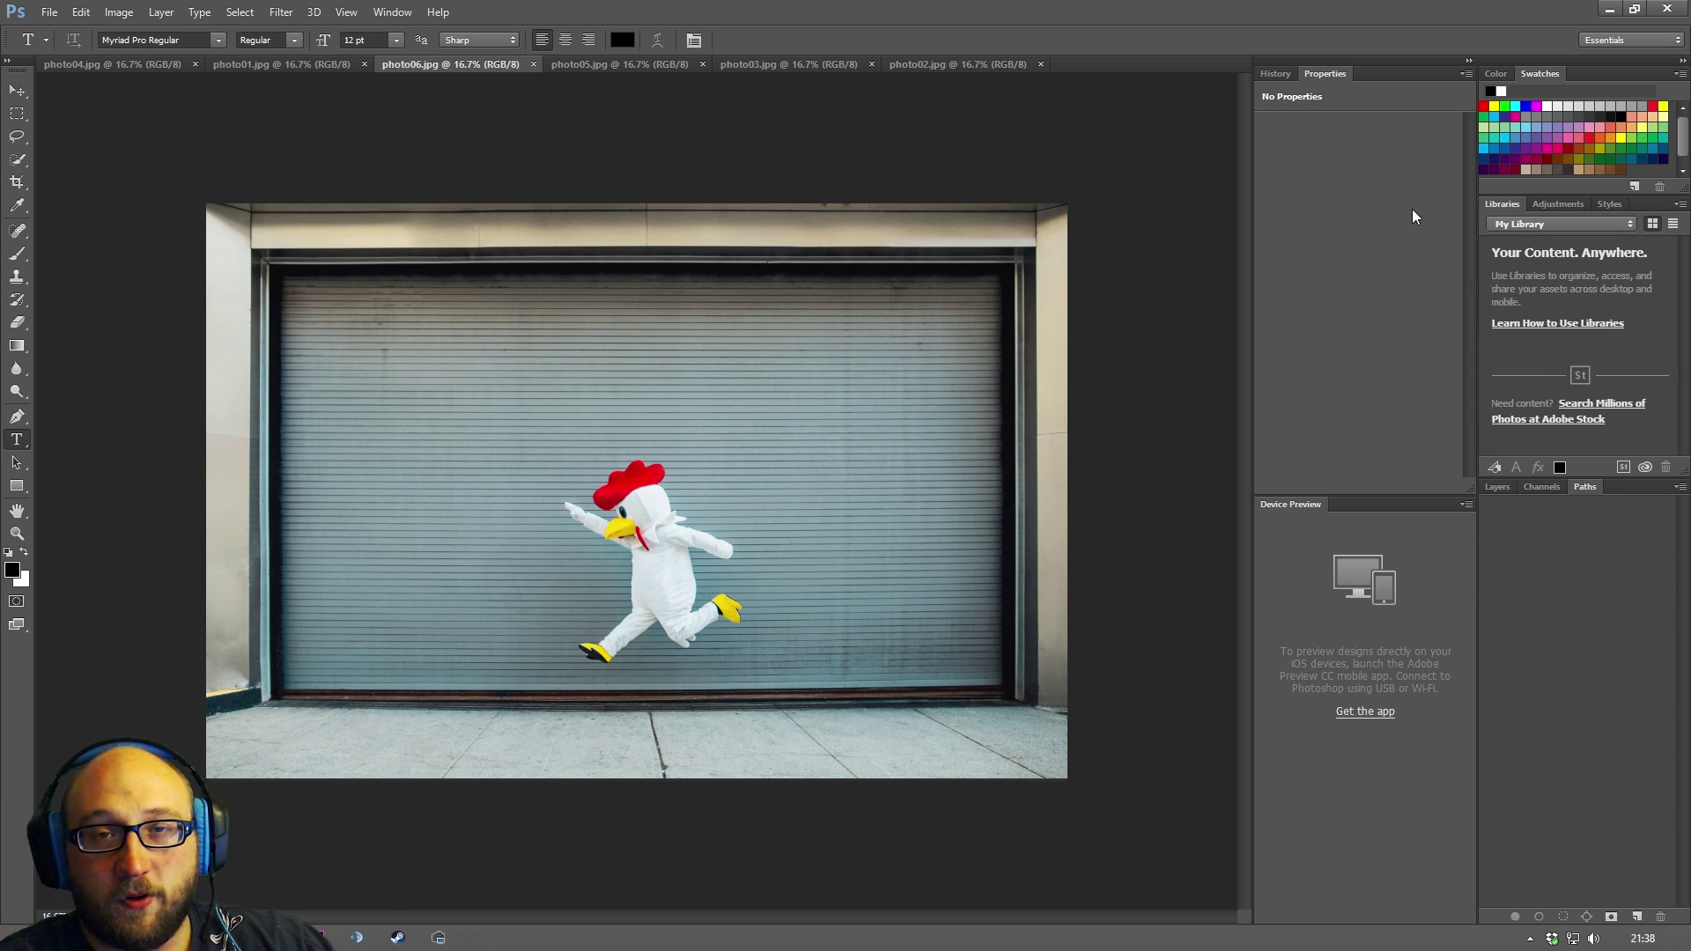
pyautogui.moveTo(1306, 287)
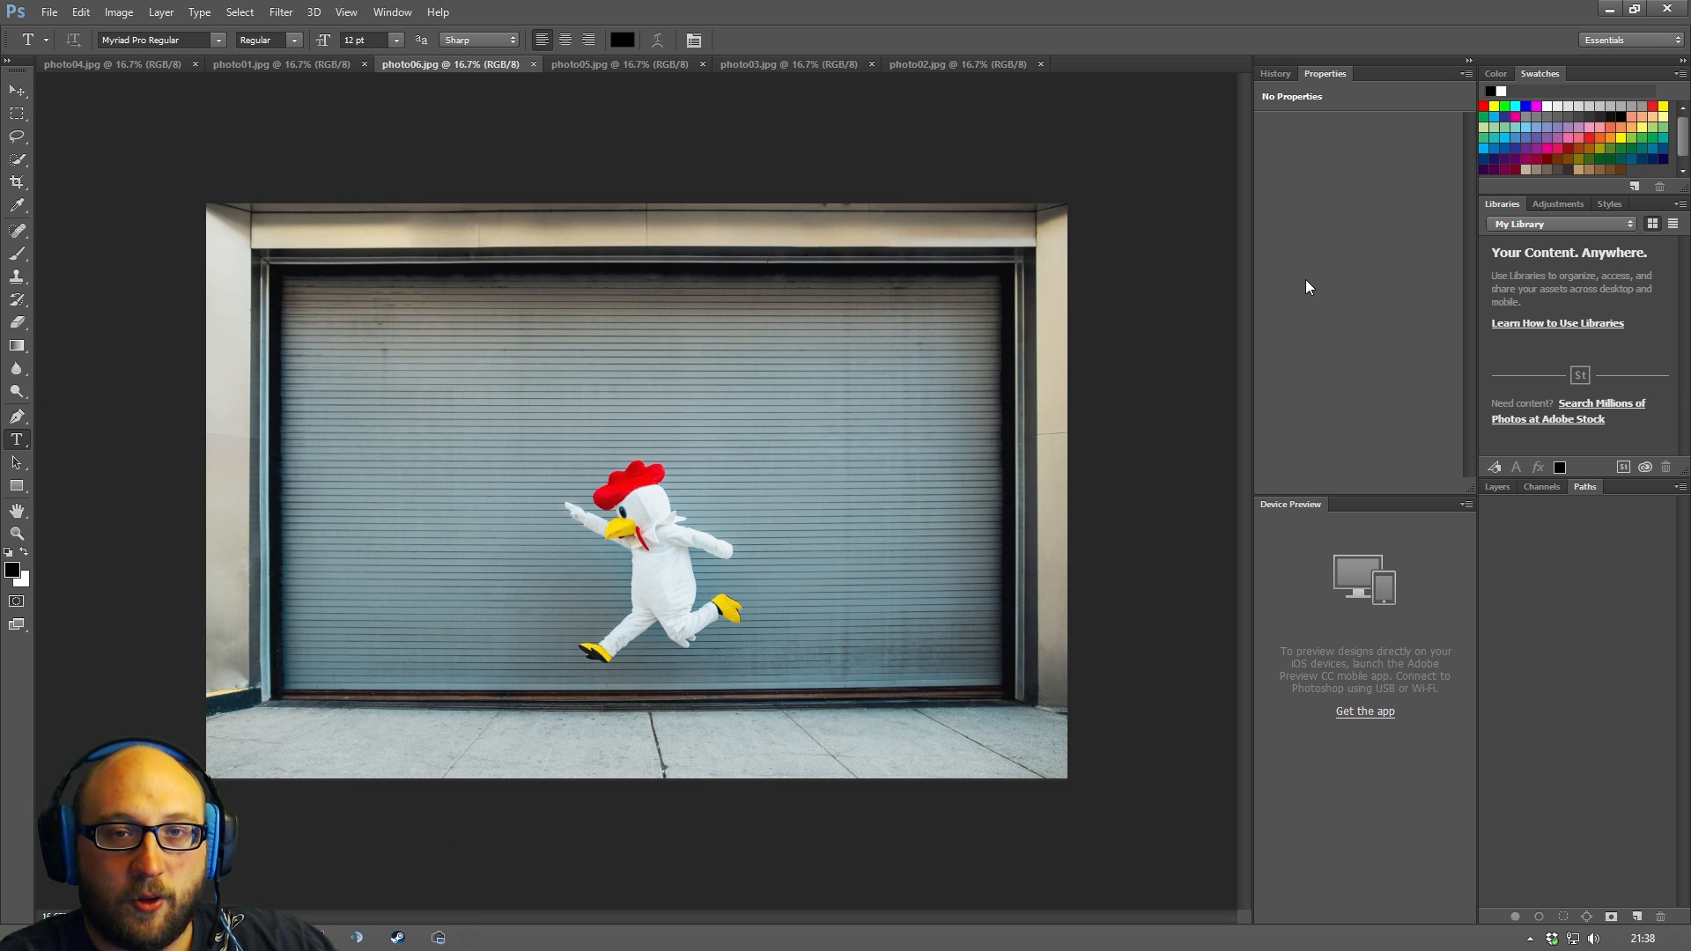
pyautogui.click(1495, 74)
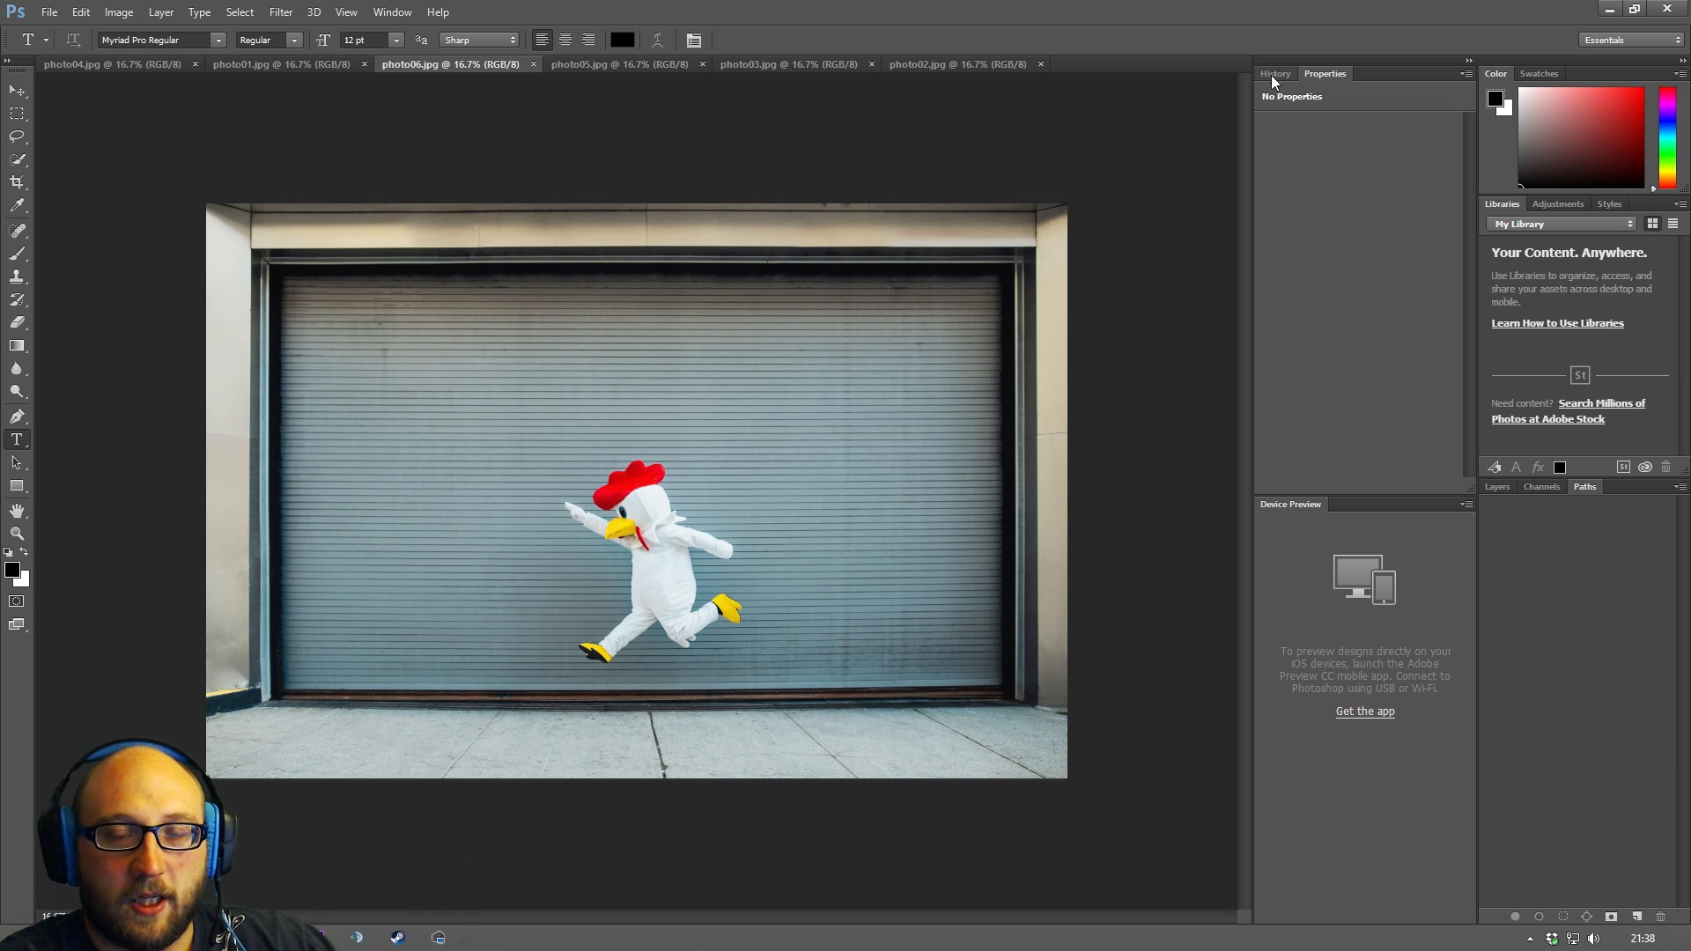
pyautogui.moveTo(1324, 318)
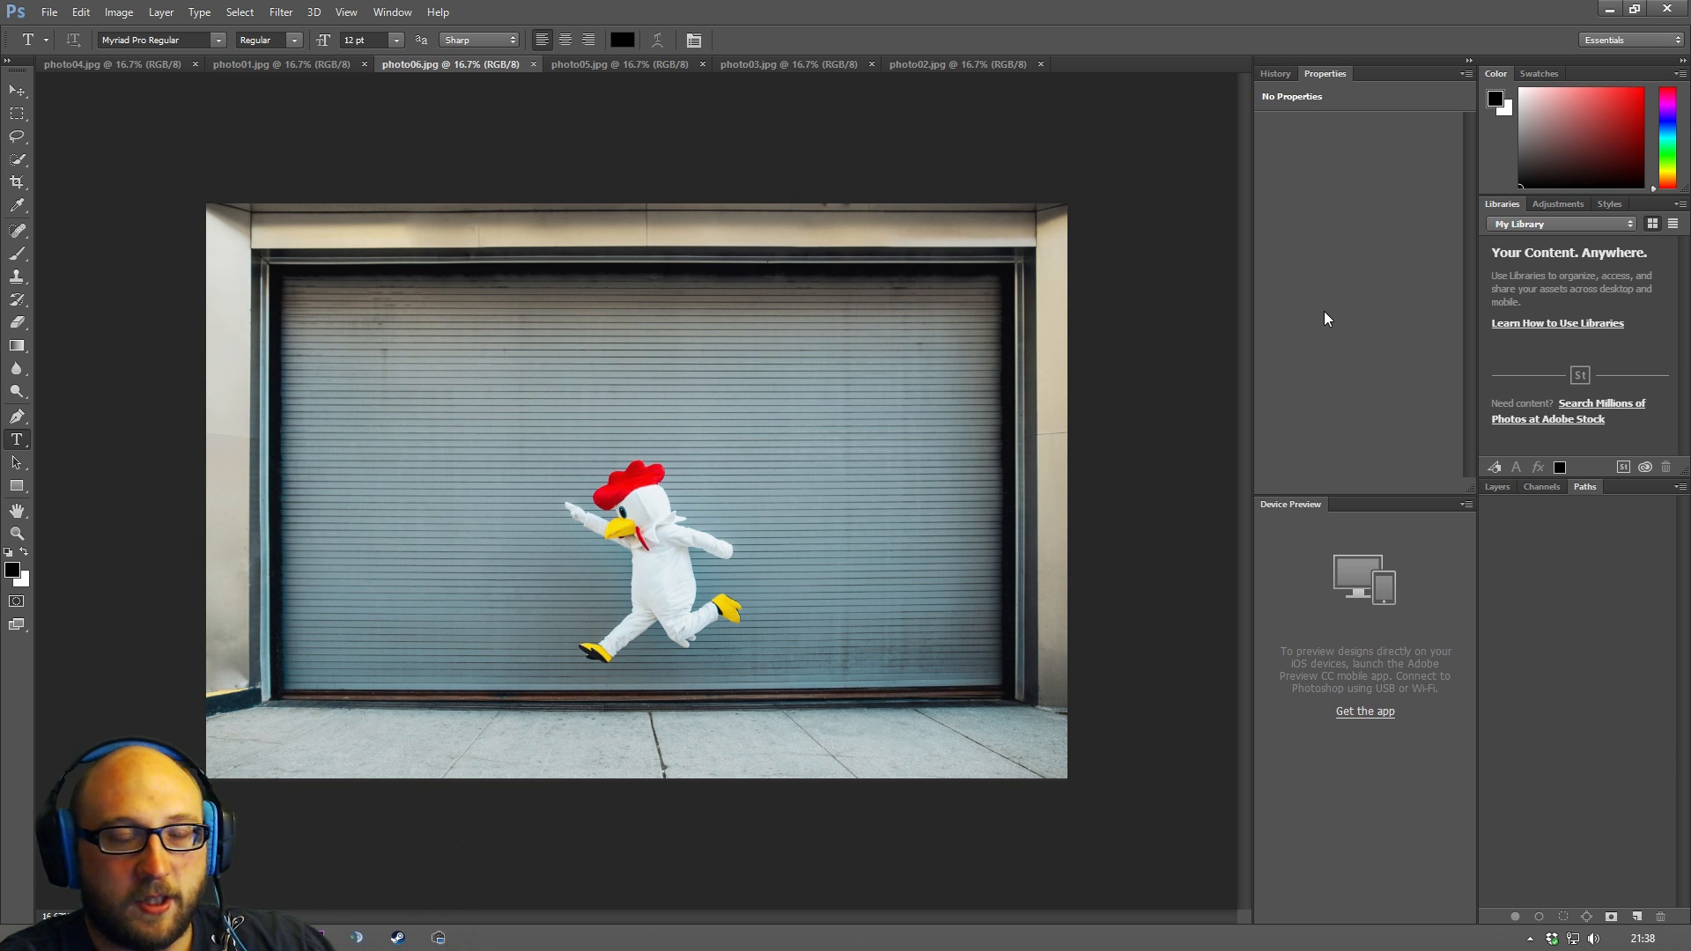
pyautogui.moveTo(1596, 44)
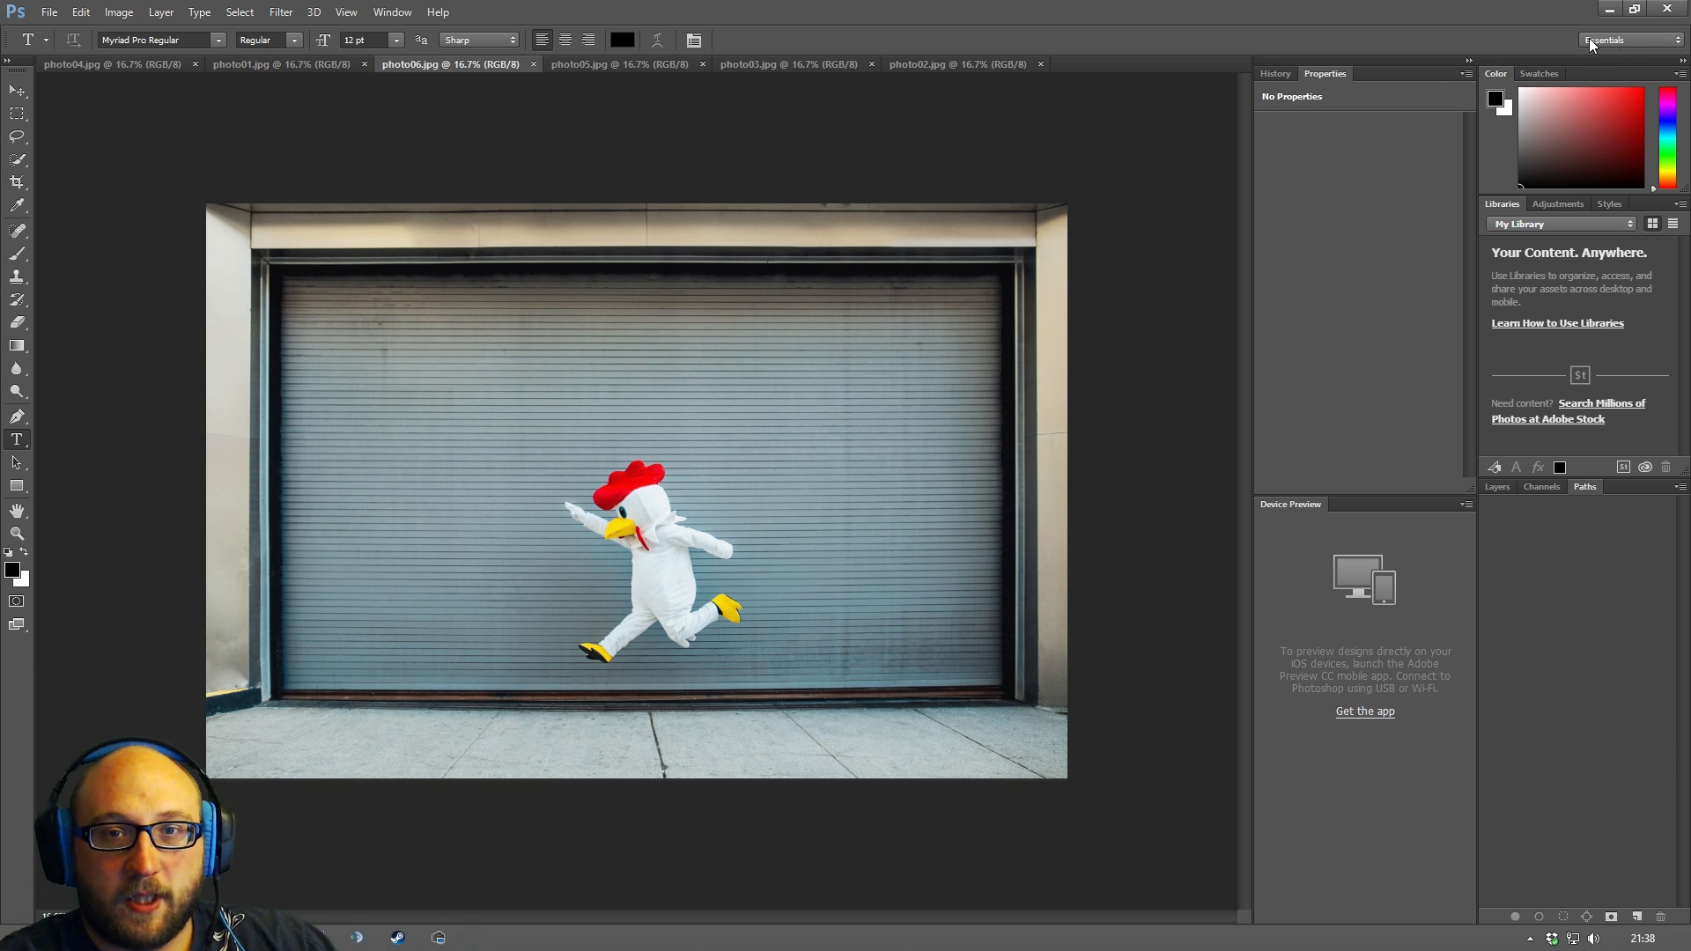
pyautogui.moveTo(1611, 42)
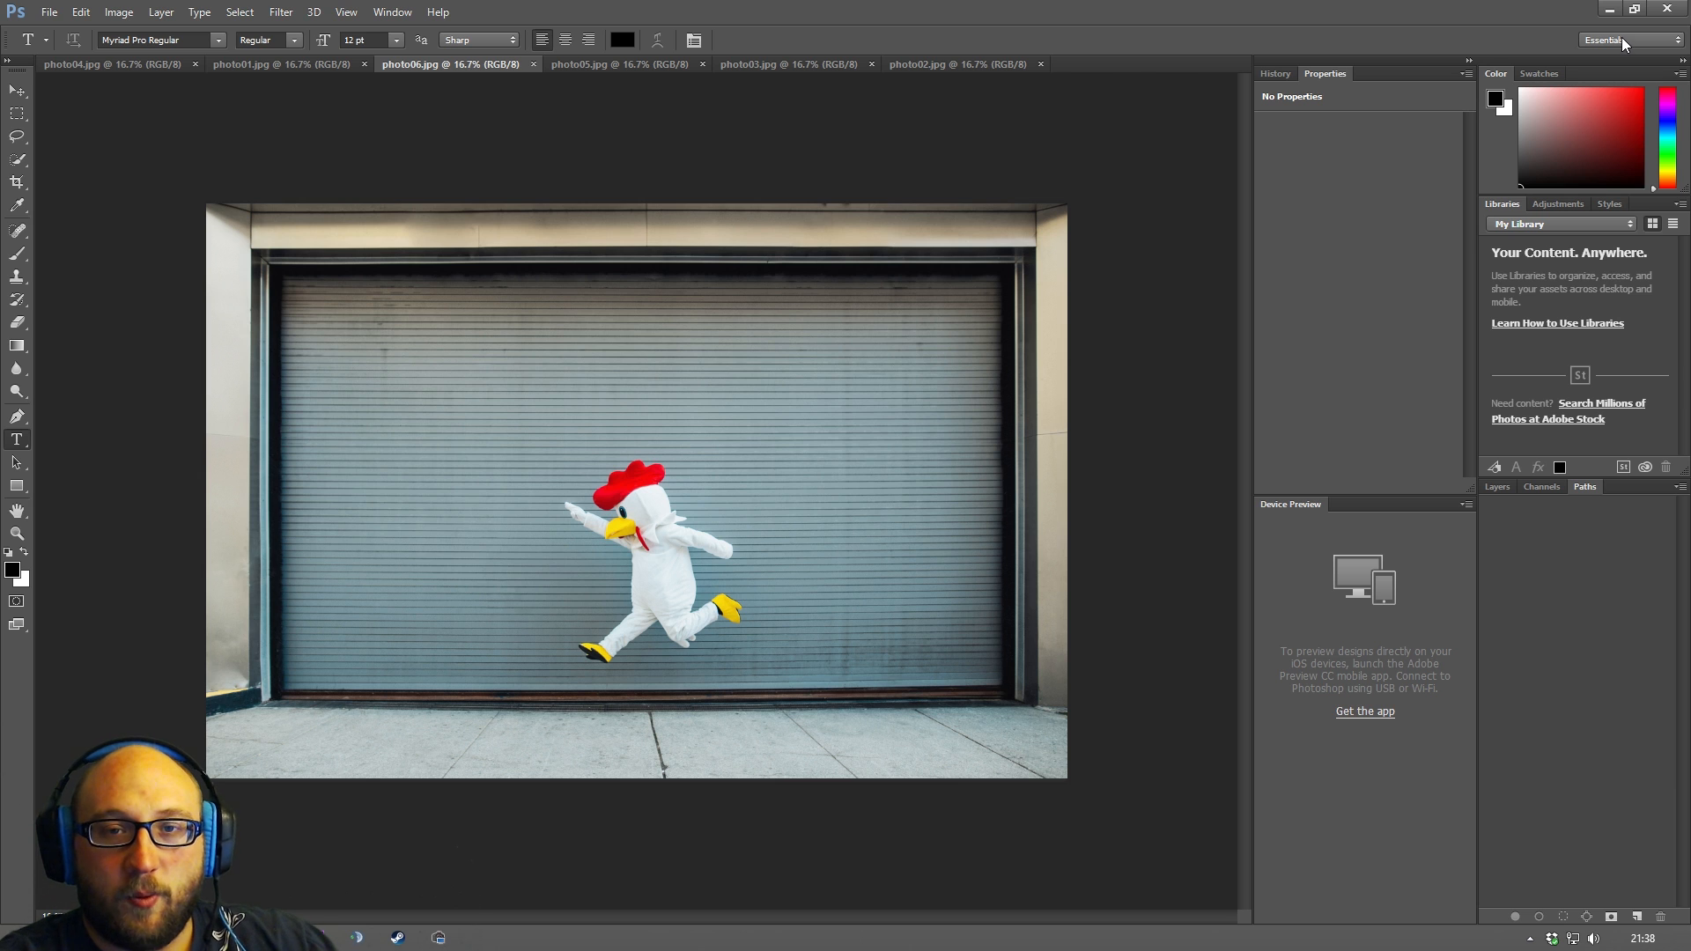
pyautogui.click(1627, 41)
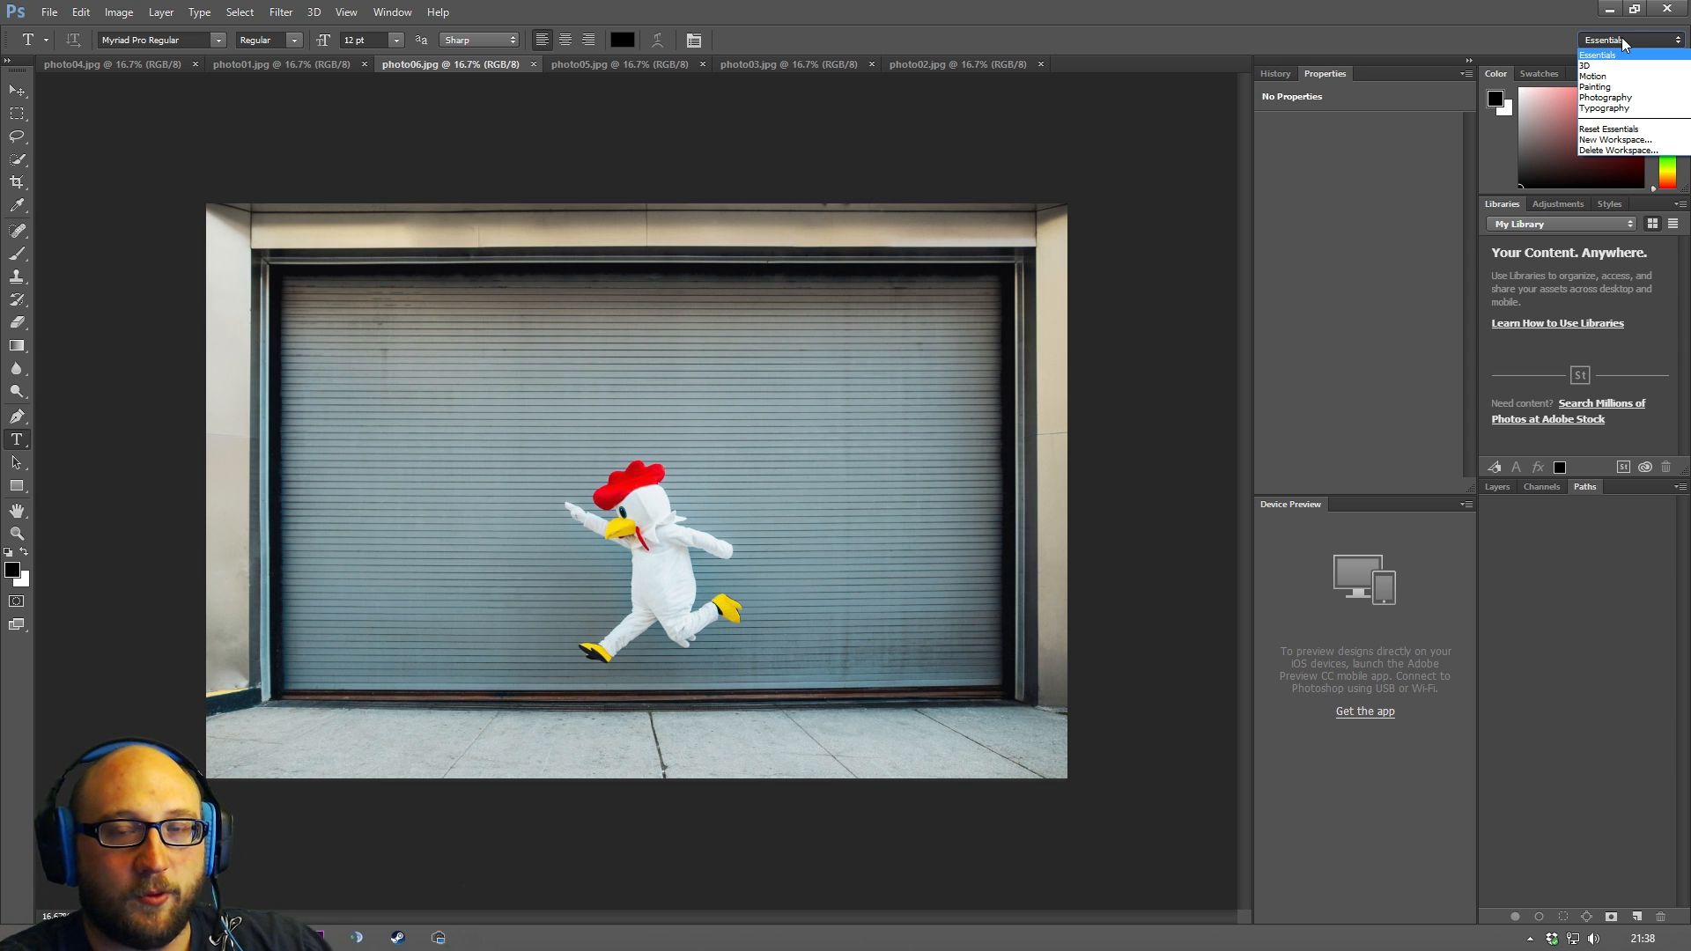
pyautogui.moveTo(1606, 107)
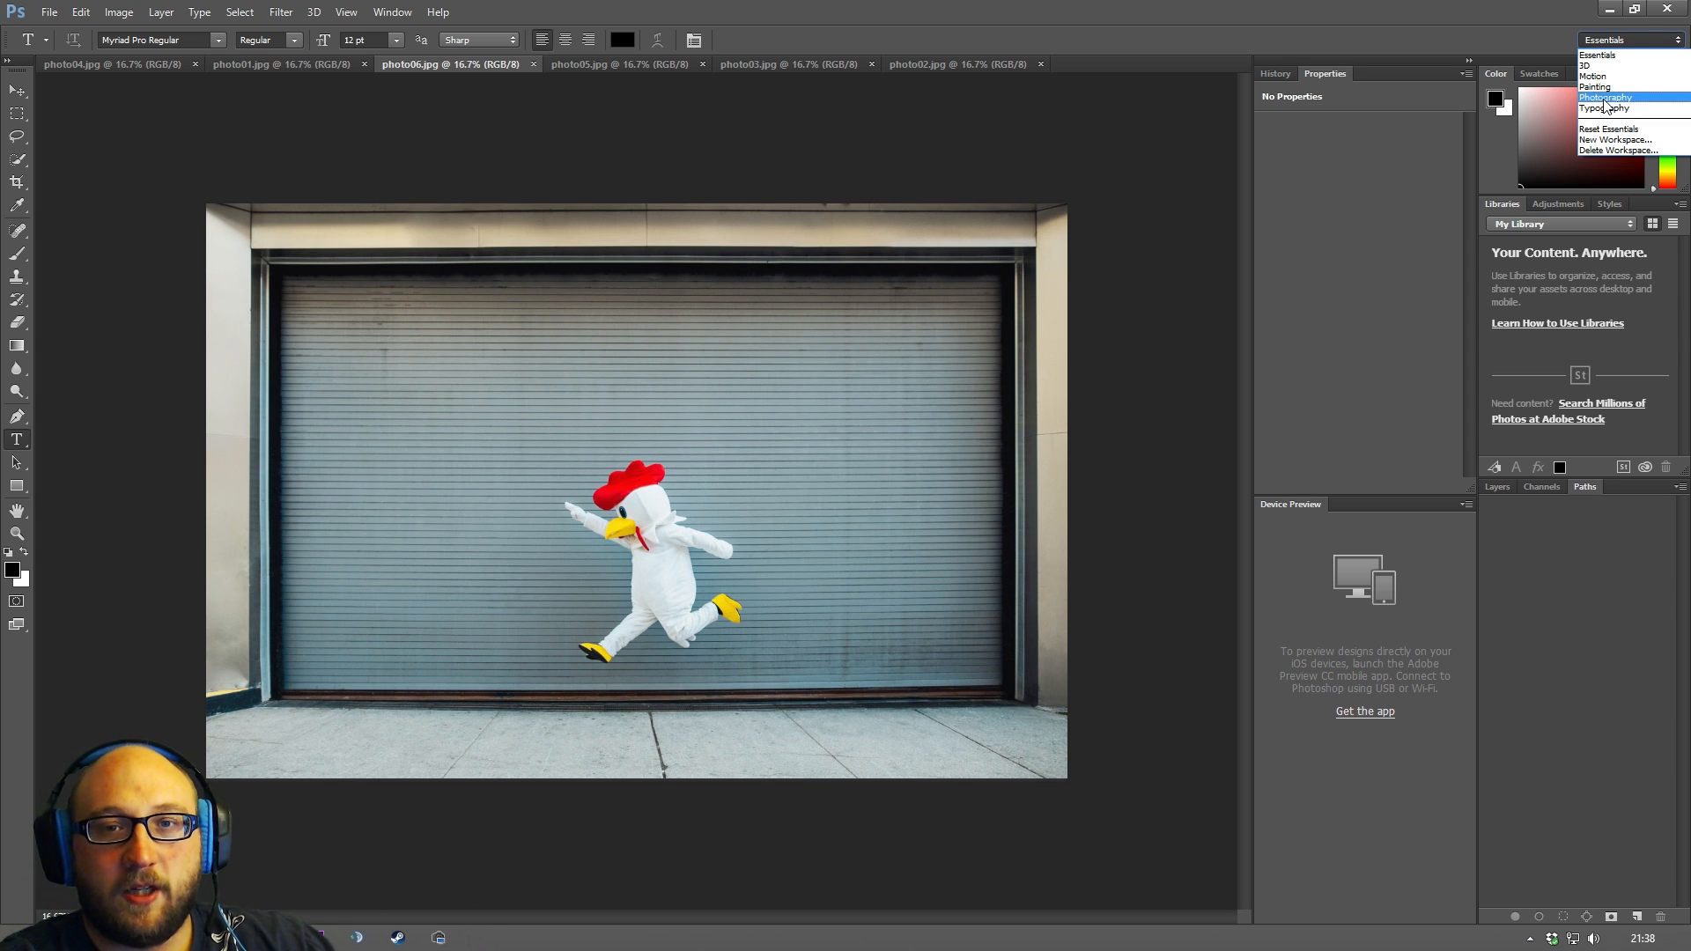
pyautogui.click(1604, 97)
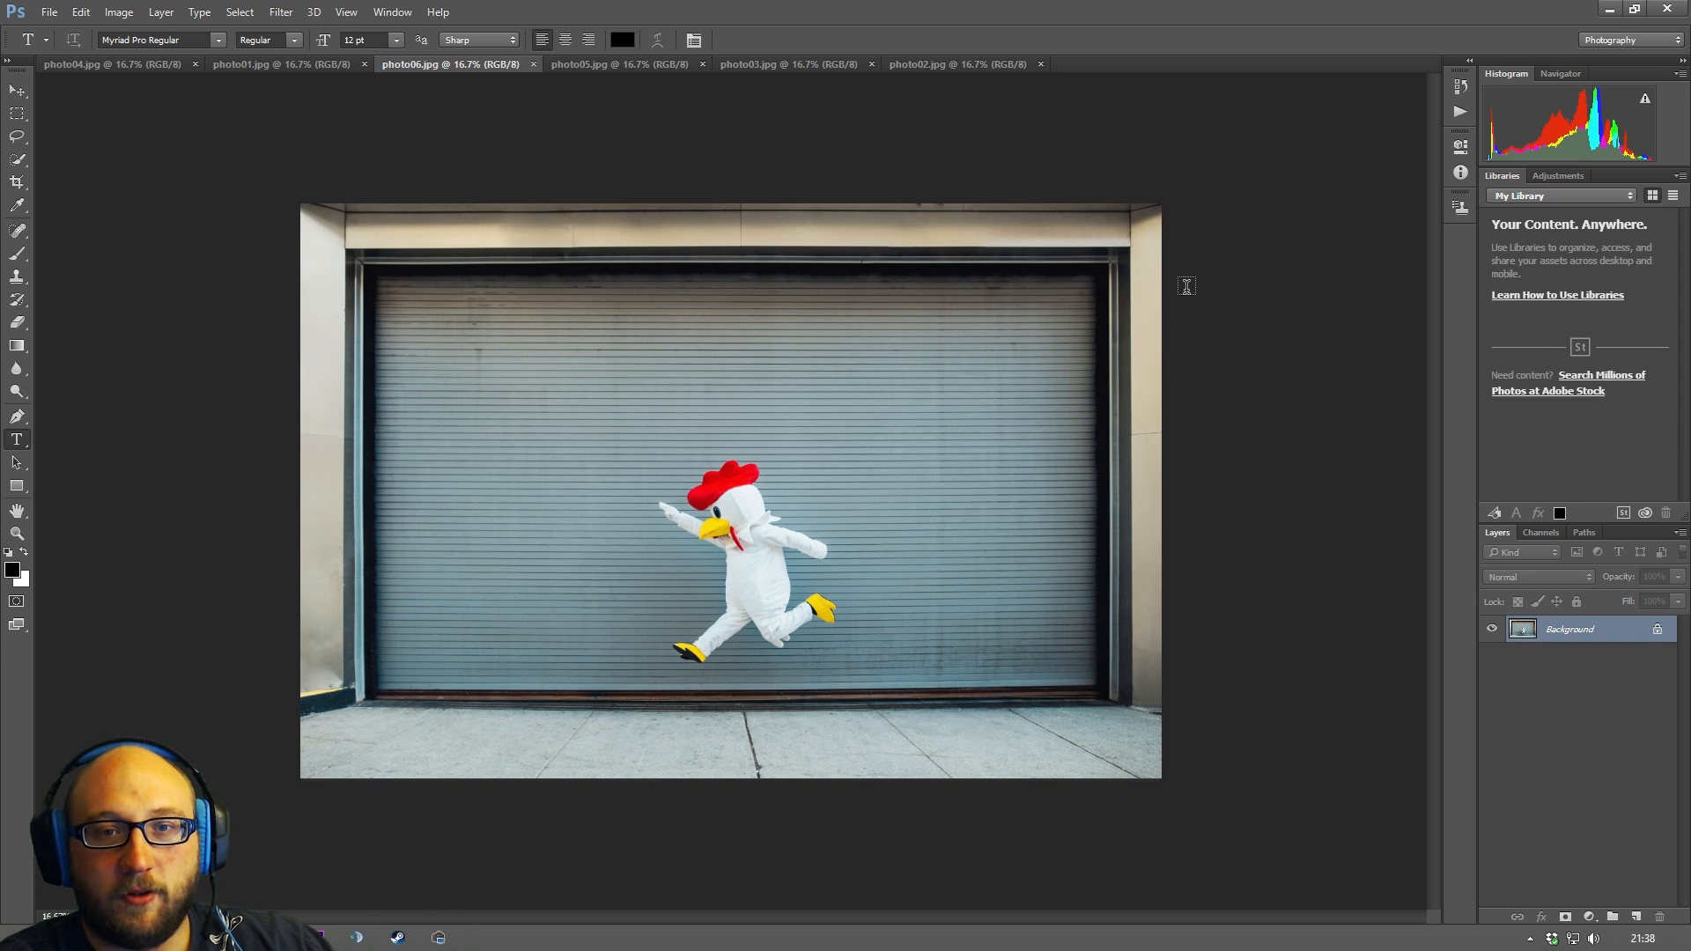
pyautogui.click(1630, 41)
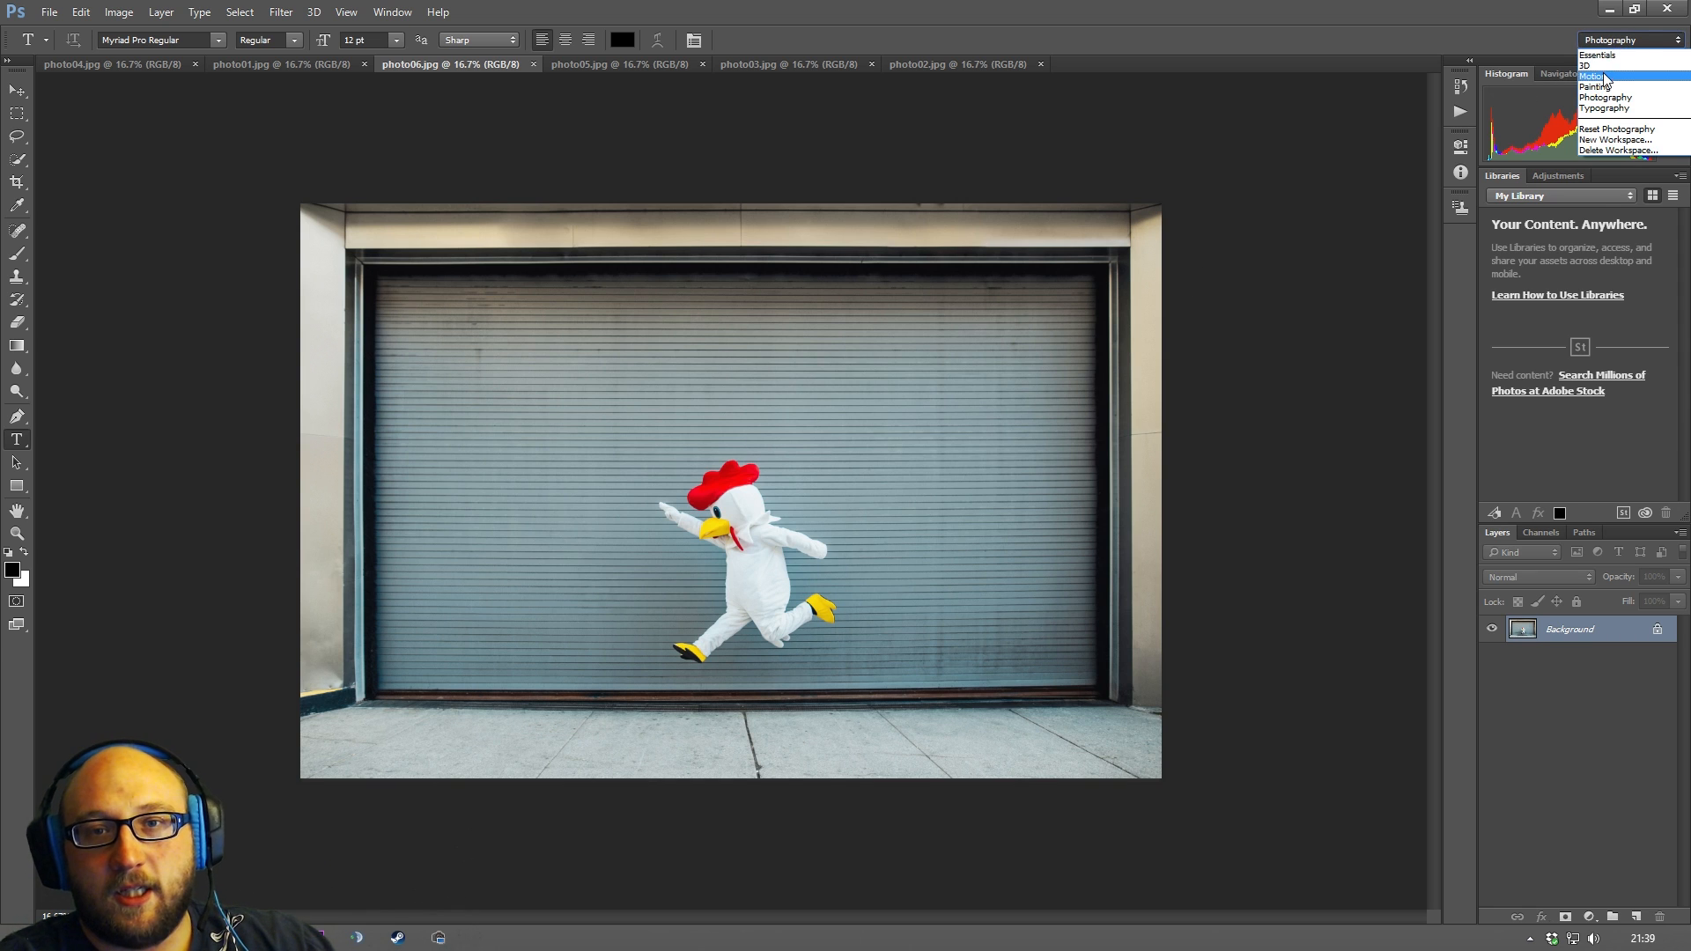
pyautogui.click(1594, 65)
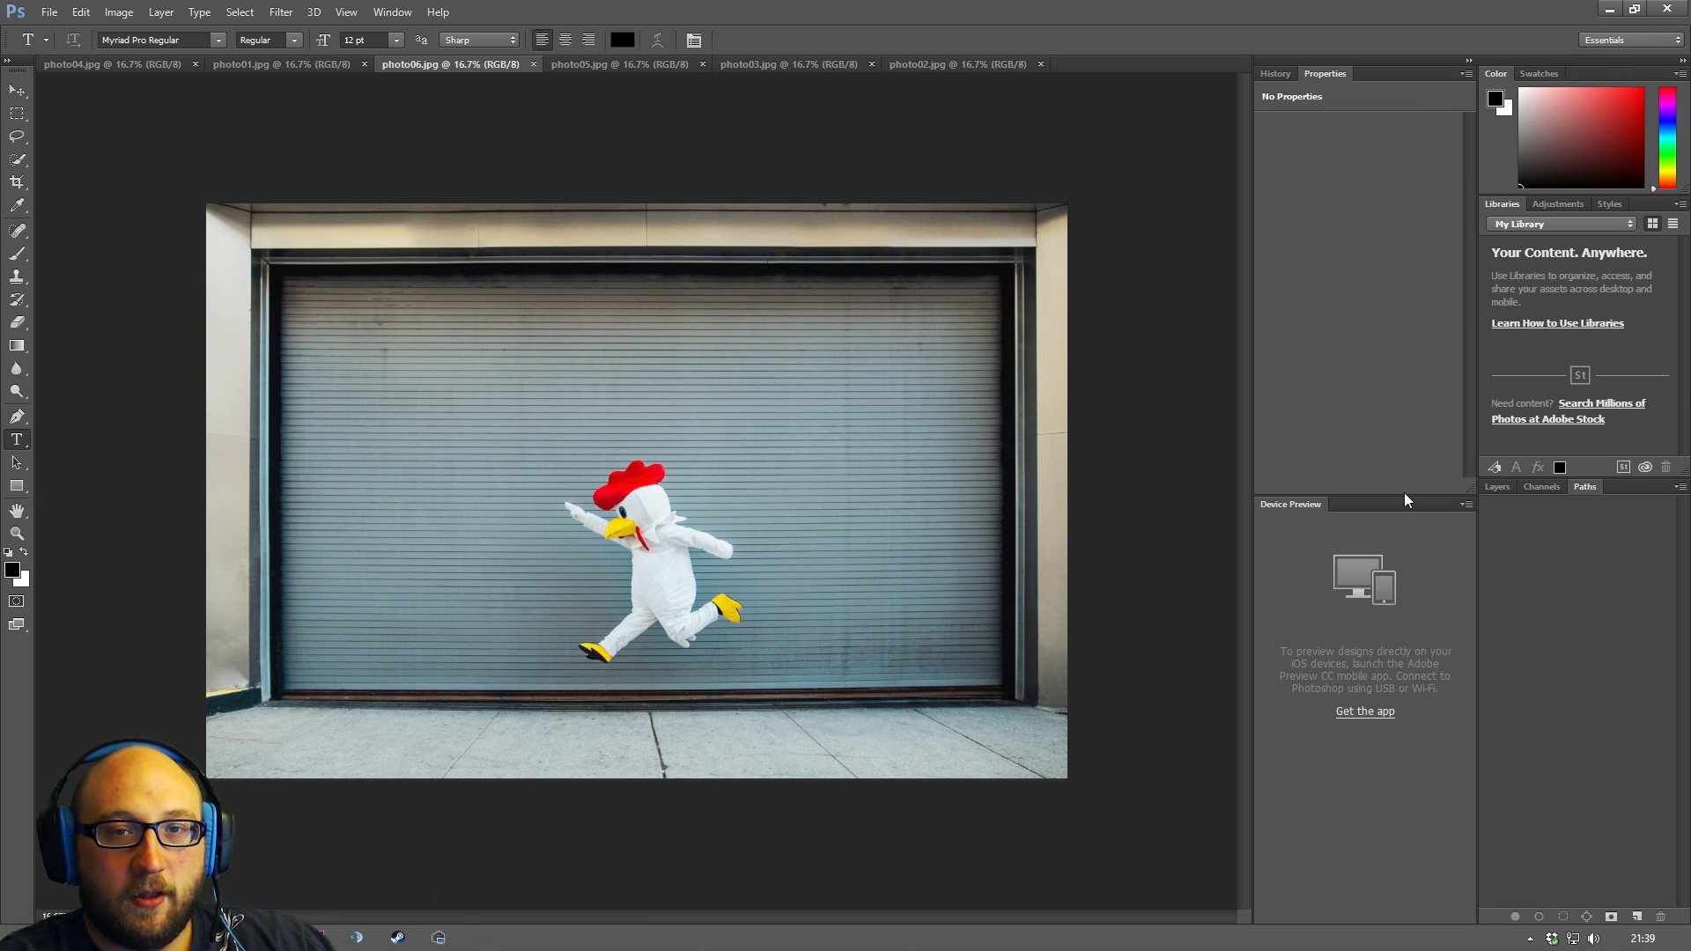
pyautogui.moveTo(1323, 102)
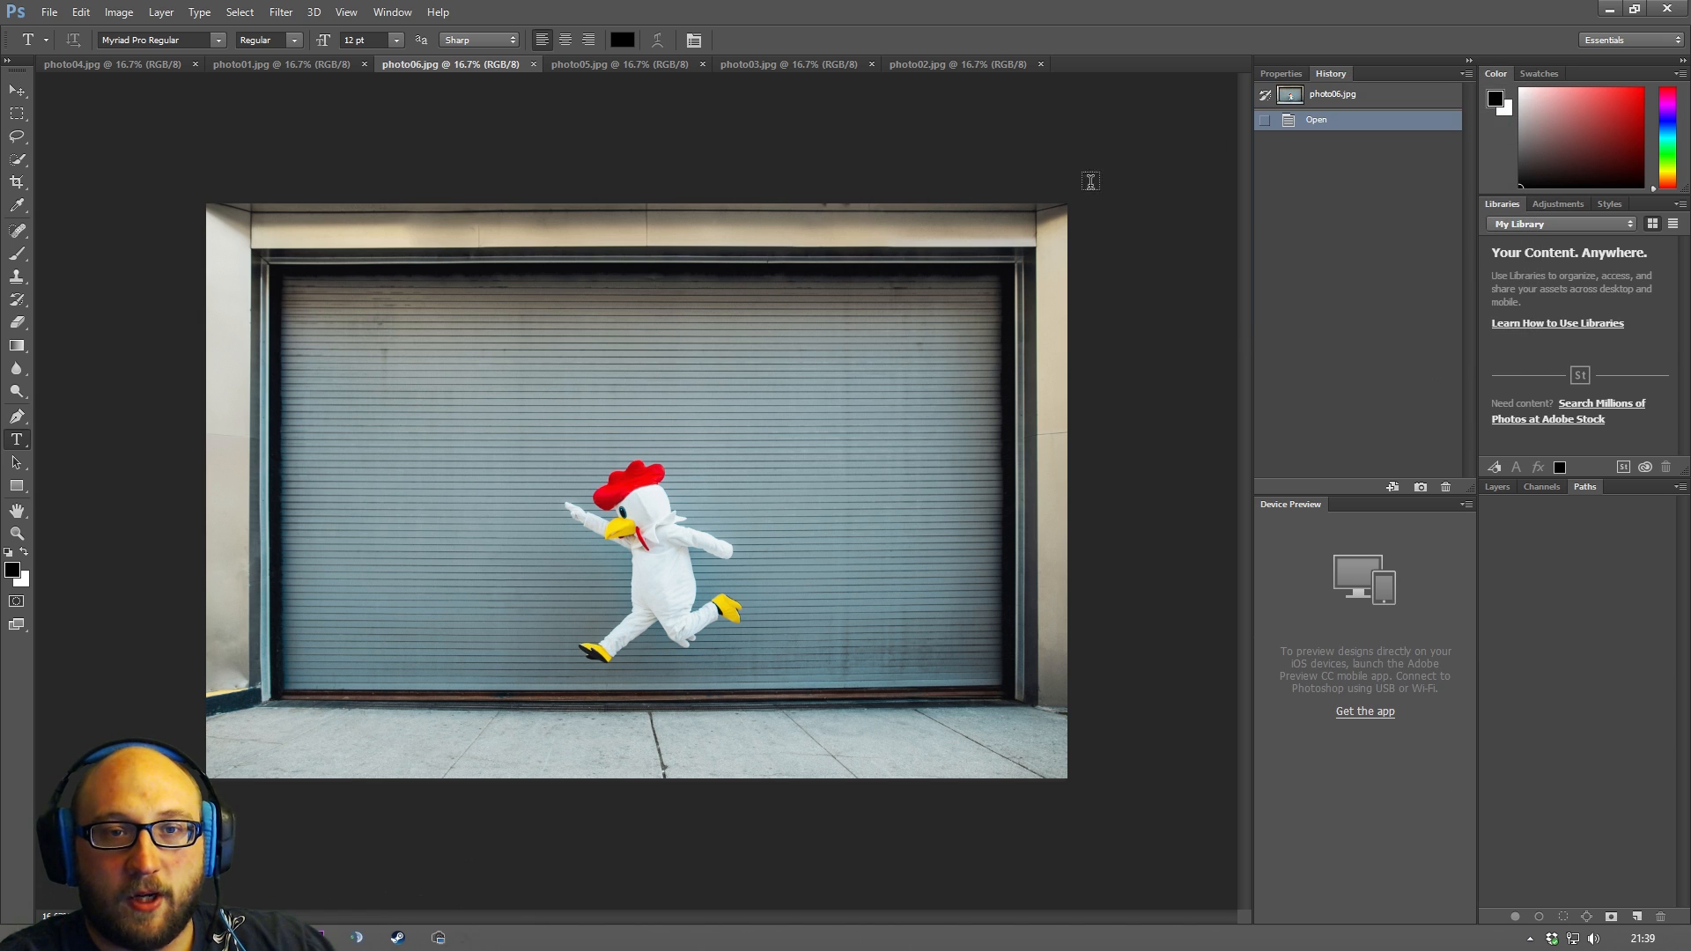
# Switch between the Properties and History panels, ending with Properties showing.
pyautogui.click(1280, 74)
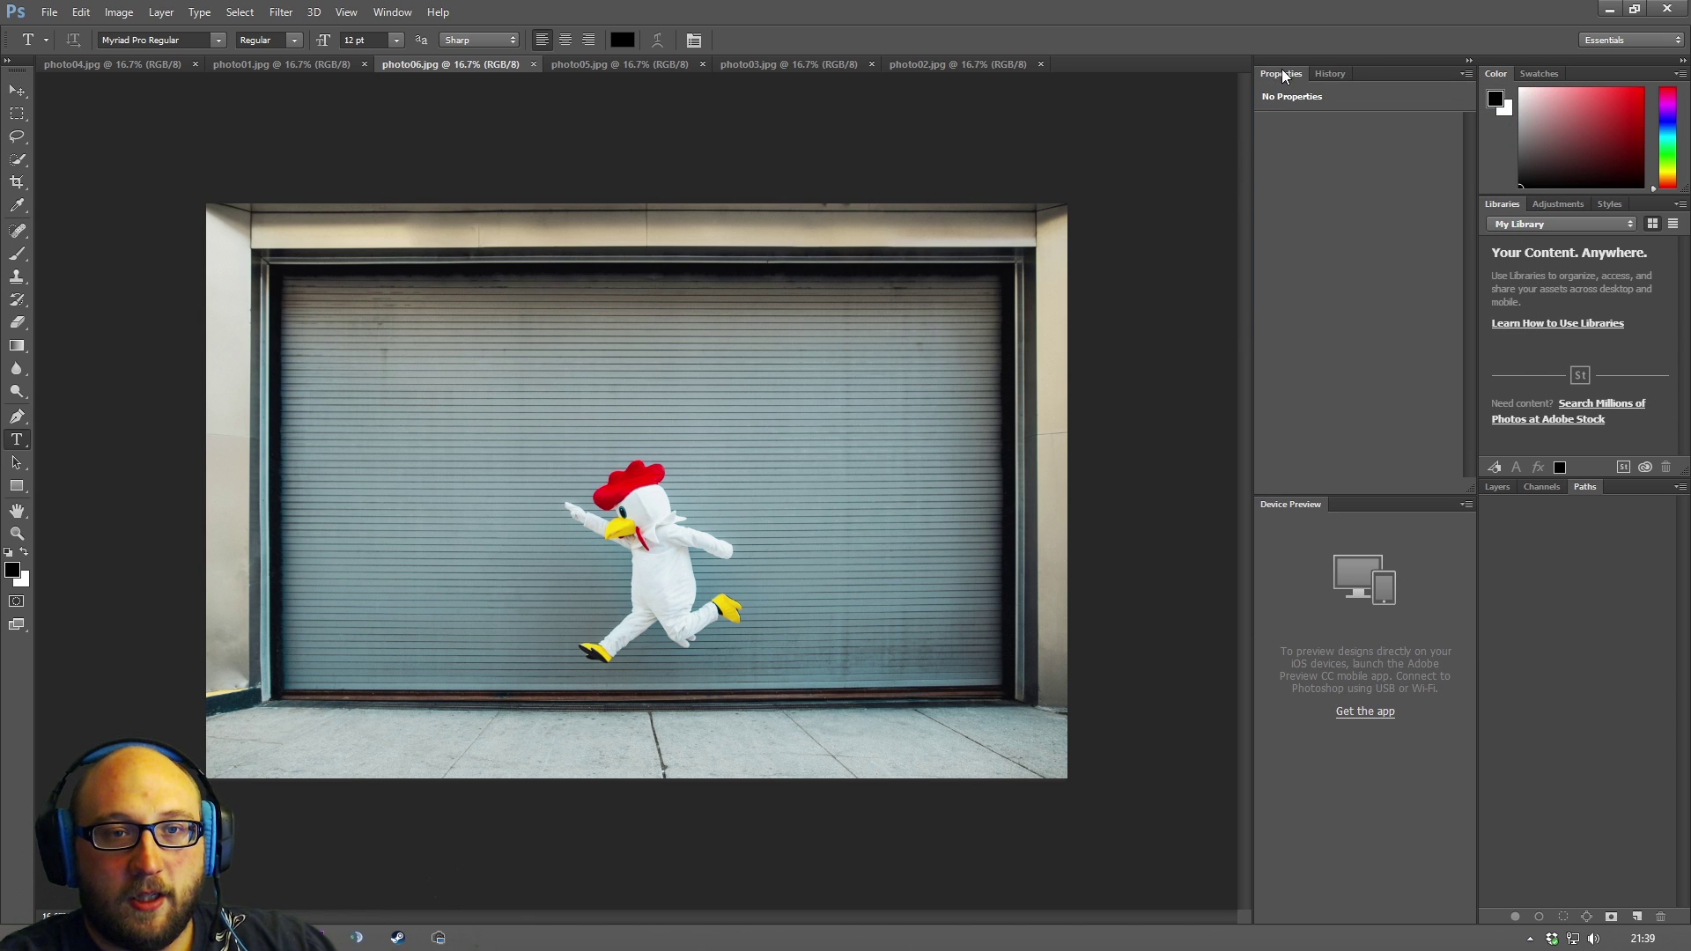
pyautogui.click(1328, 74)
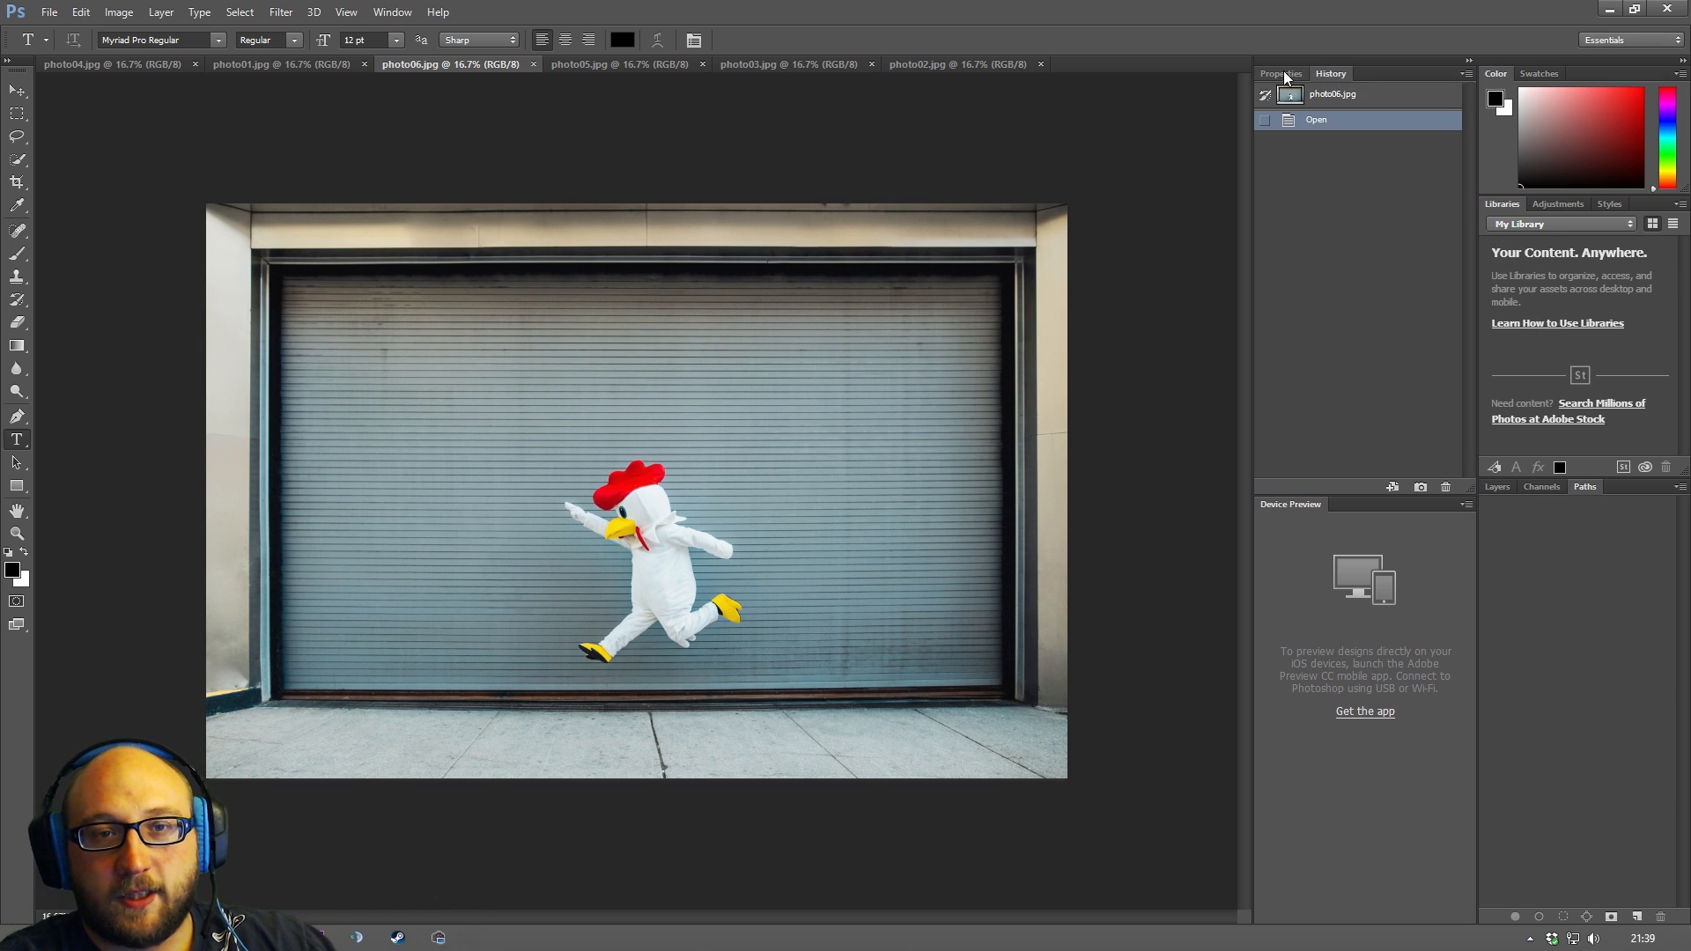
pyautogui.click(1281, 73)
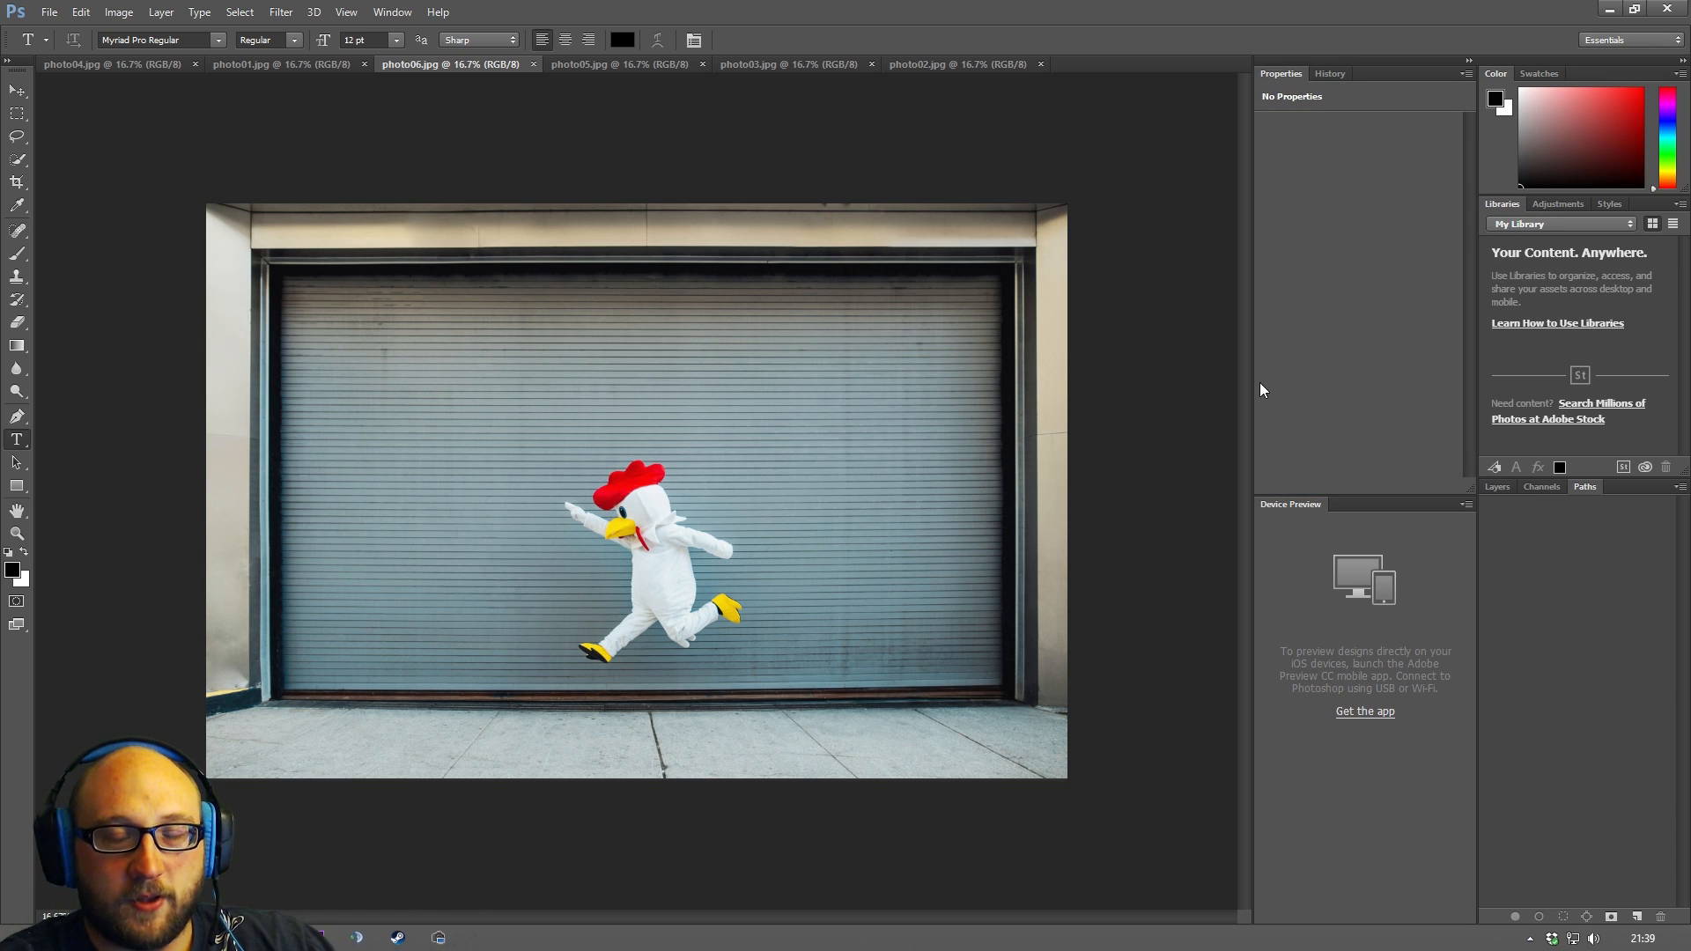
pyautogui.moveTo(1332, 357)
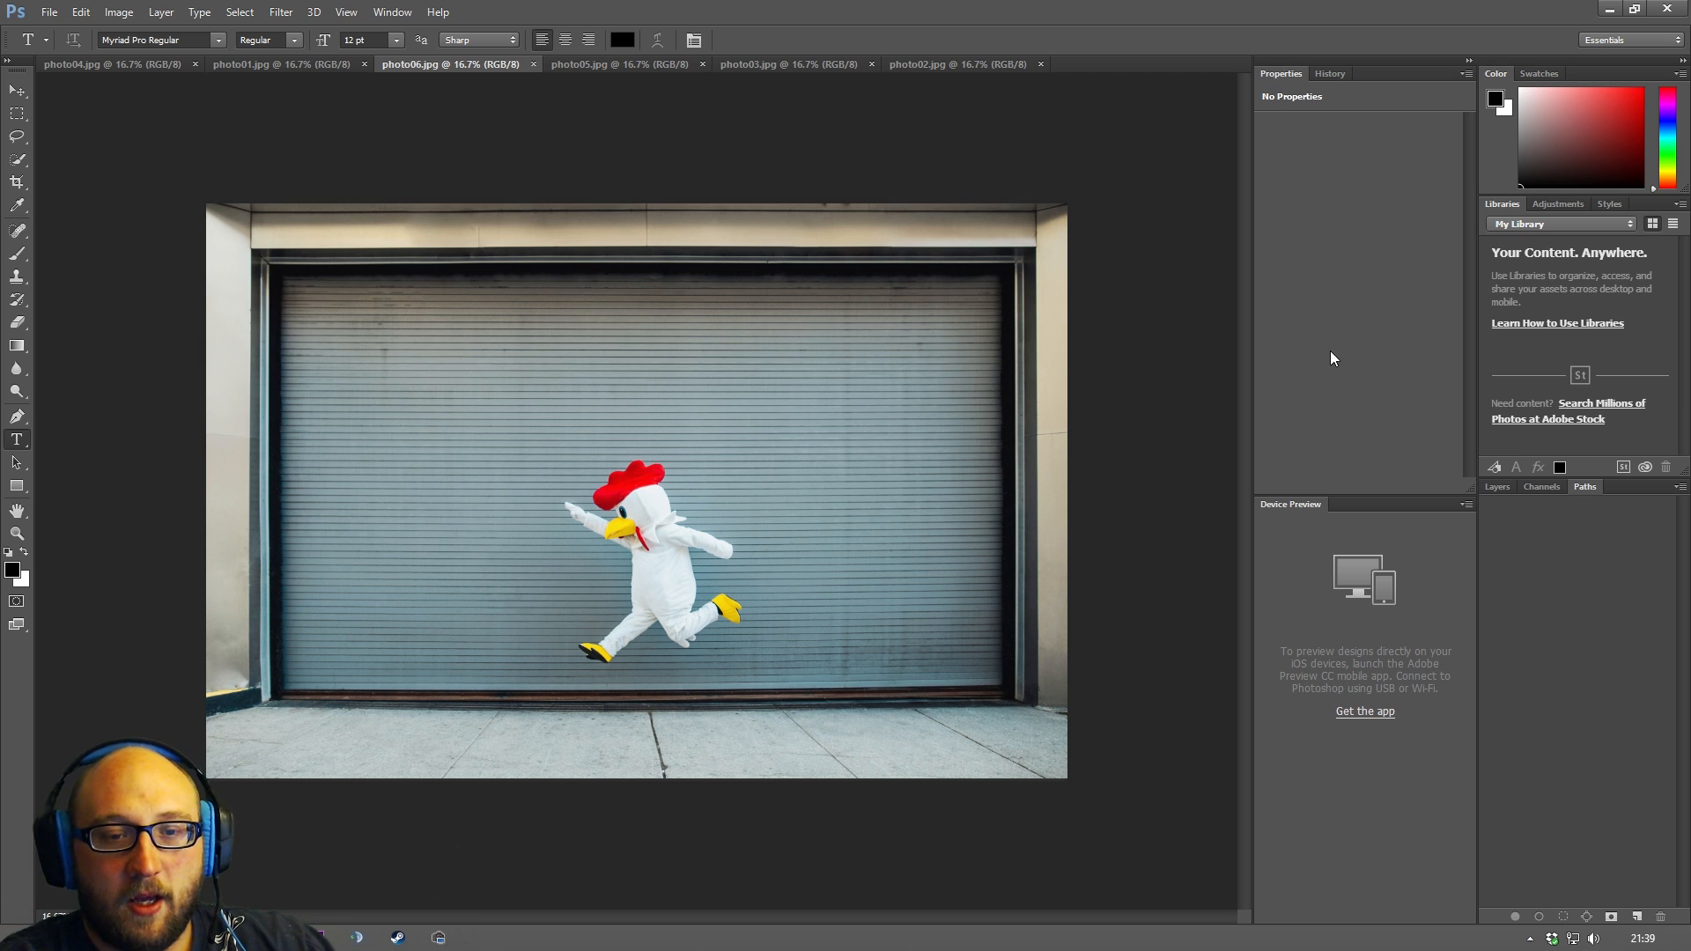
pyautogui.moveTo(1534, 255)
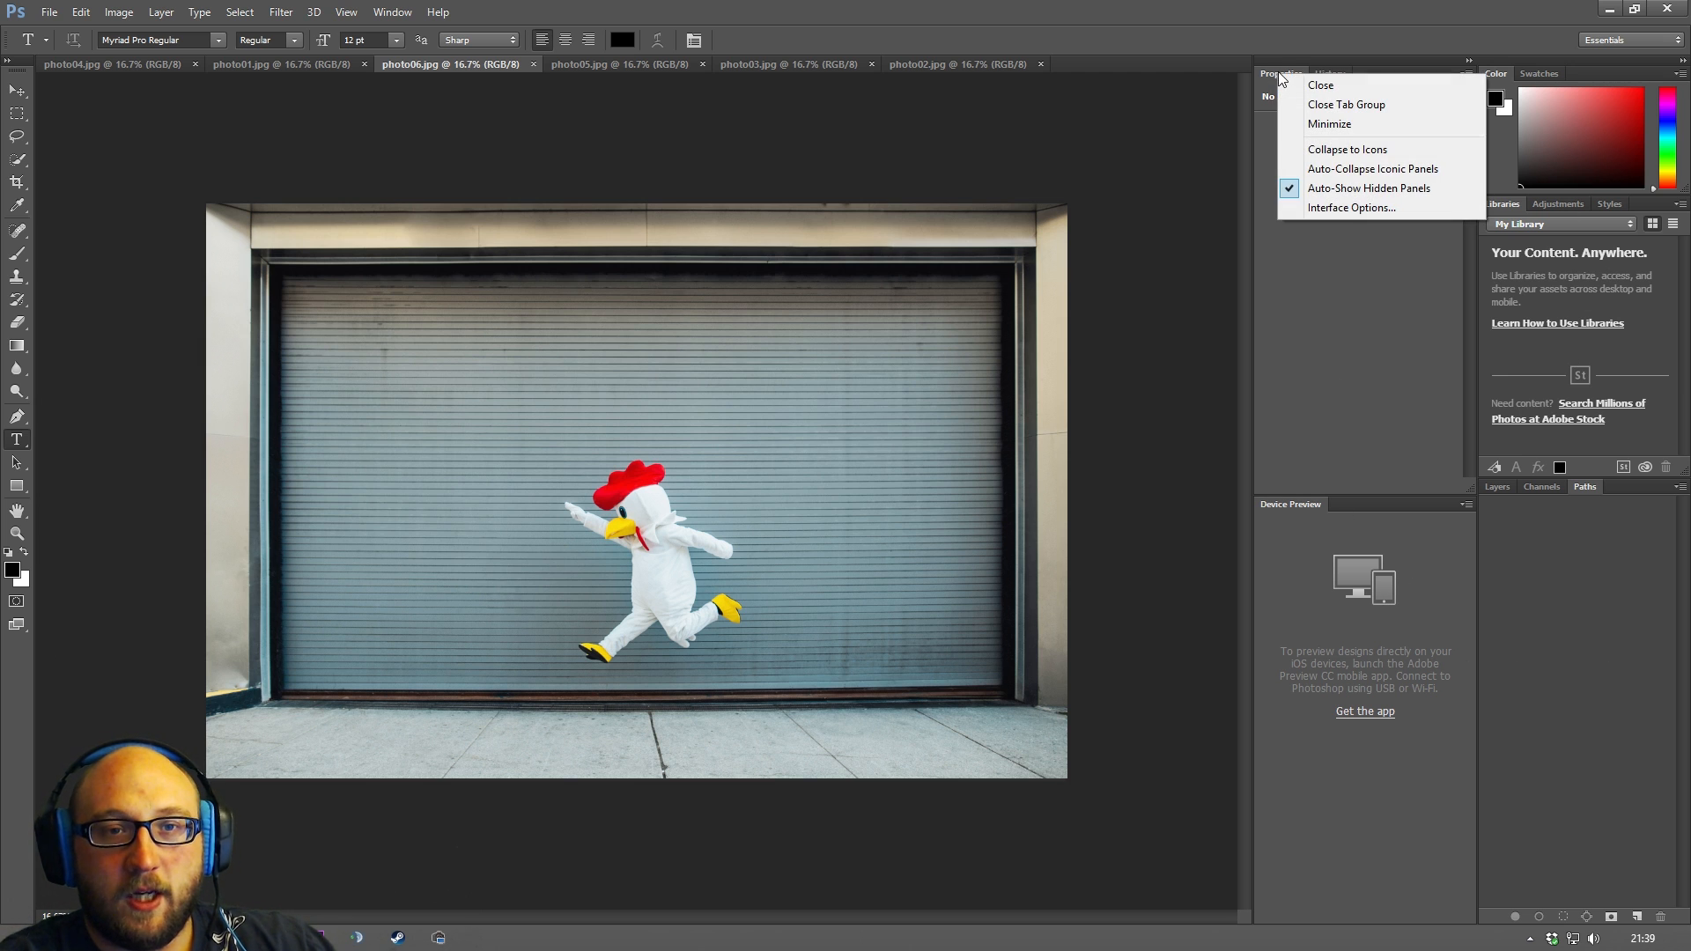
pyautogui.moveTo(1319, 85)
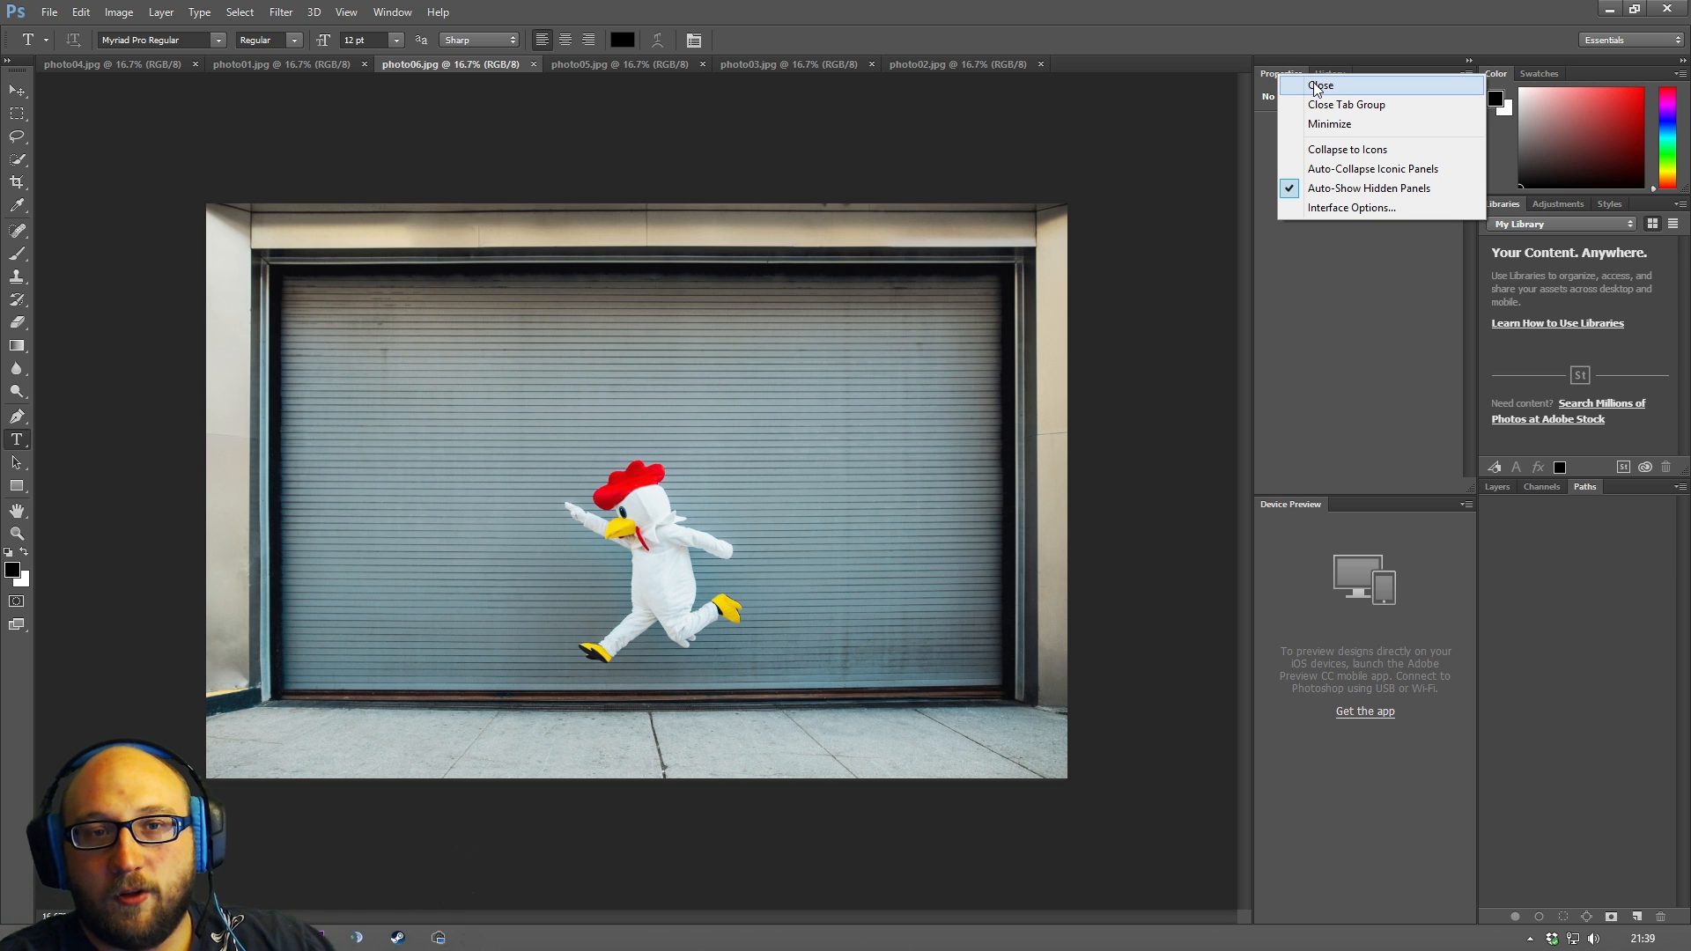
# Close the Properties panel, restore it from the Window menu, and reopen the Window menu.
pyautogui.click(1317, 85)
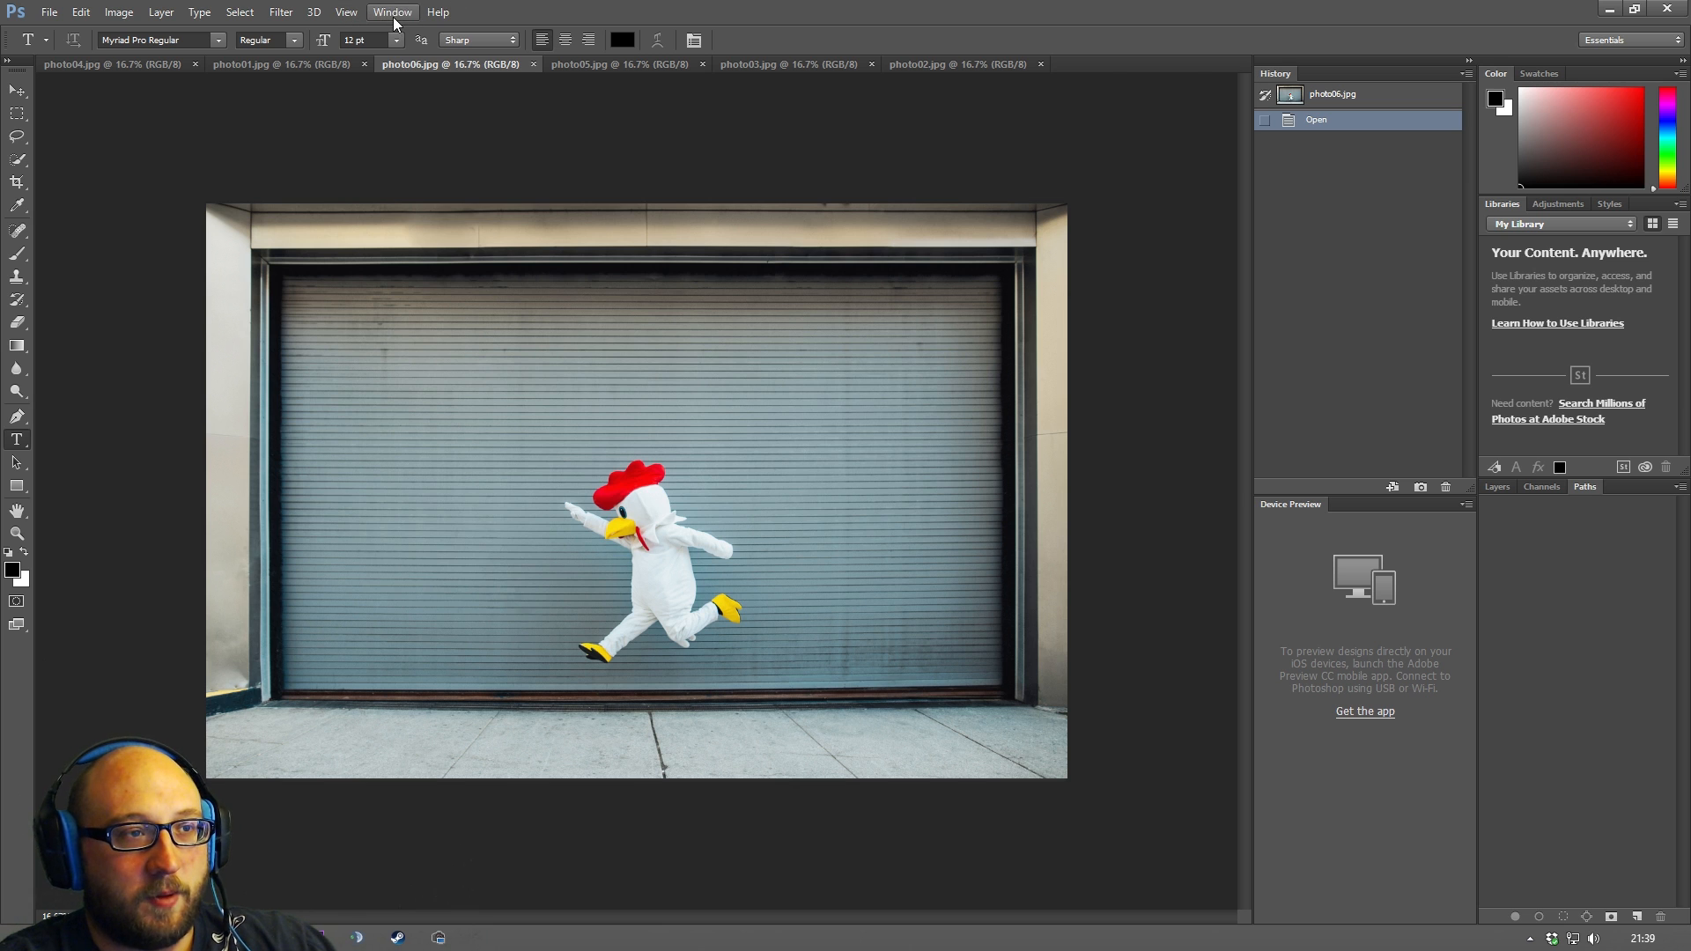
pyautogui.click(391, 12)
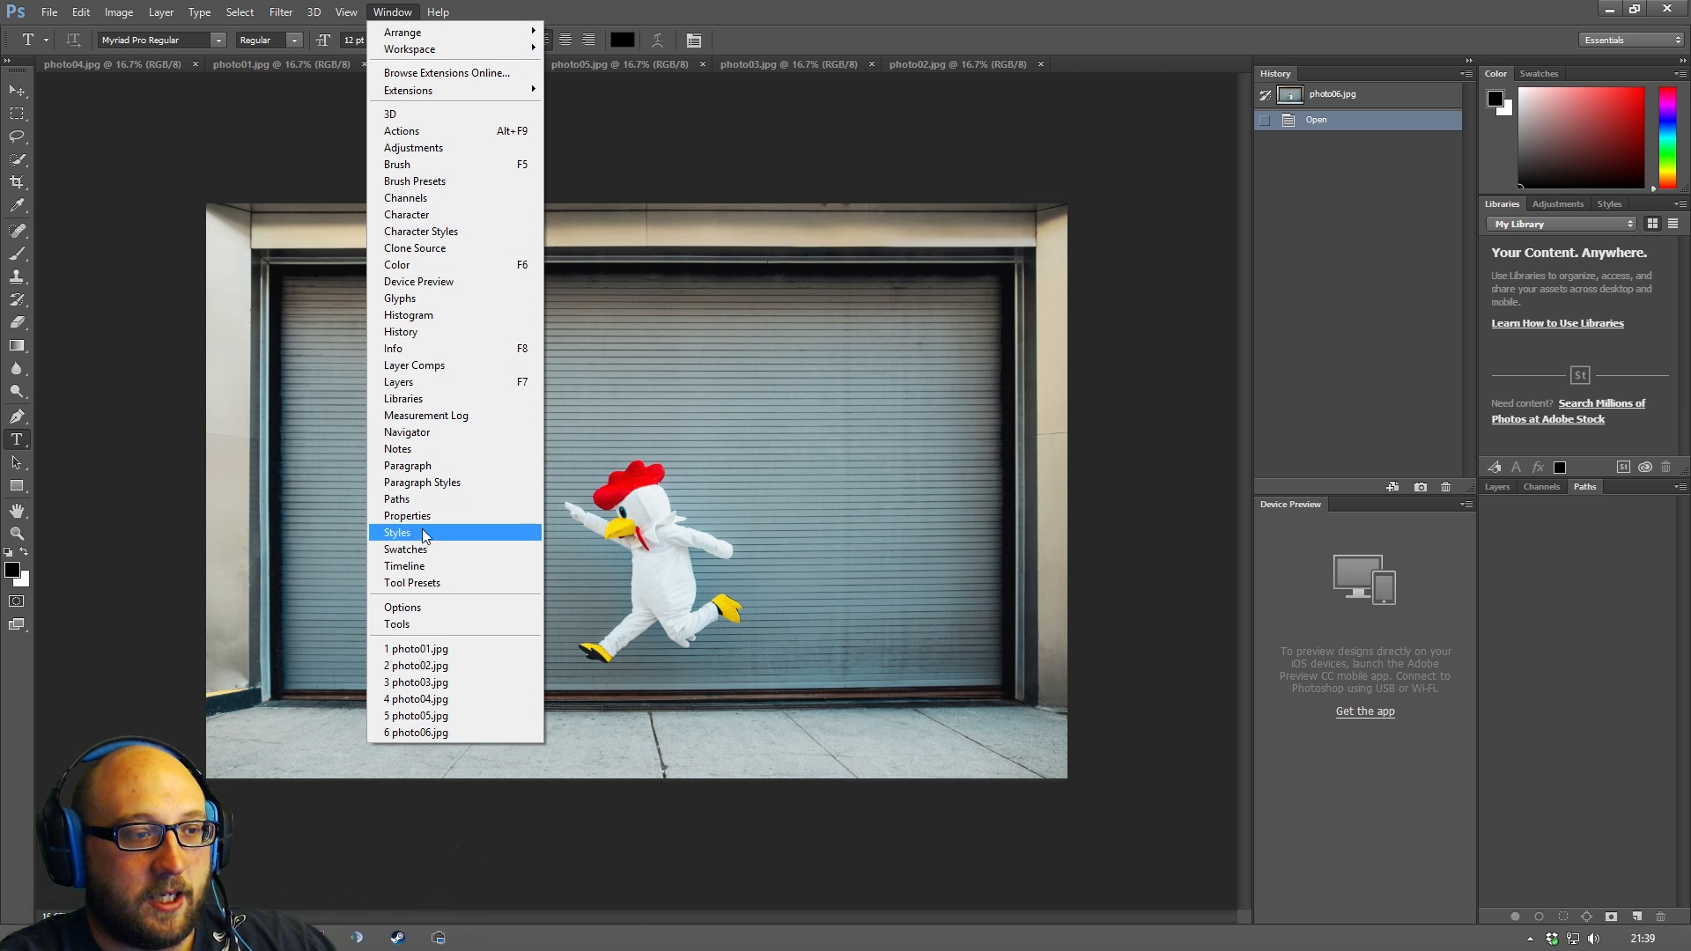
pyautogui.click(396, 532)
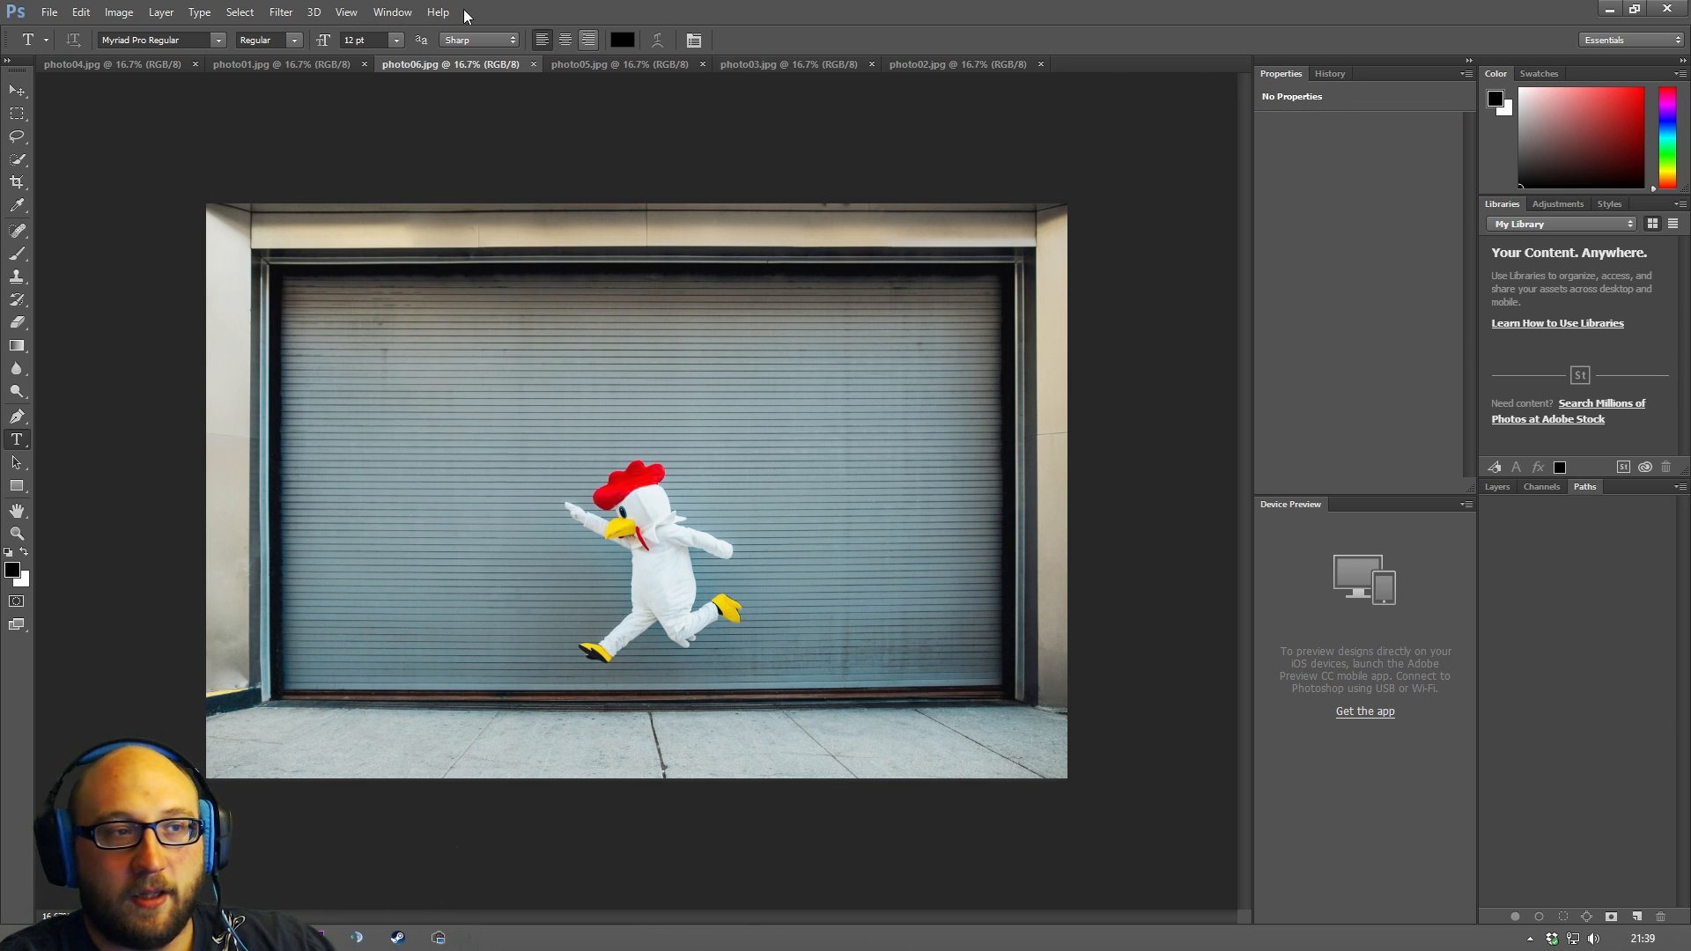
pyautogui.moveTo(1083, 152)
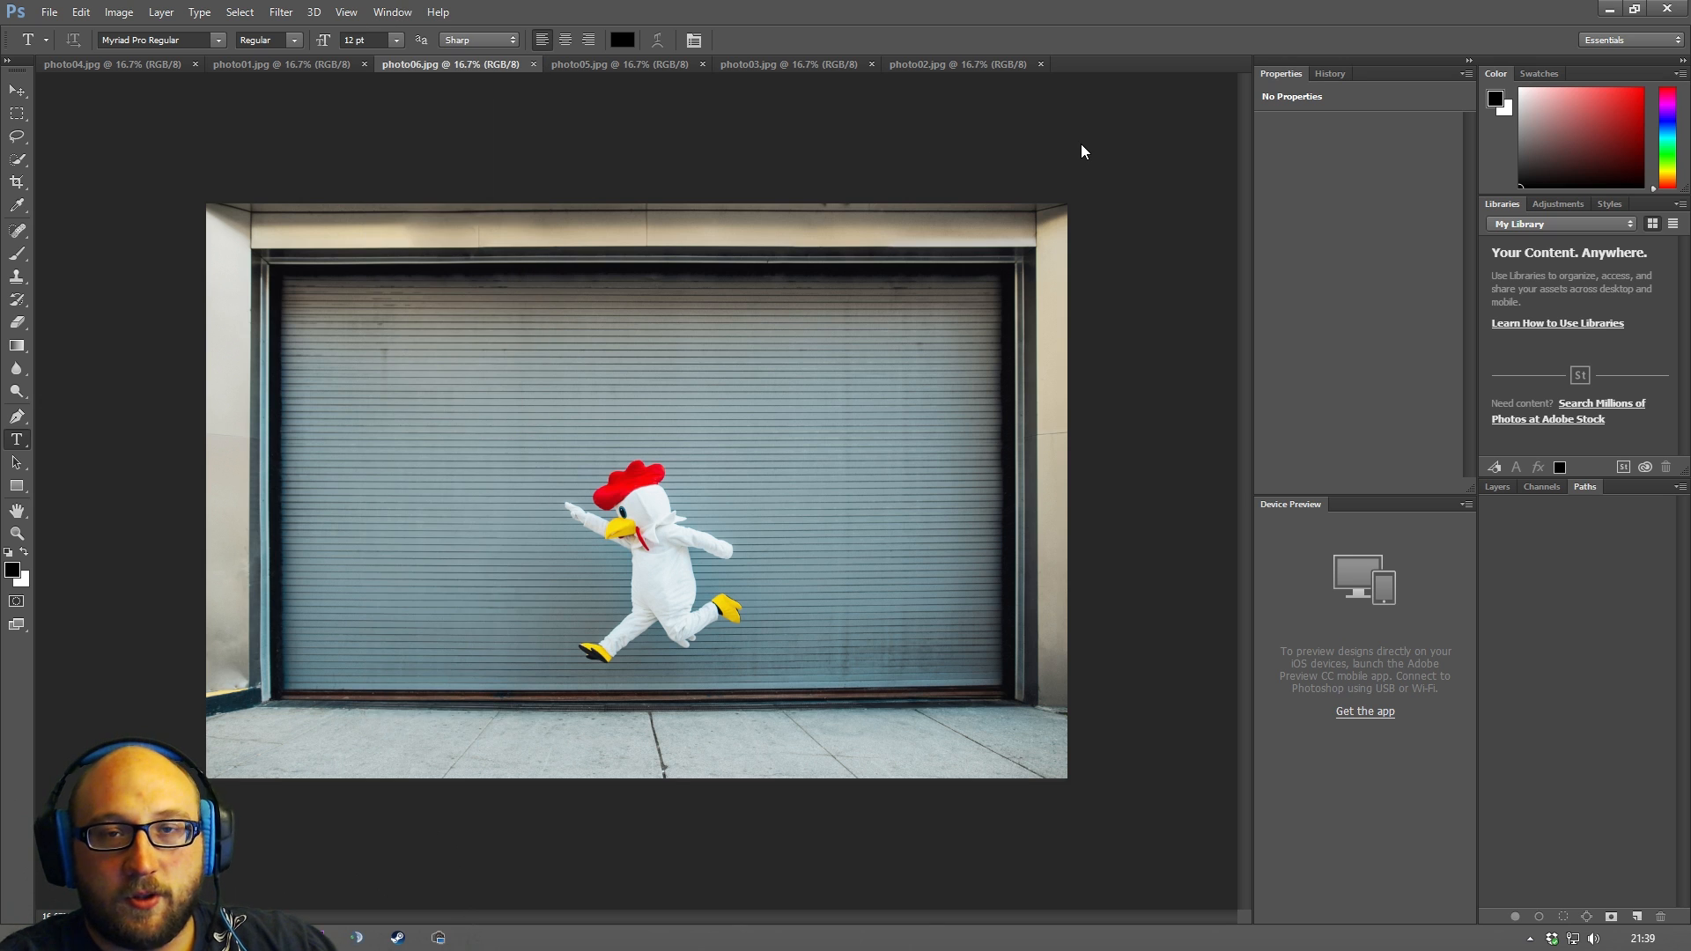
pyautogui.moveTo(1578, 248)
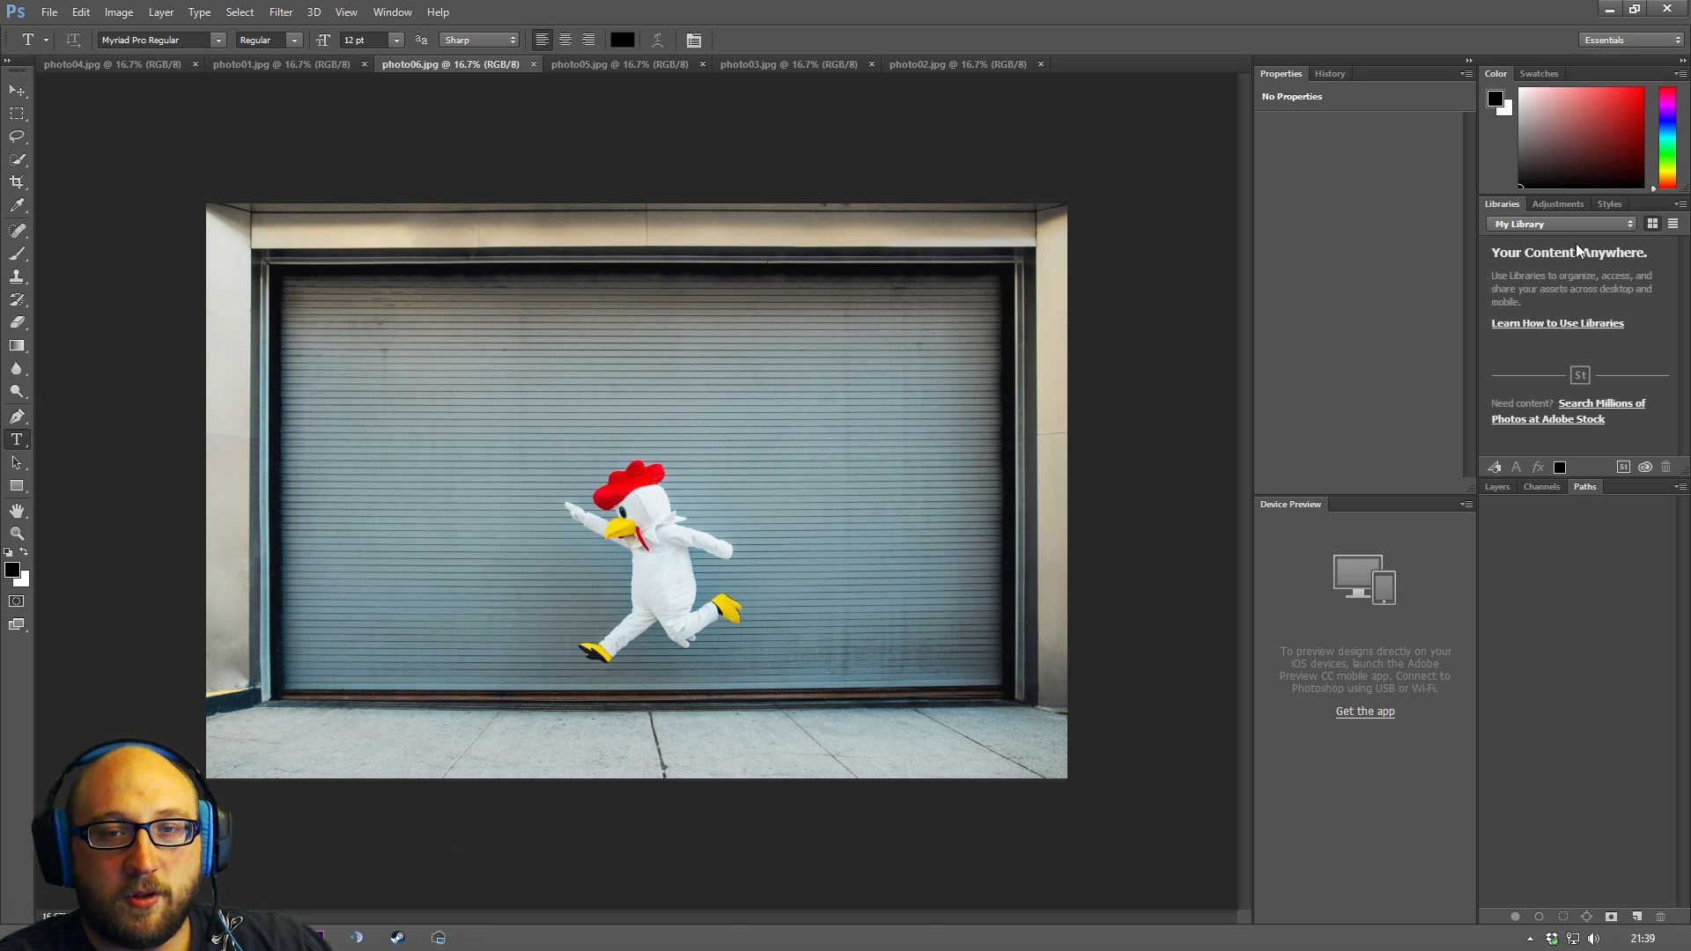
pyautogui.moveTo(1352, 683)
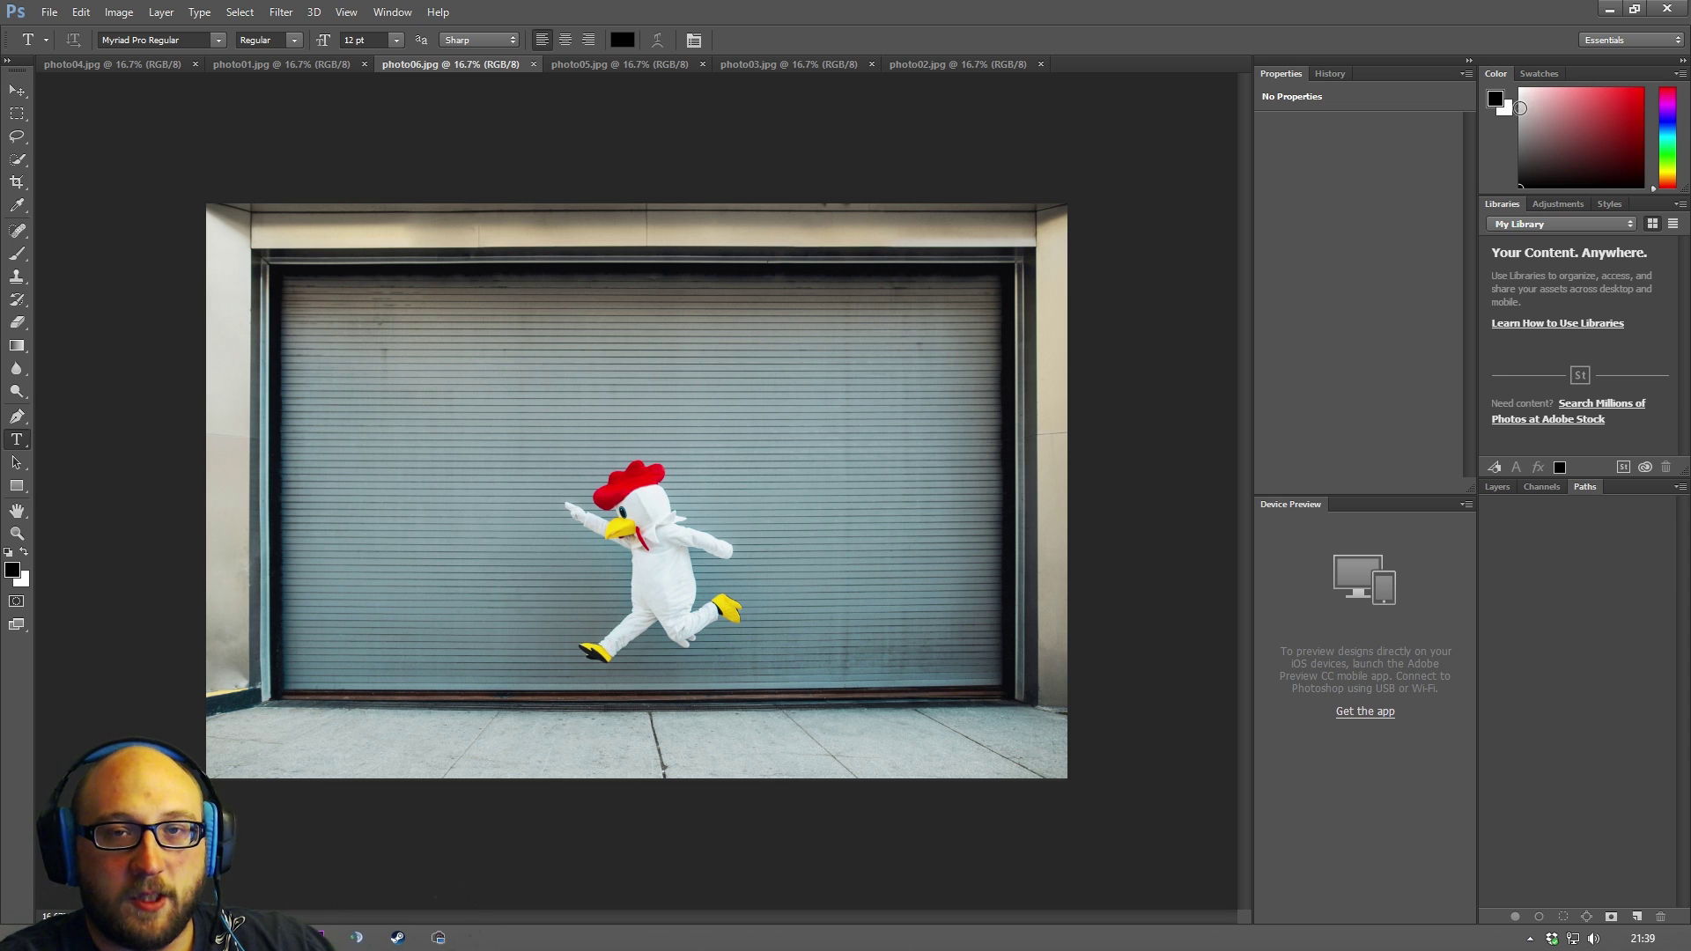
pyautogui.click(391, 12)
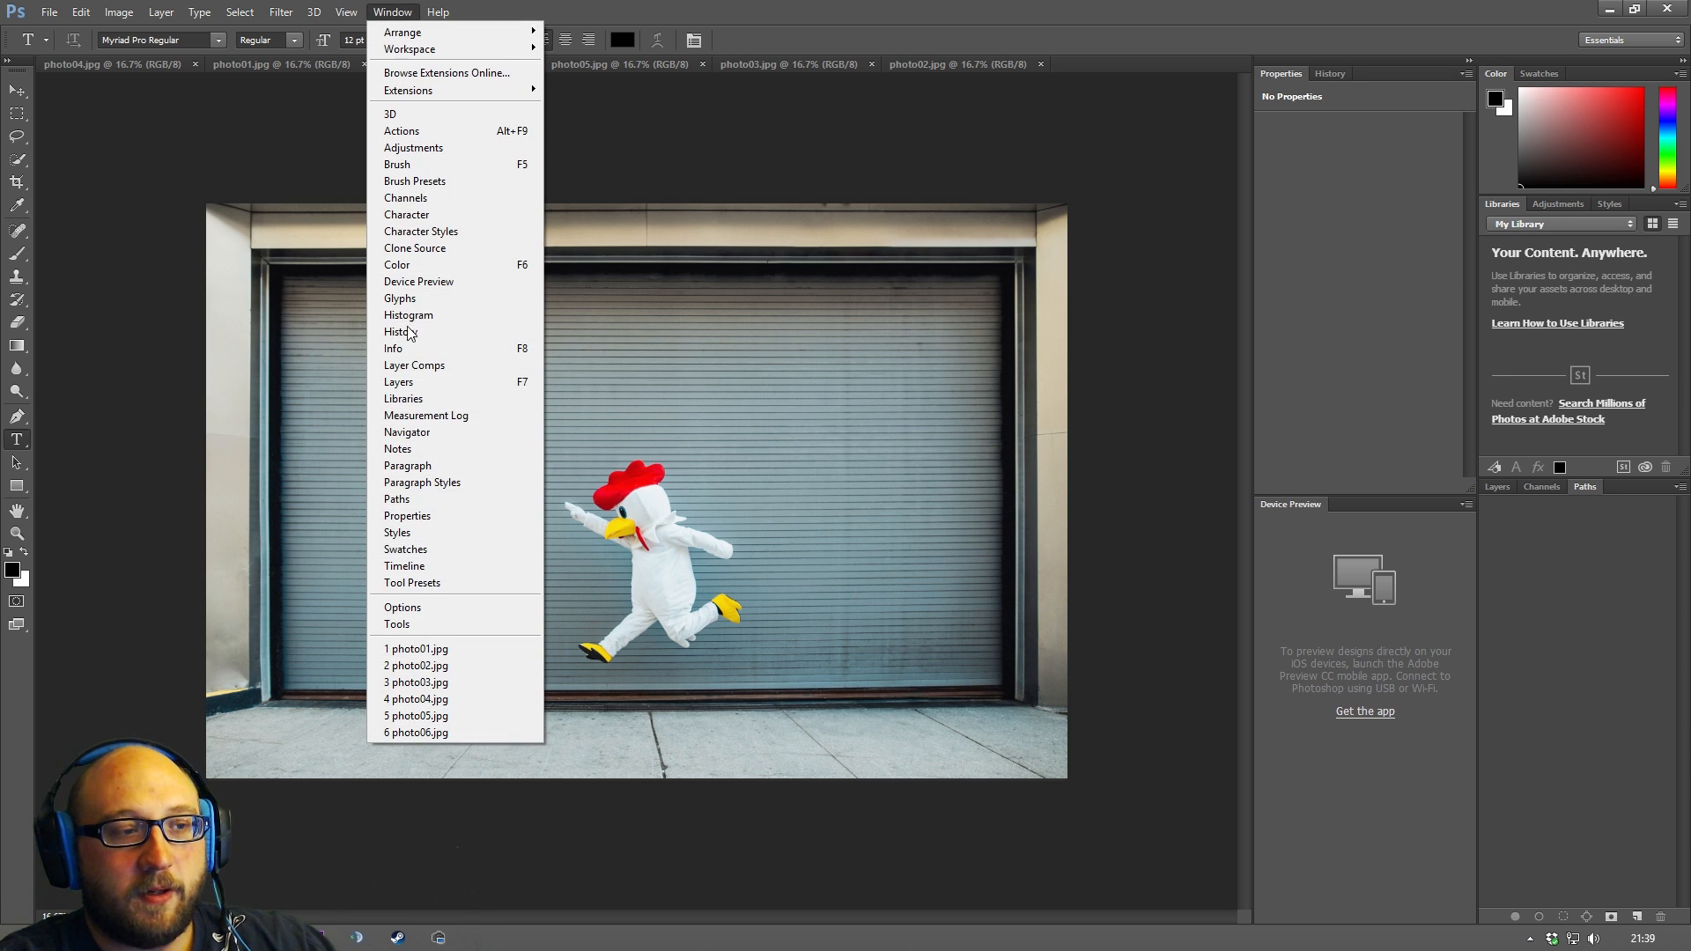
pyautogui.moveTo(407, 431)
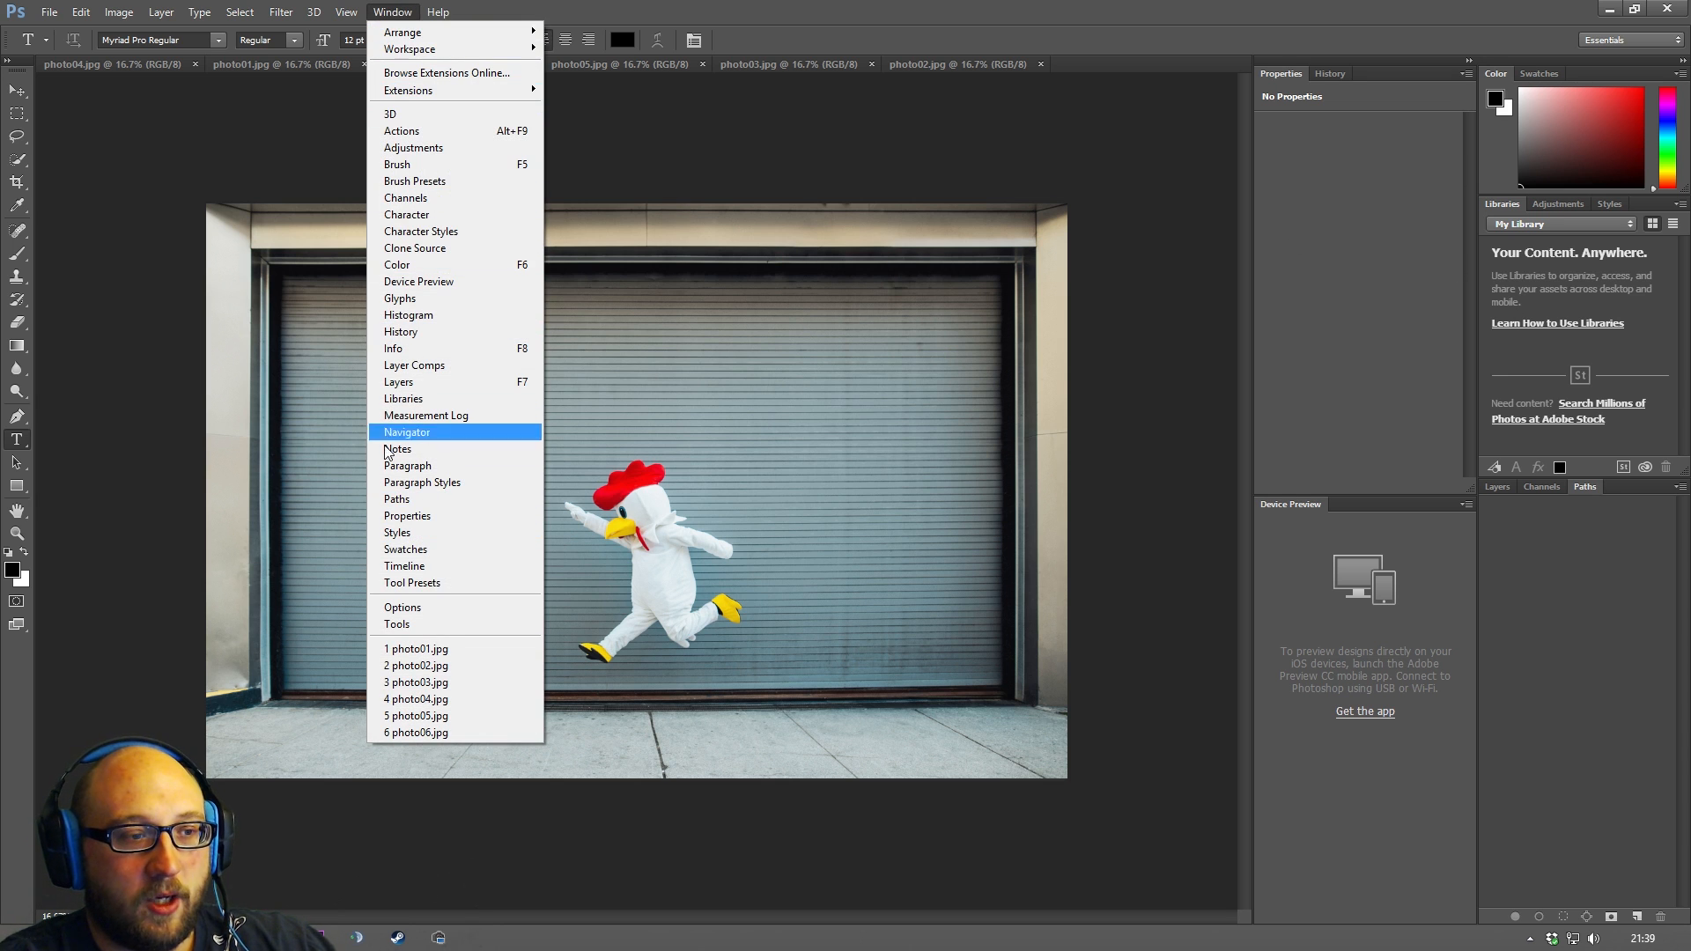
pyautogui.moveTo(400, 300)
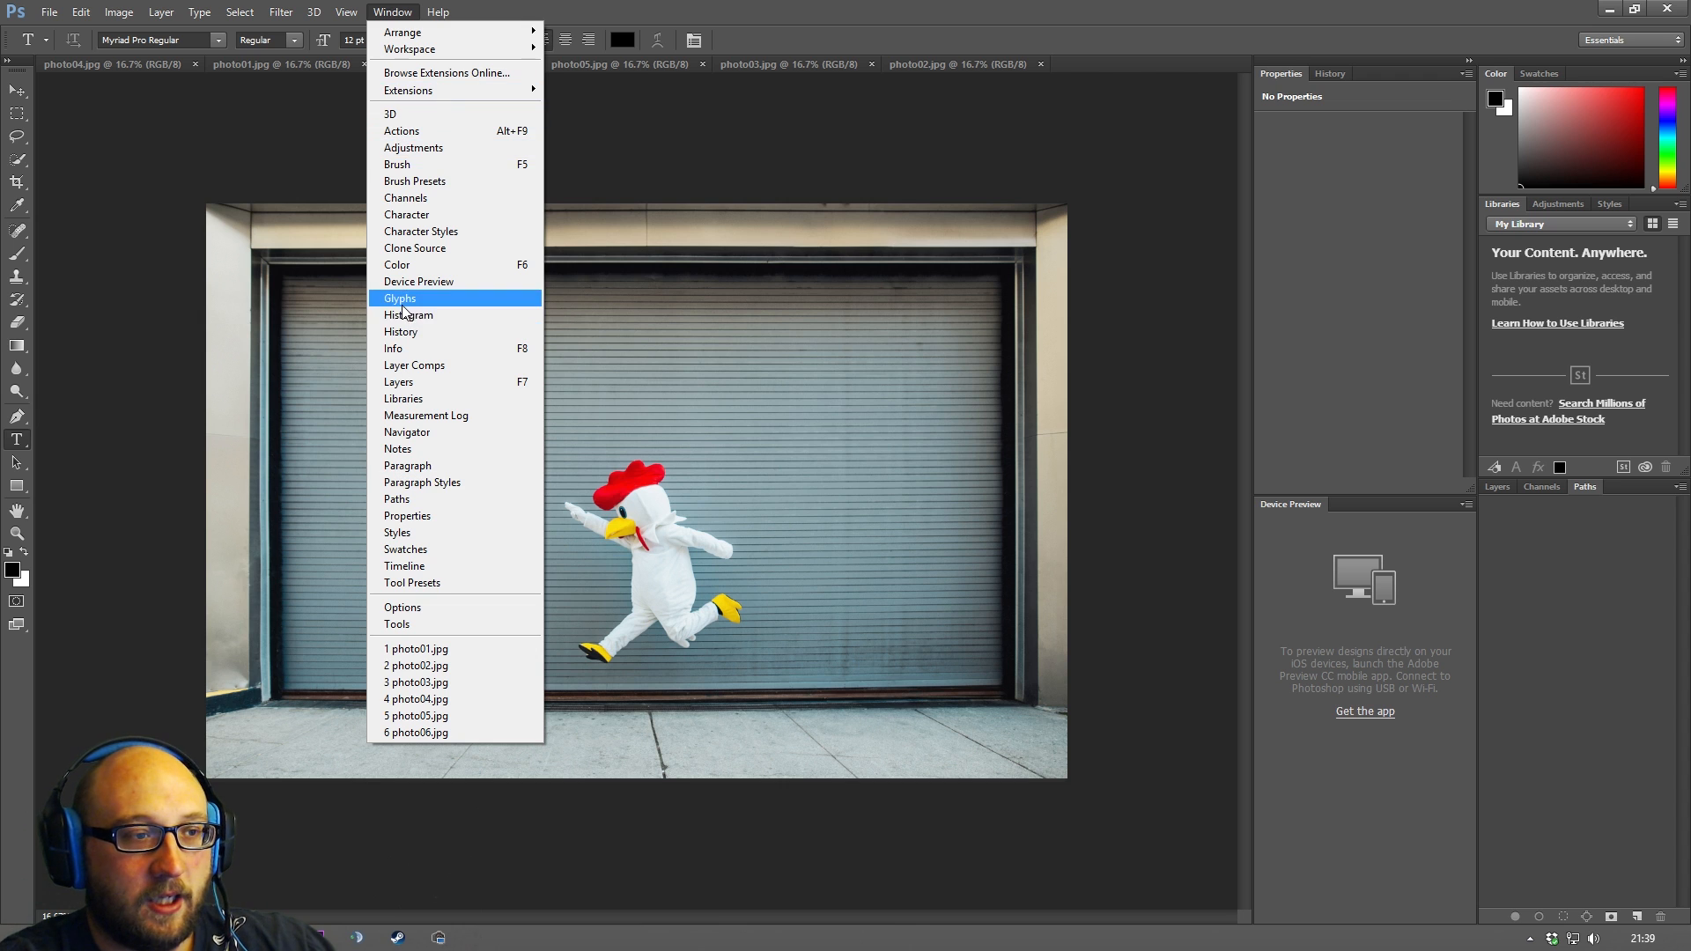
# Reopen the Histogram panel from the Window menu so it docks with Navigator.
pyautogui.click(407, 315)
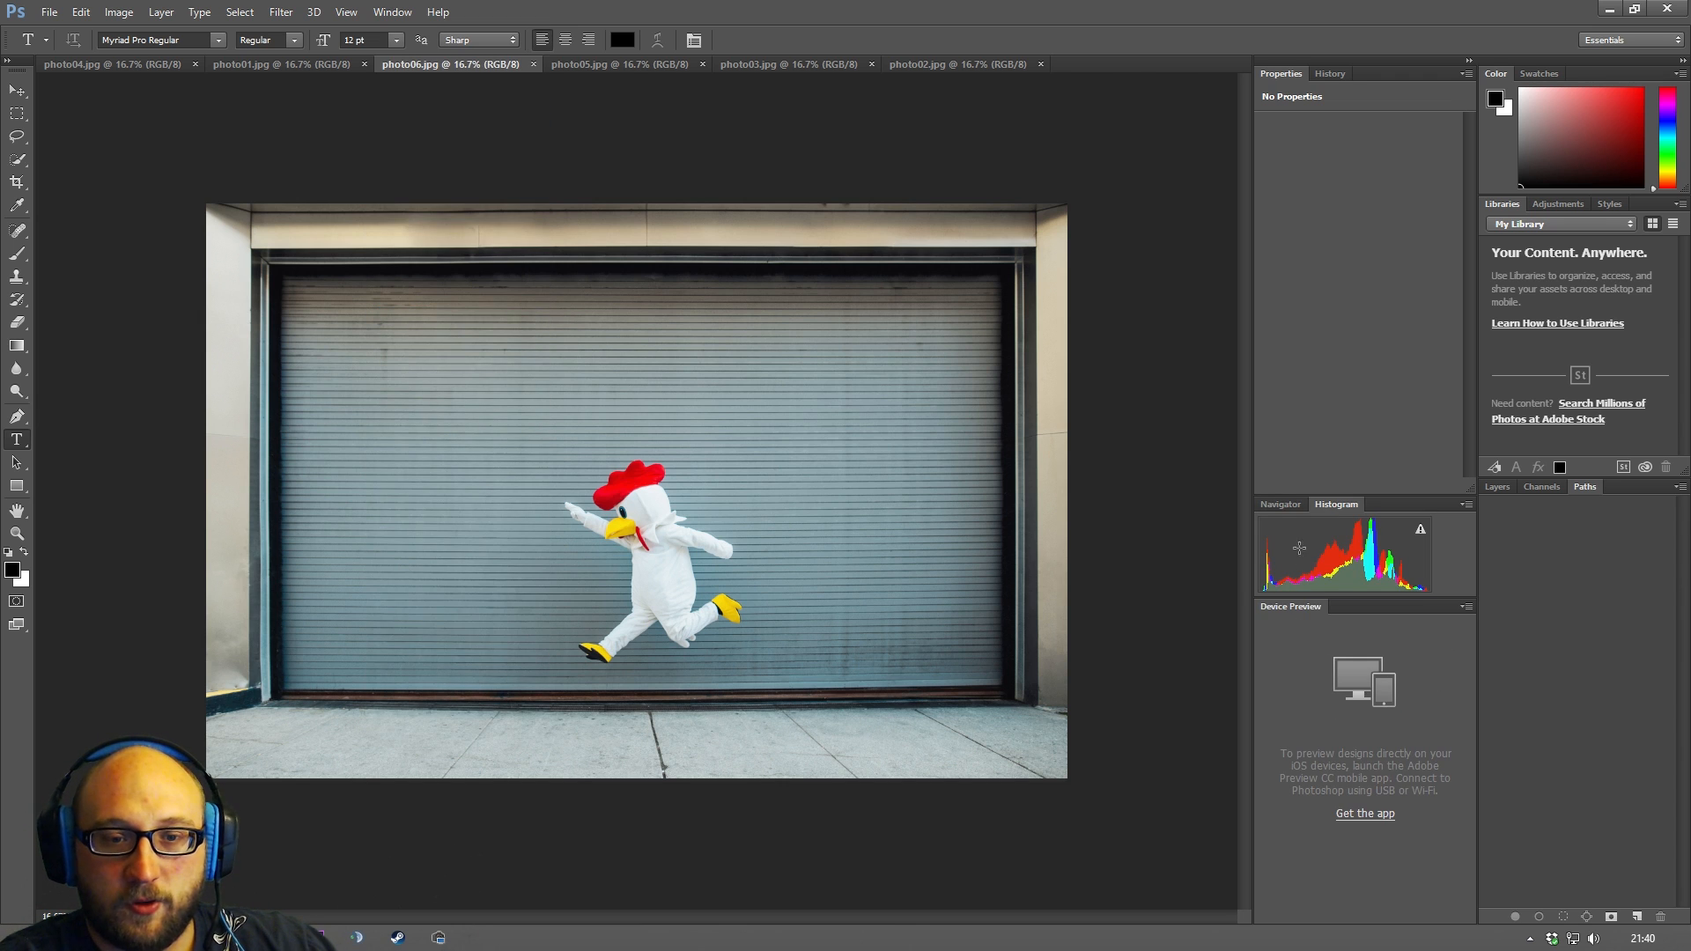
pyautogui.moveTo(1418, 452)
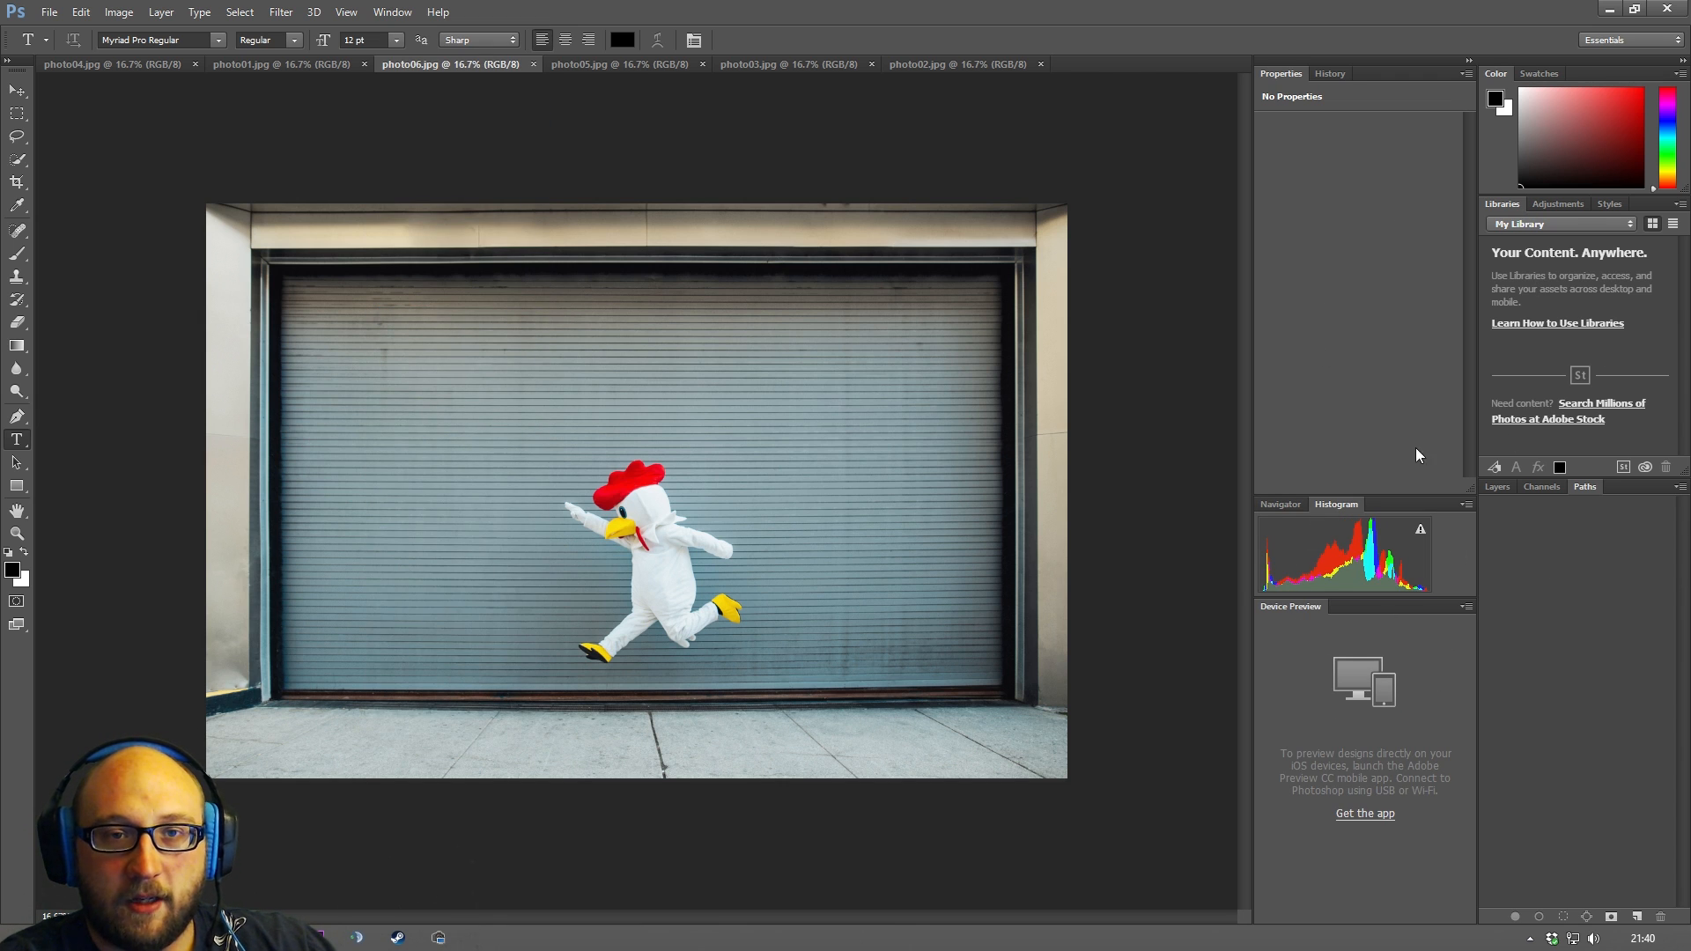
pyautogui.moveTo(1256, 222)
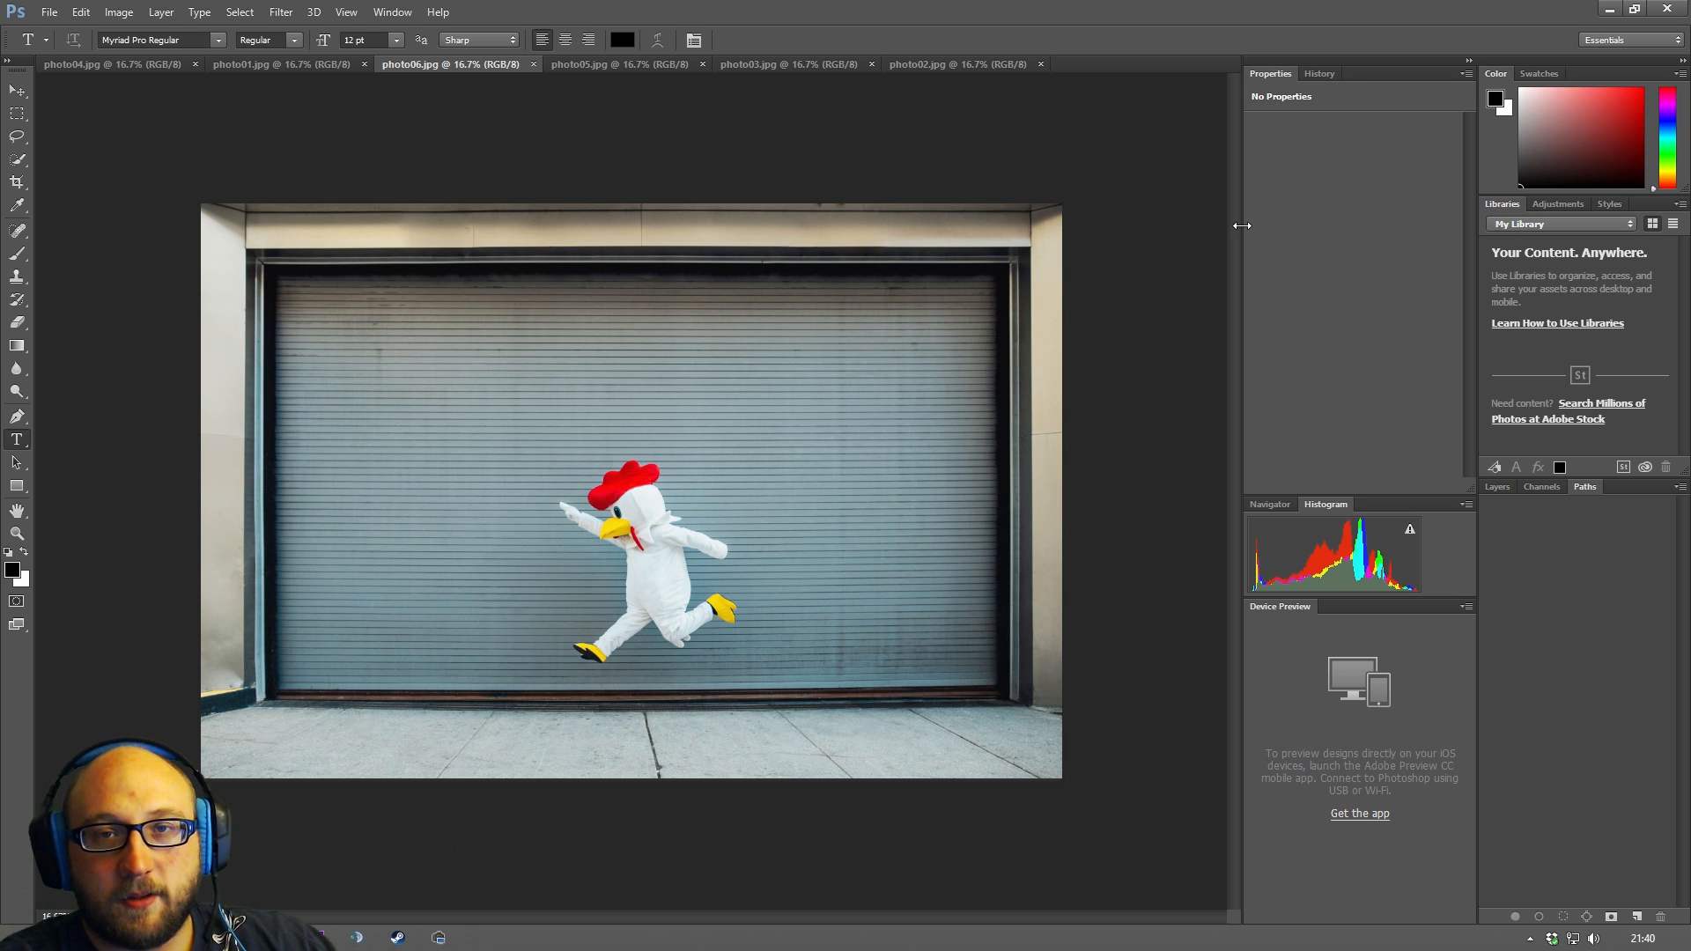
pyautogui.moveTo(1332, 321)
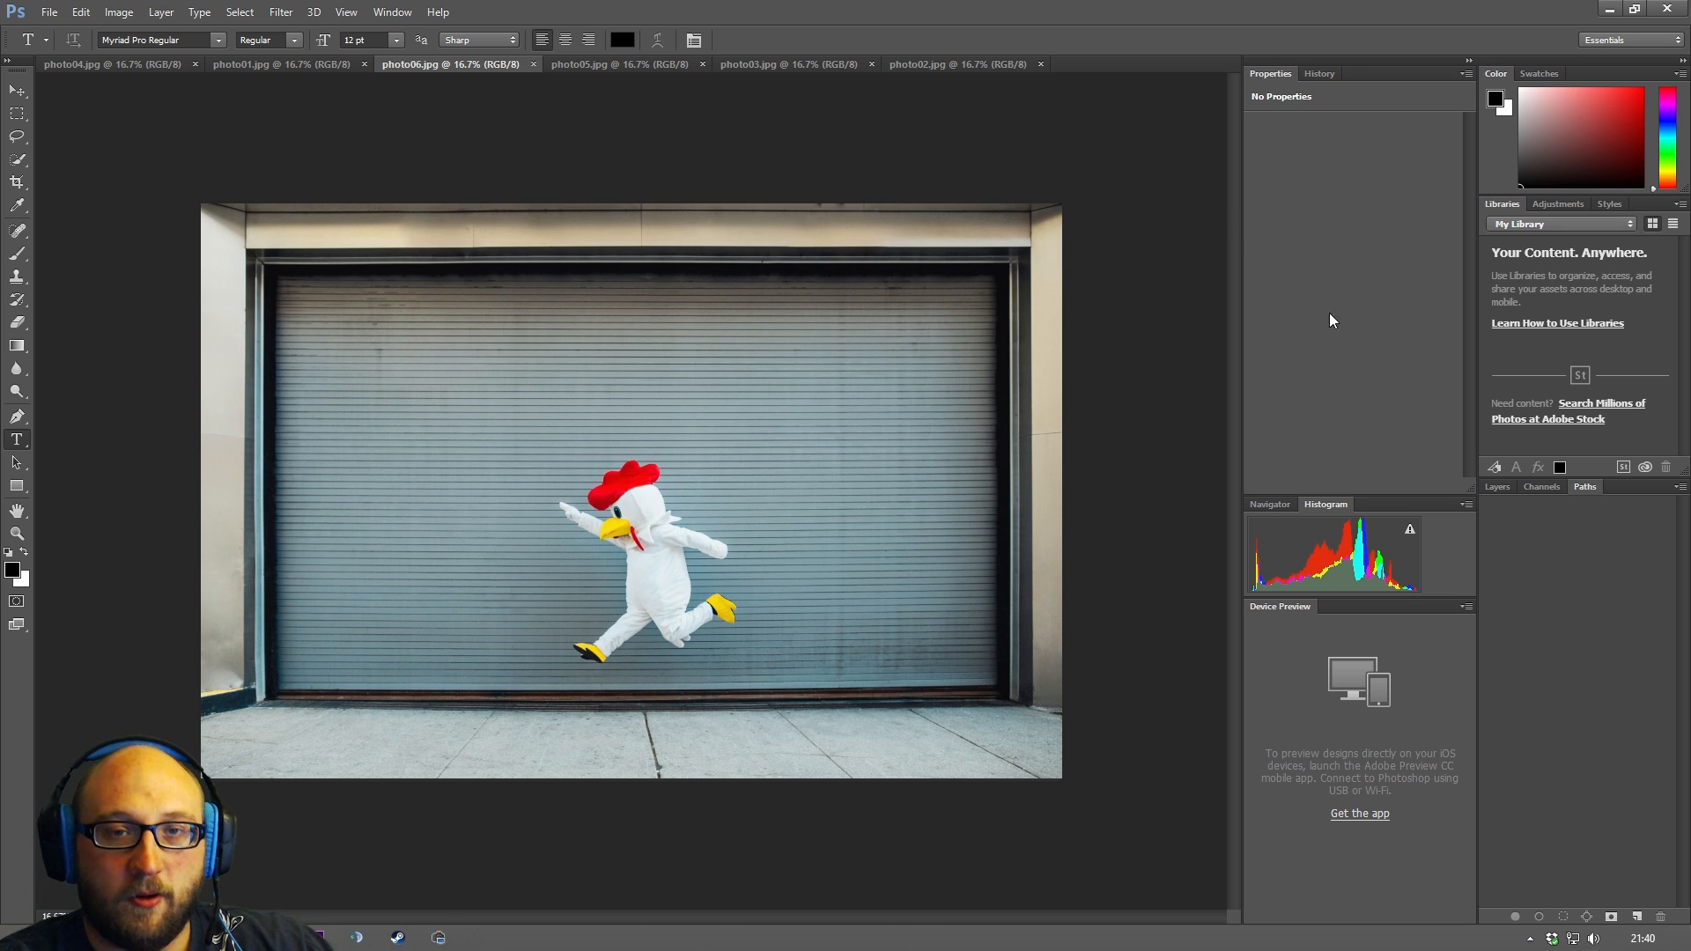
pyautogui.moveTo(1469, 87)
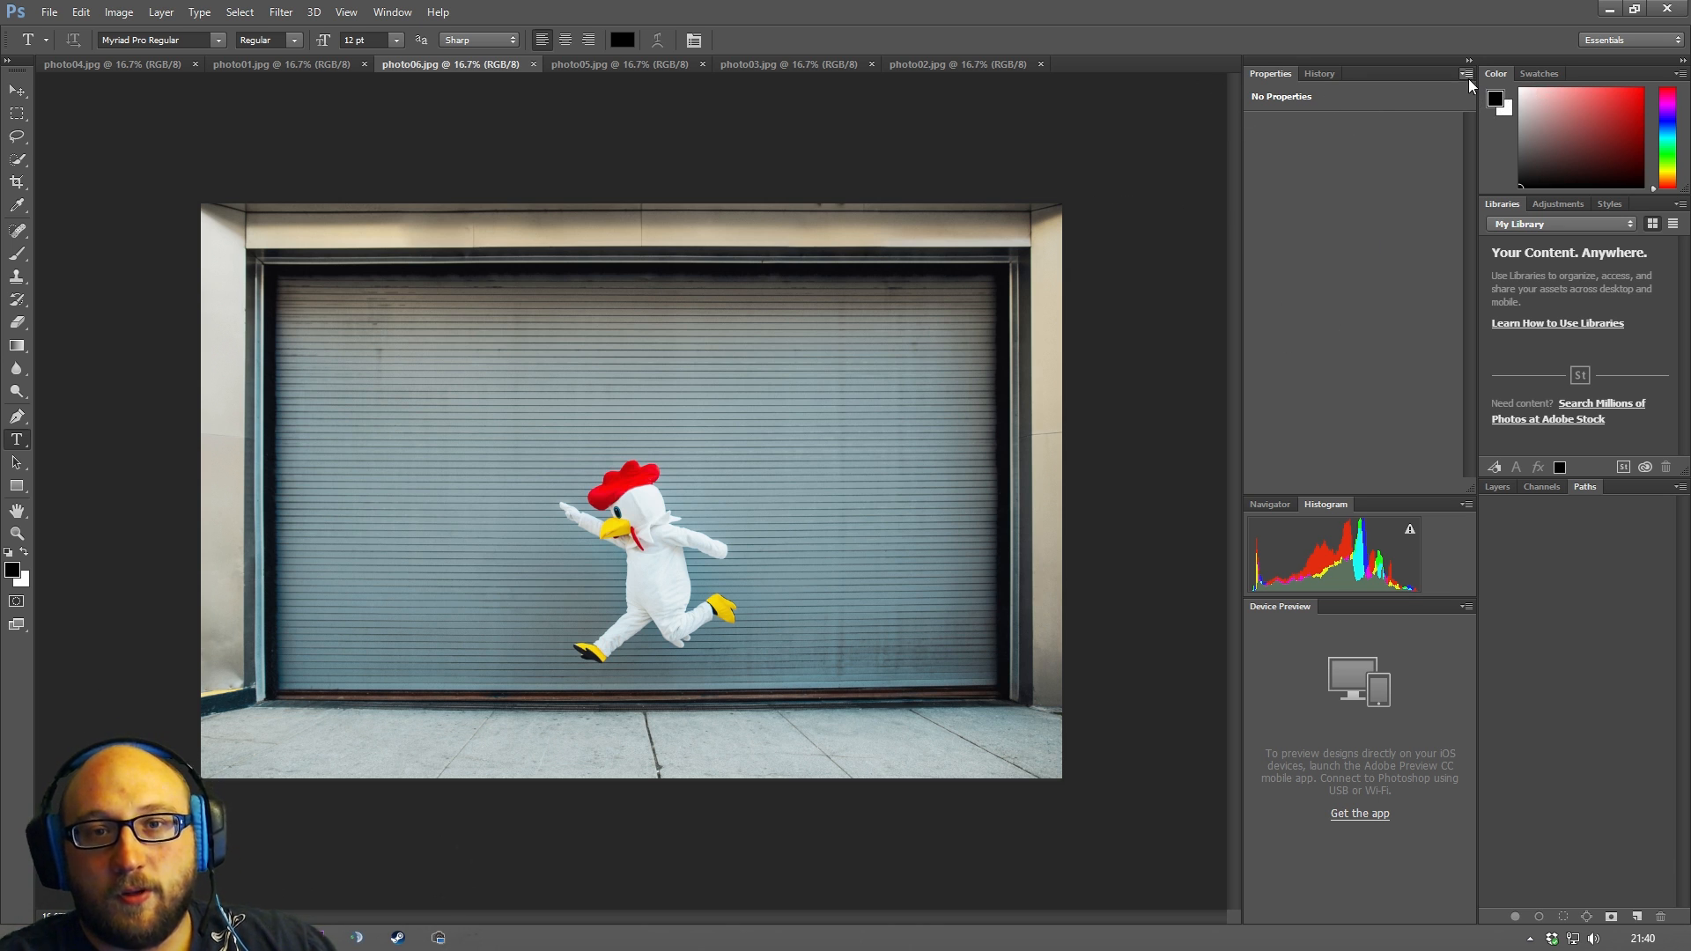
# Collapse the panel dock to labeled icons using its double-arrow, freeing room for the photo.
pyautogui.click(1467, 73)
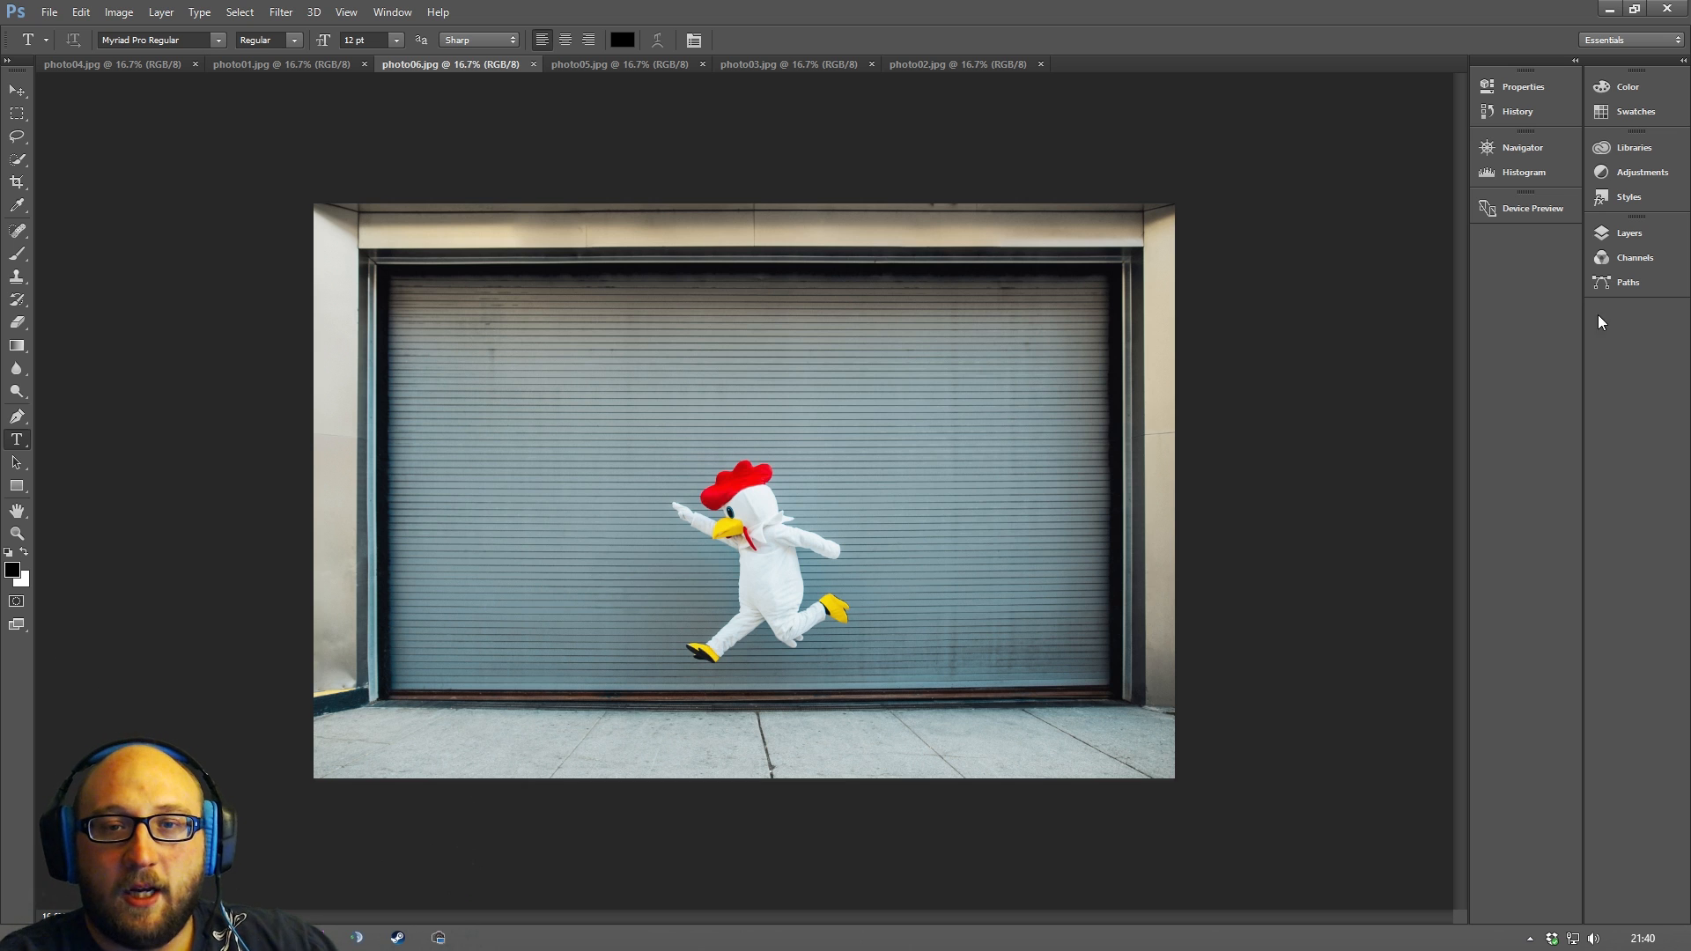
pyautogui.moveTo(1523, 172)
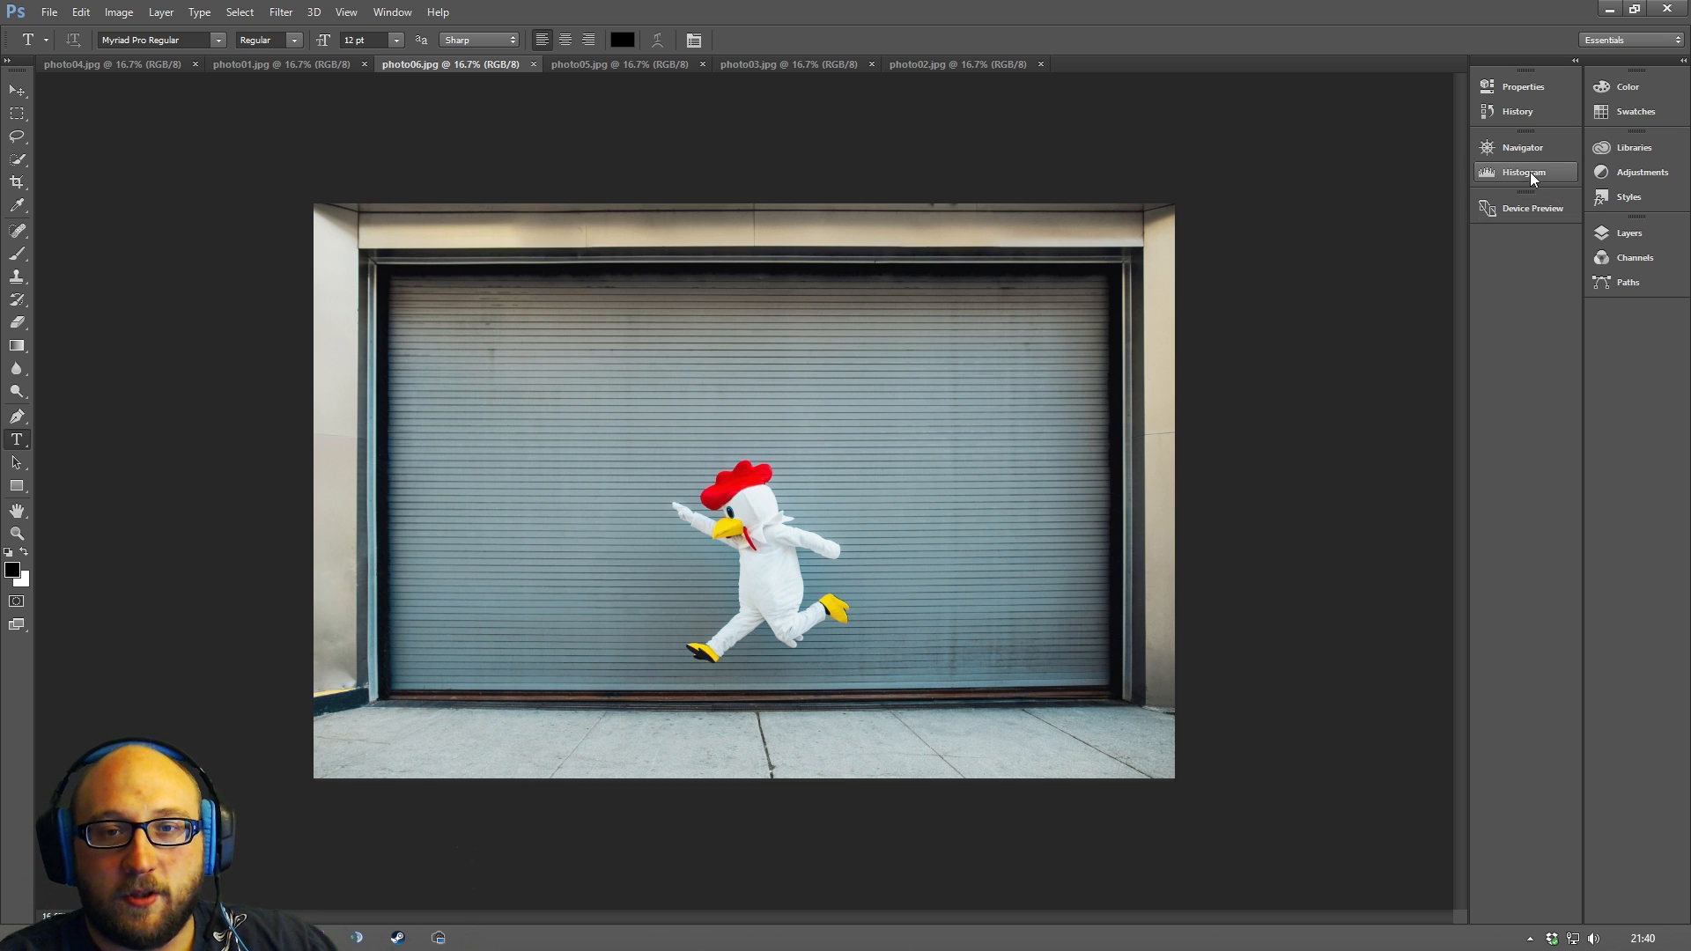
pyautogui.moveTo(1531, 195)
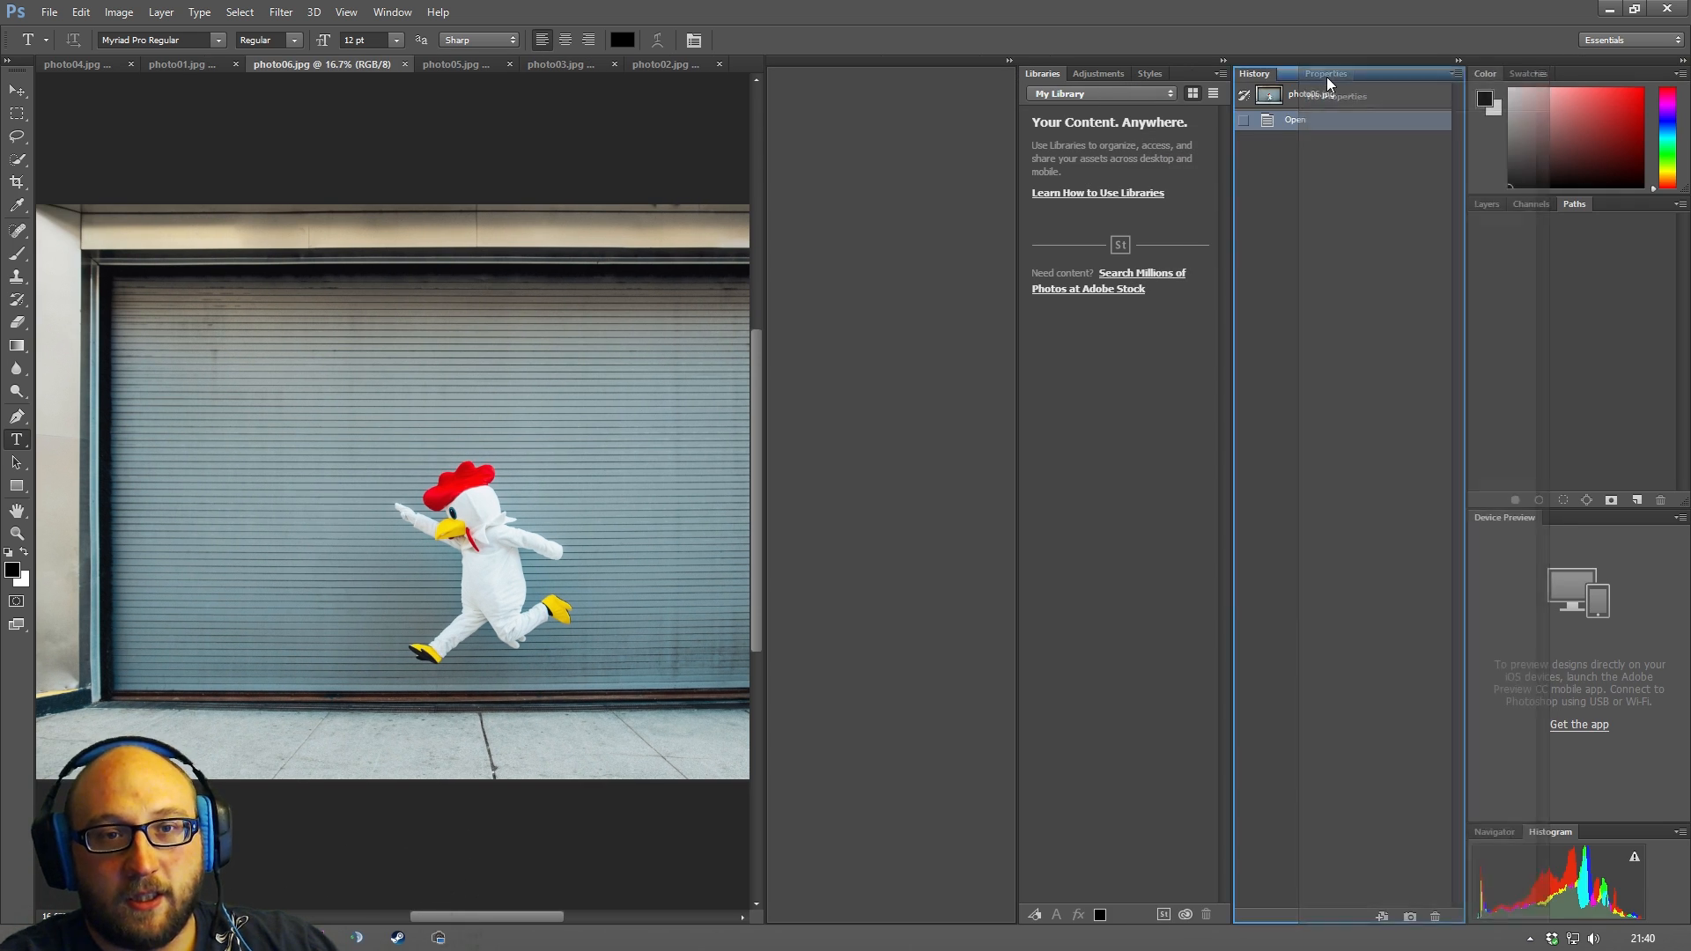
# Tab History with Properties and dock the Libraries/Adjustments/Styles group beneath them.
pyautogui.click(1324, 74)
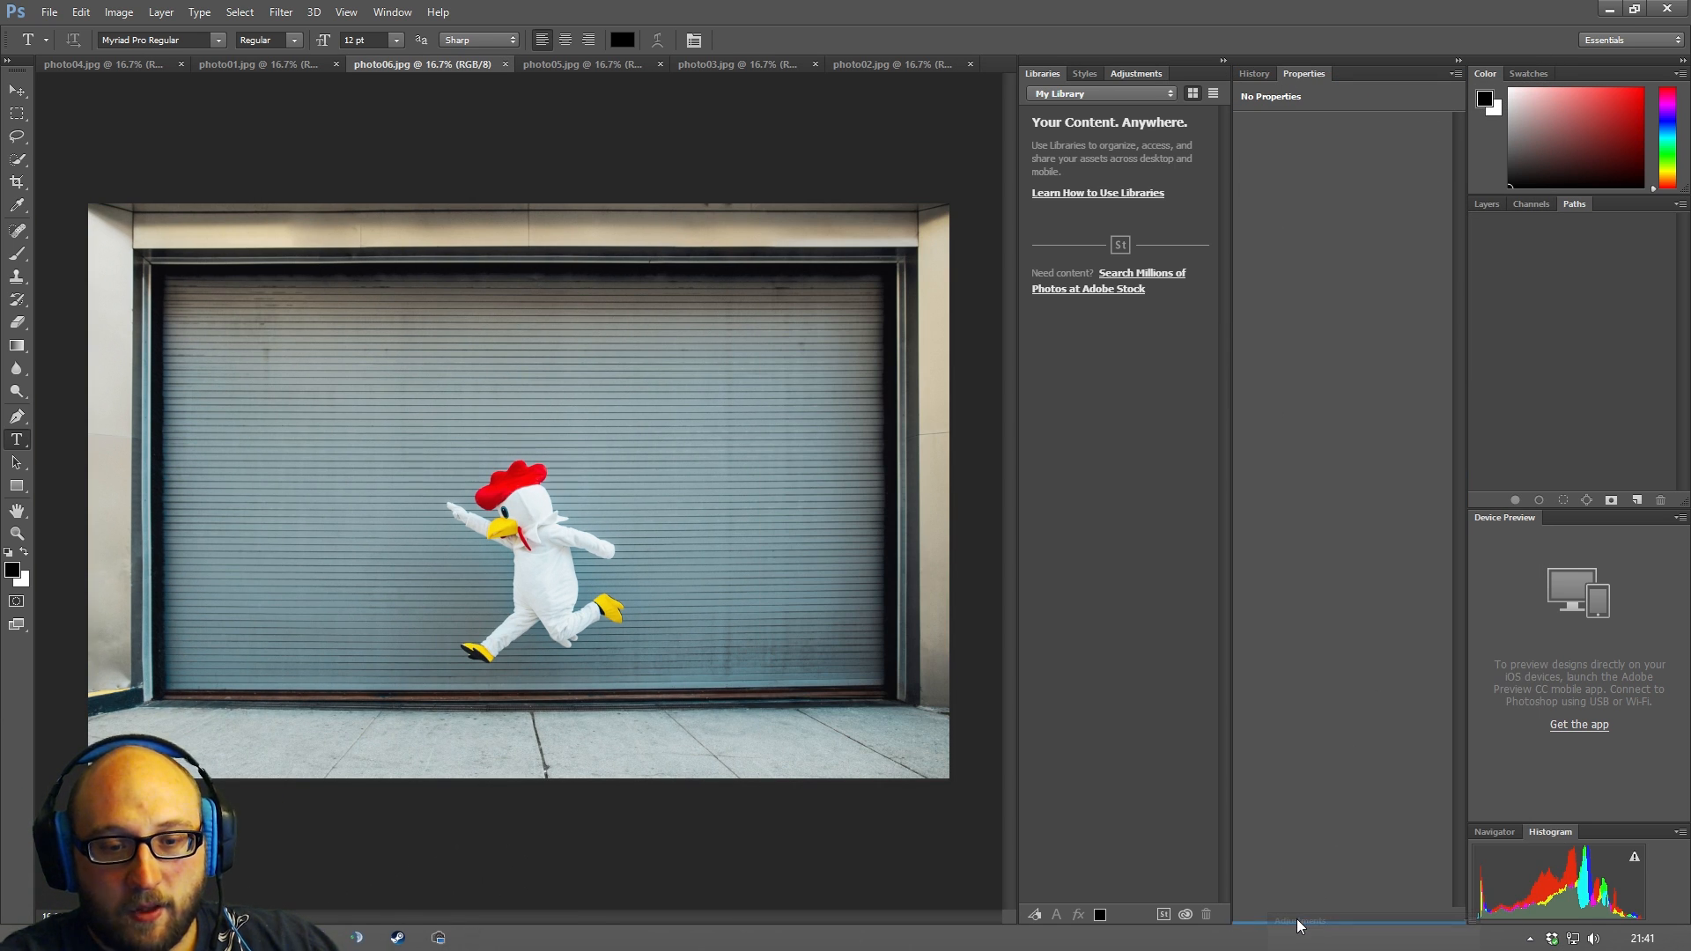
pyautogui.click(1135, 72)
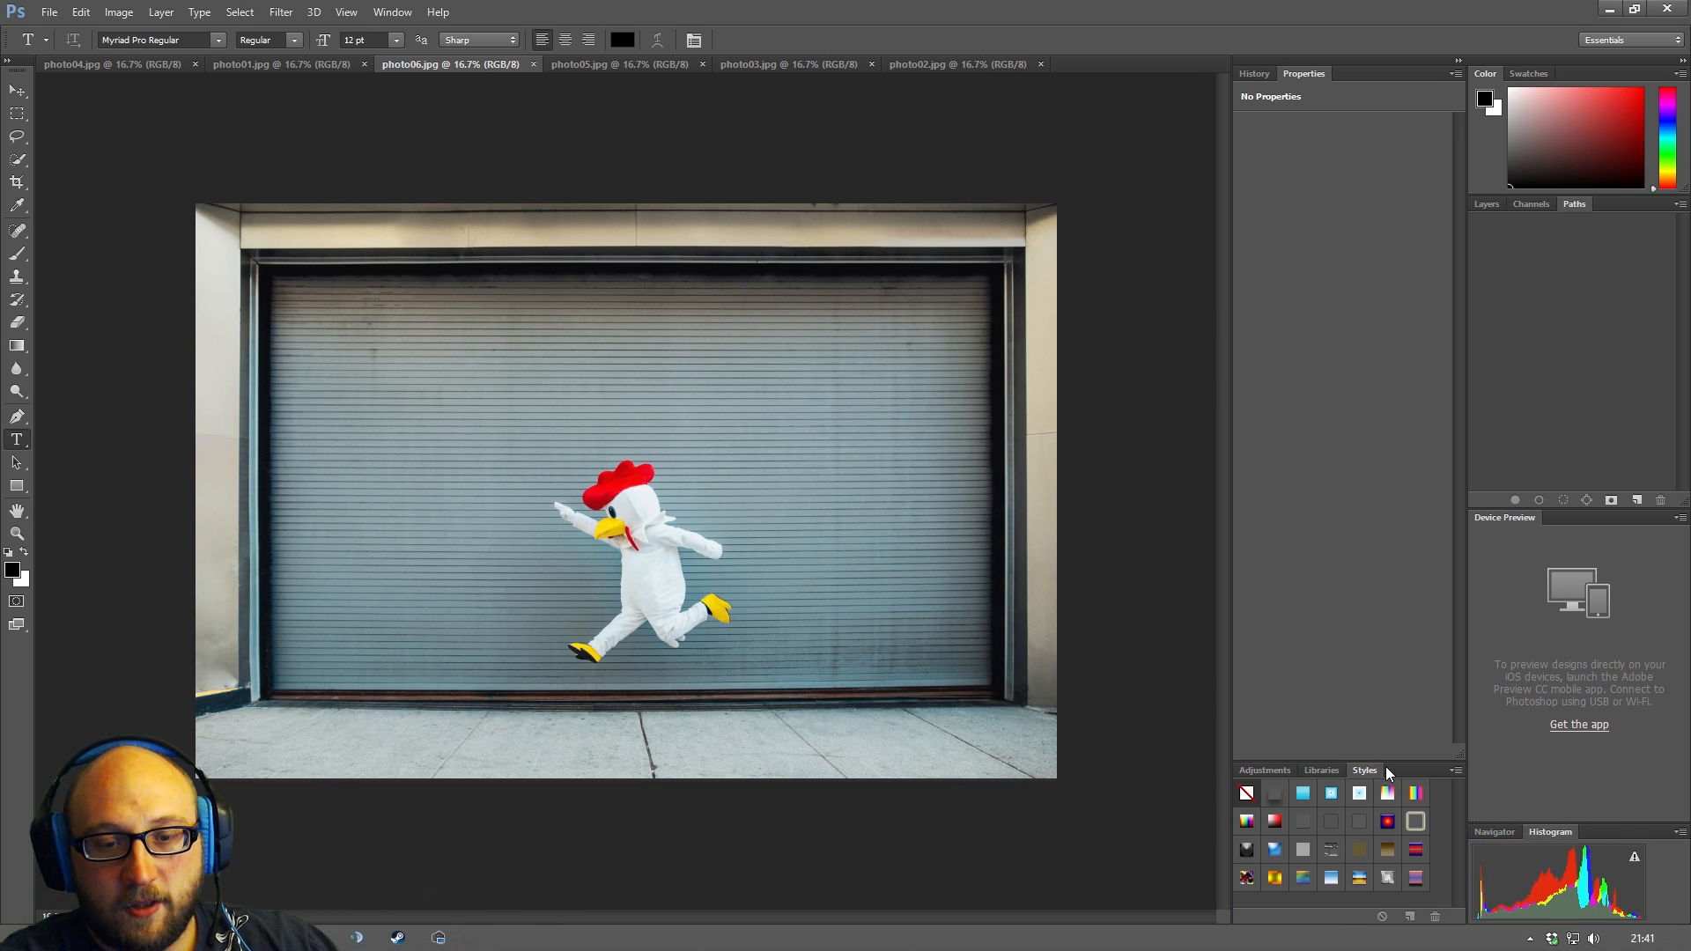
# Reset the Essentials workspace to its default layout via the workspace switcher.
pyautogui.click(1628, 41)
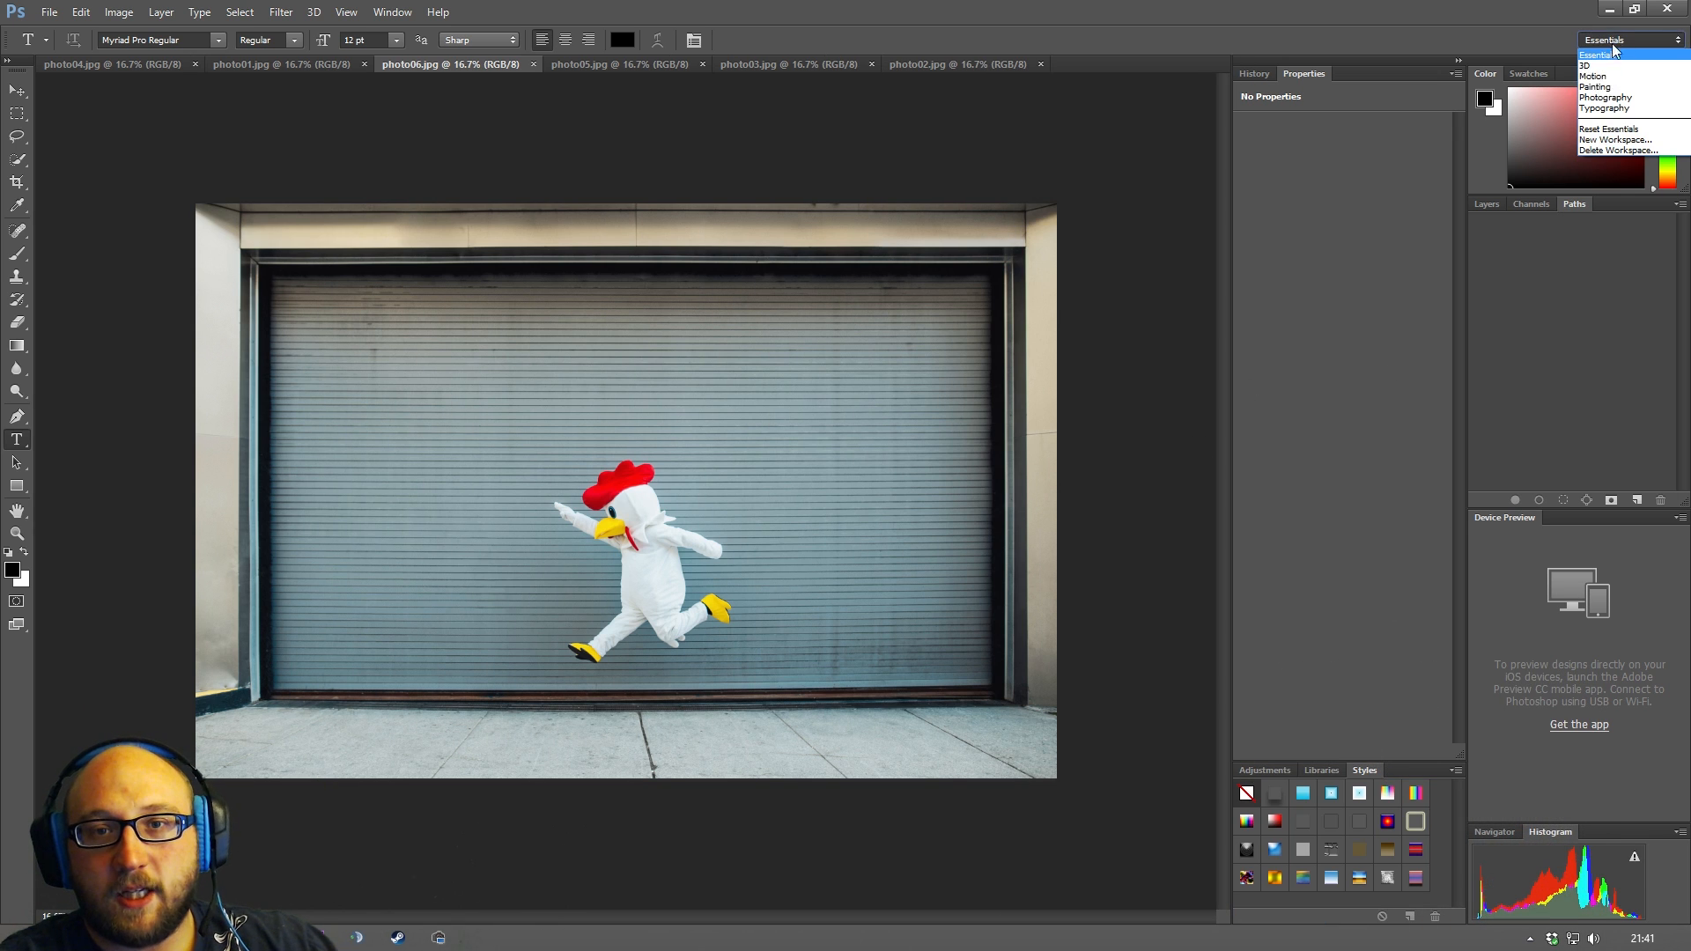
pyautogui.moveTo(1609, 128)
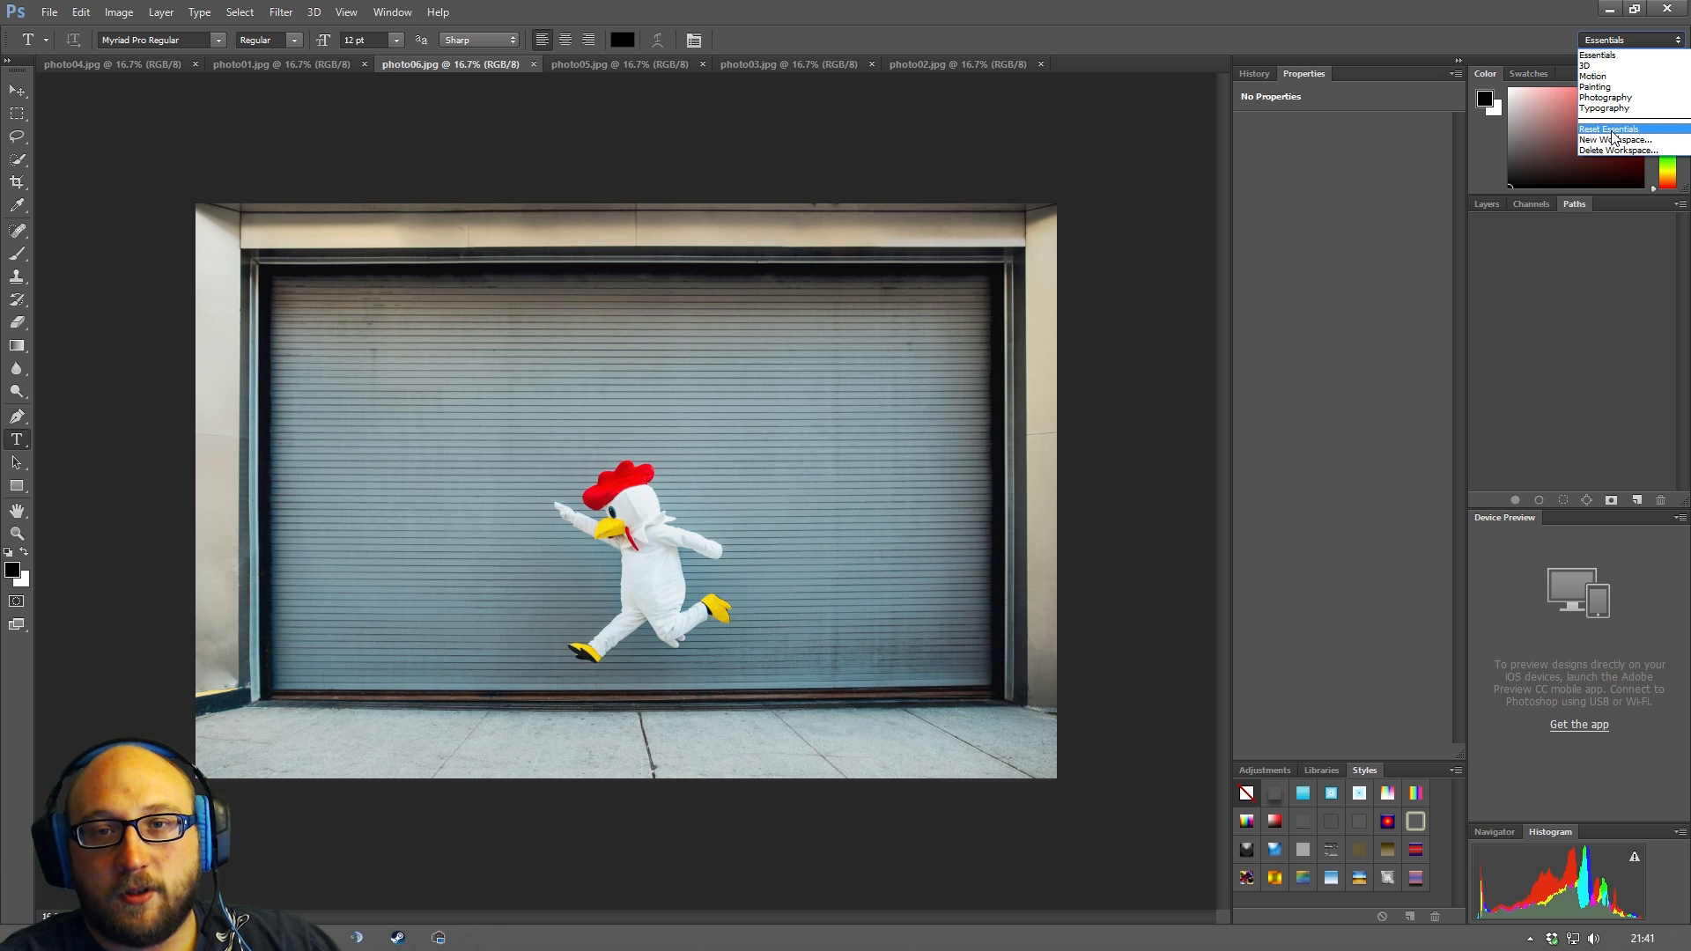
pyautogui.moveTo(1617, 136)
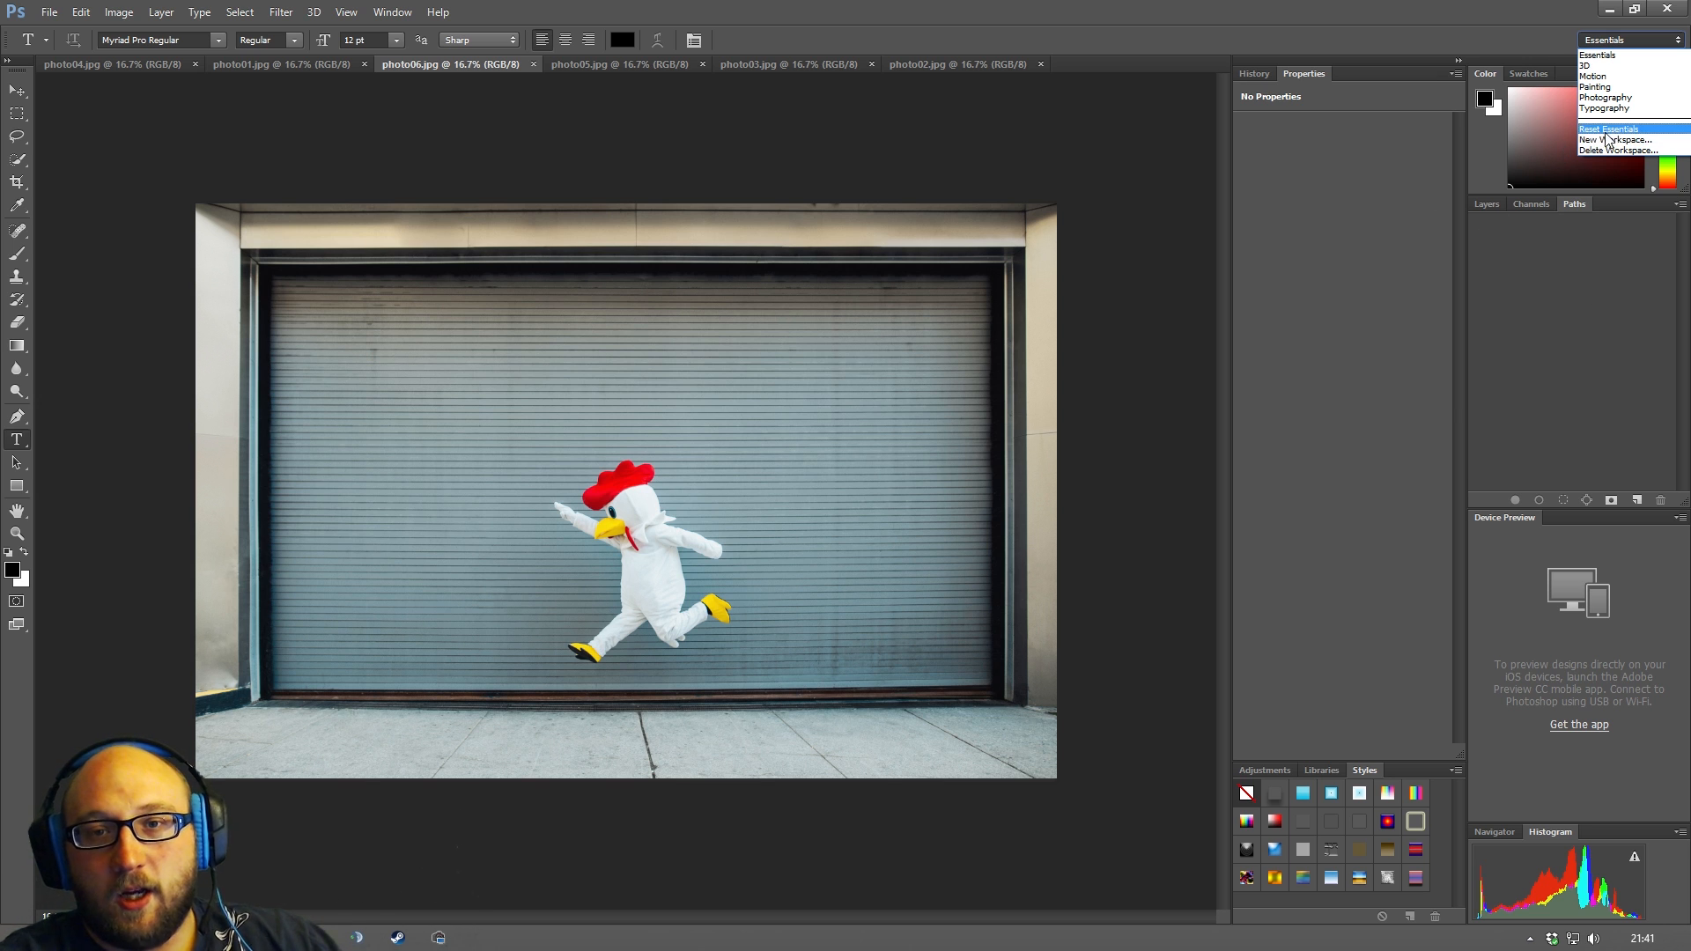
pyautogui.click(1608, 129)
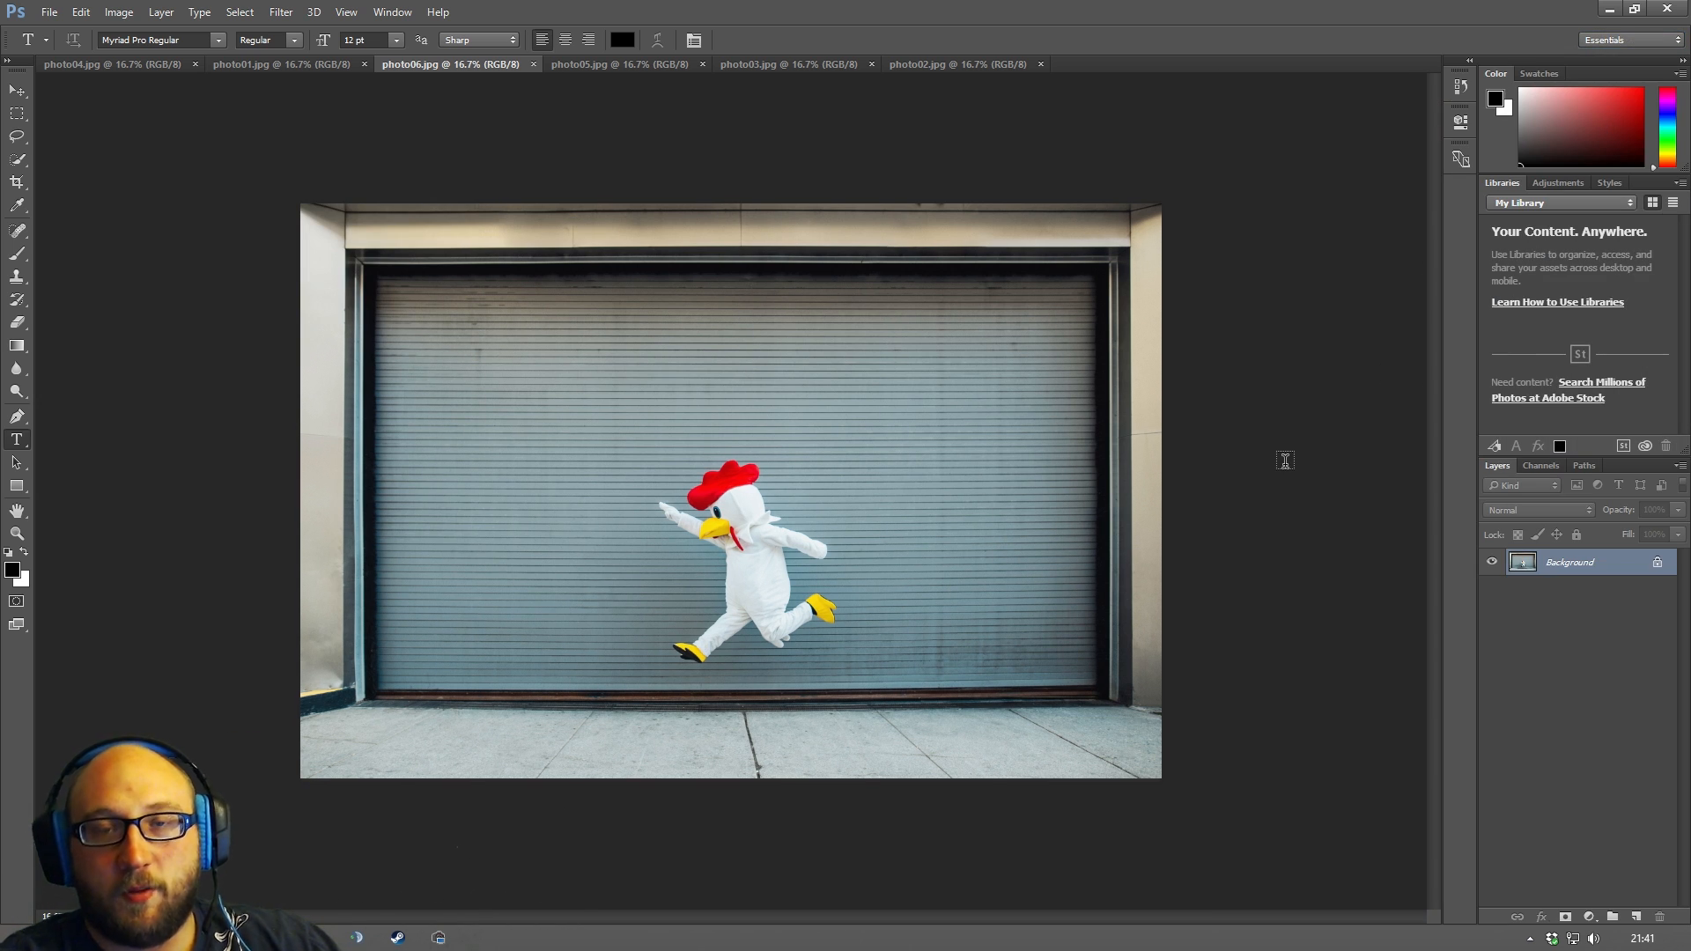
pyautogui.moveTo(1299, 176)
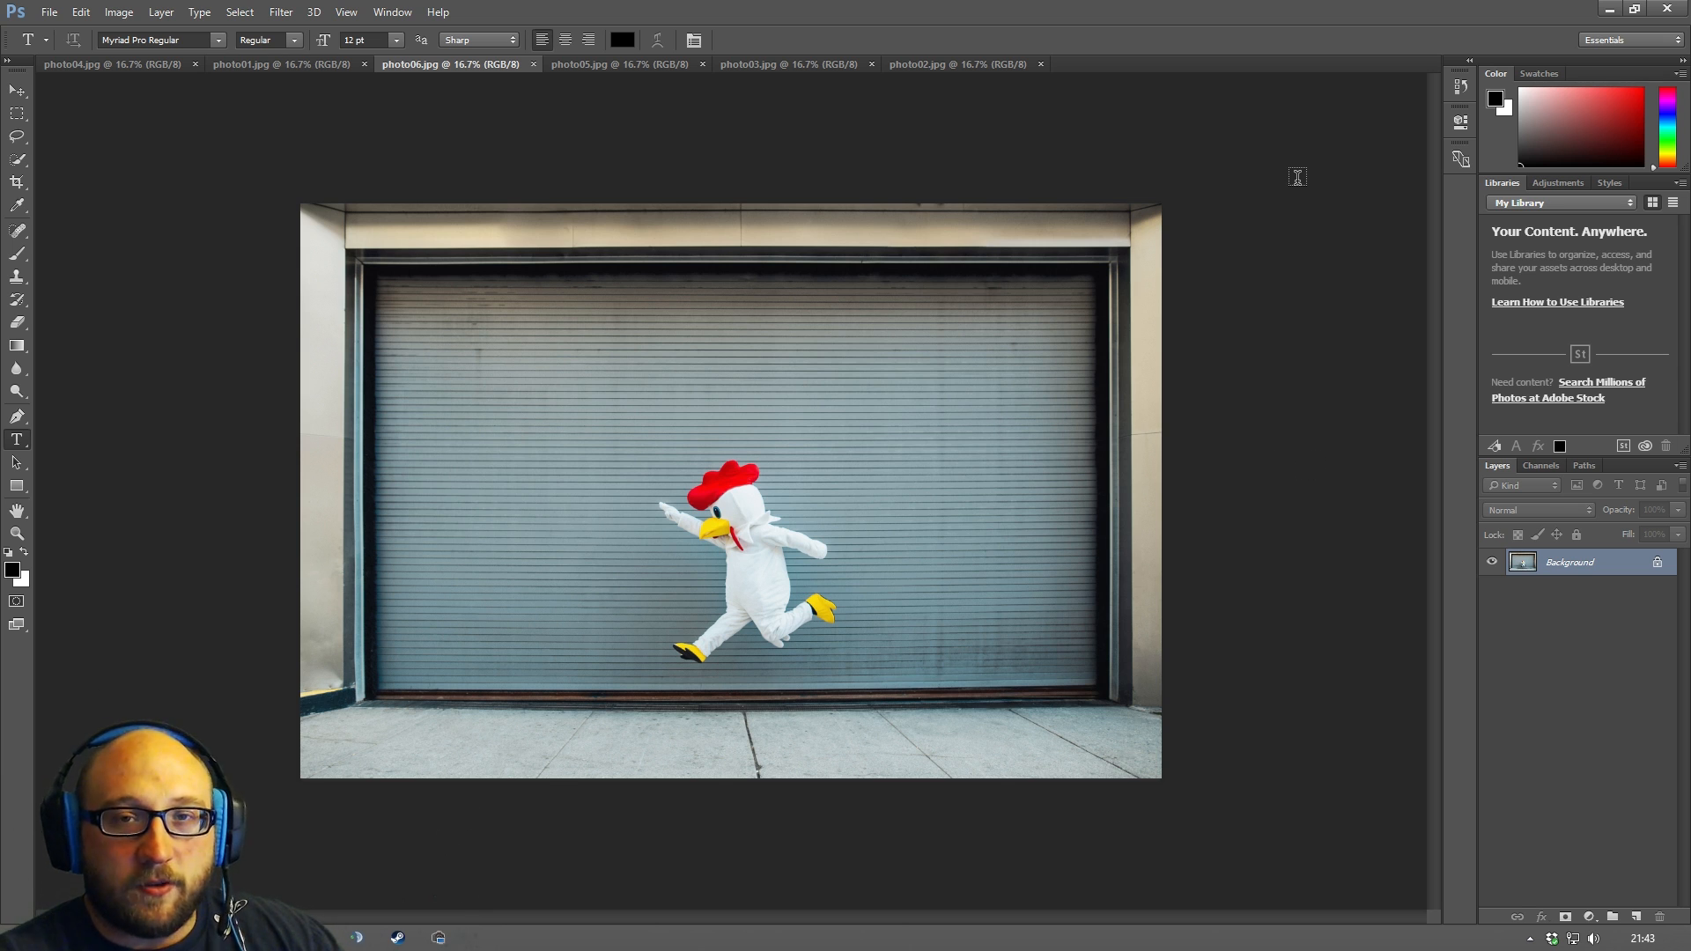
pyautogui.moveTo(916, 81)
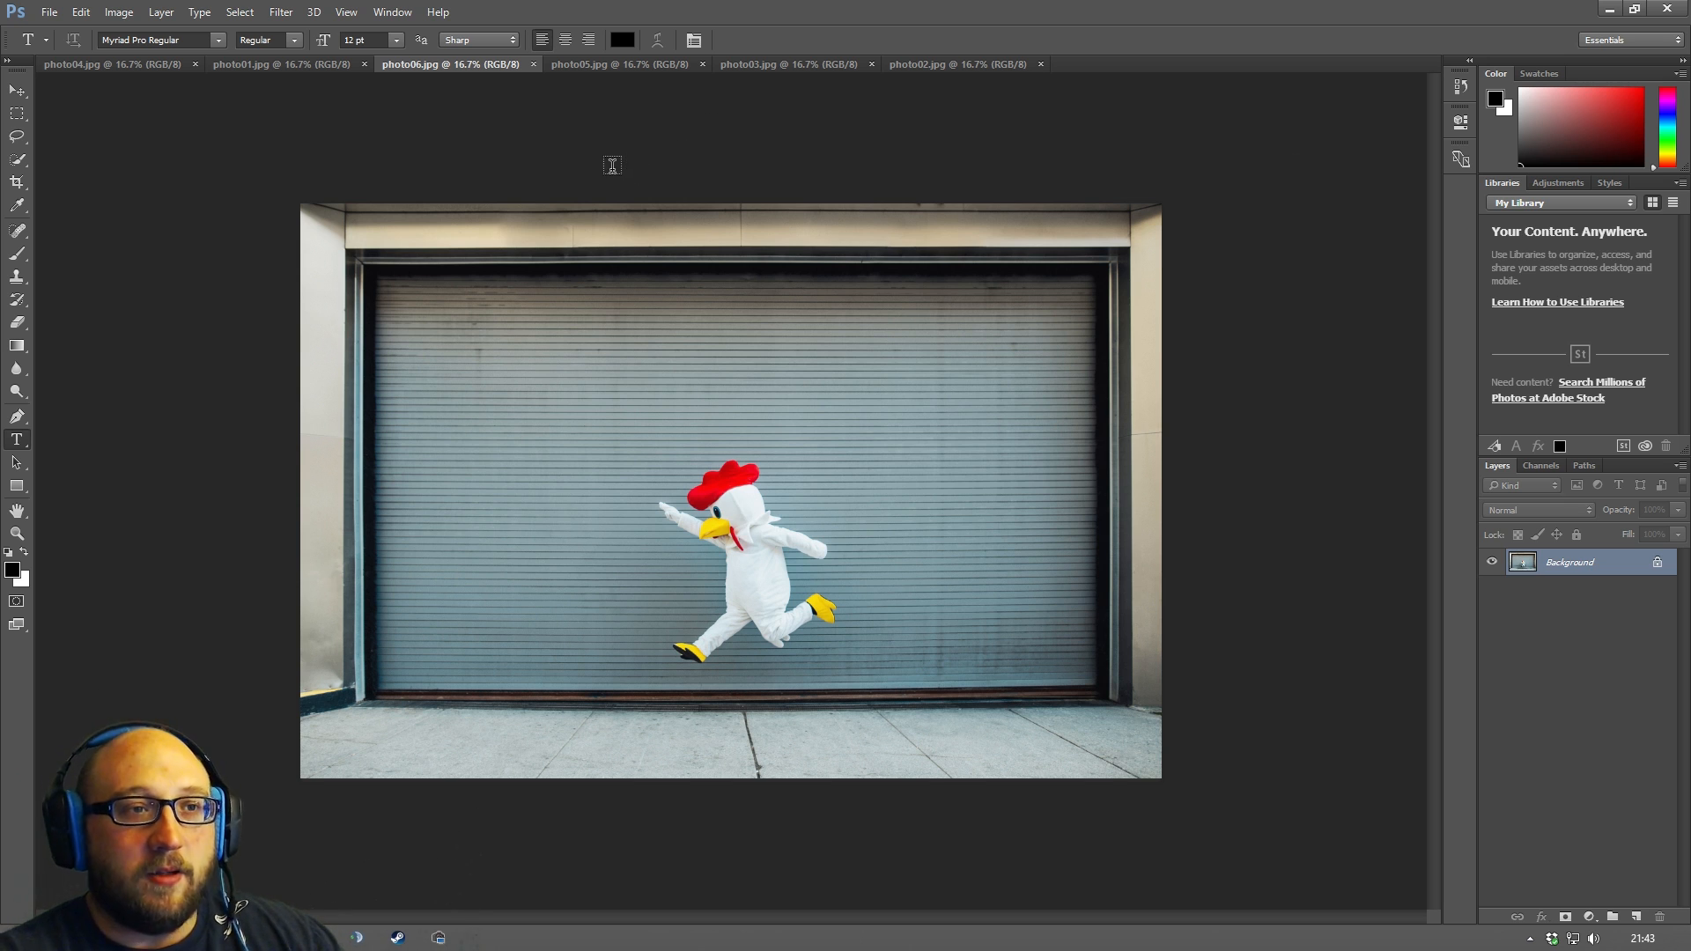
pyautogui.moveTo(710, 128)
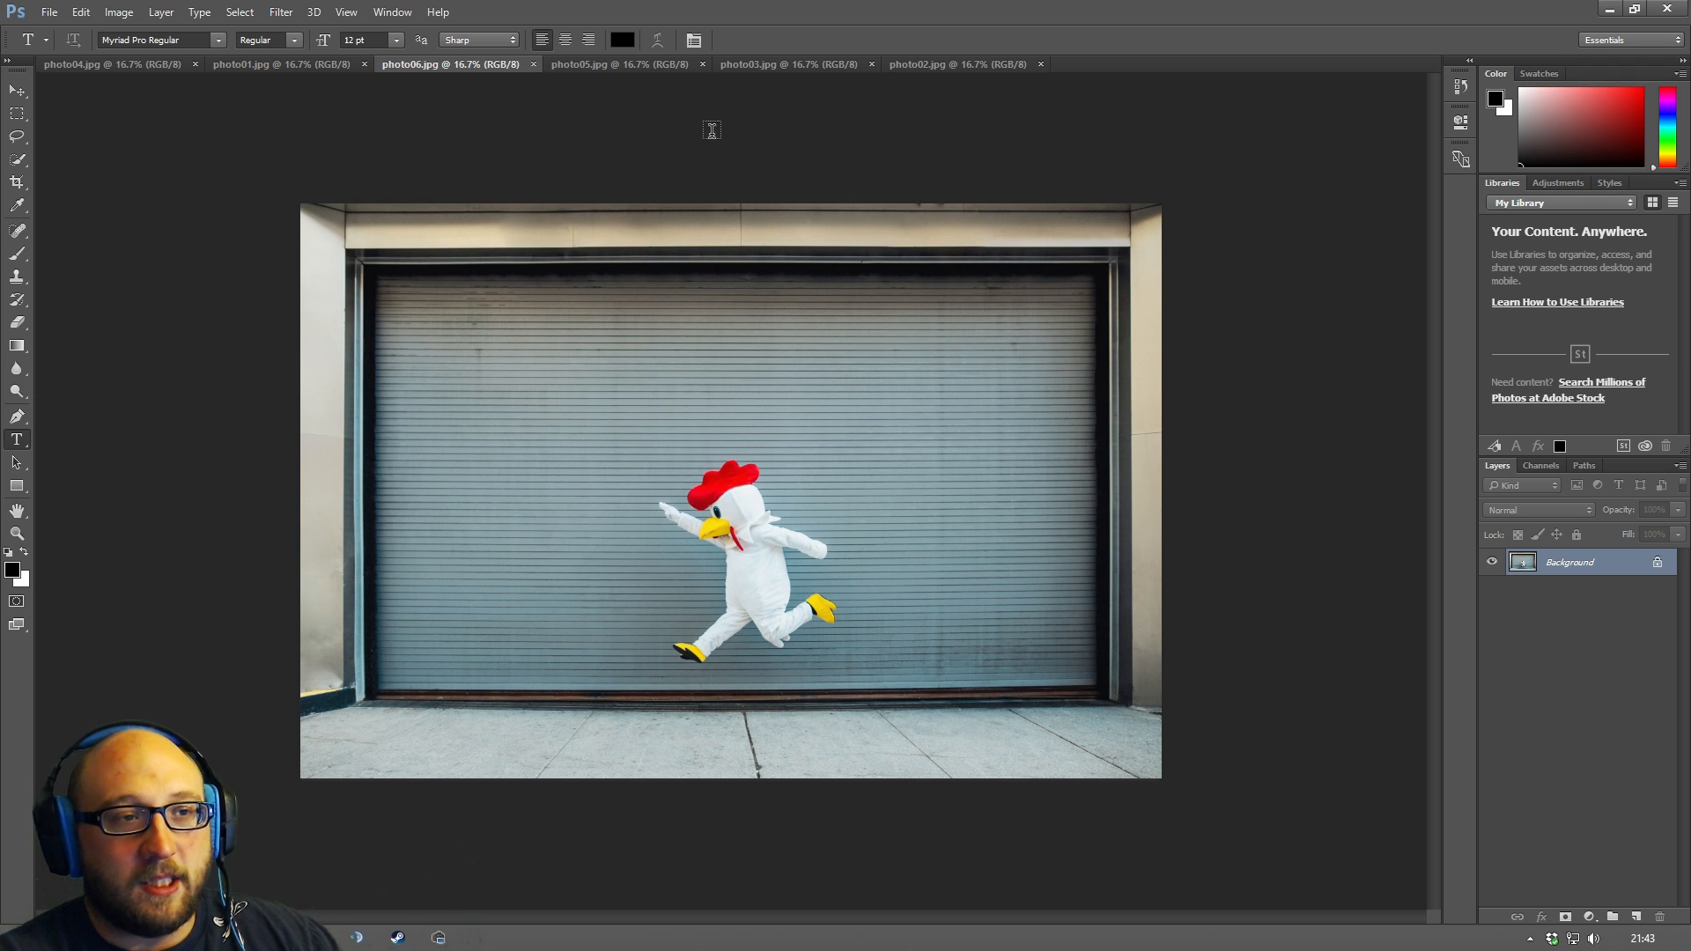
pyautogui.moveTo(399, 158)
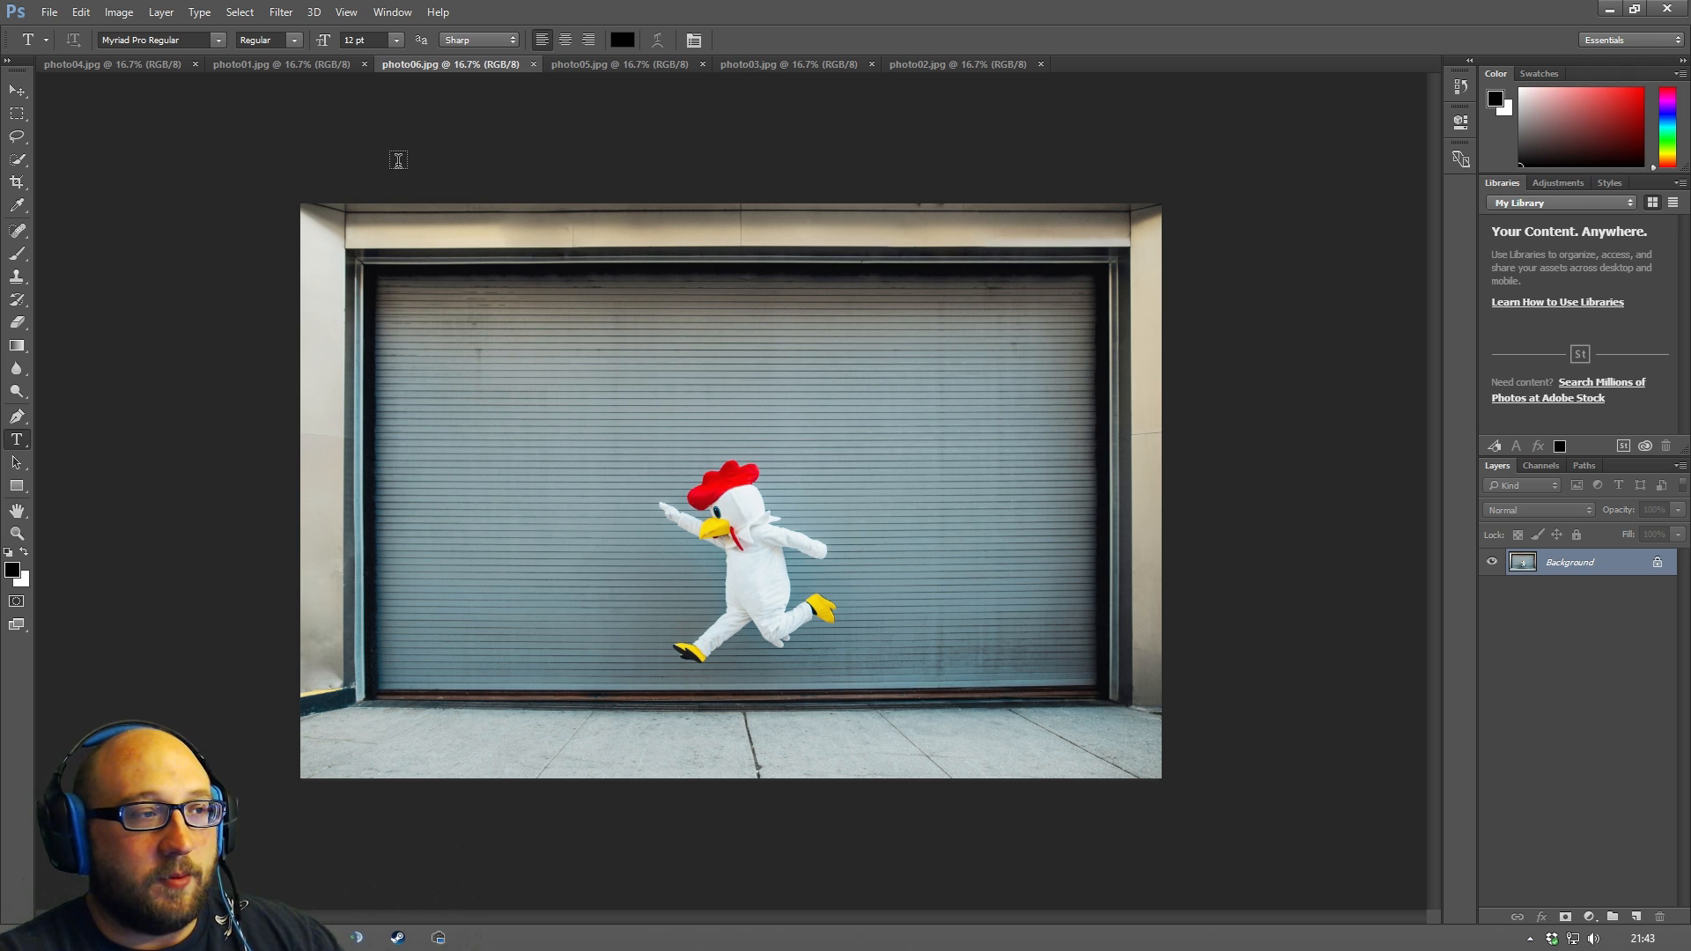